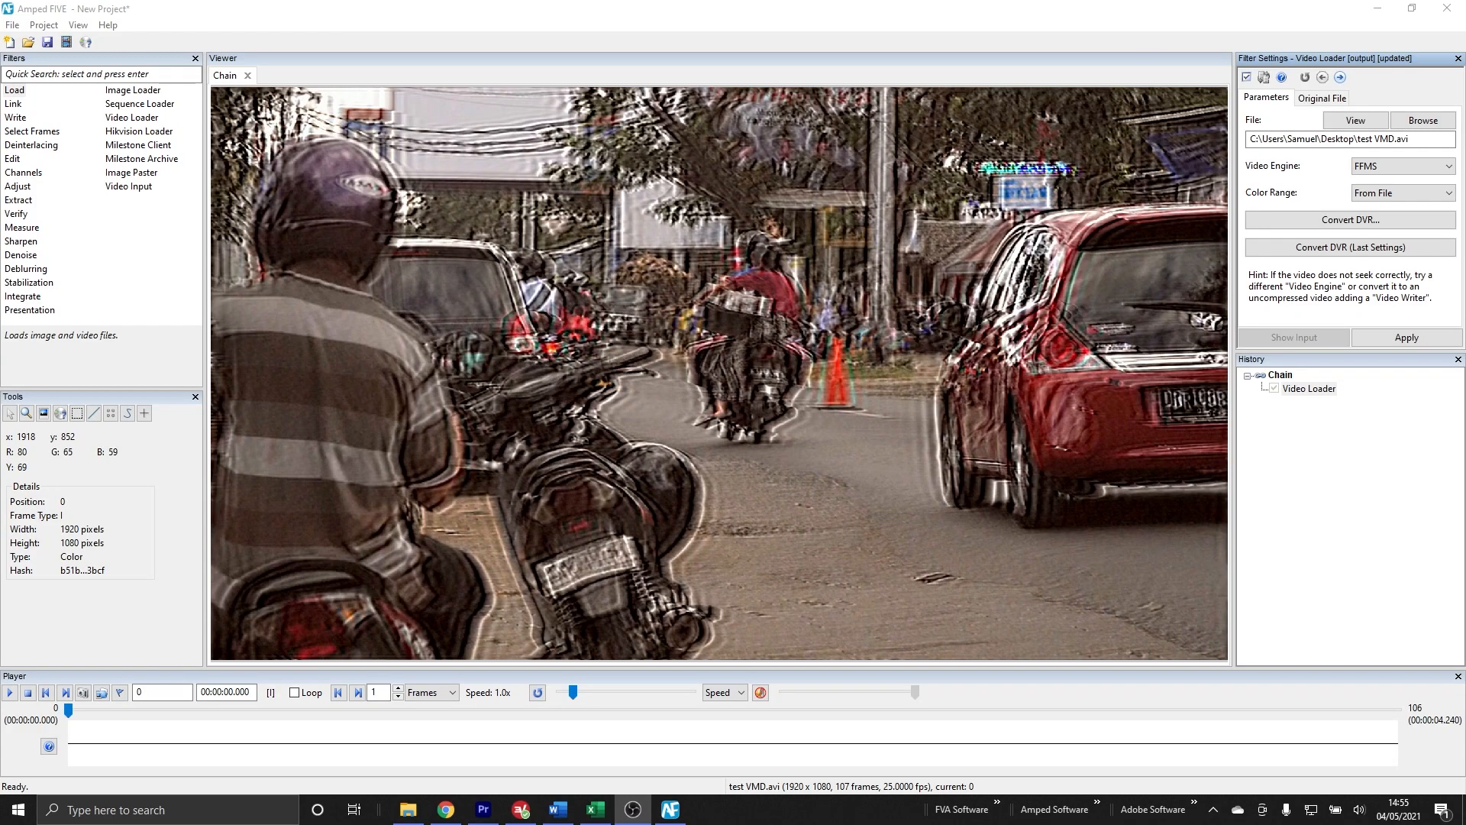
pyautogui.moveTo(531, 661)
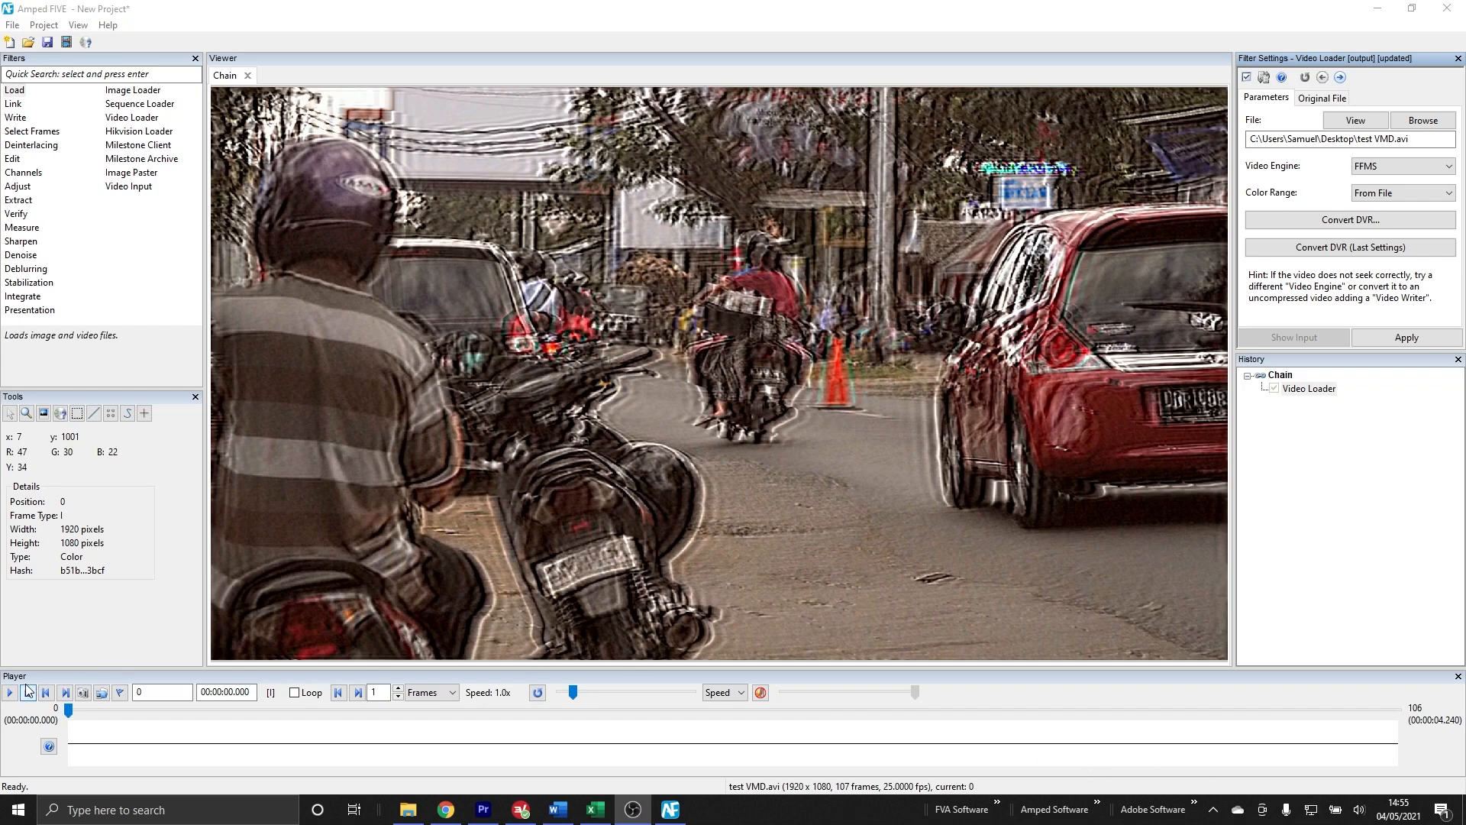
# Play the blurred clip, step through it frame by frame and replay from the current frame
pyautogui.click(11, 692)
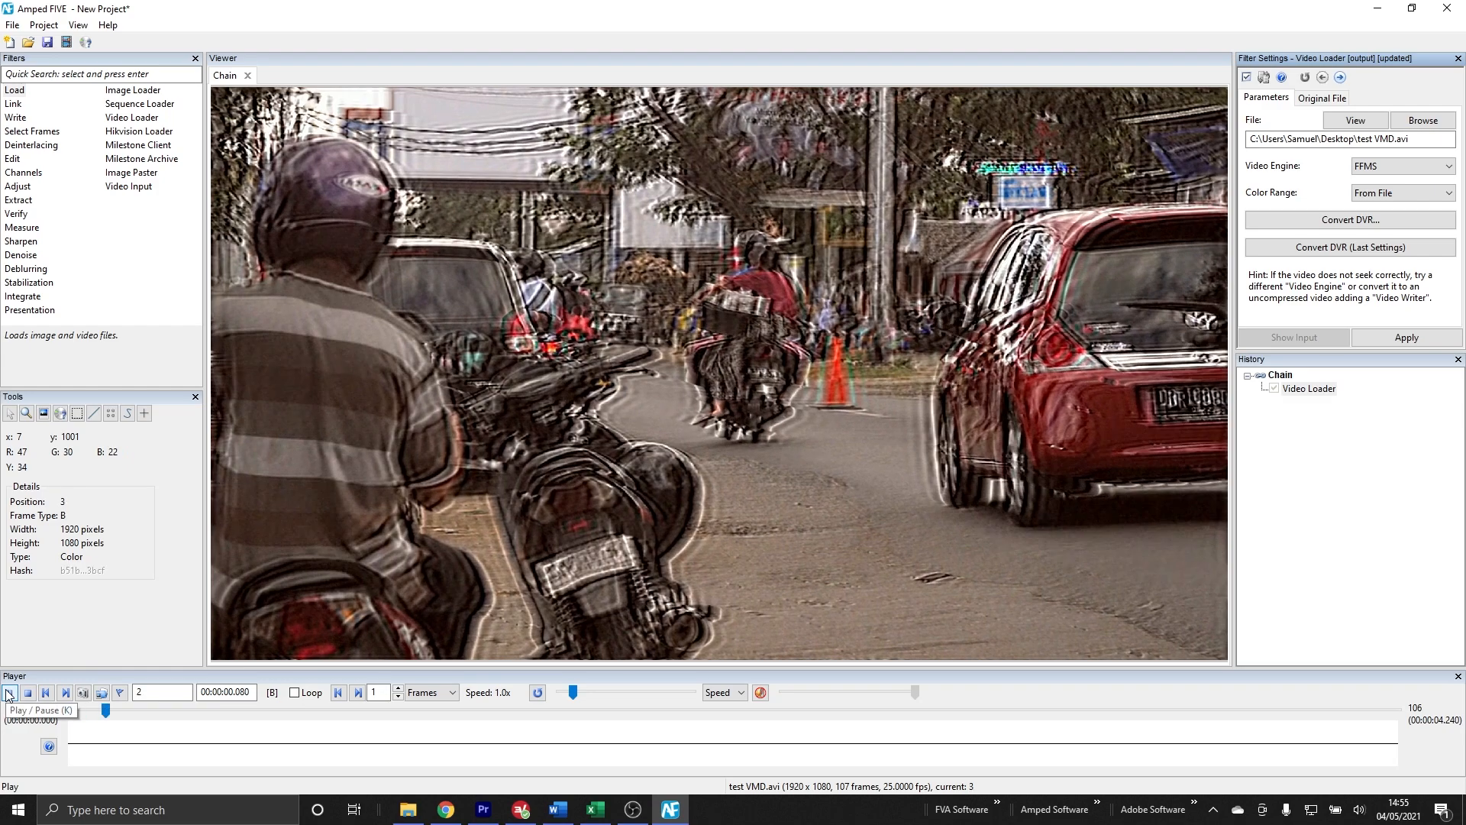
pyautogui.click(10, 692)
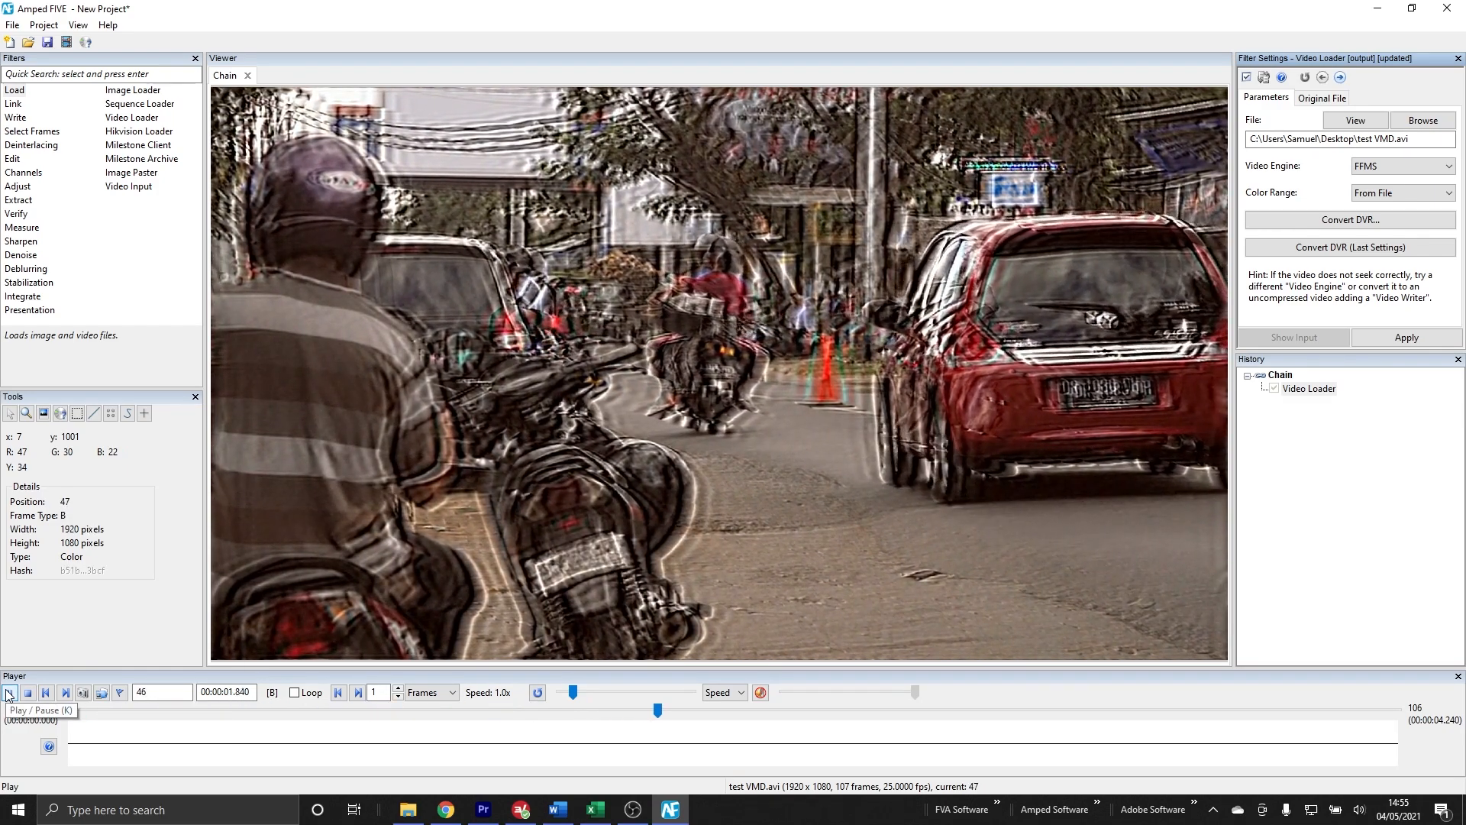
pyautogui.click(9, 692)
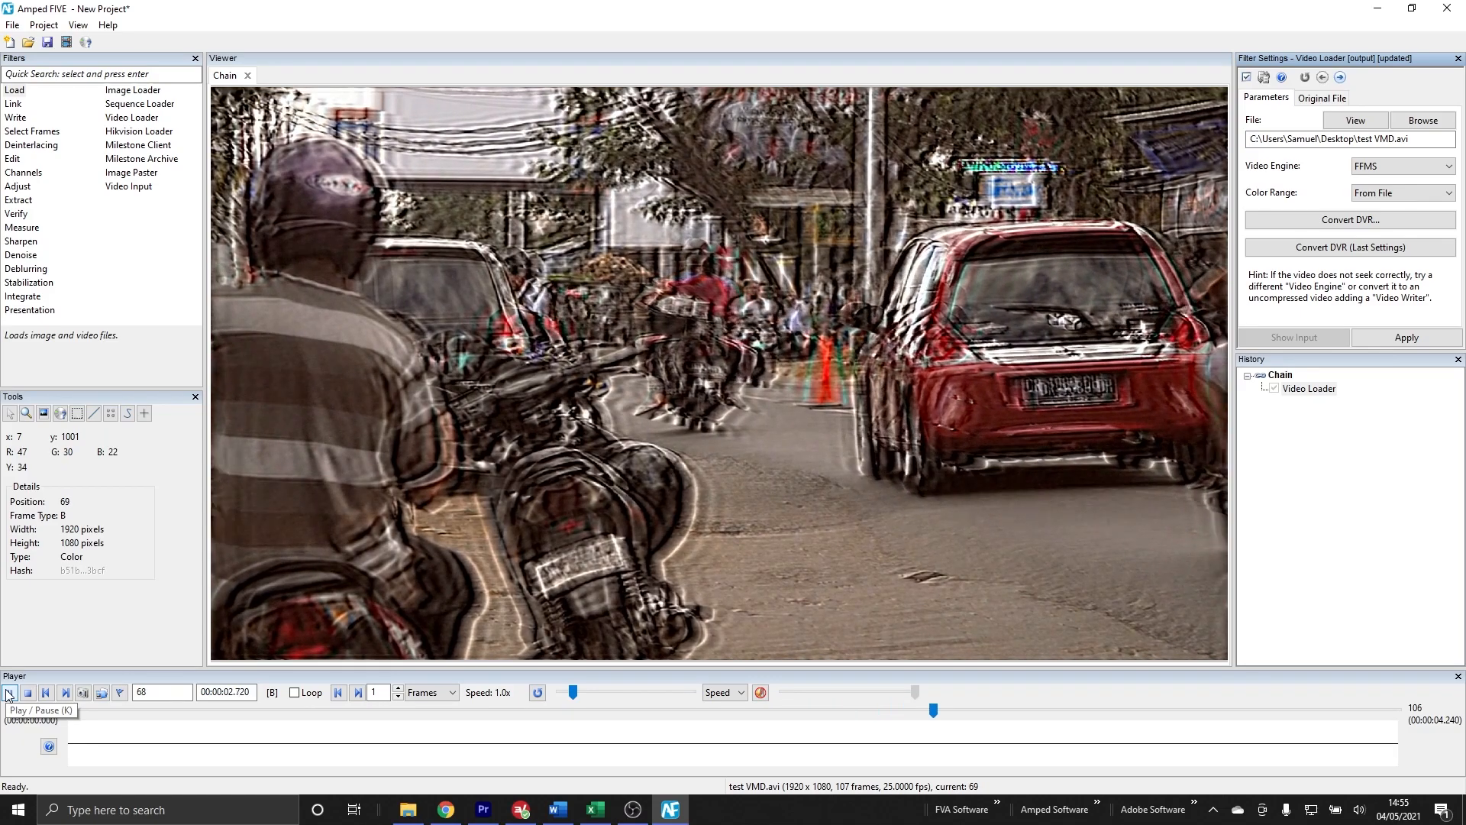
pyautogui.click(9, 692)
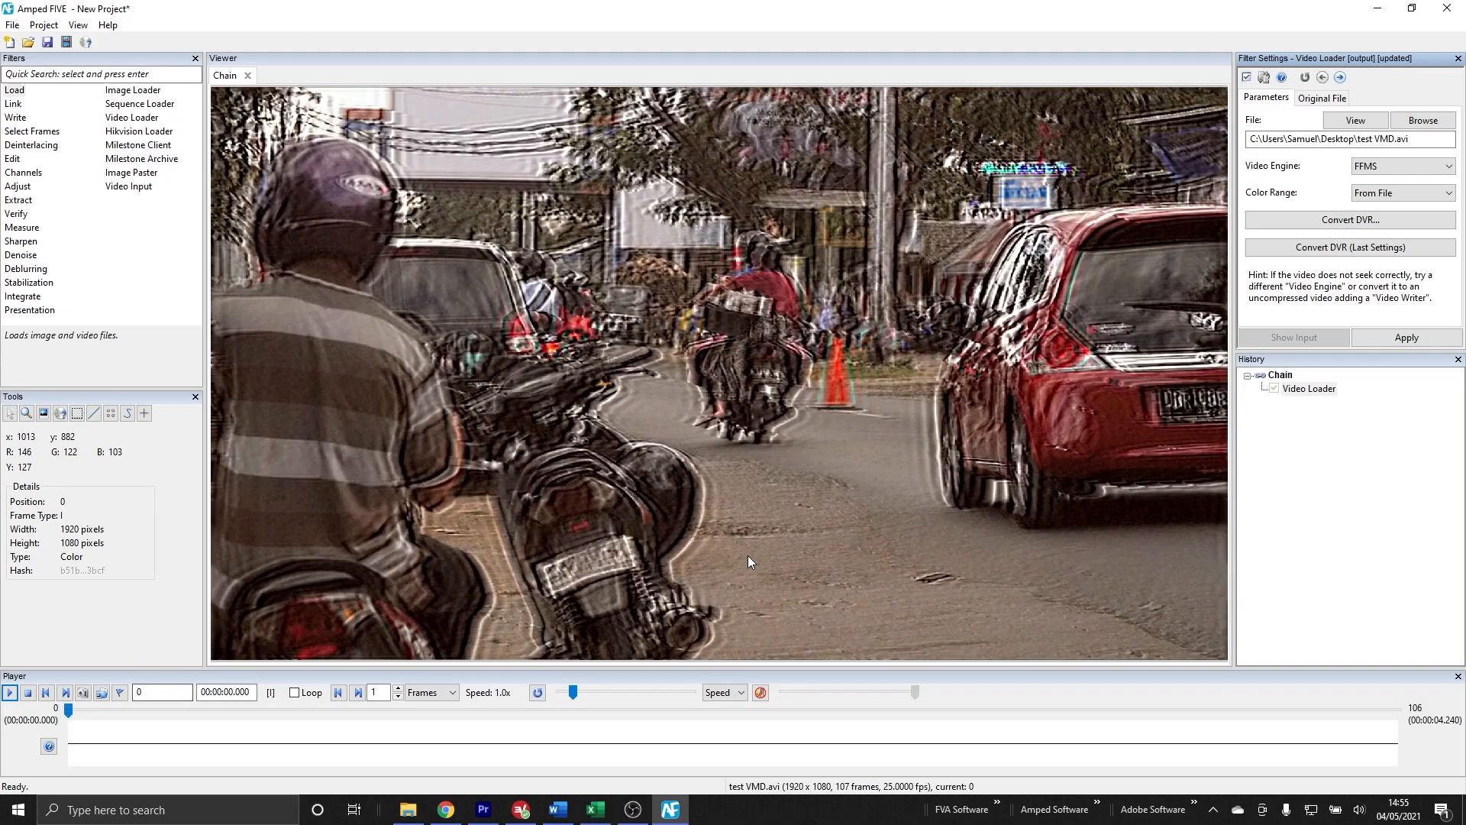
pyautogui.moveTo(710, 640)
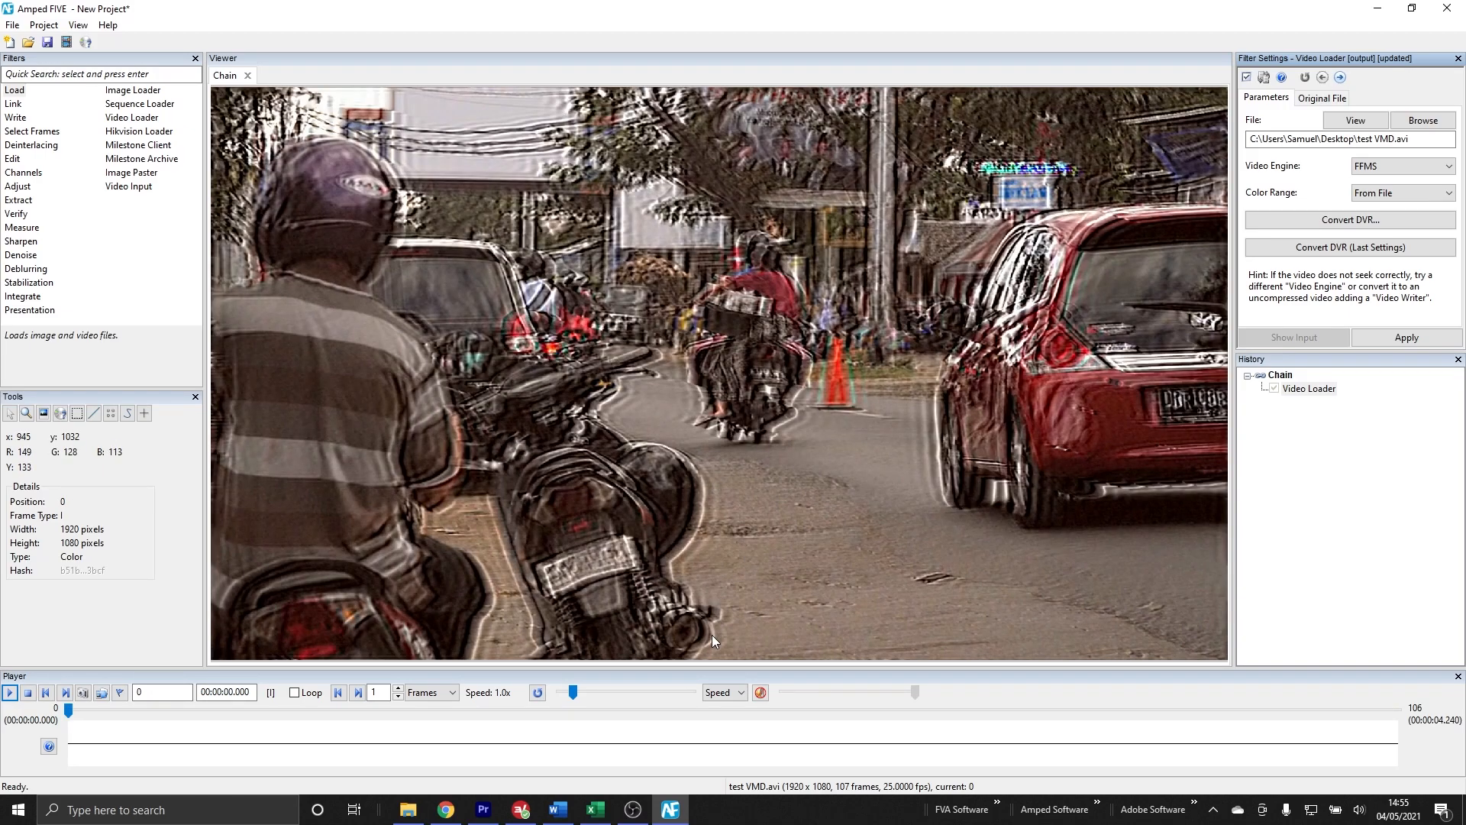
pyautogui.click(64, 692)
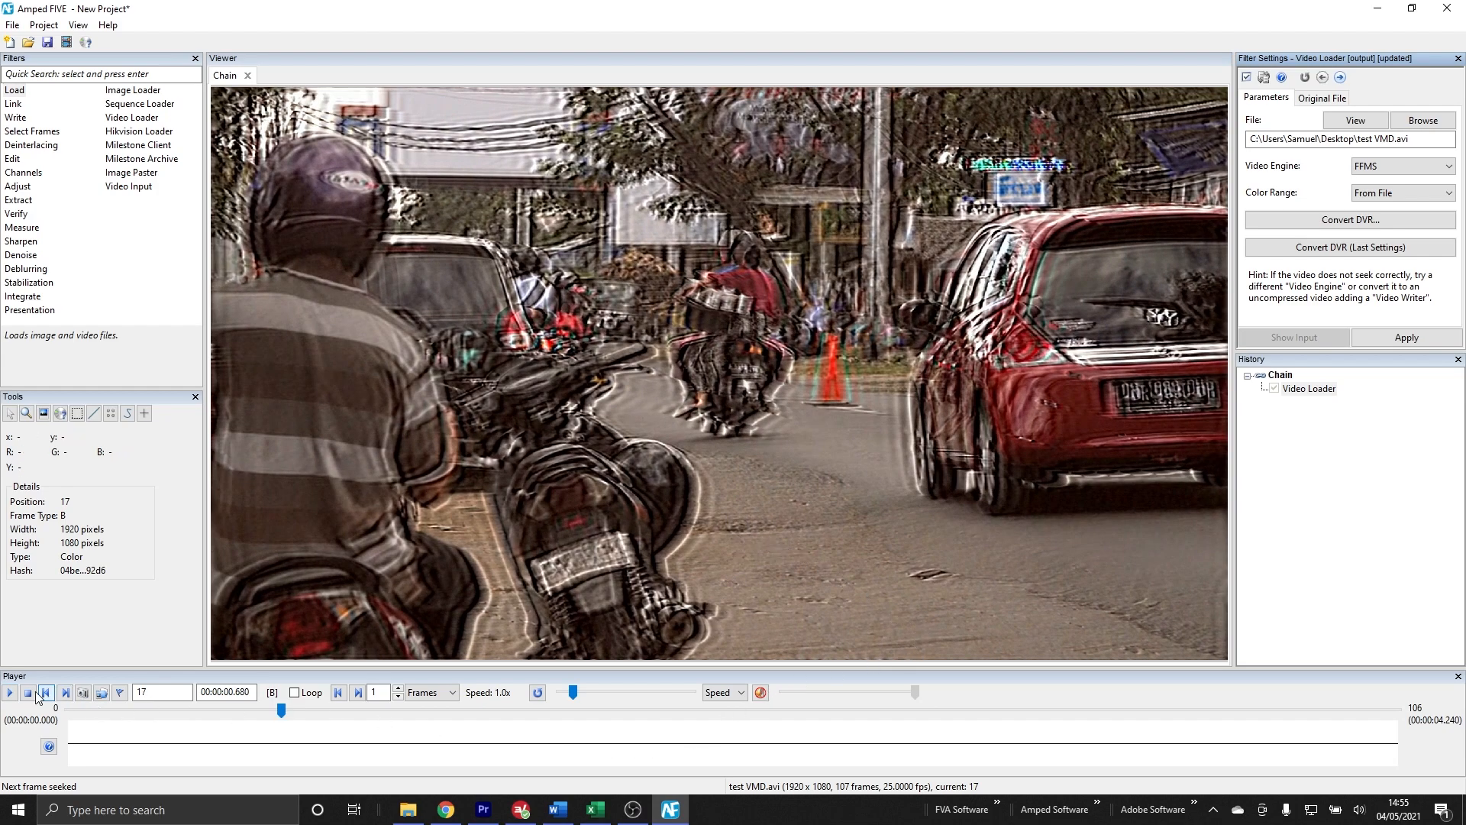
pyautogui.click(9, 692)
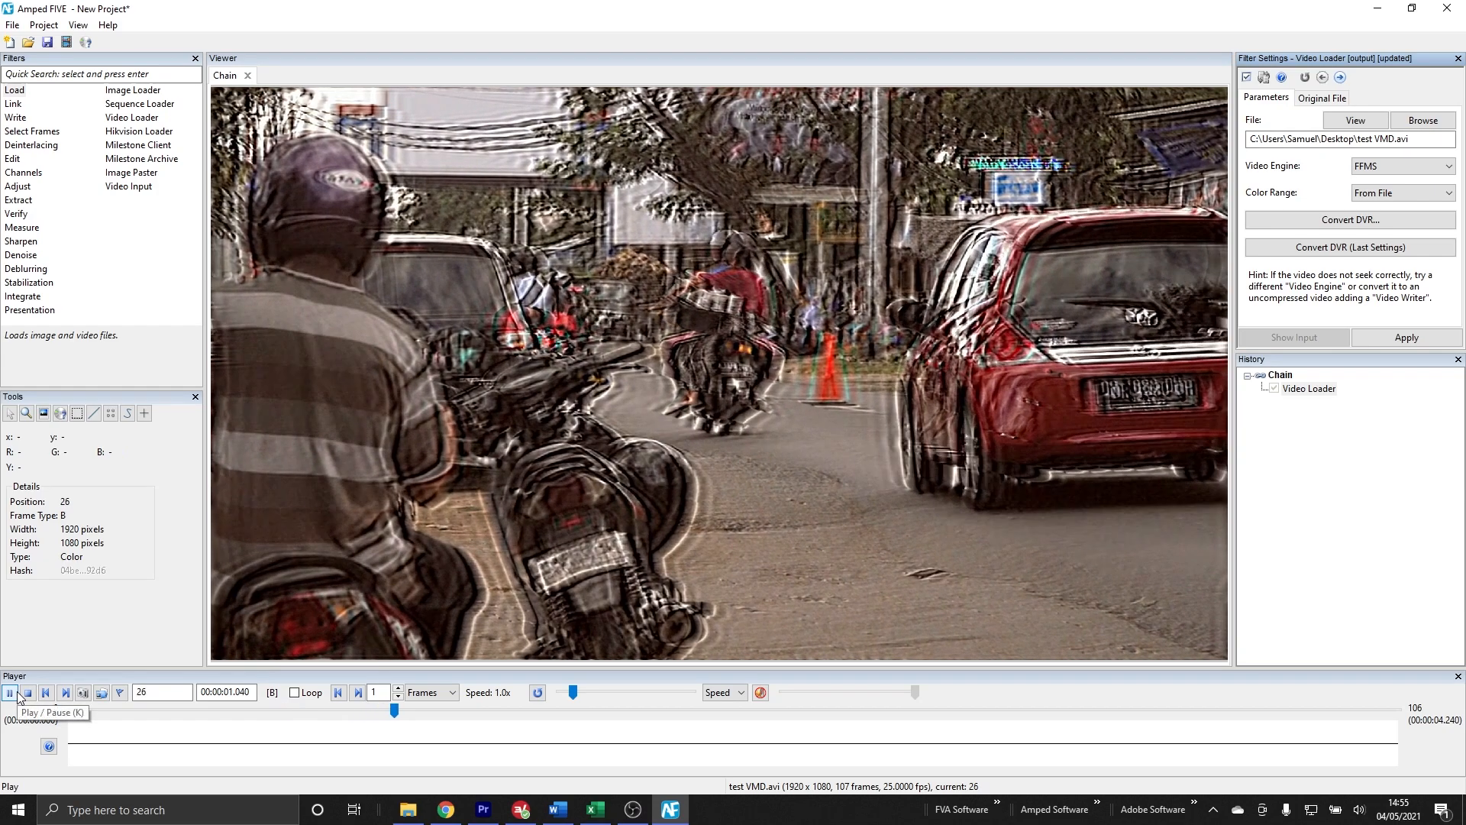
pyautogui.click(9, 692)
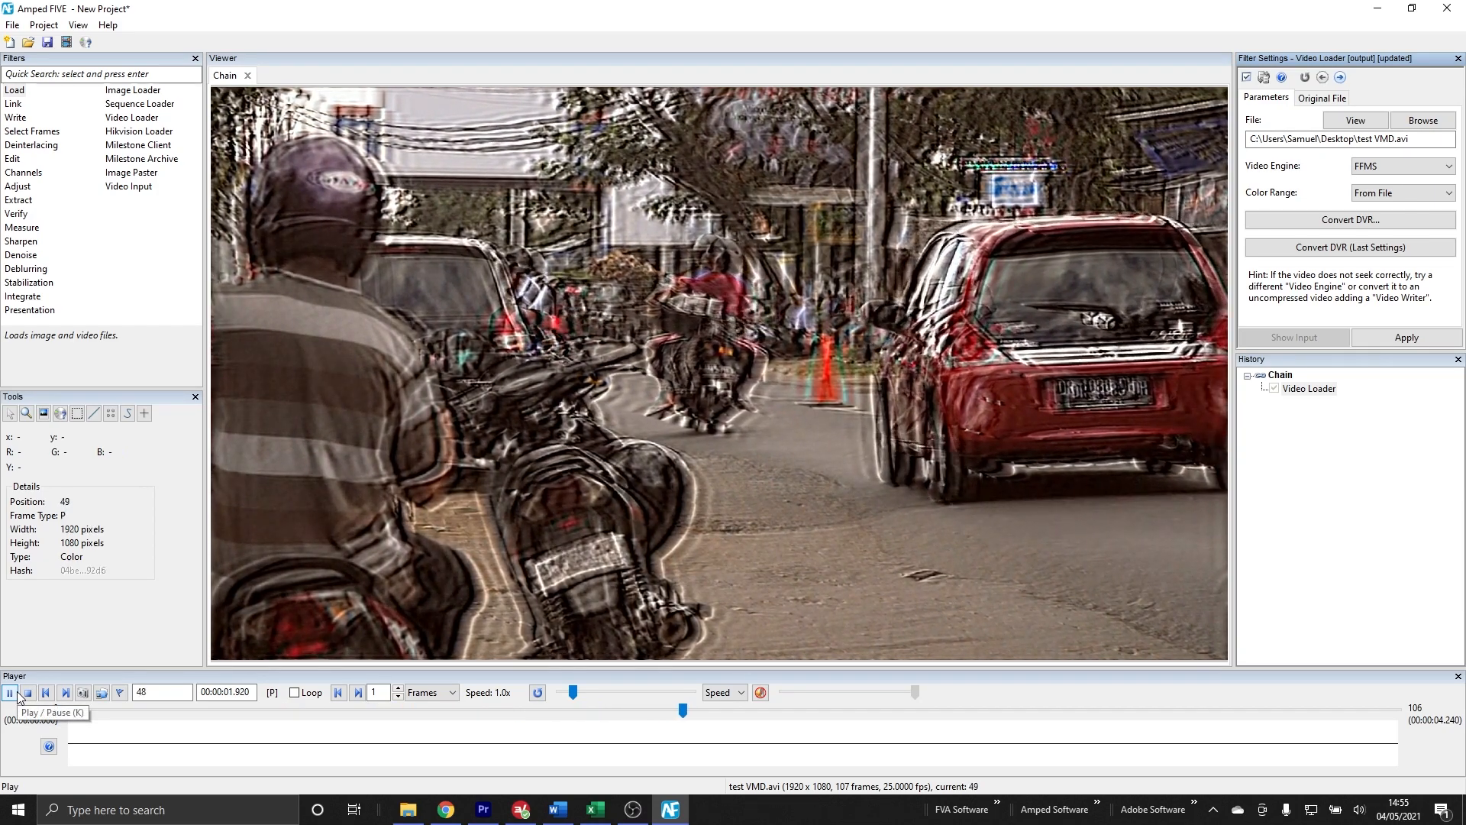
pyautogui.click(9, 692)
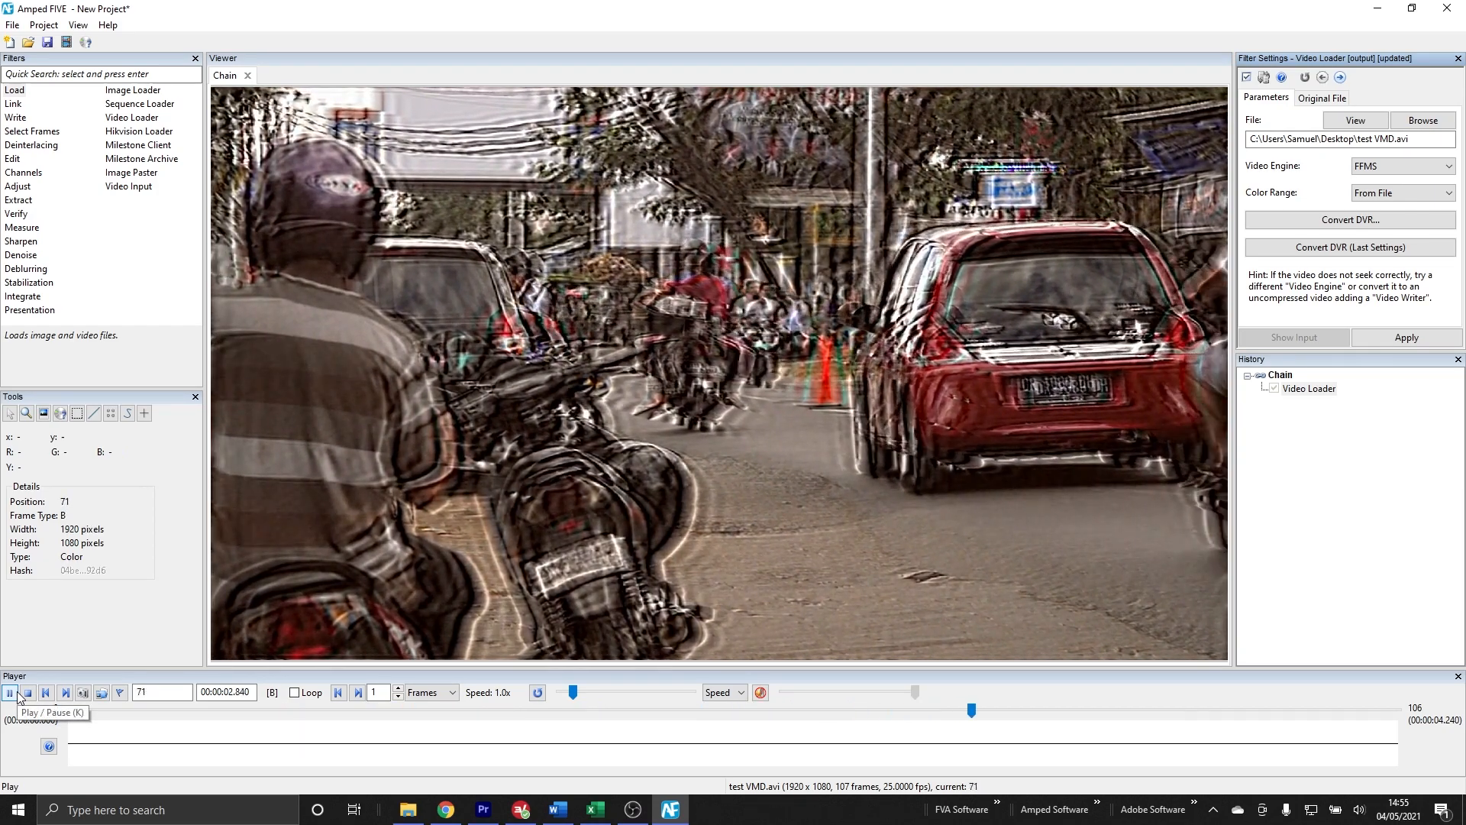
pyautogui.click(11, 692)
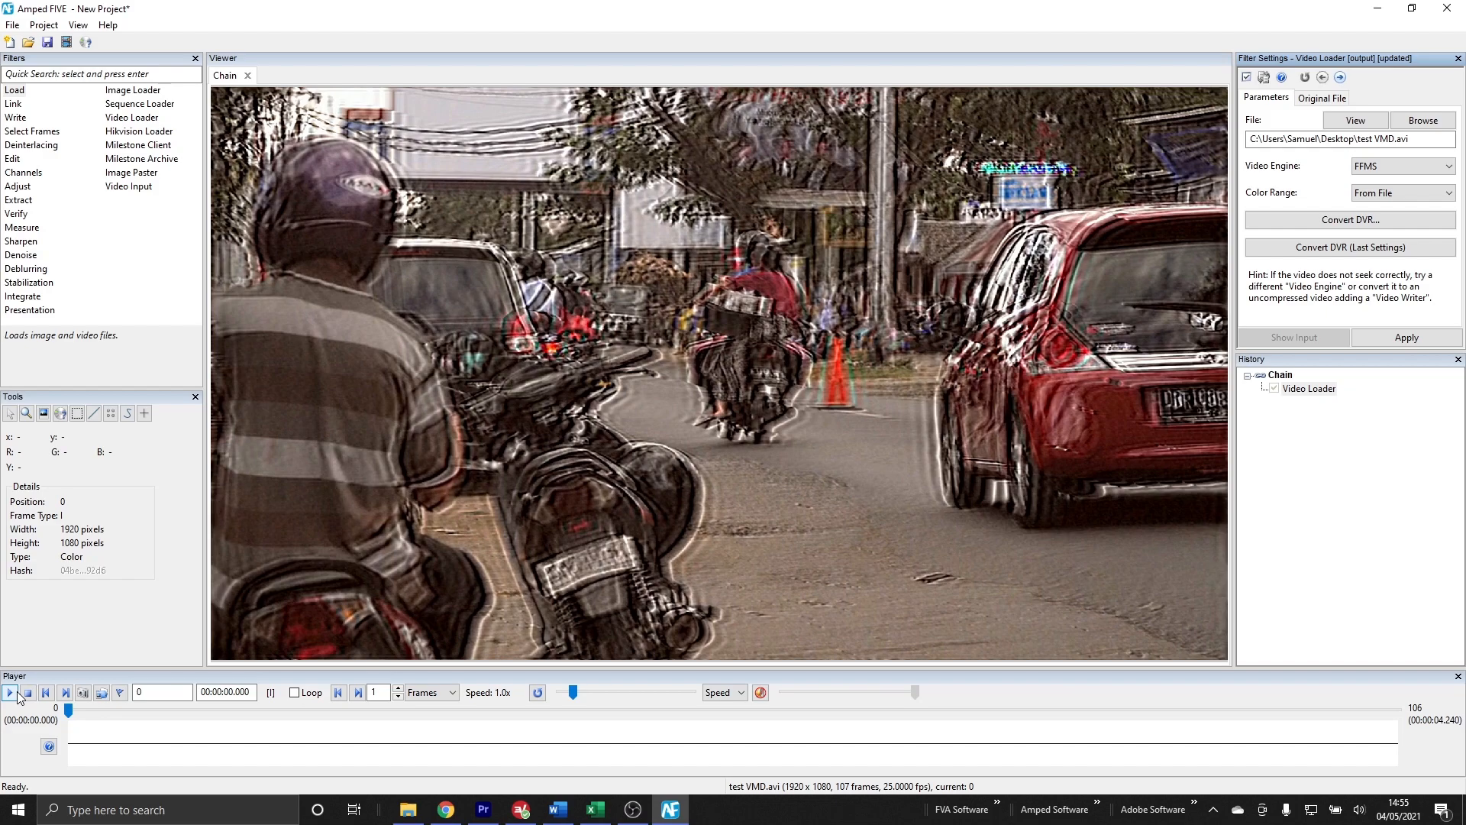
# Add Variable Motion Deblurring from the Deblurring filters after the Video Loader
pyautogui.click(23, 294)
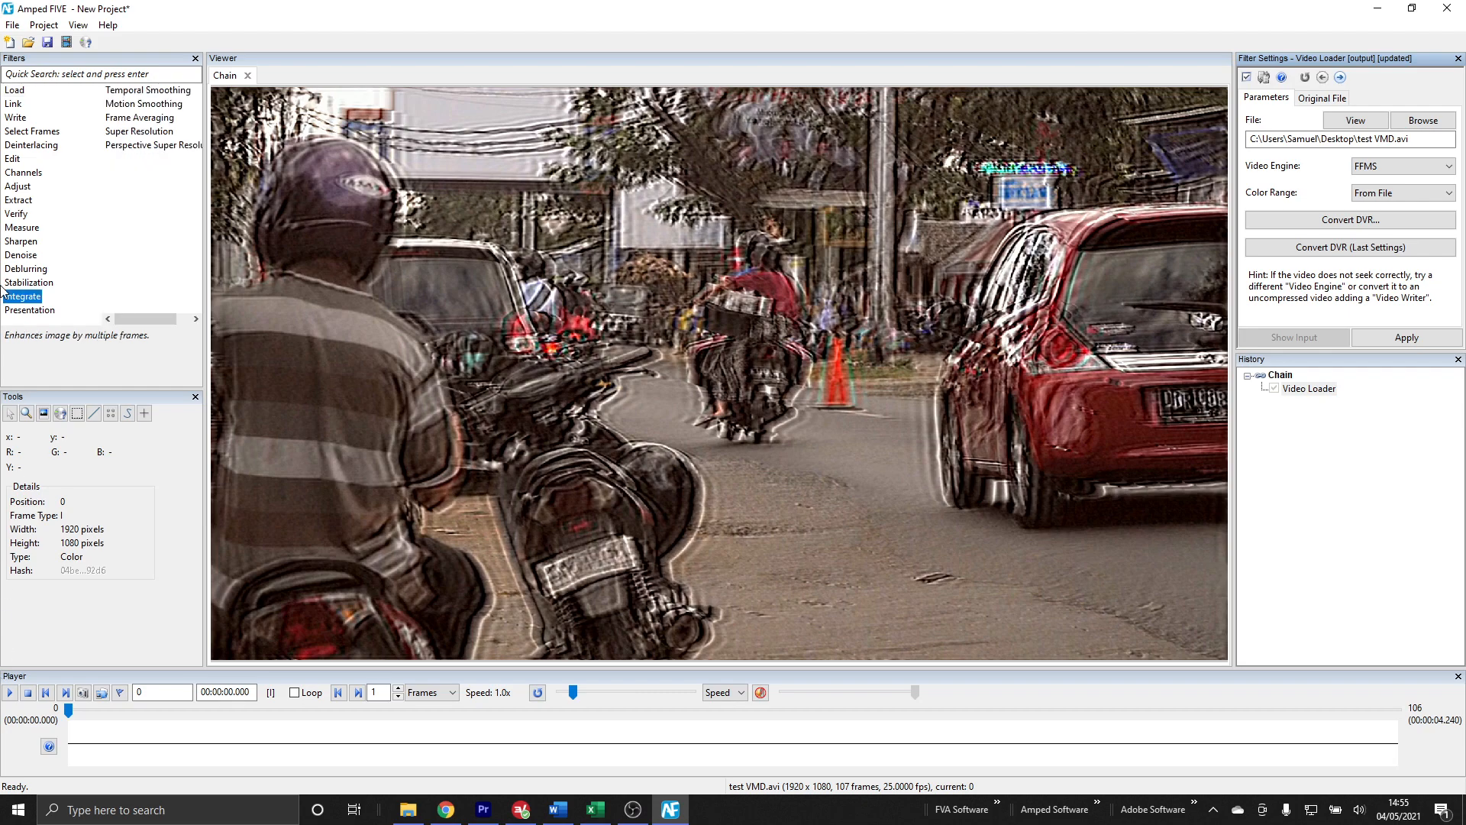
pyautogui.click(26, 269)
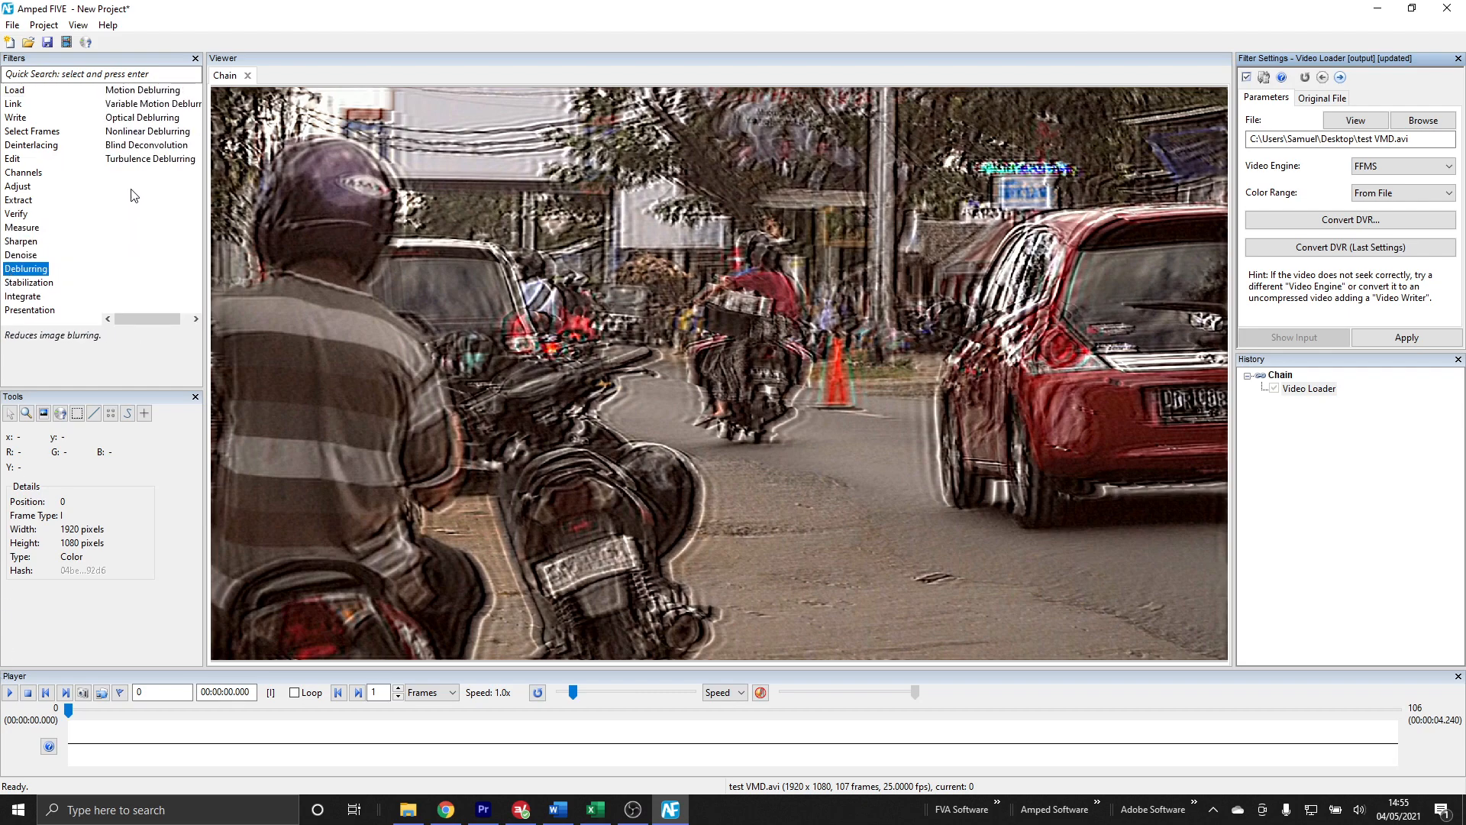
pyautogui.doubleClick(152, 102)
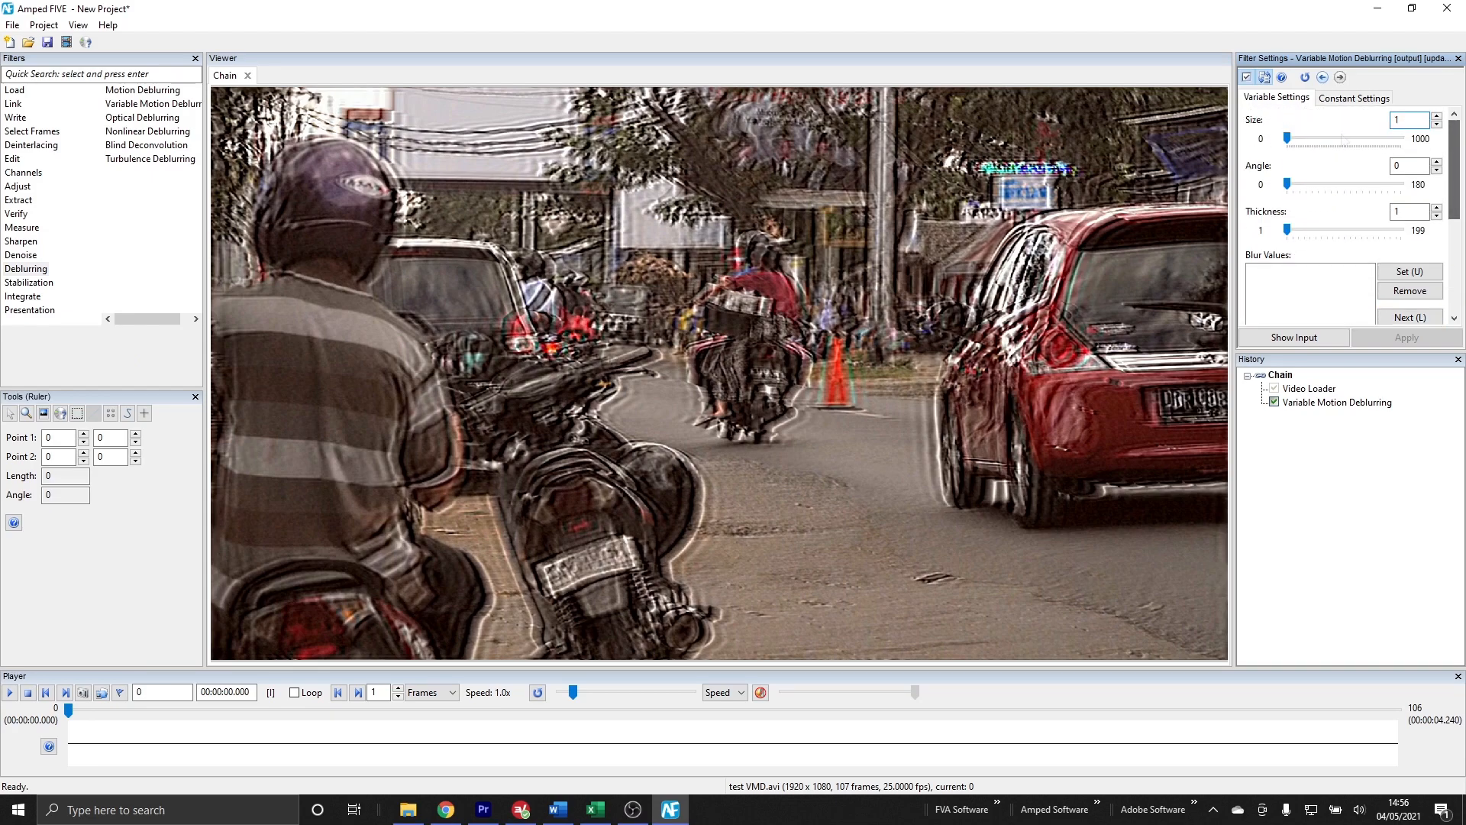
# Review the Constant Settings, keeping Linear frame interpolation and Linear mode
pyautogui.click(1352, 98)
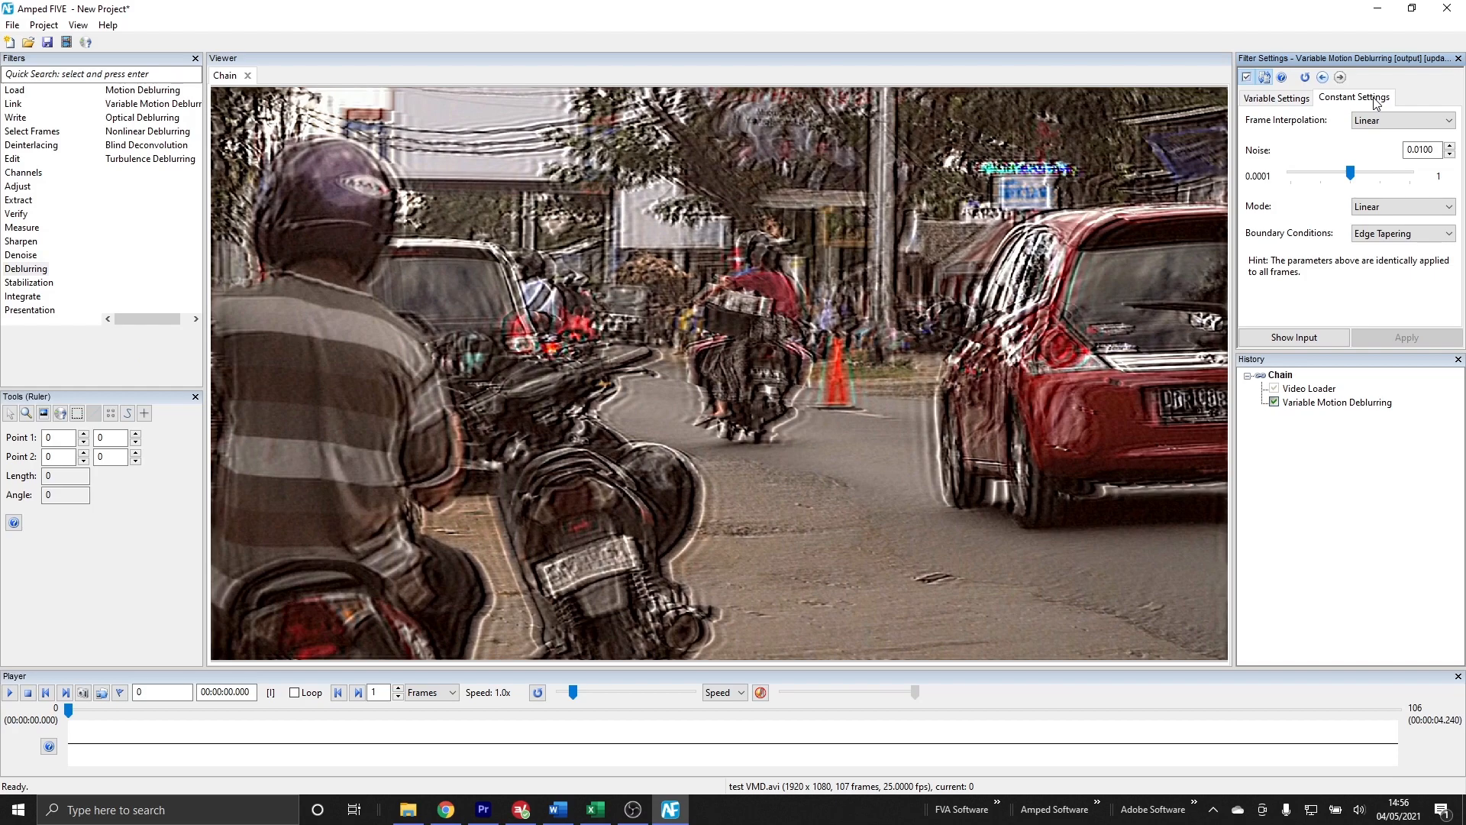
pyautogui.click(1449, 119)
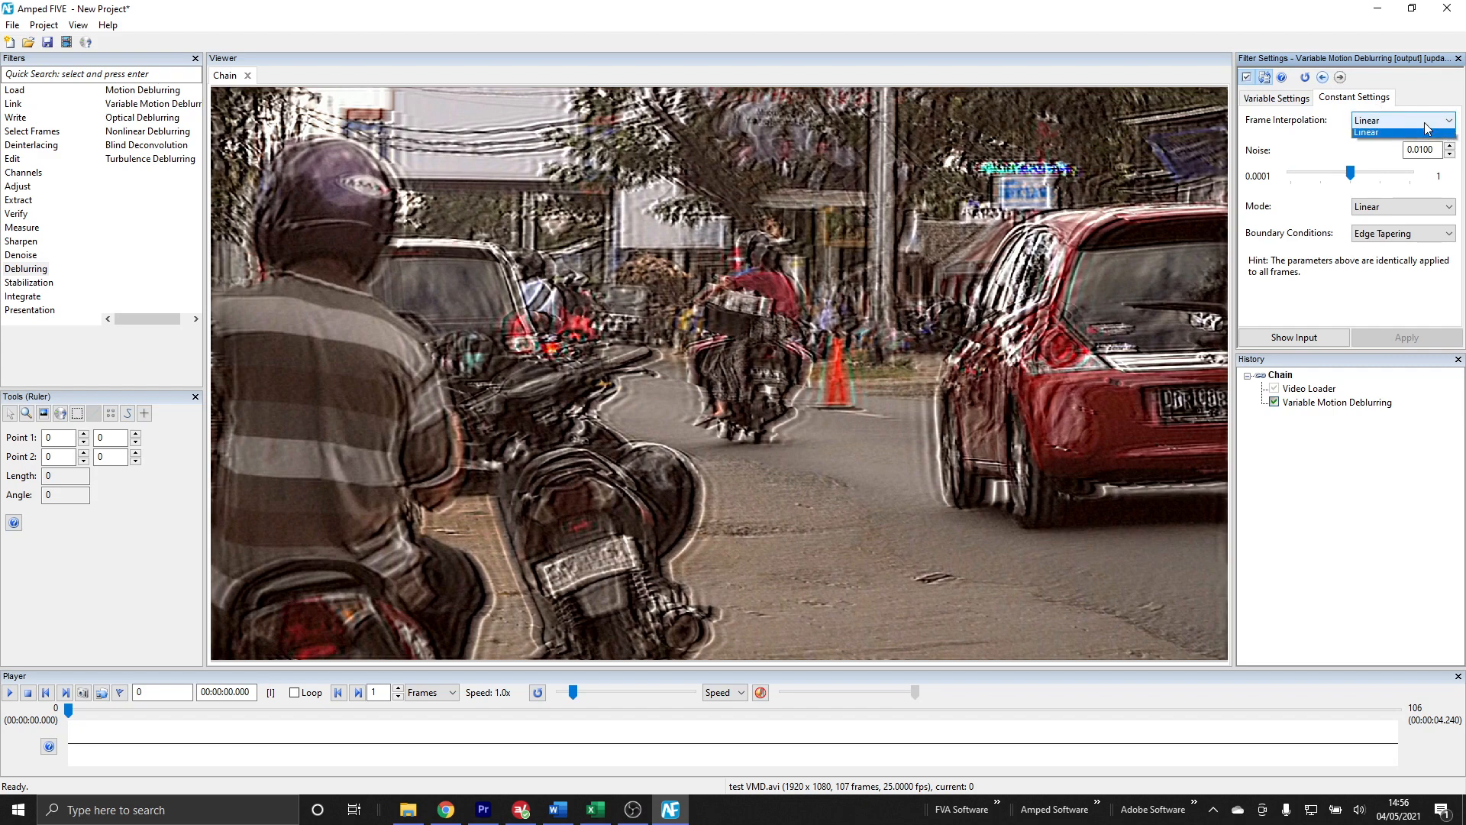
pyautogui.click(1450, 120)
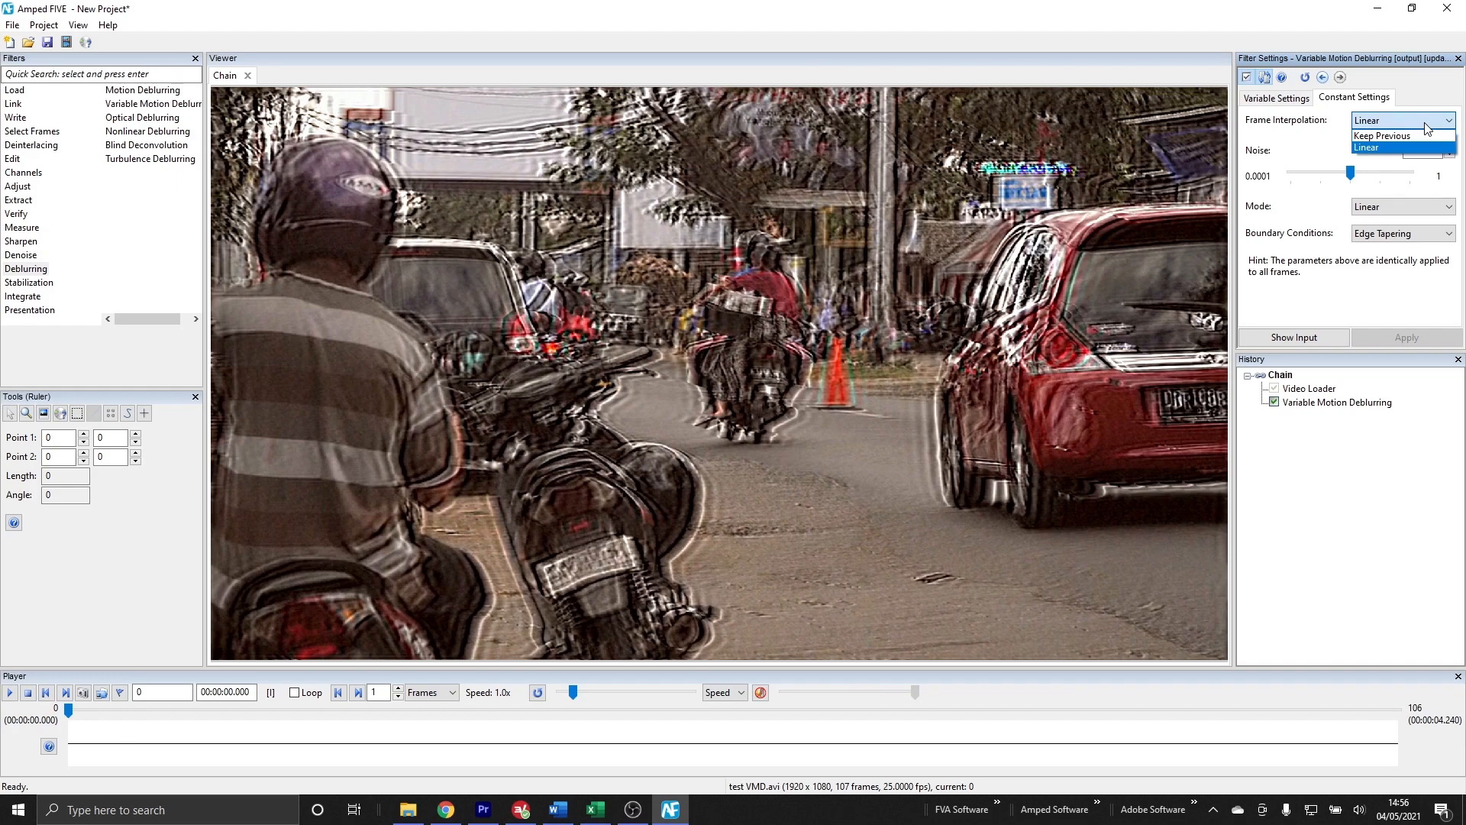
pyautogui.click(1365, 146)
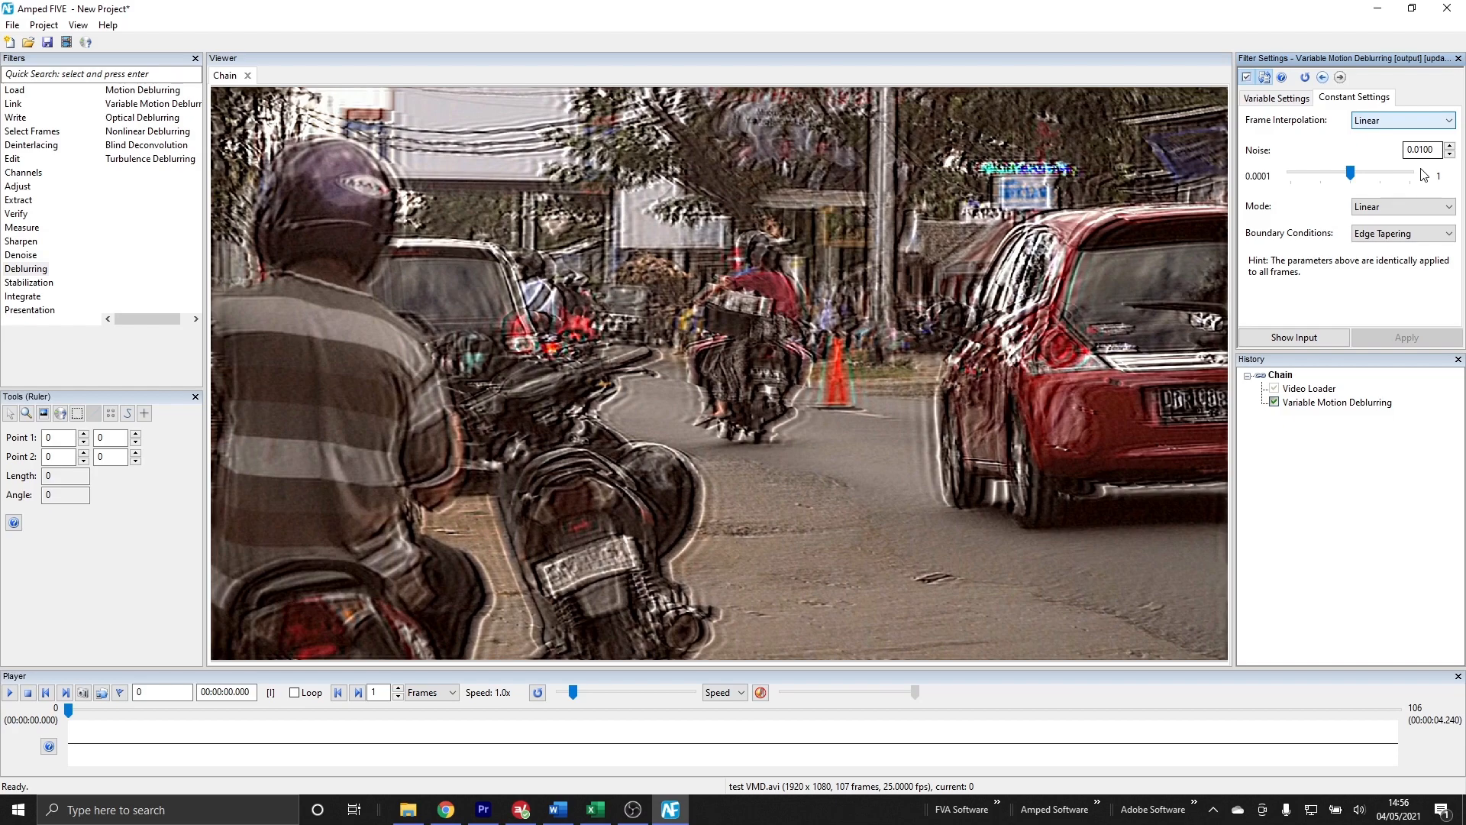
pyautogui.moveTo(1420, 199)
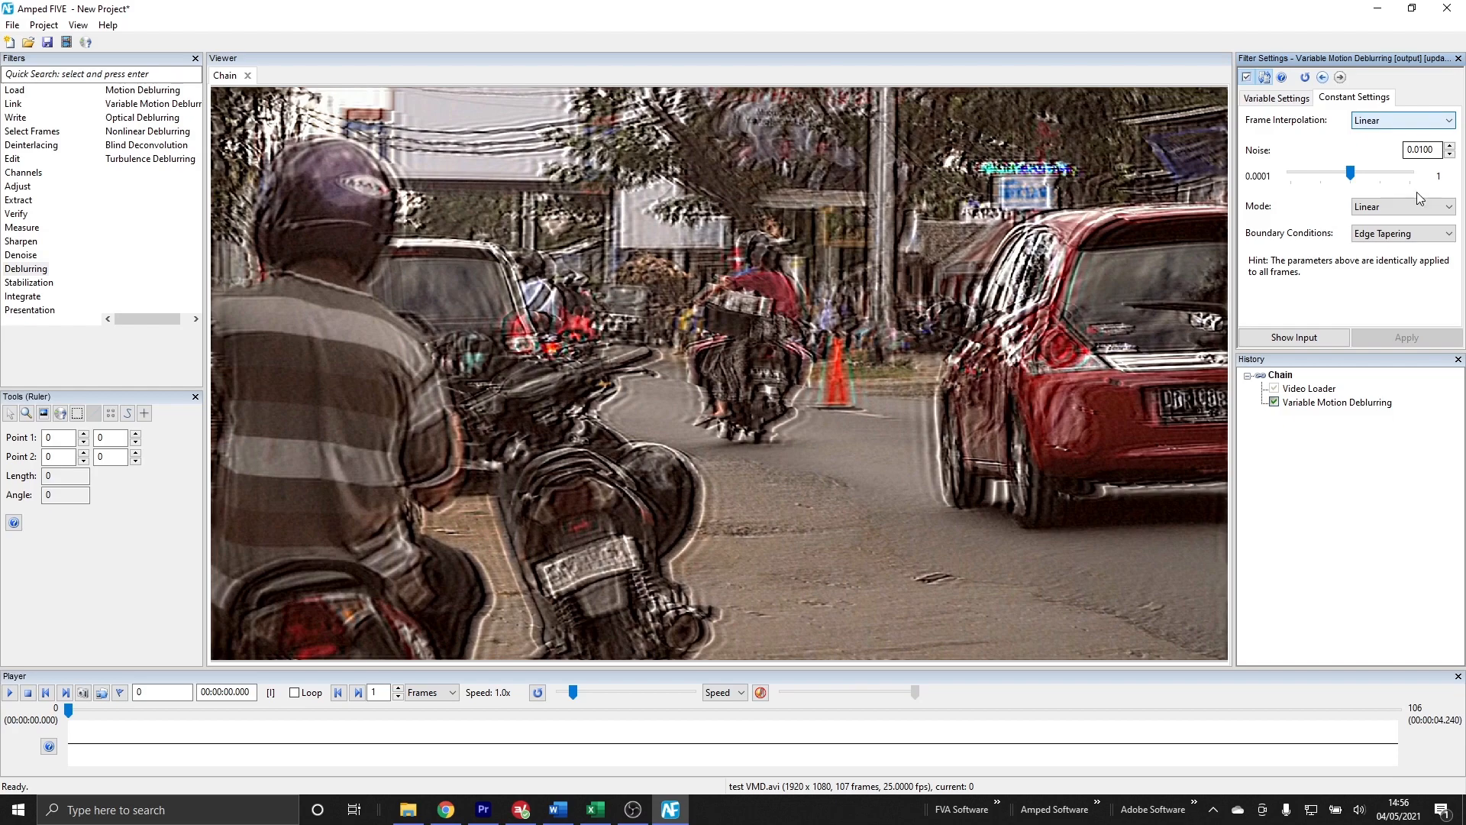
pyautogui.moveTo(1411, 222)
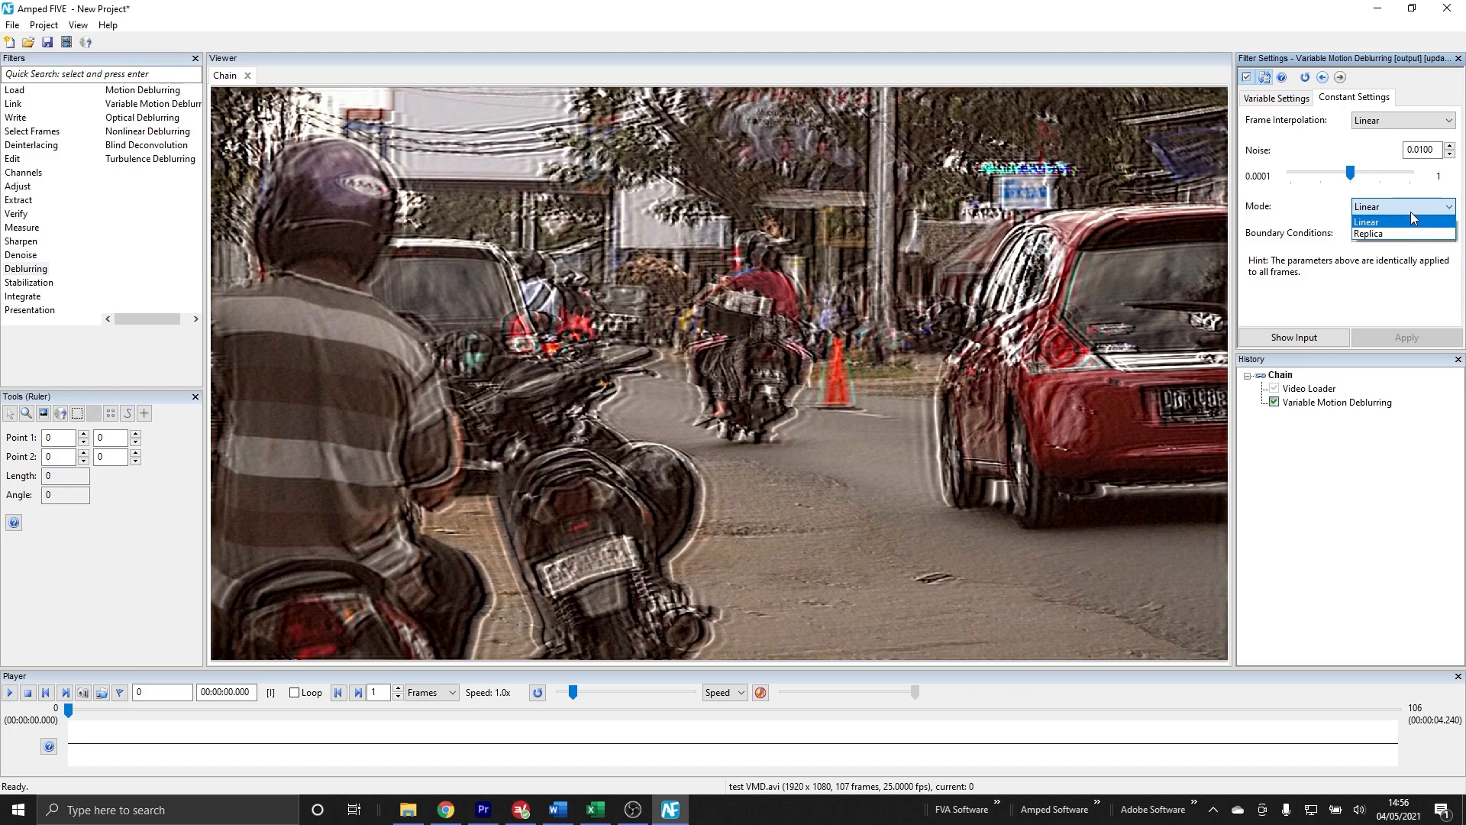
pyautogui.click(1401, 232)
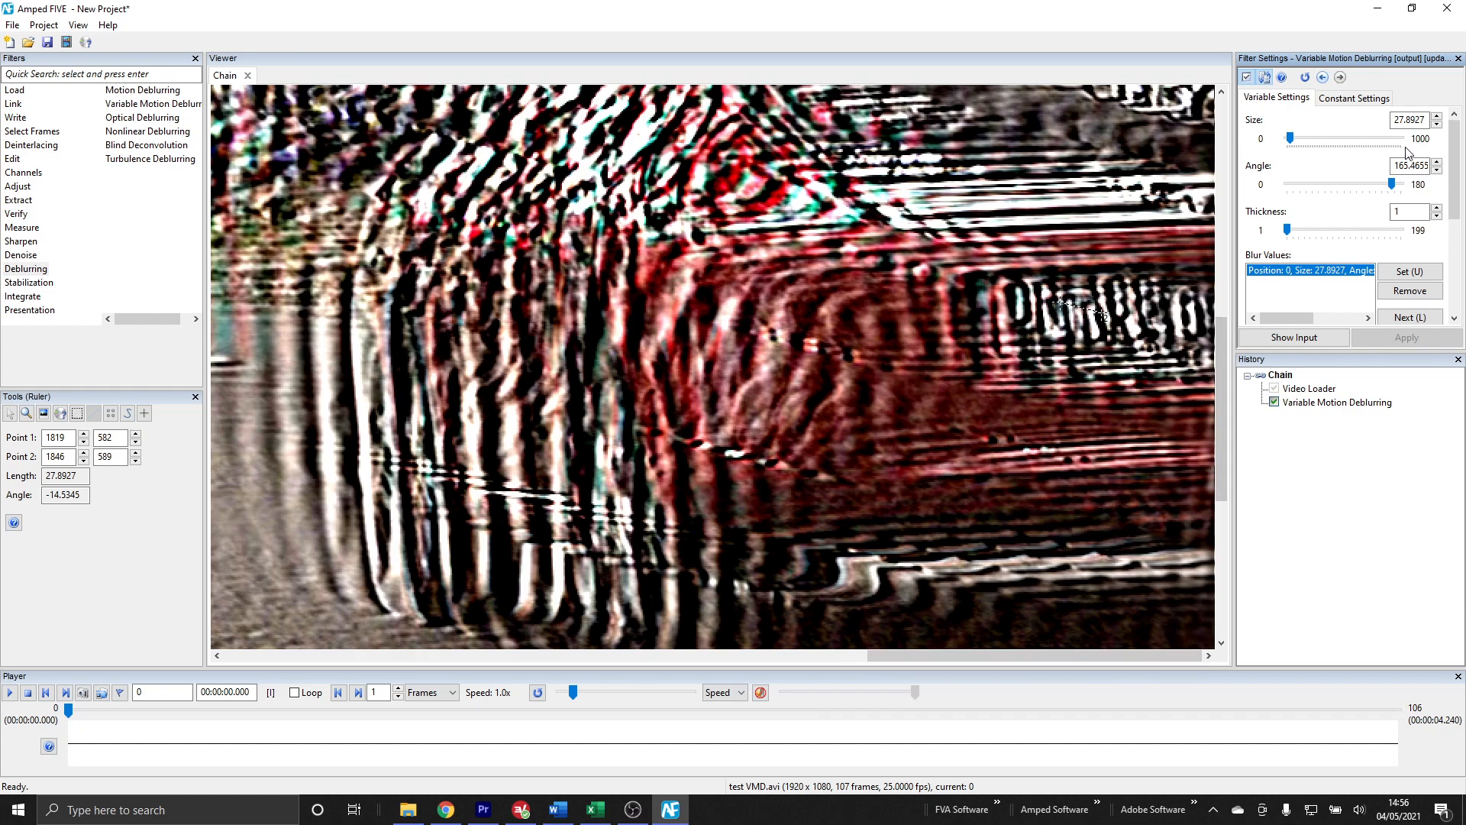
# Raise noise to 0.0257, reduce blur size to 22.8927 and increase the angle by one degree
pyautogui.click(1351, 97)
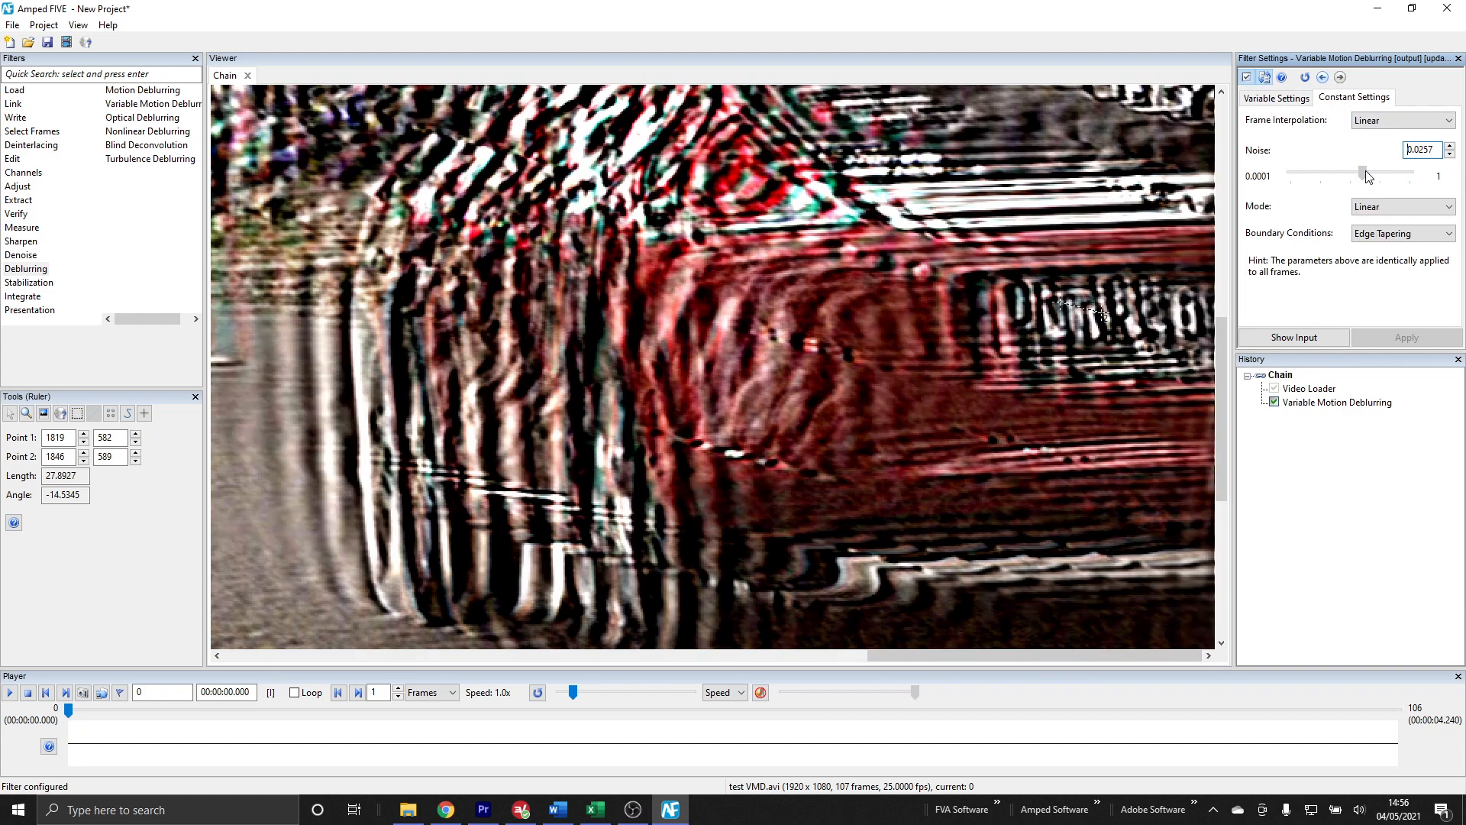
pyautogui.click(1275, 98)
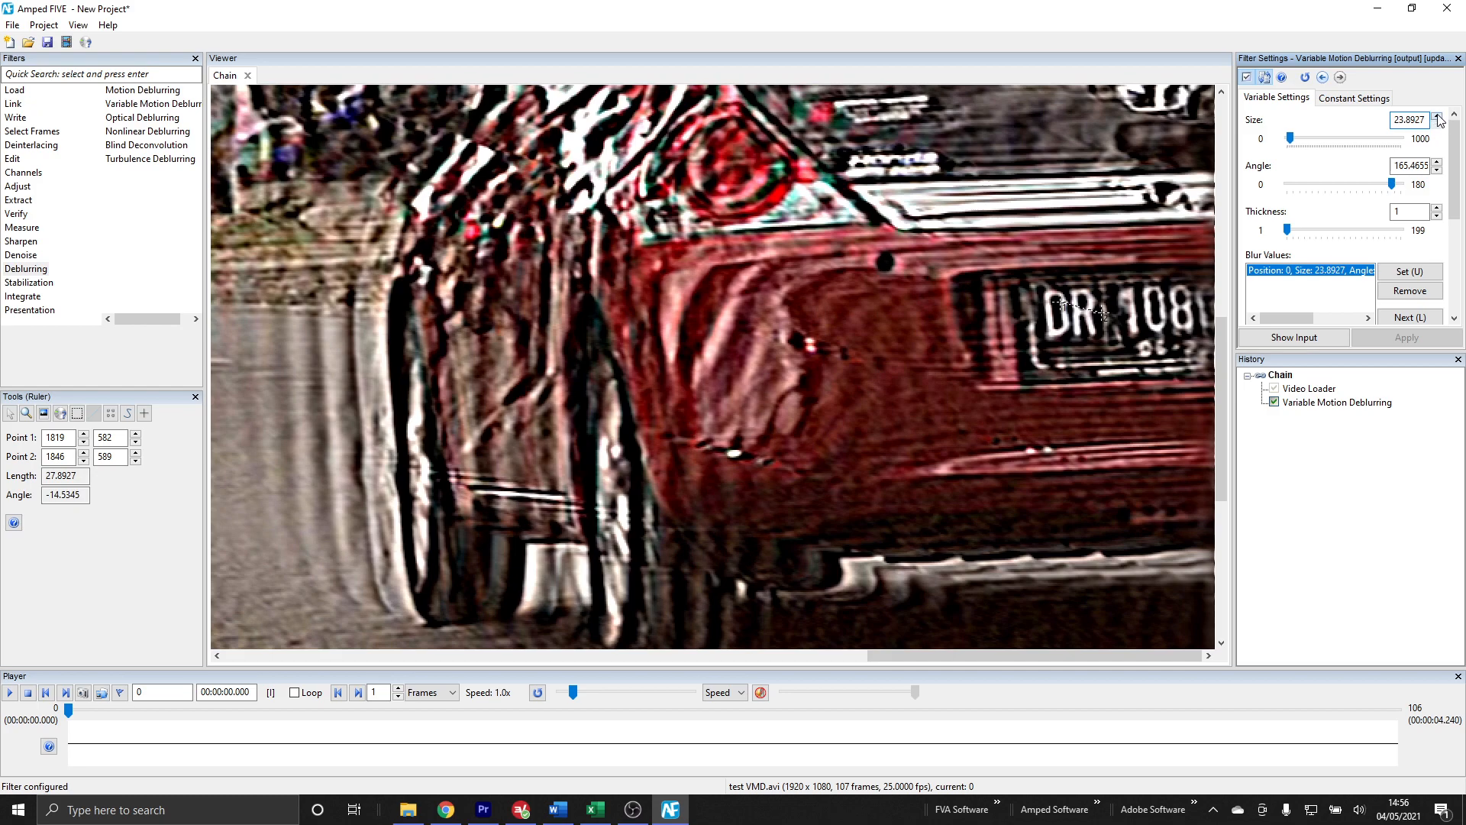
pyautogui.click(1439, 123)
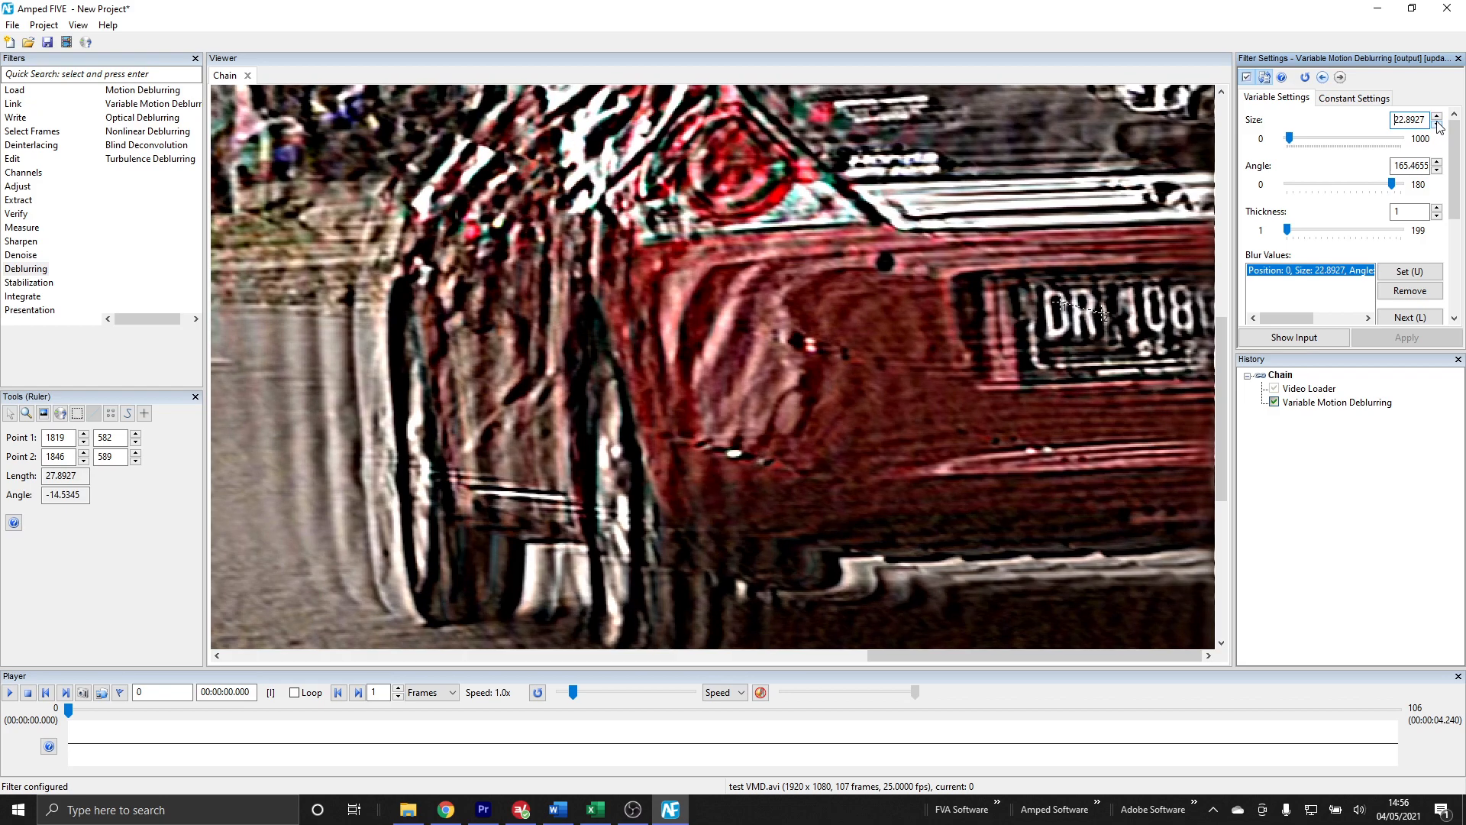
pyautogui.click(1438, 162)
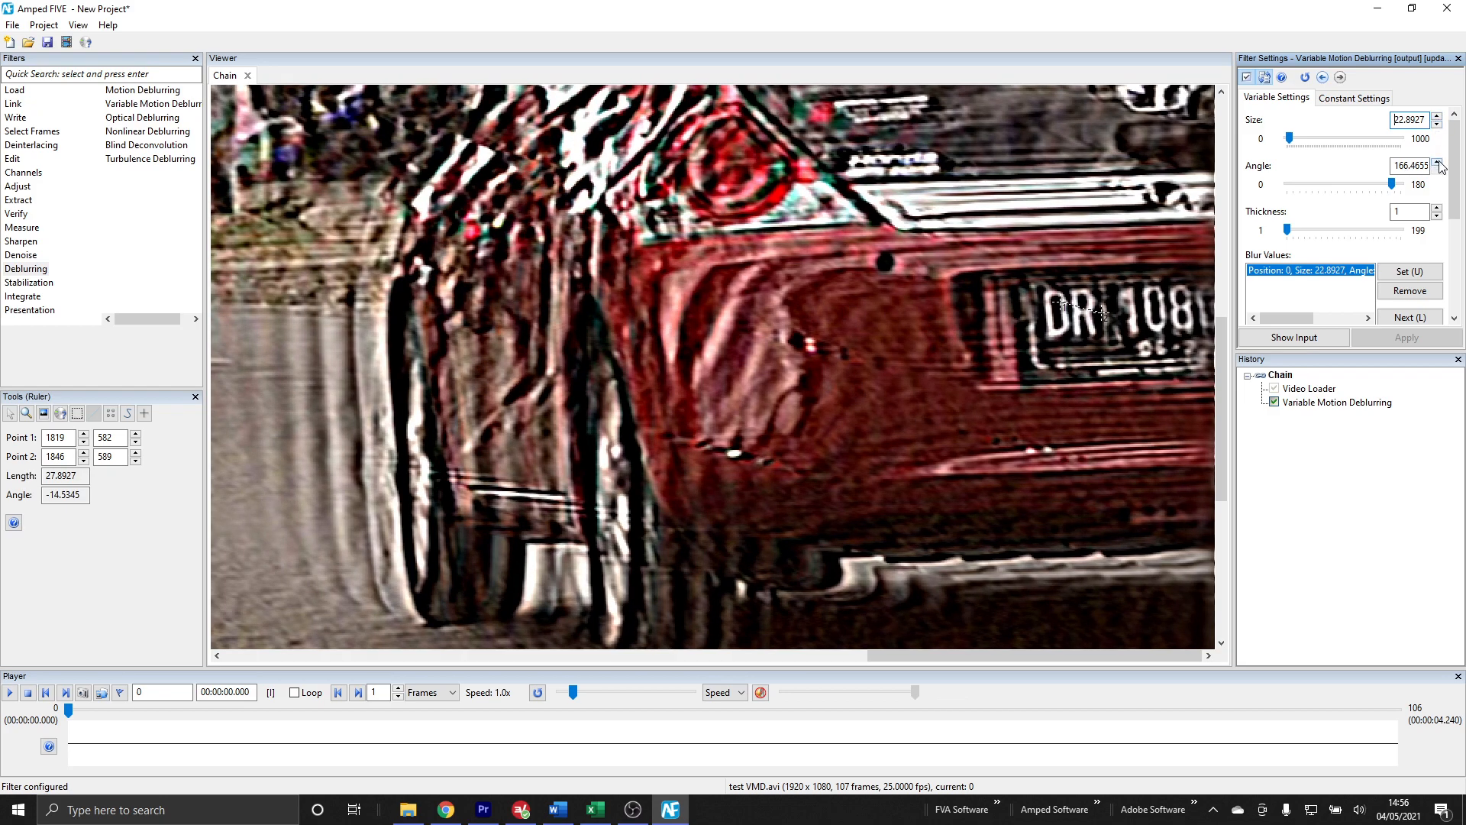
pyautogui.click(1438, 170)
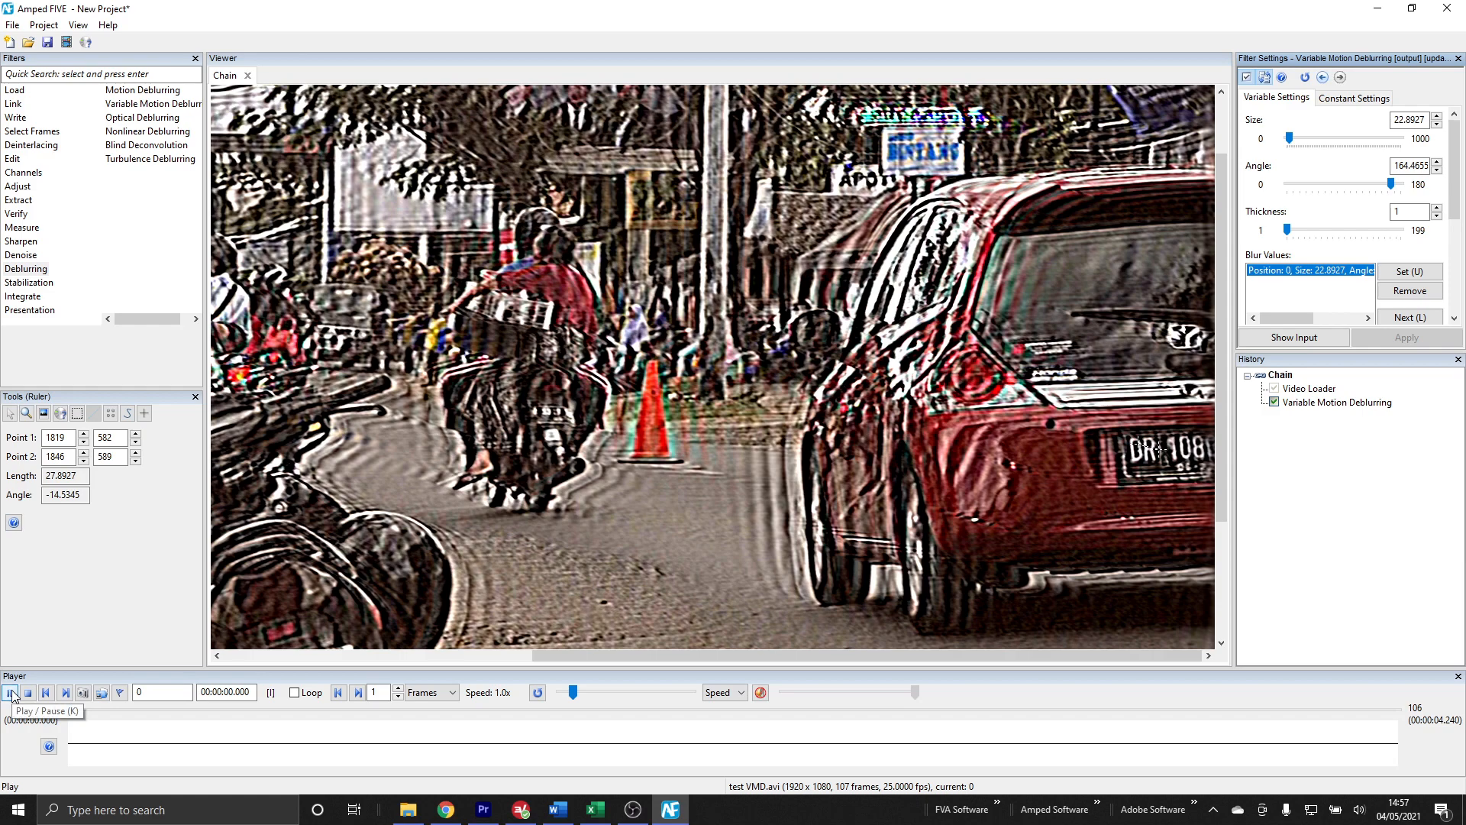
# Play the deblurred clip and step forward to its last frames
pyautogui.click(10, 691)
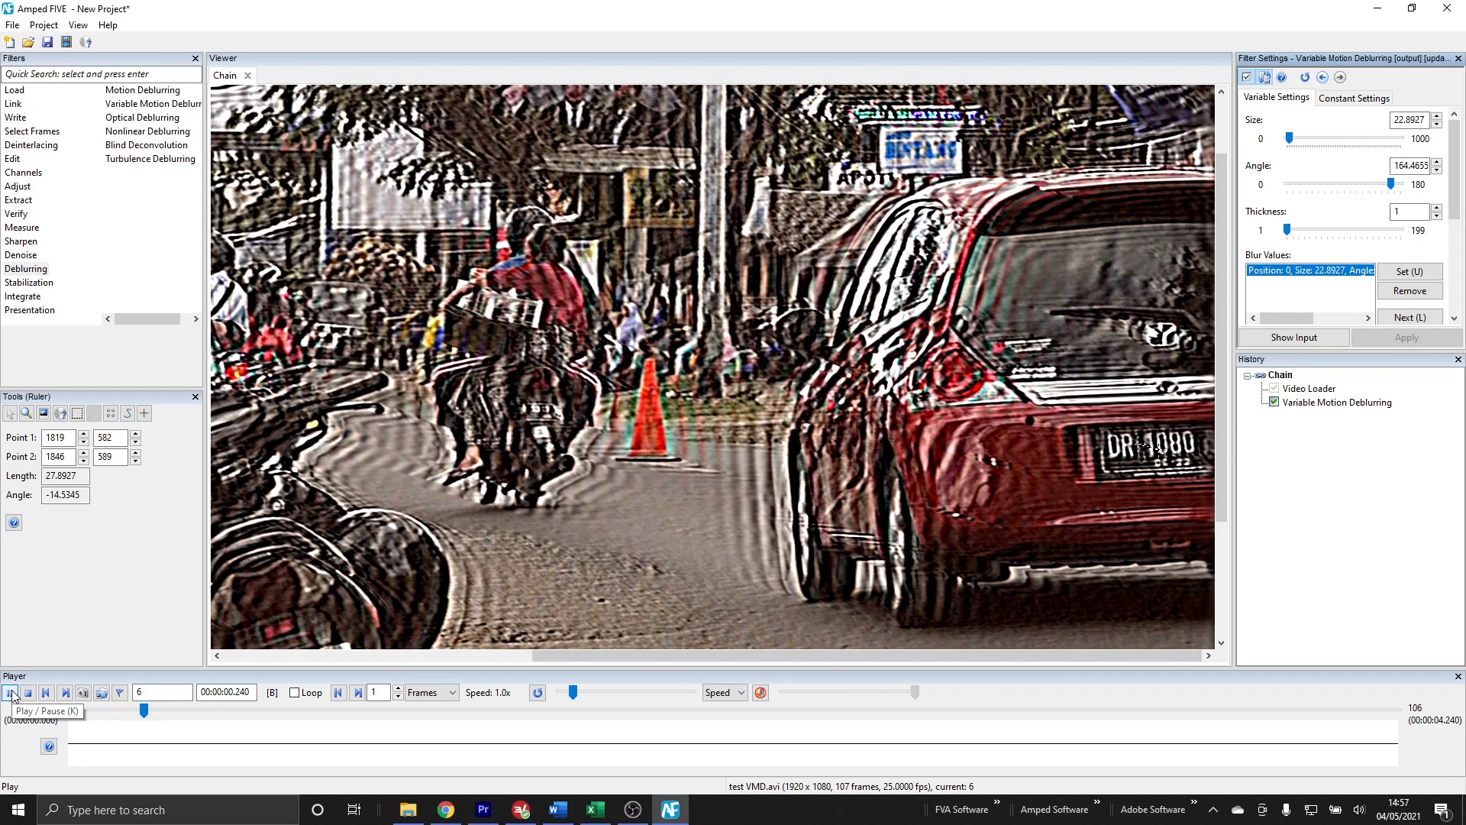
pyautogui.click(11, 692)
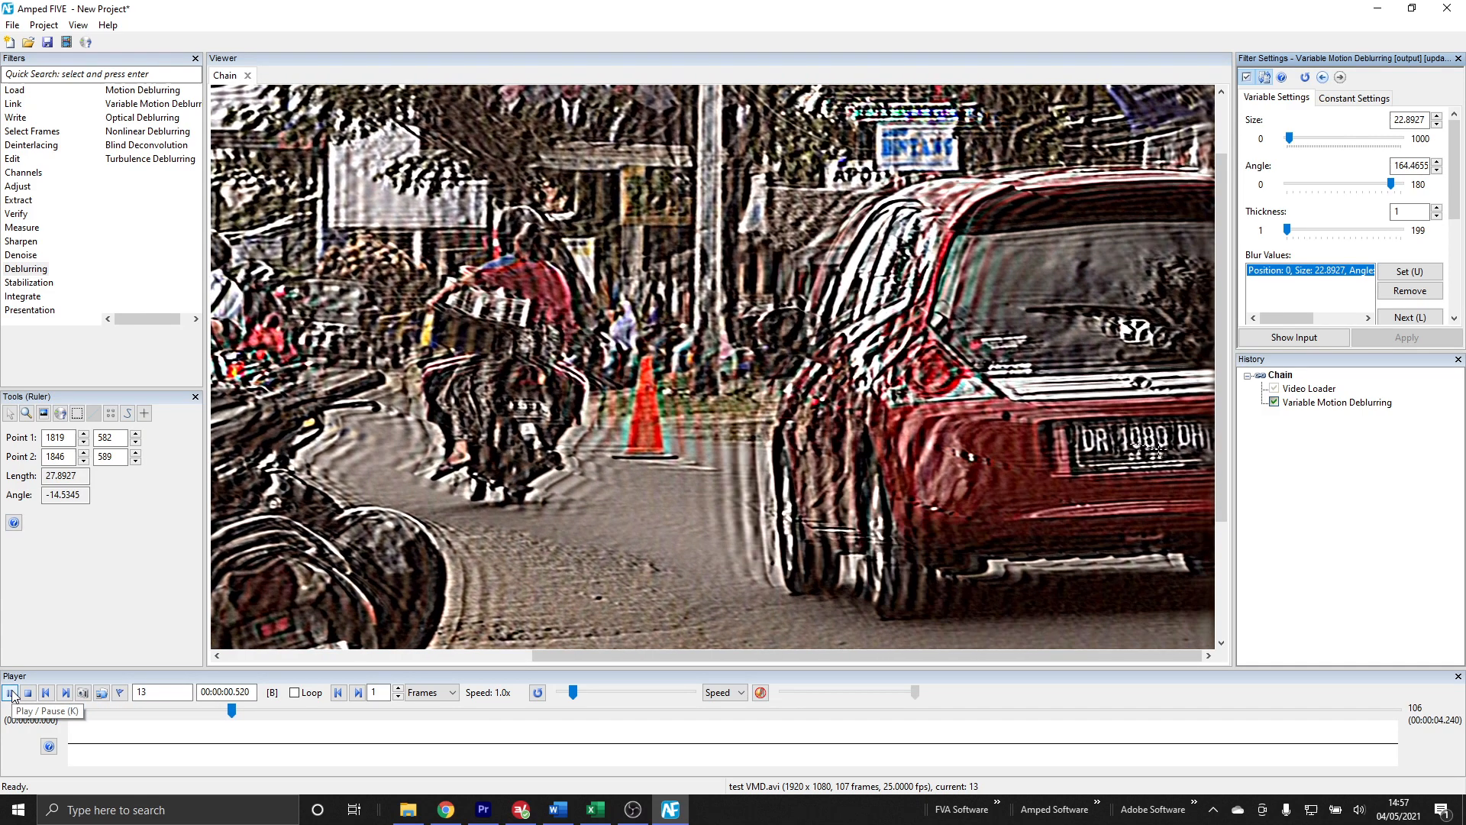
pyautogui.click(11, 691)
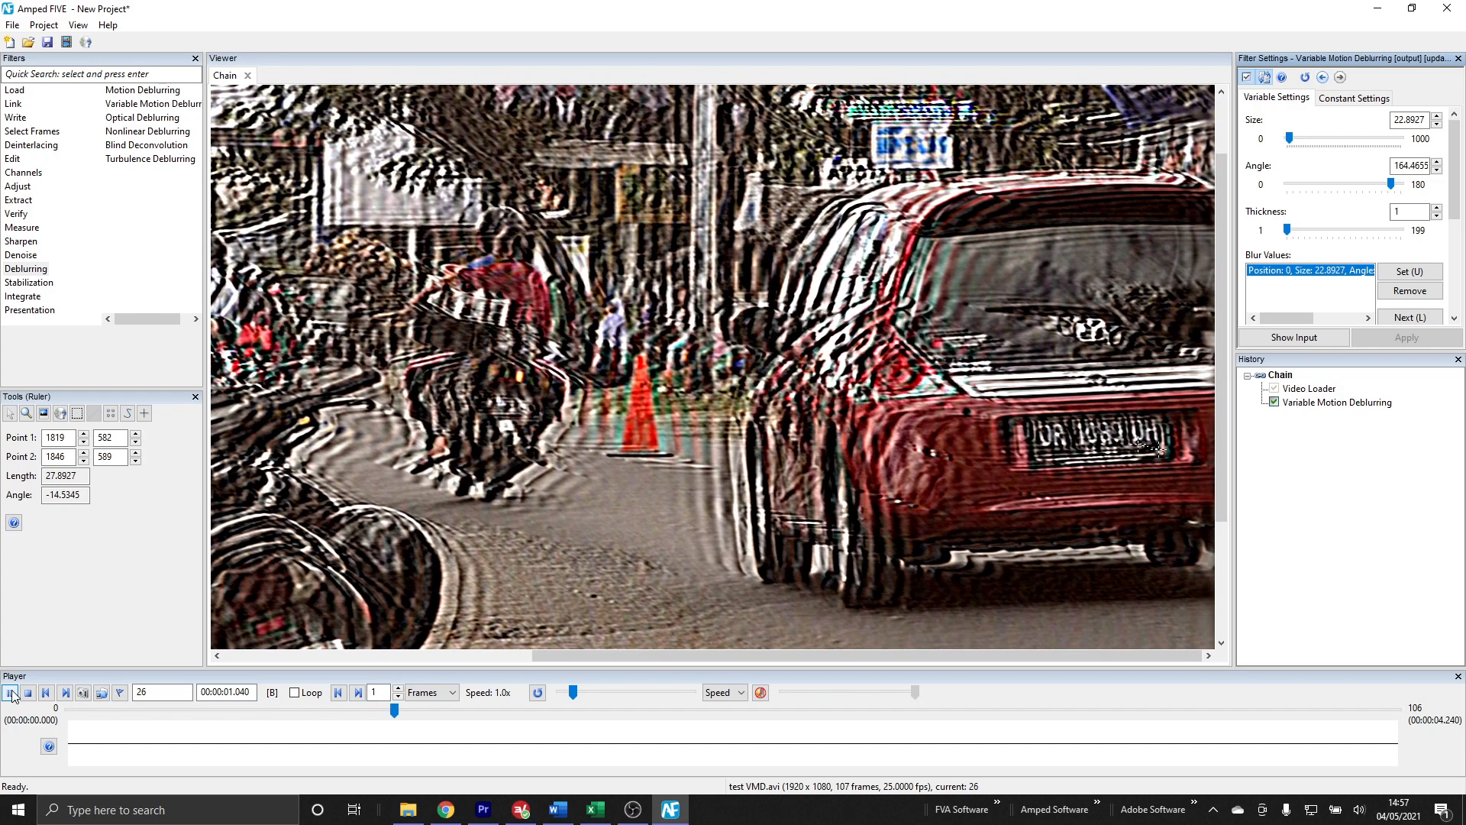
pyautogui.click(9, 692)
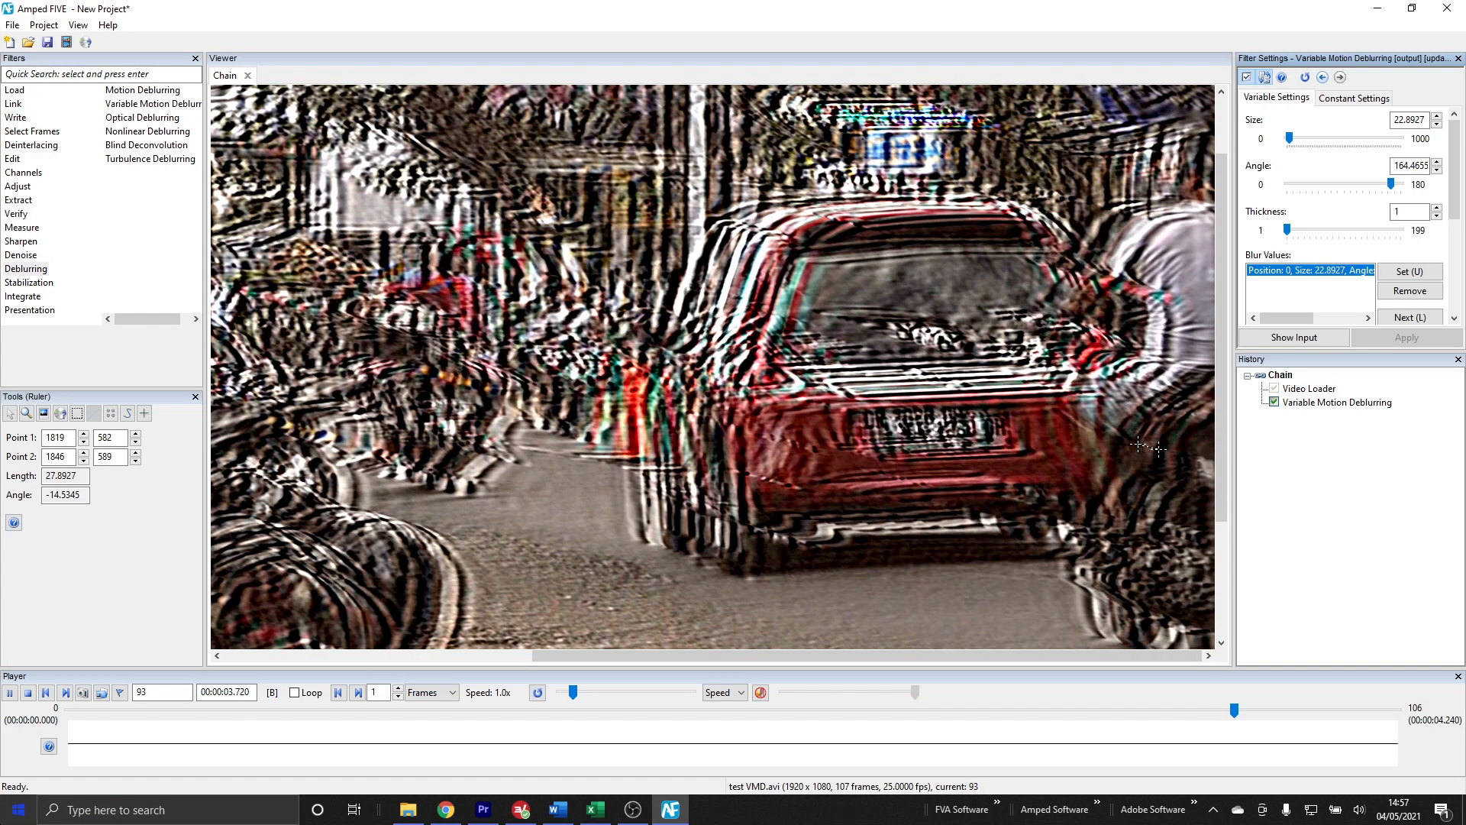
pyautogui.click(10, 694)
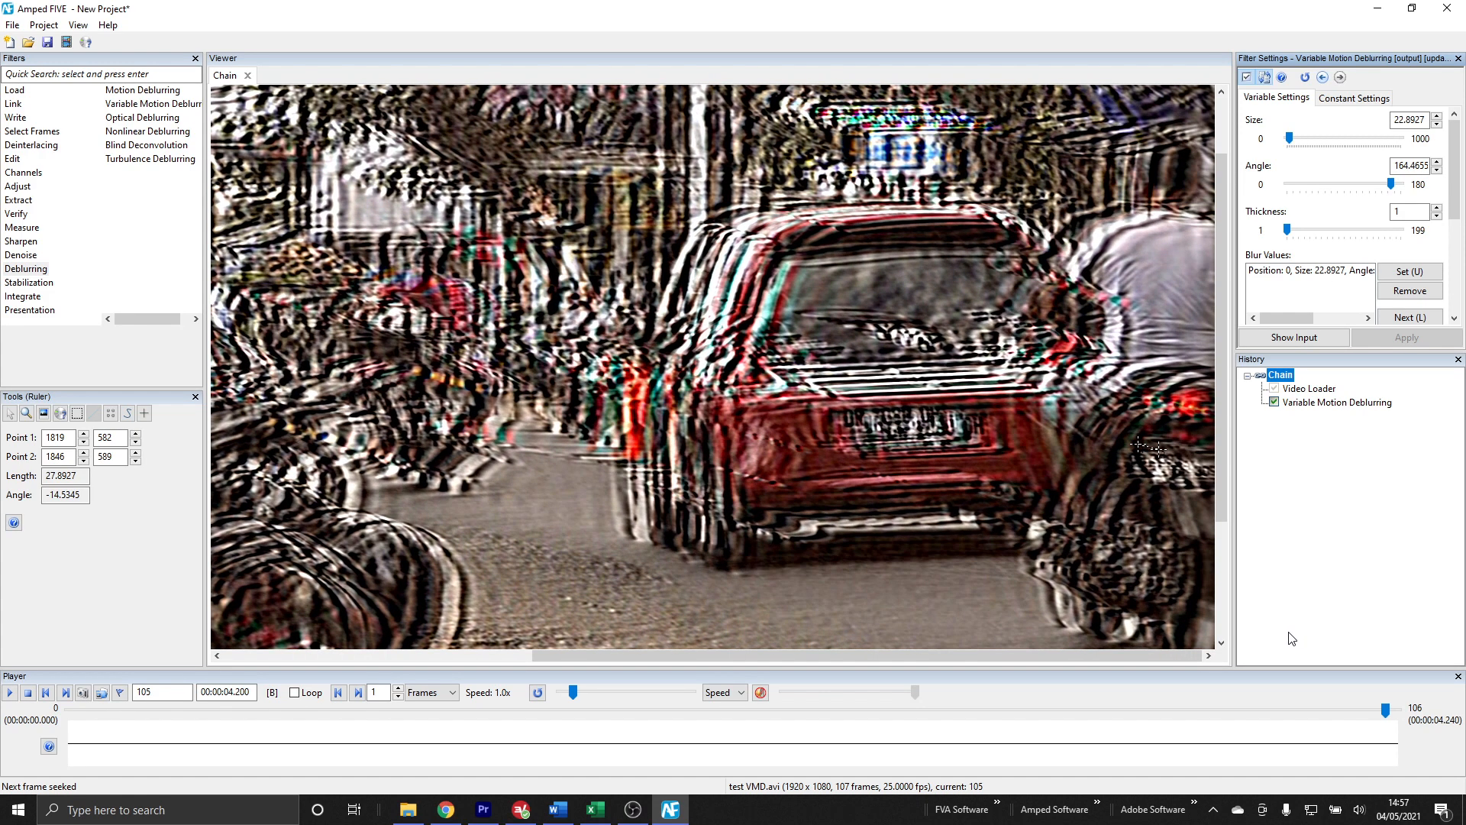
pyautogui.click(1410, 318)
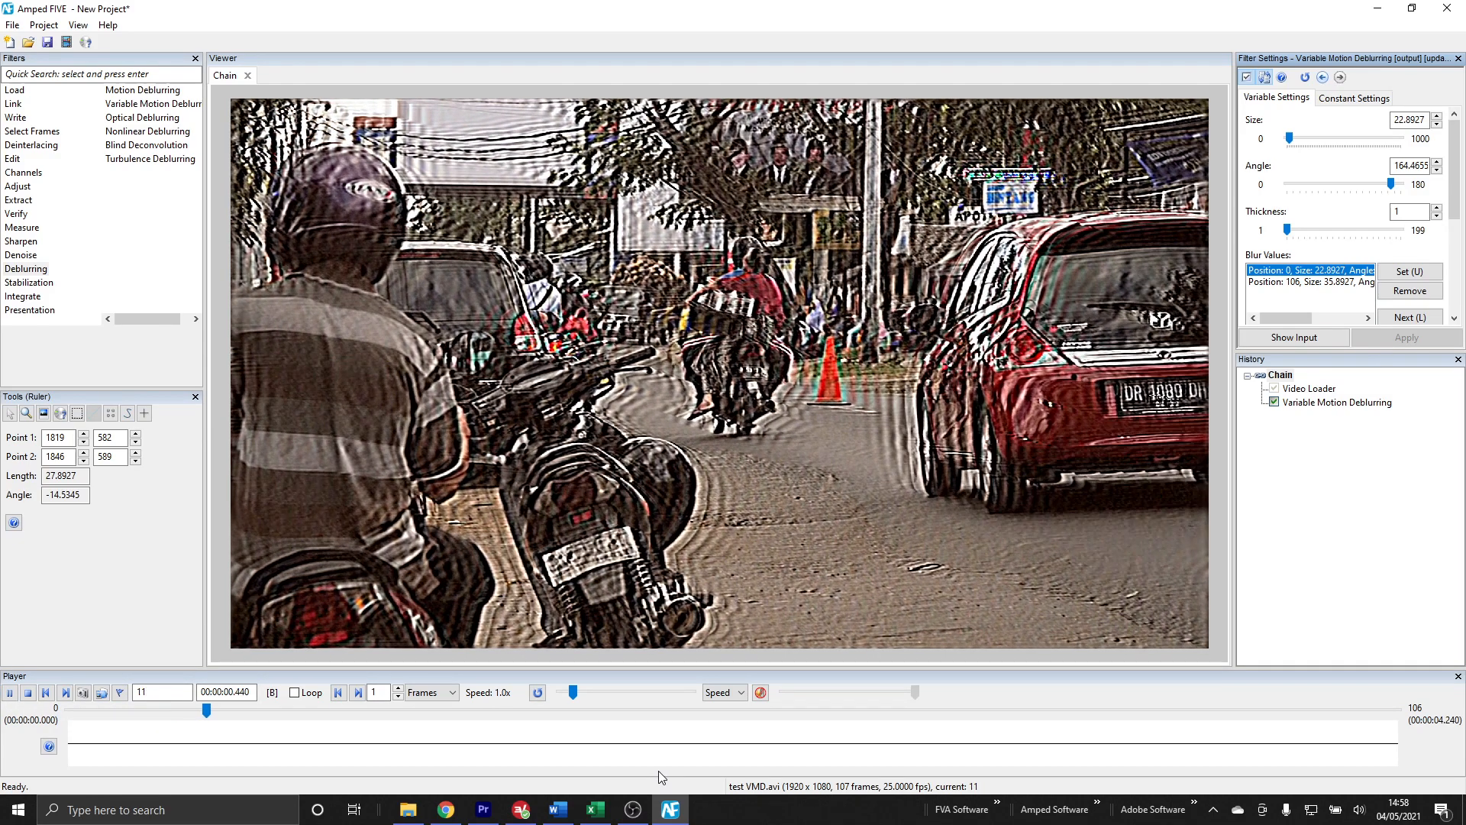
# Step through the clip from frame 0 to watch the variable deblurring
pyautogui.click(64, 692)
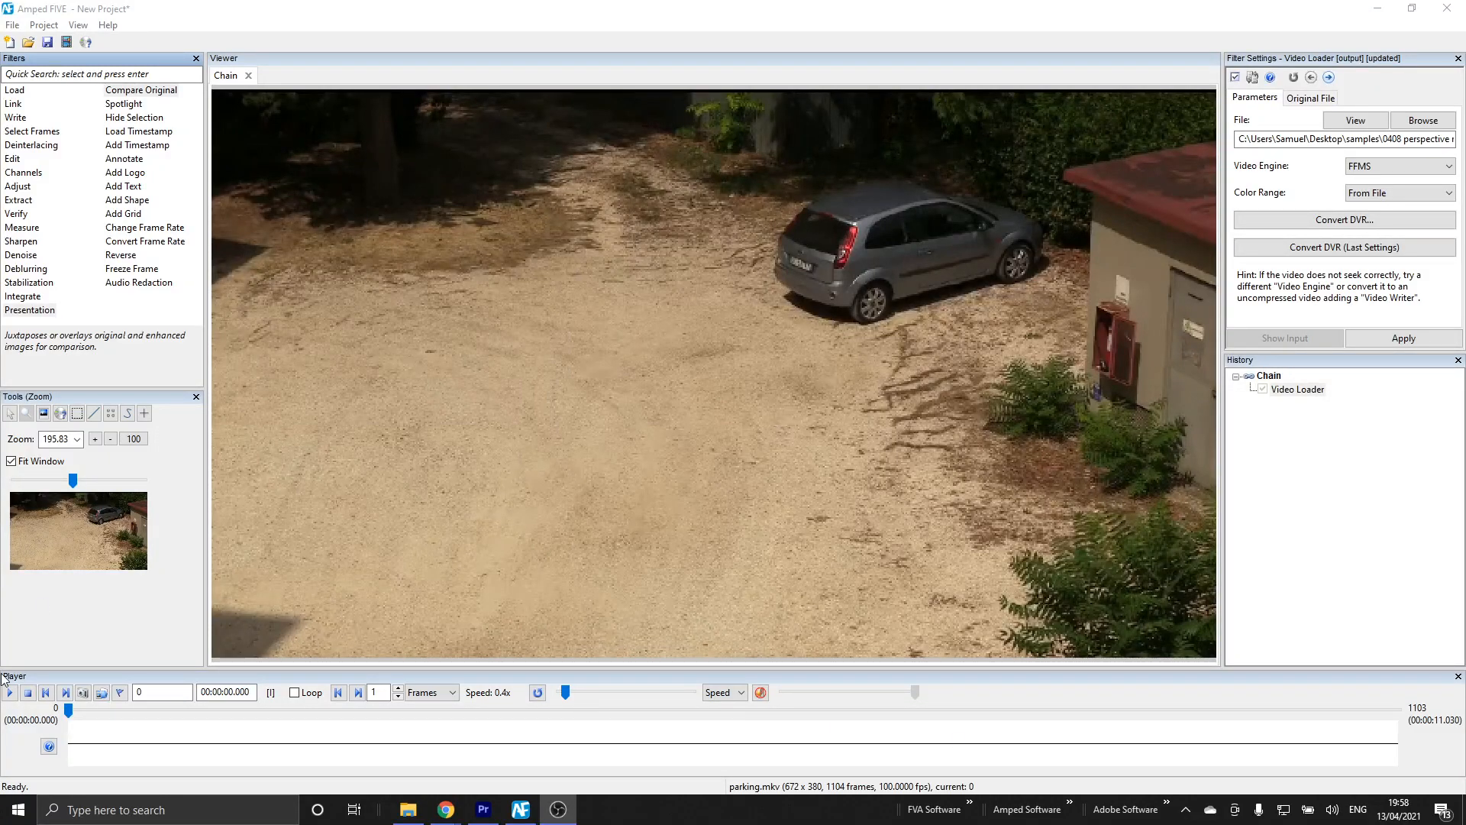
# Play the parking clip and step back to around frame 616 where the orange car appears
pyautogui.click(459, 711)
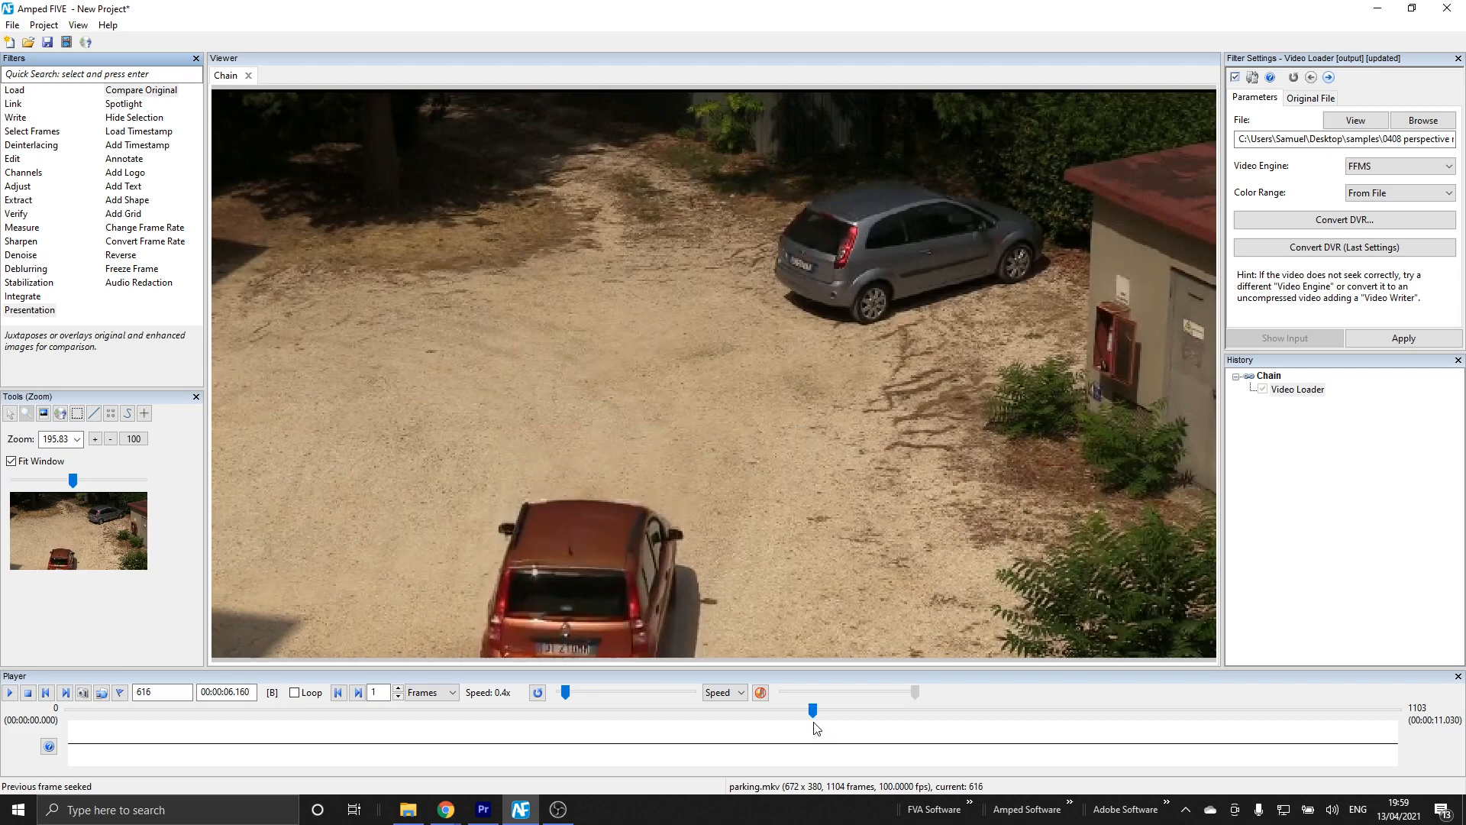
pyautogui.click(64, 692)
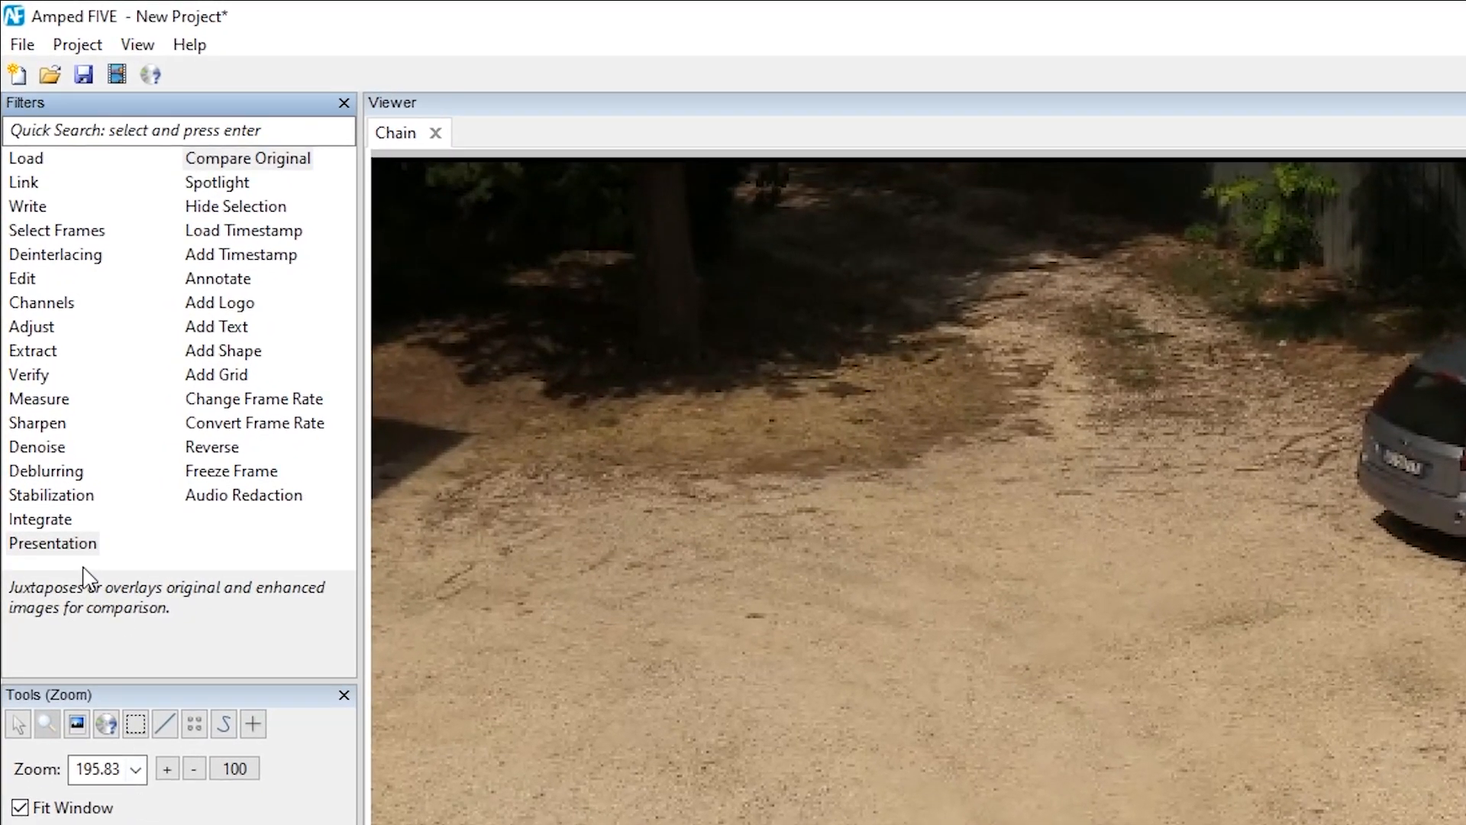
# Add a Freeze Frame of 200 frames with the countdown text style at Top and apply it
pyautogui.click(52, 544)
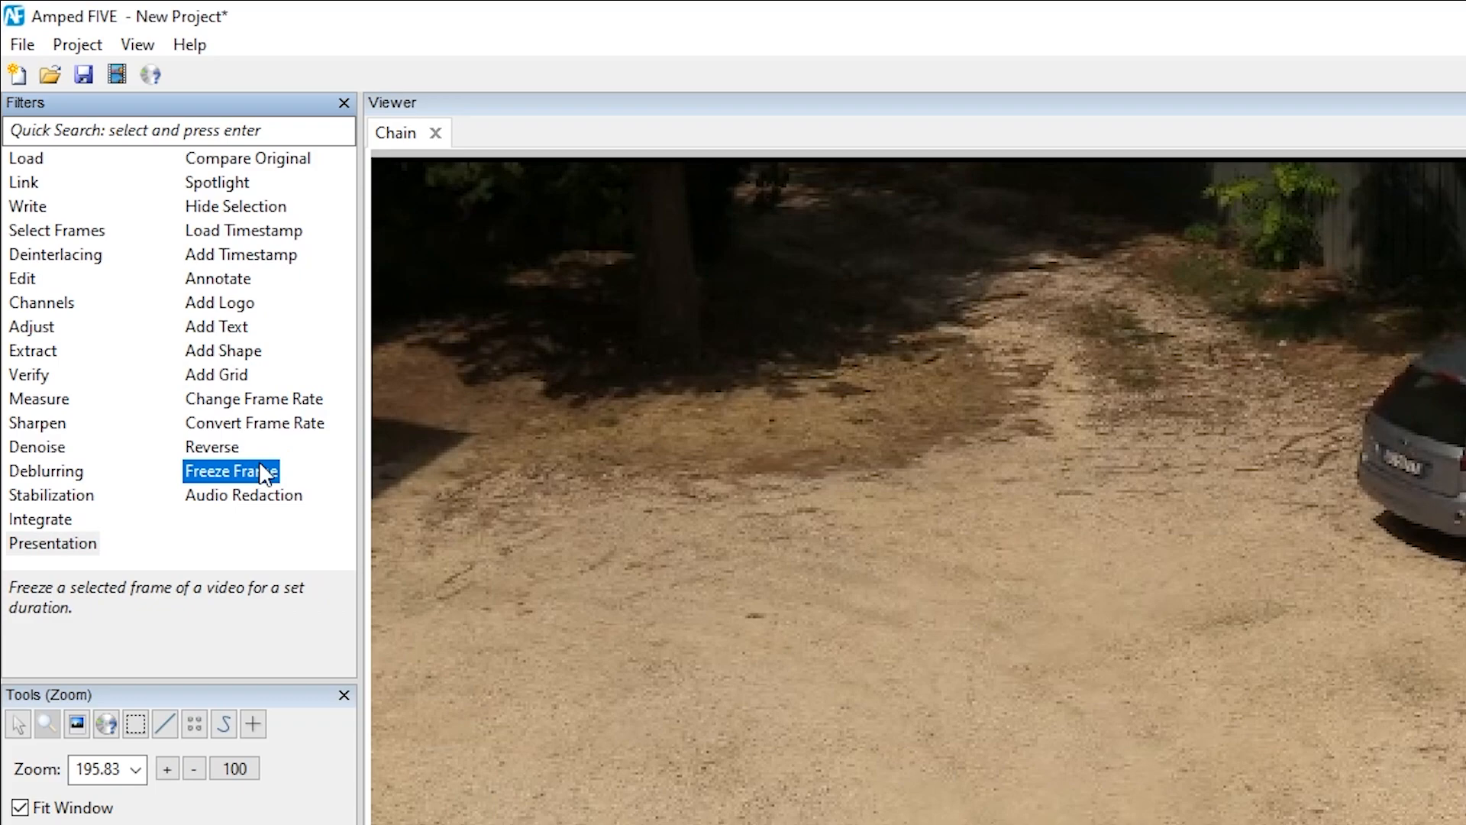
pyautogui.doubleClick(232, 470)
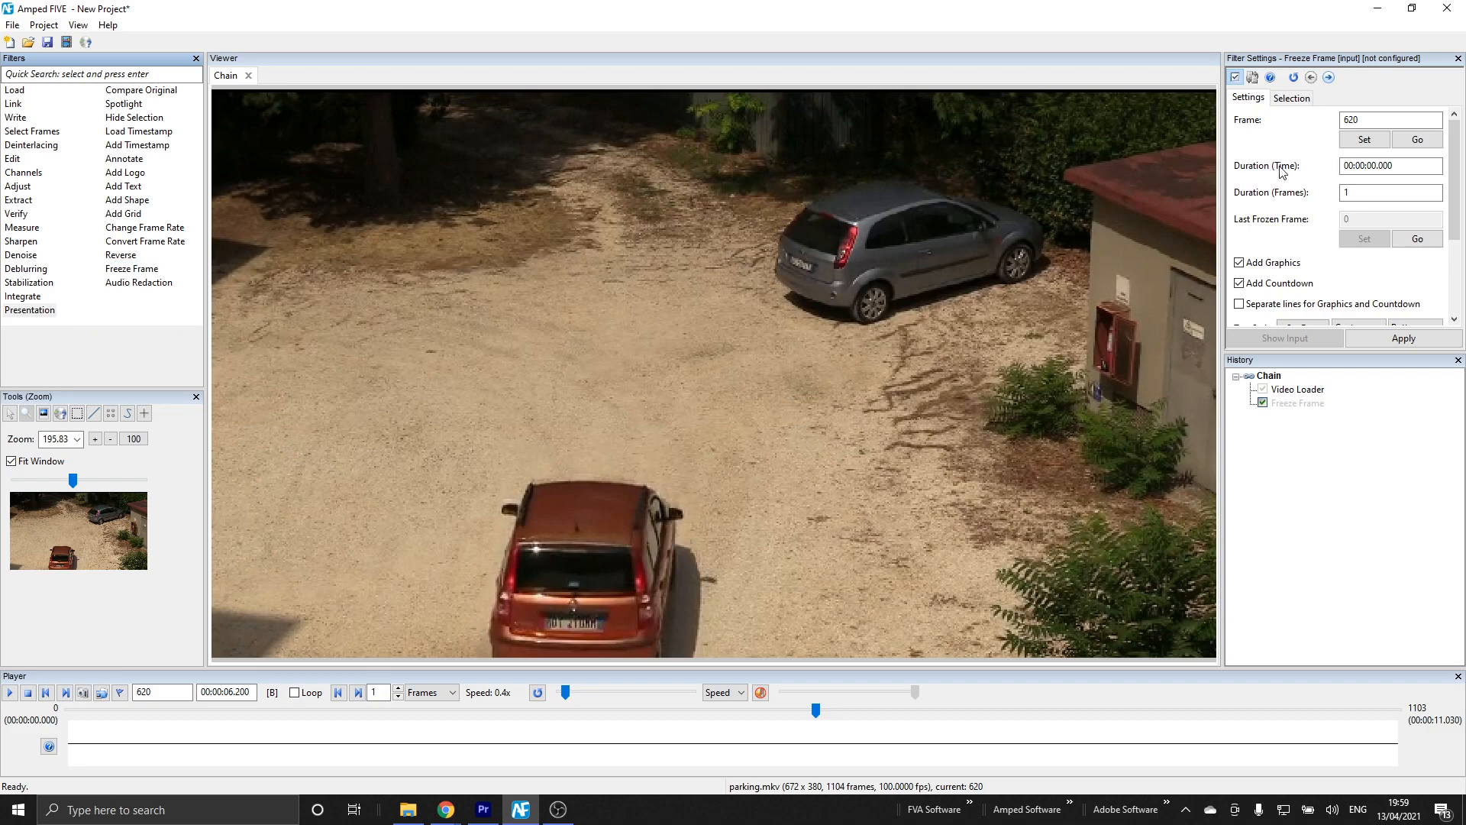
pyautogui.click(1389, 192)
pyautogui.write('200')
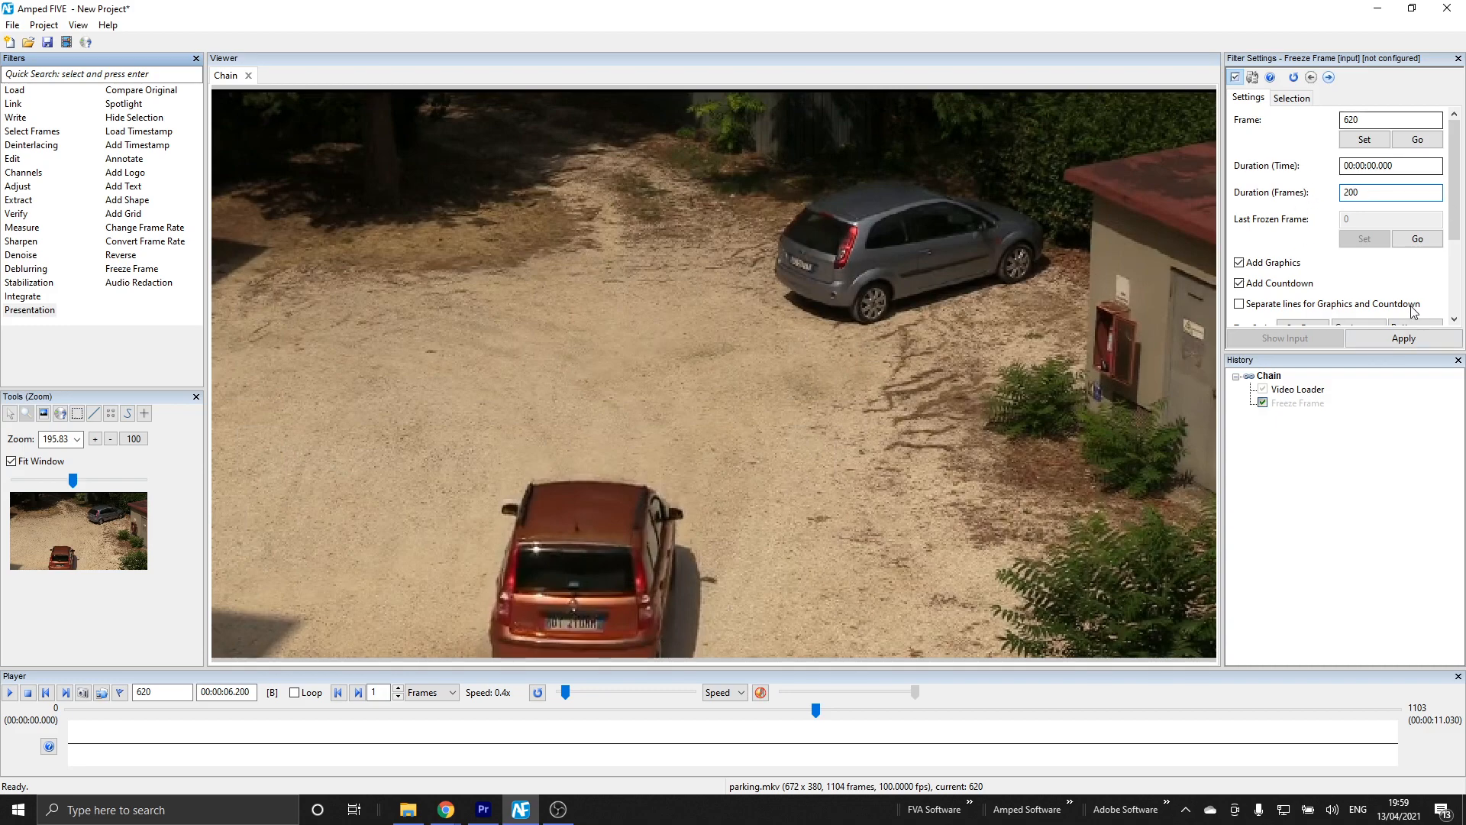
pyautogui.click(1390, 192)
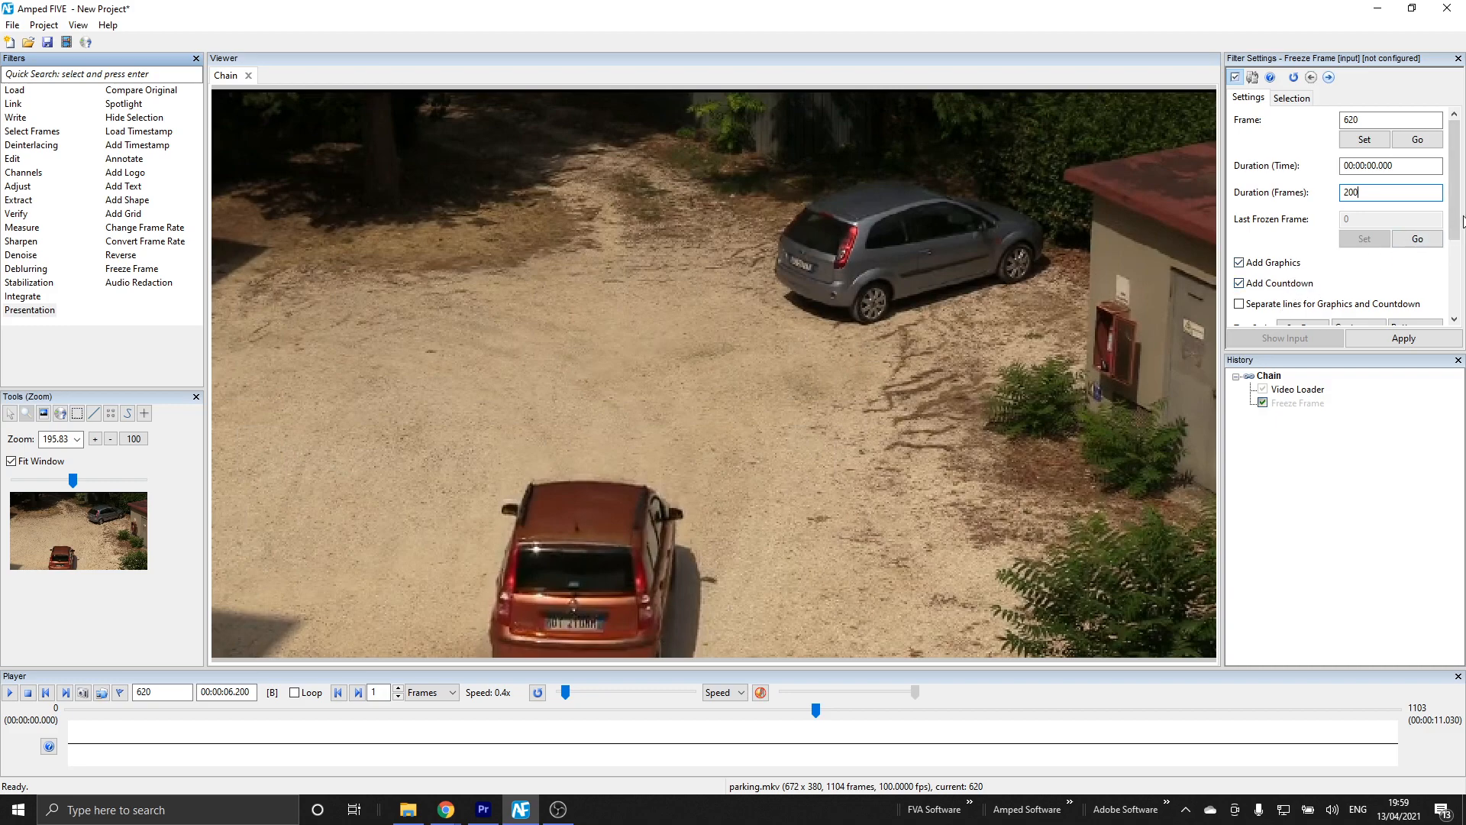
pyautogui.scroll(-3)
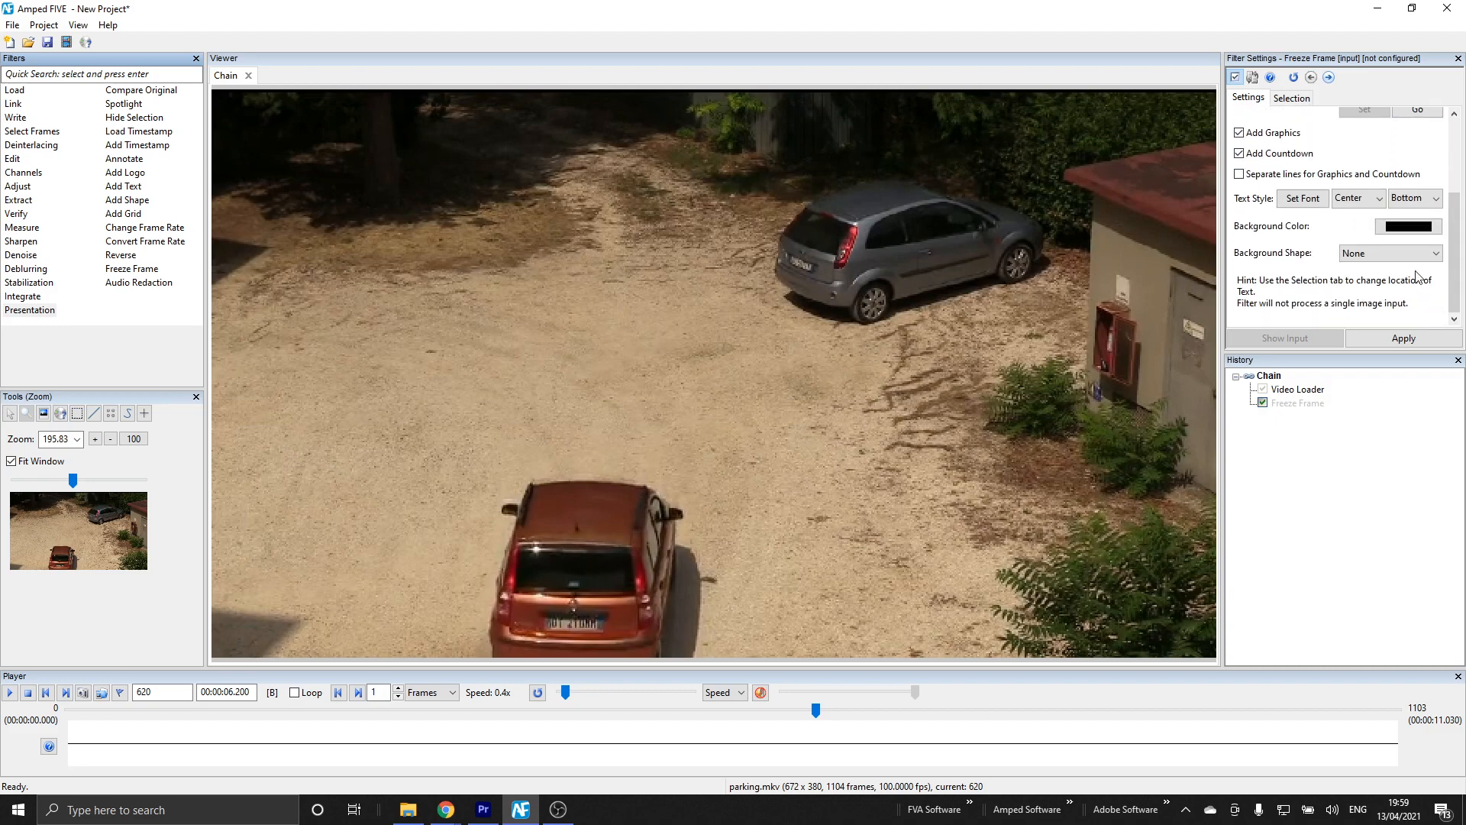
pyautogui.click(1411, 198)
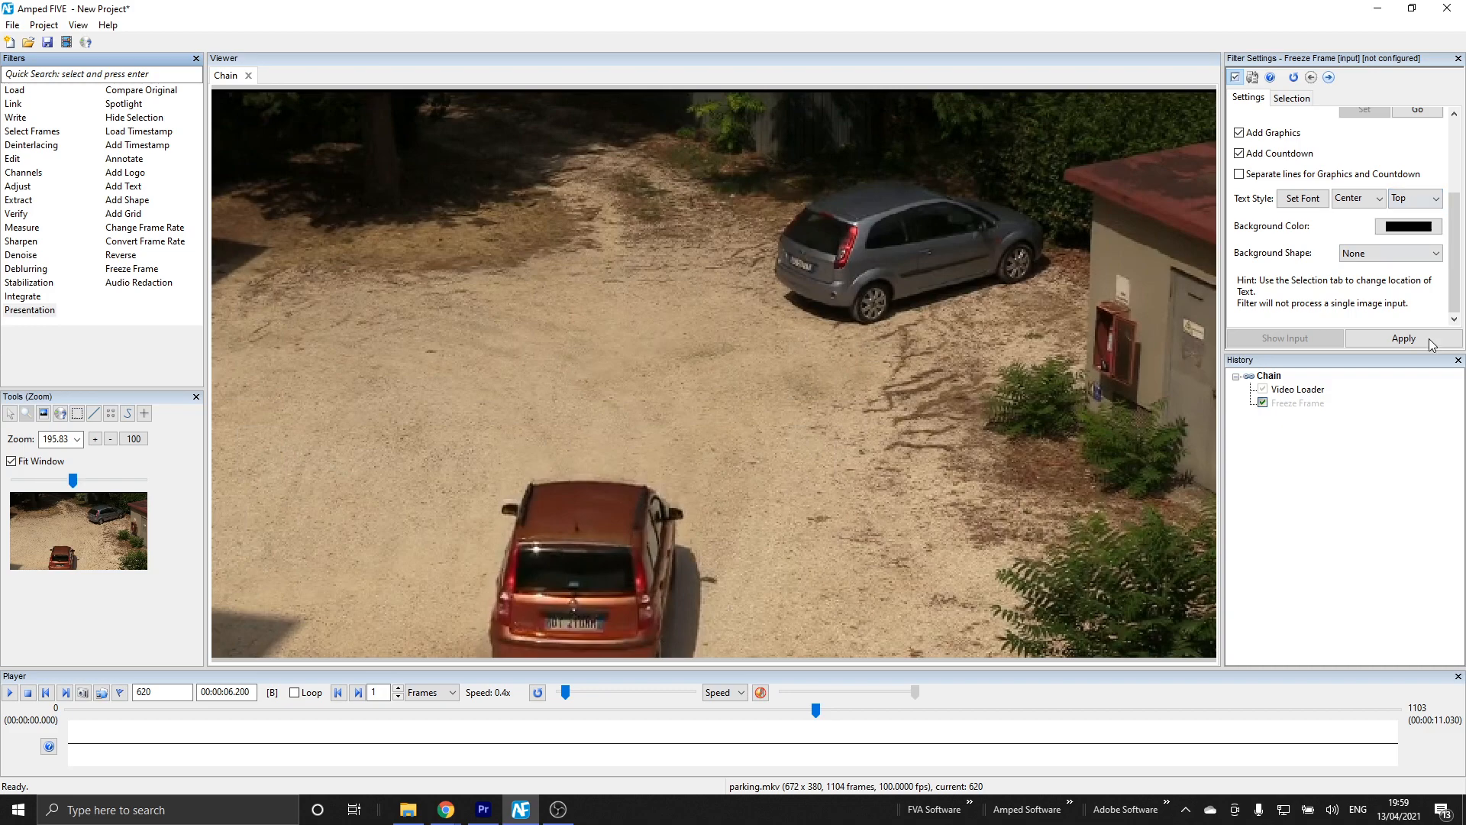
pyautogui.click(1403, 337)
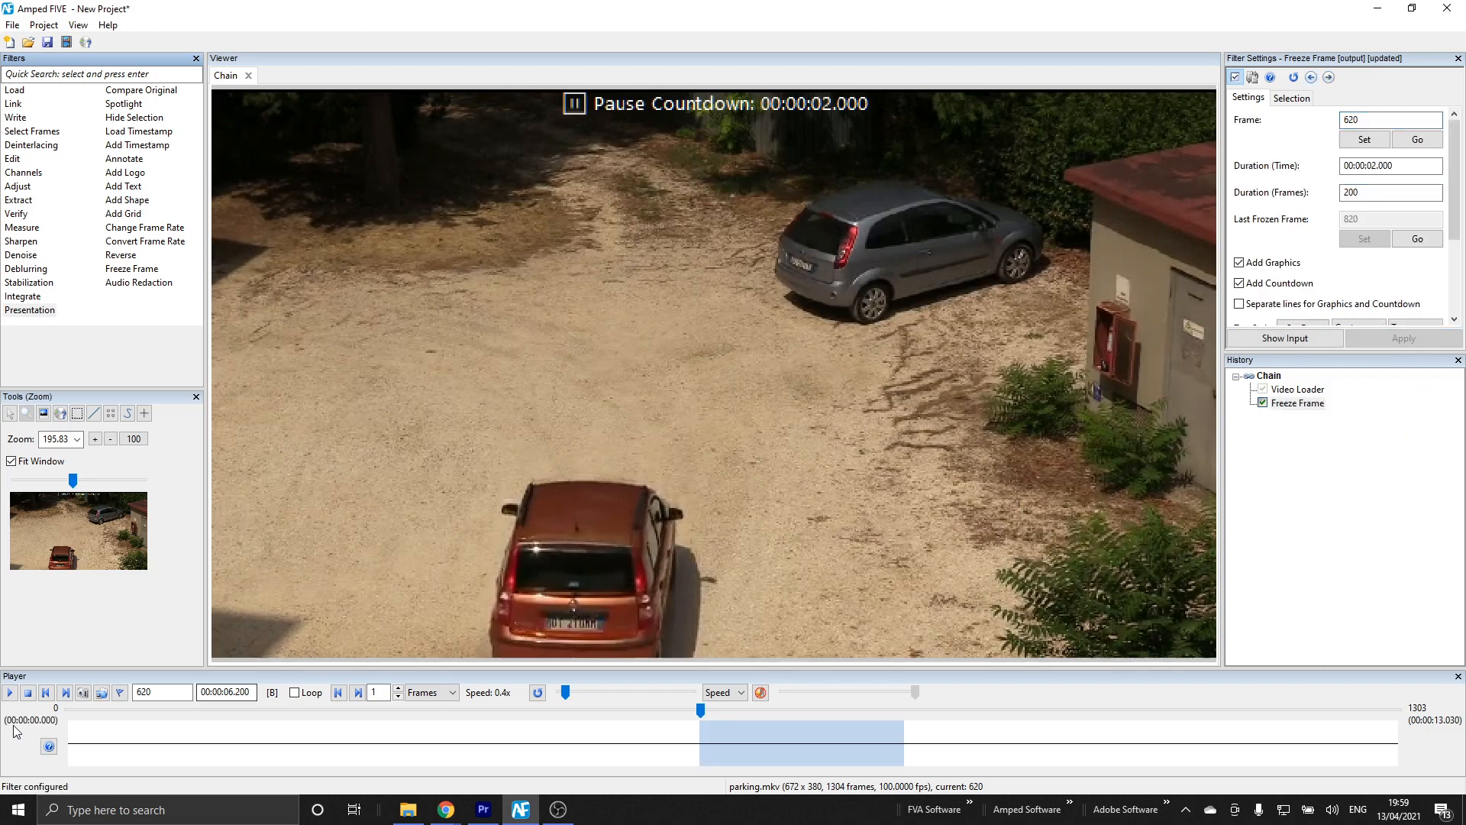
# Play through the freeze, toggle the two-line countdown back to one line, then add Annotate
pyautogui.click(11, 692)
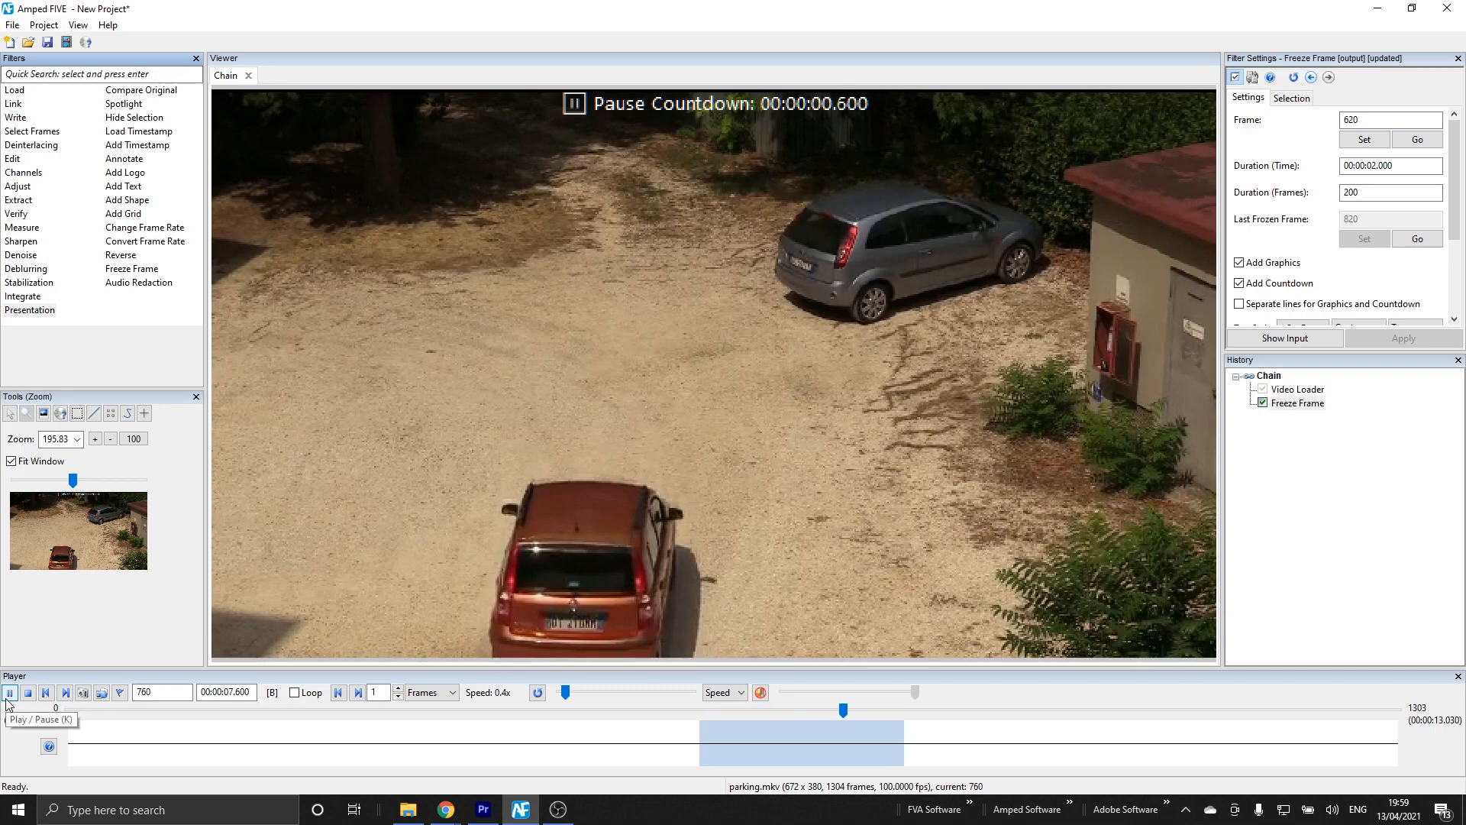
pyautogui.click(11, 692)
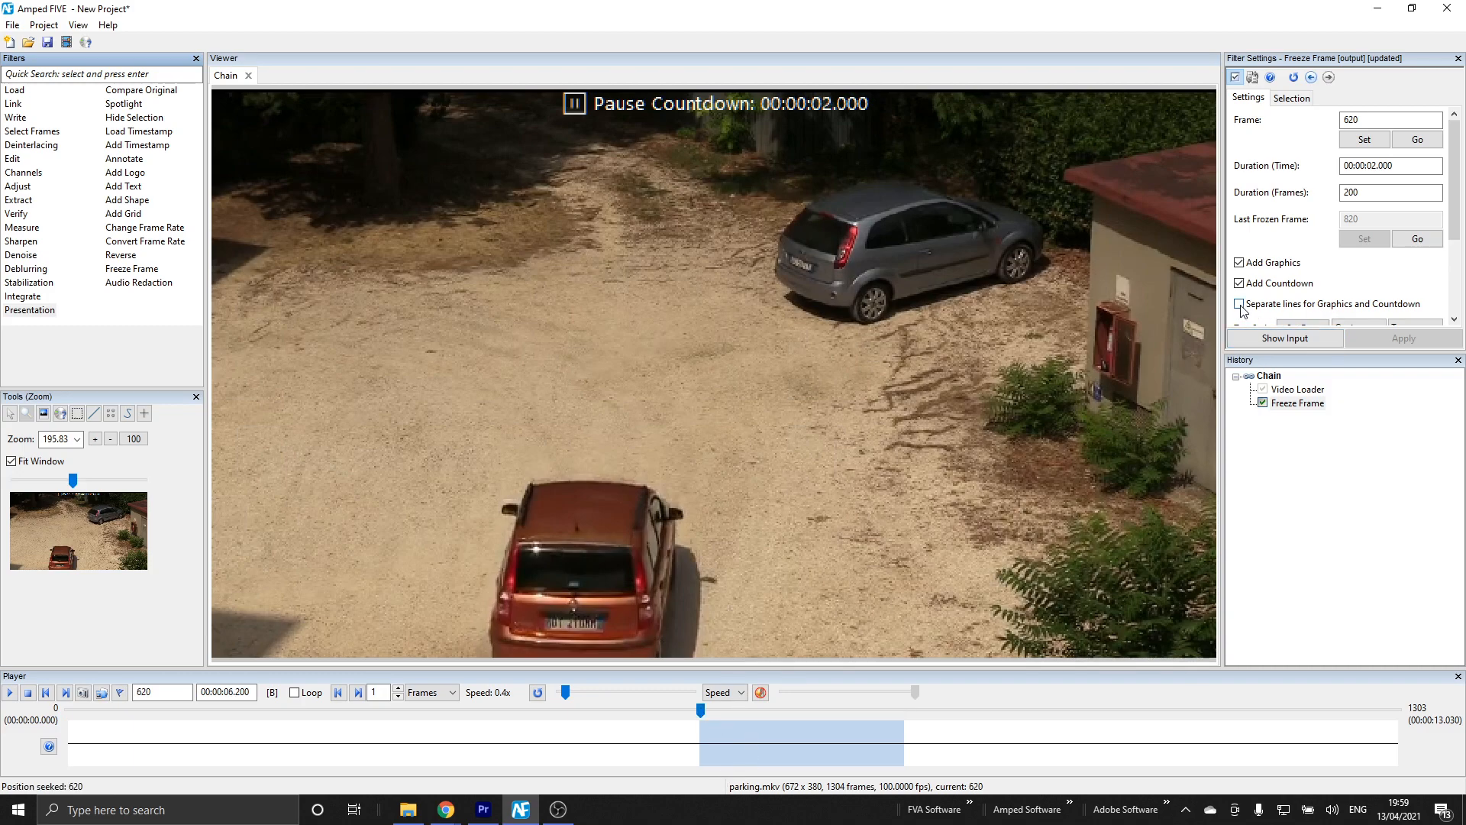
pyautogui.click(1239, 304)
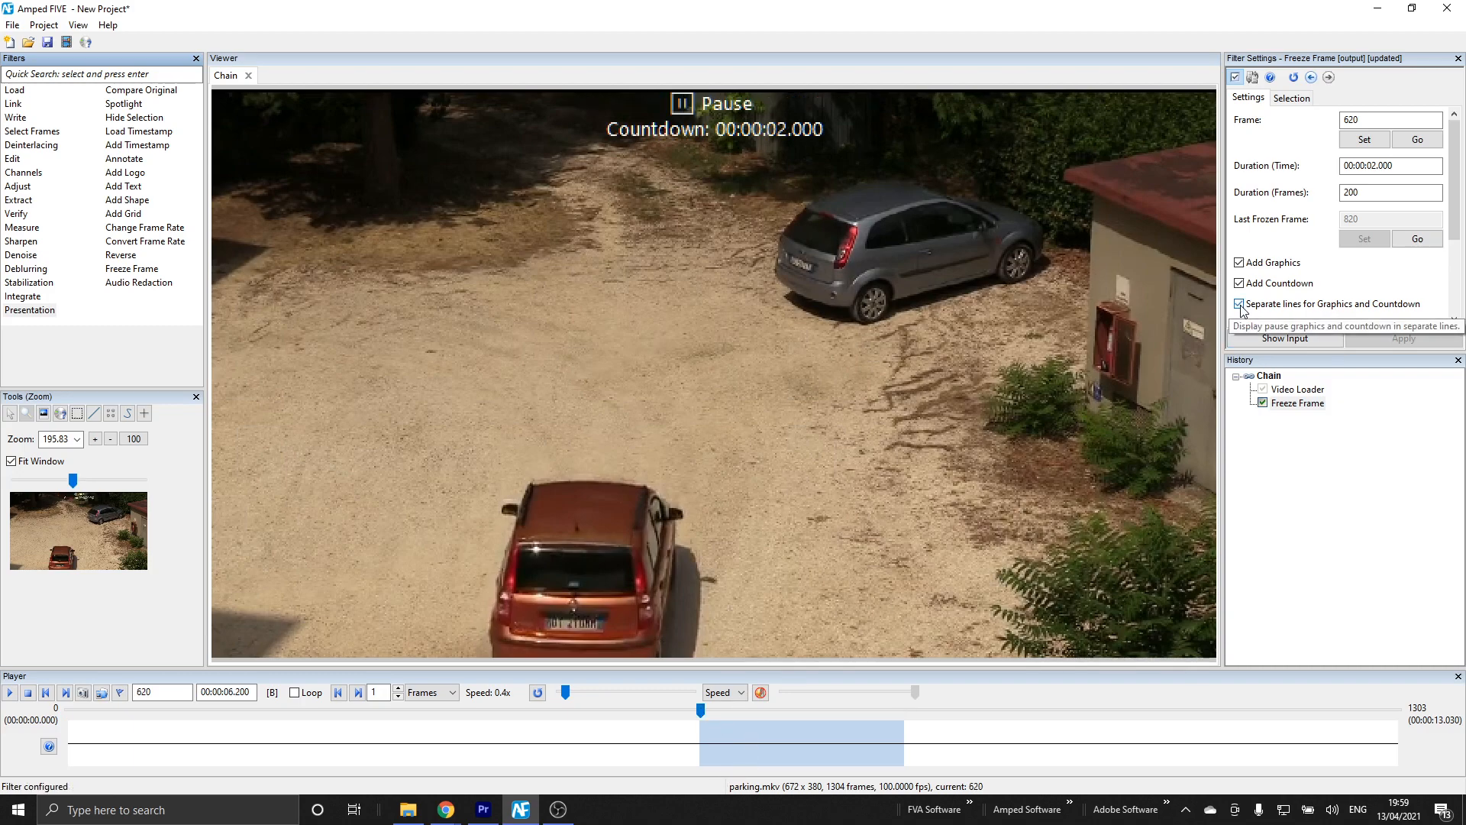
pyautogui.click(1238, 304)
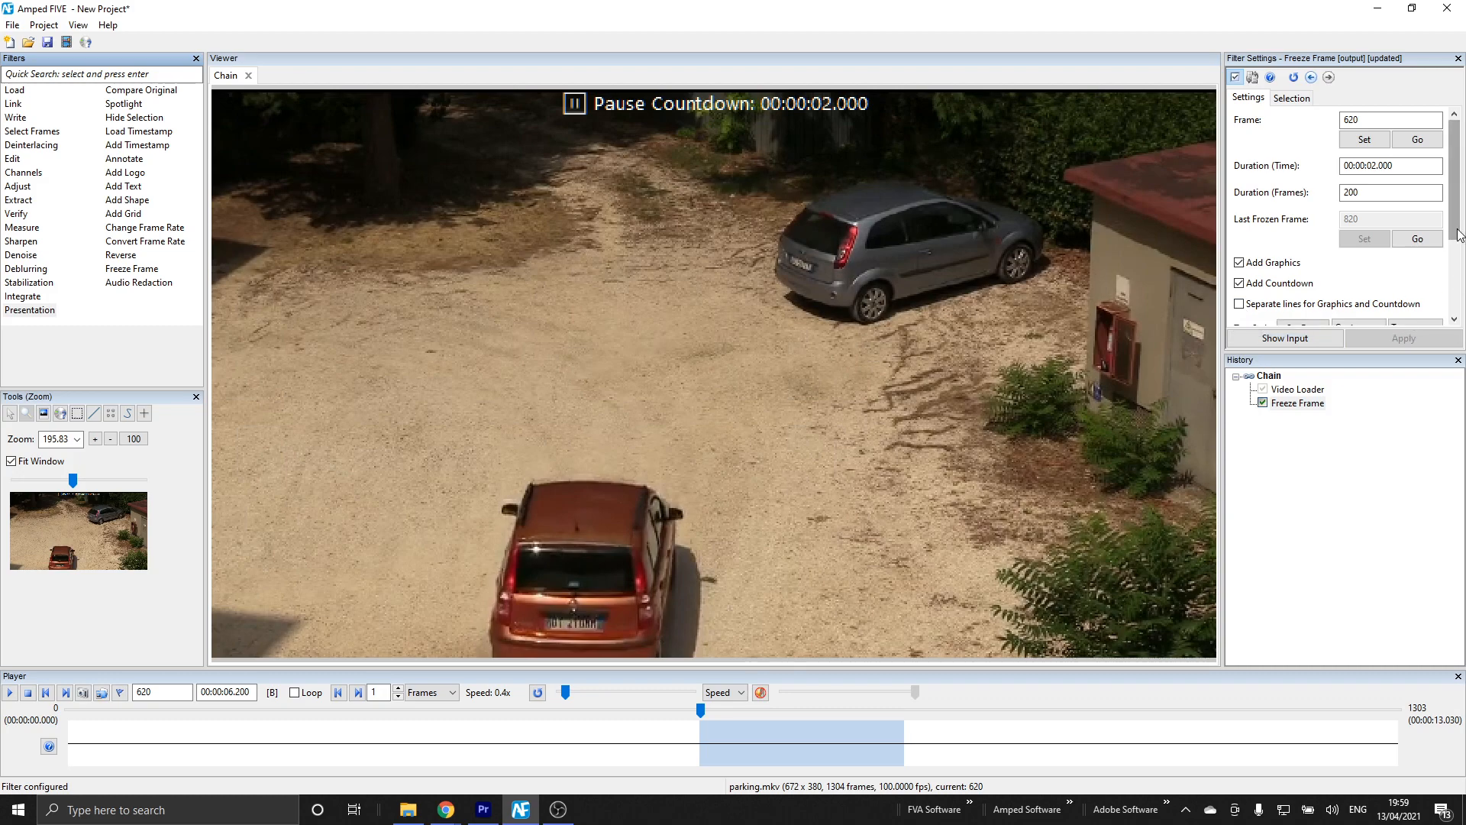
pyautogui.scroll(-3)
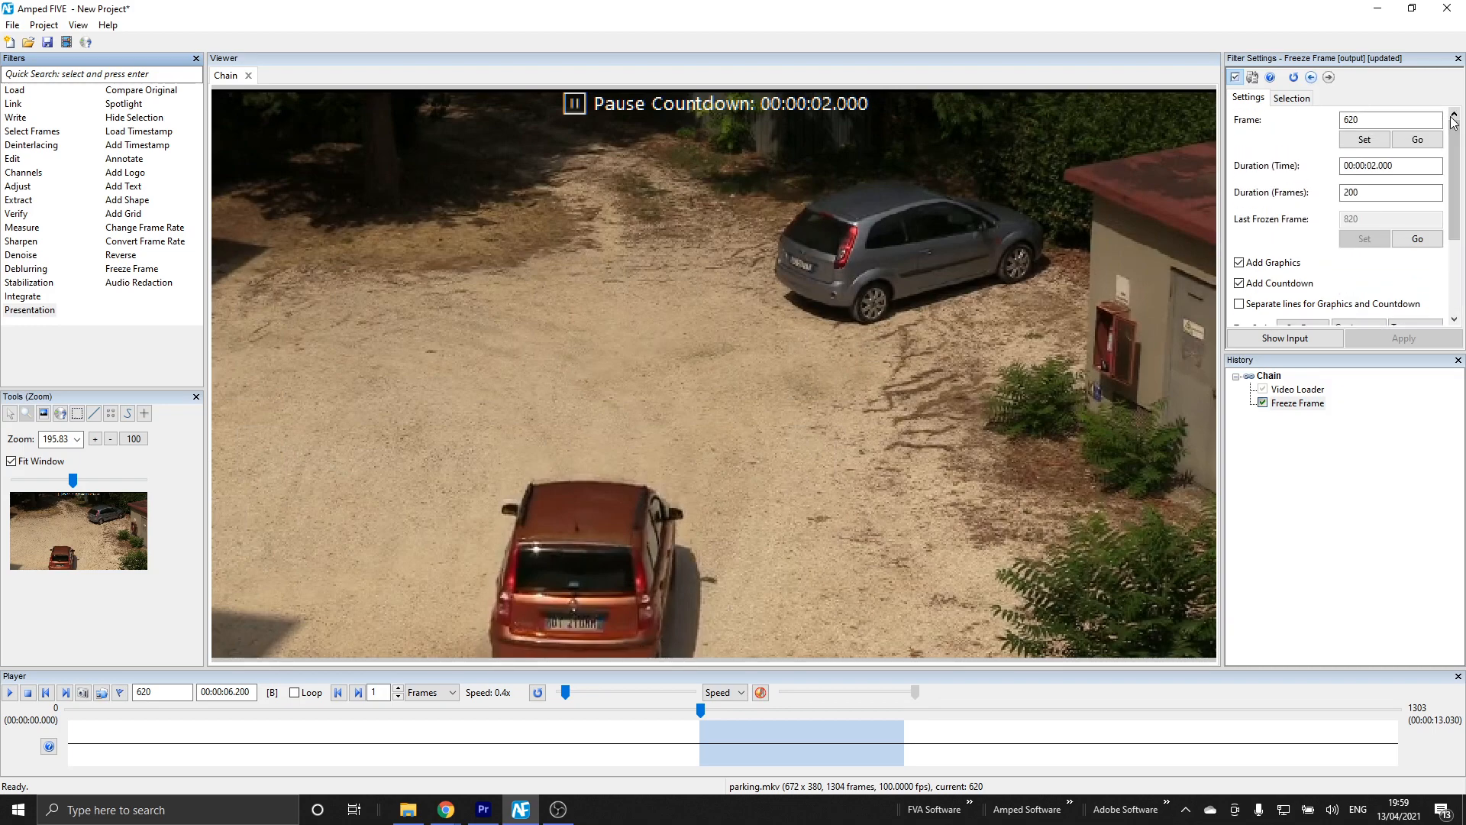
pyautogui.moveTo(1339, 502)
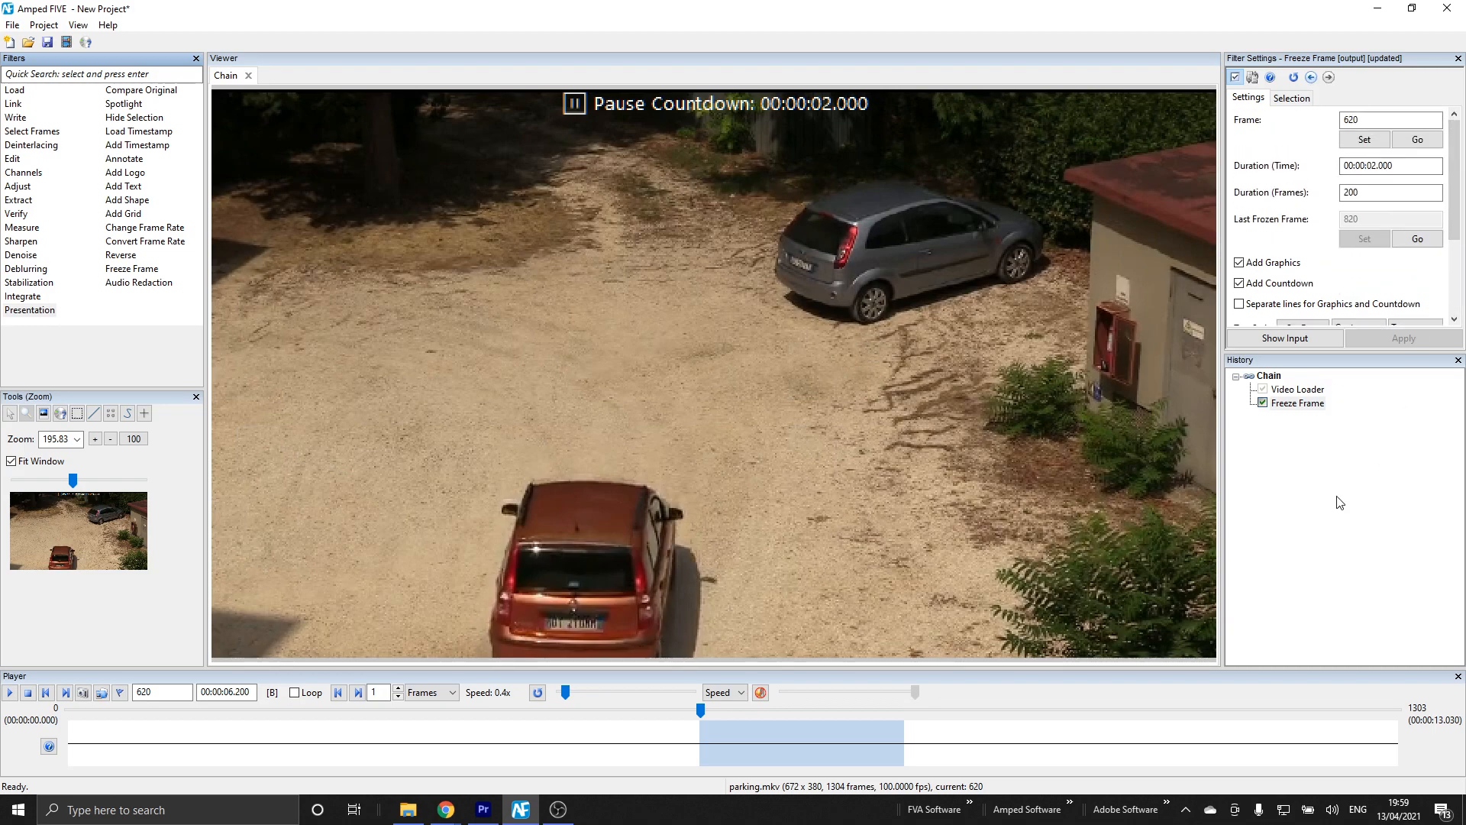
pyautogui.click(20, 255)
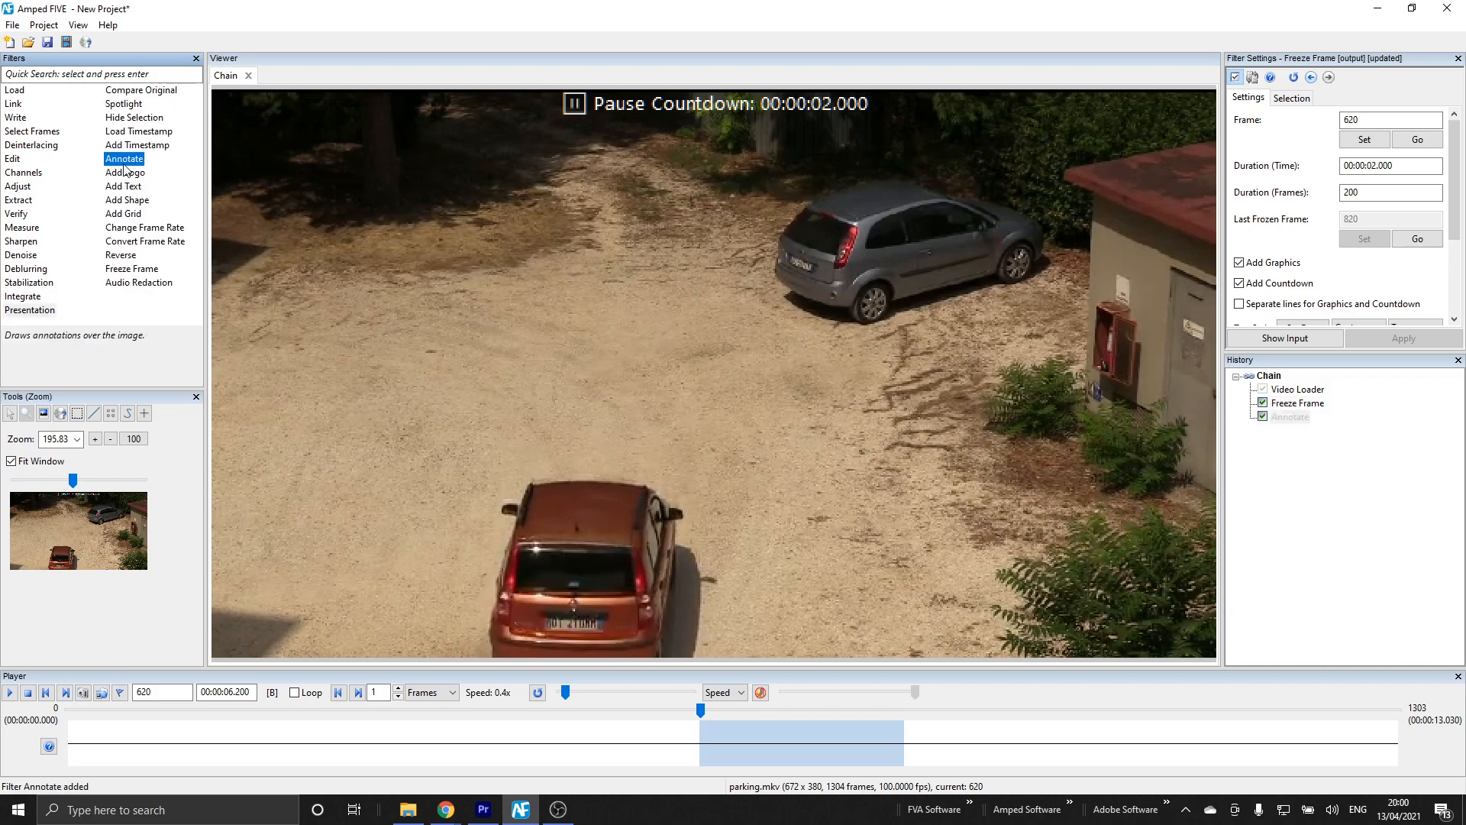
# Magnify the licence plate with point-to-zoomed-area lines, set from frame 620 onward, and check it later
pyautogui.click(123, 157)
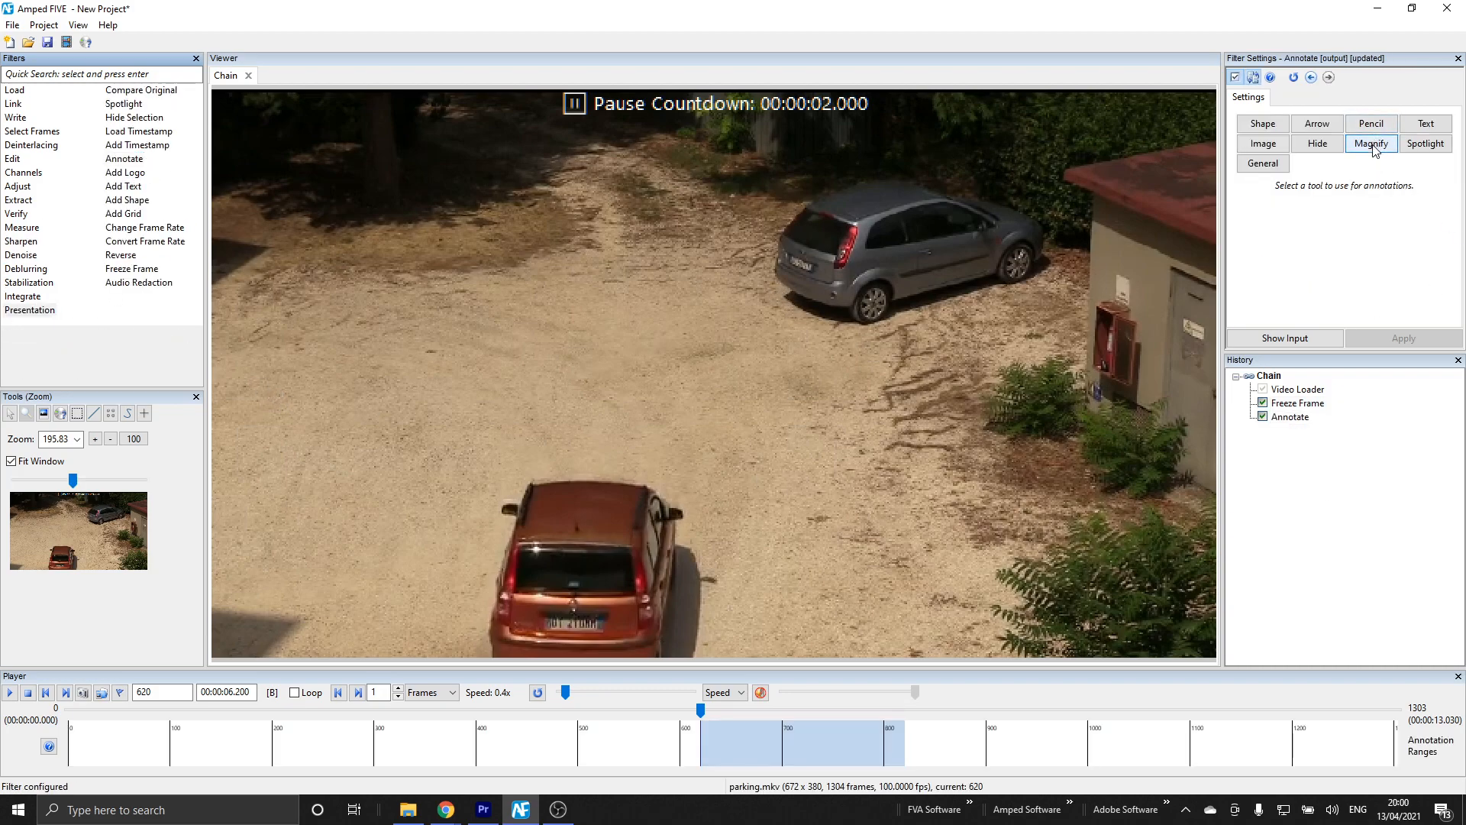
pyautogui.click(1372, 144)
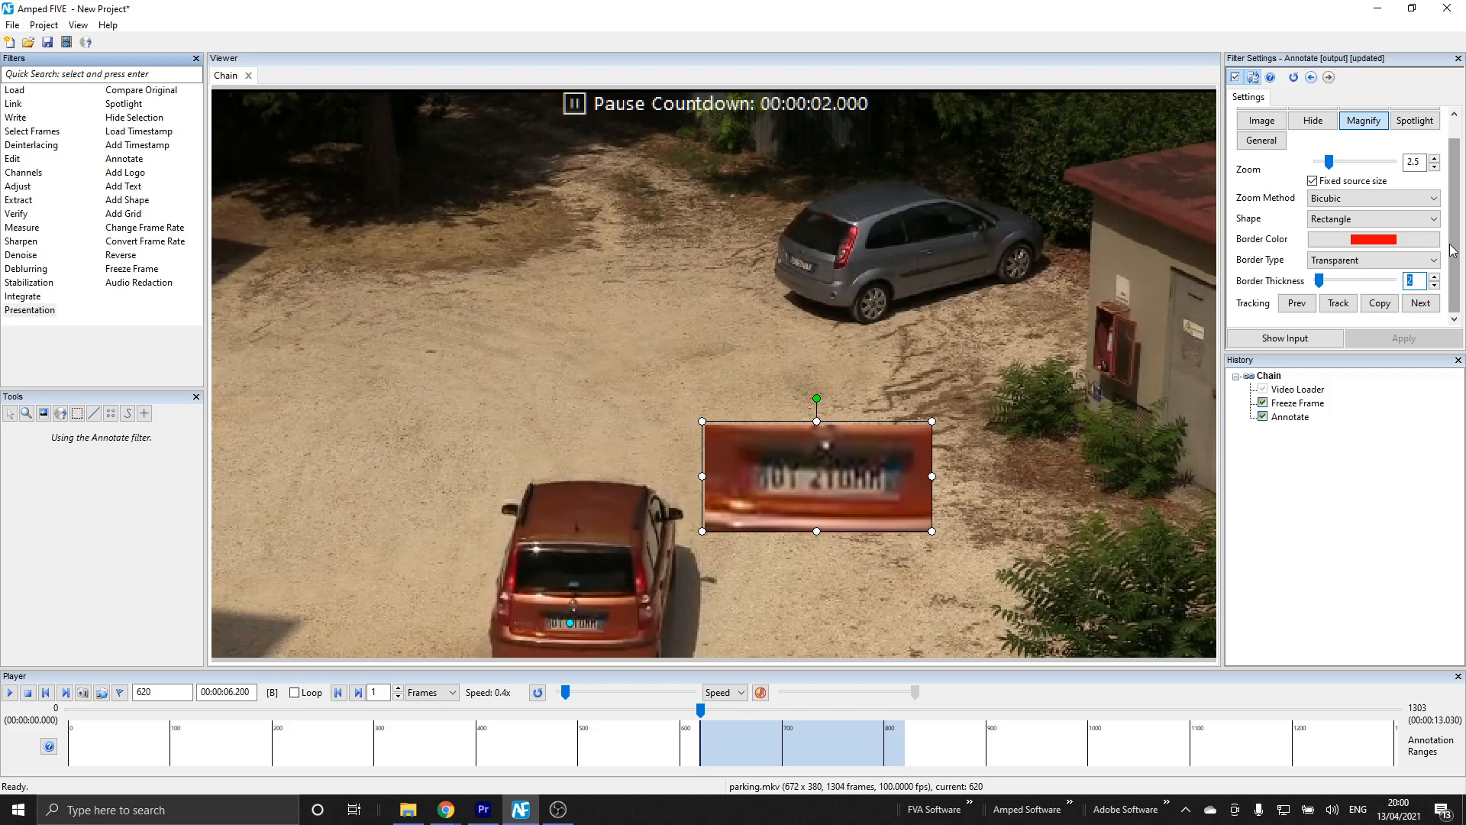
pyautogui.click(1370, 259)
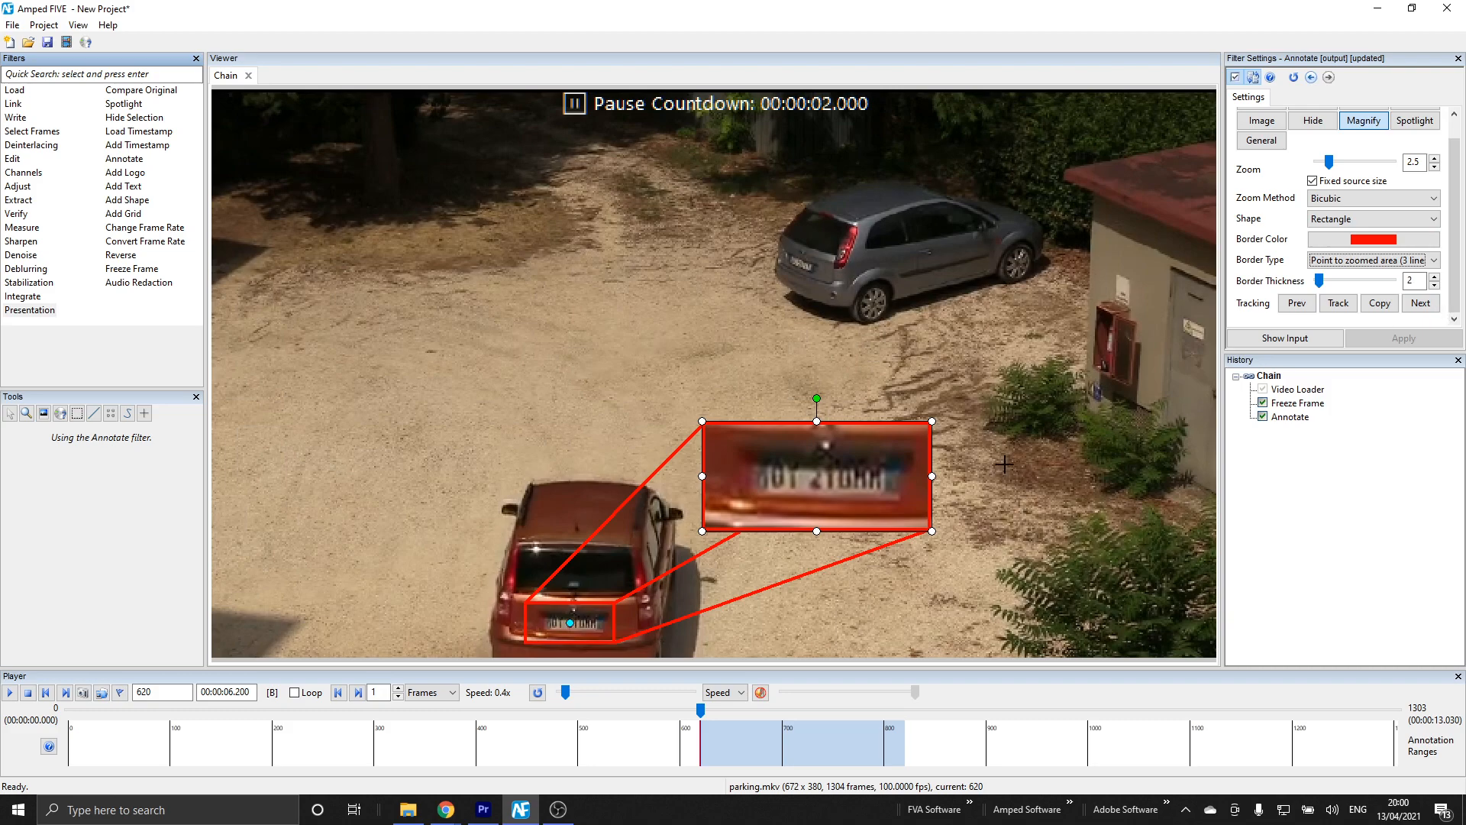
pyautogui.rightClick(822, 472)
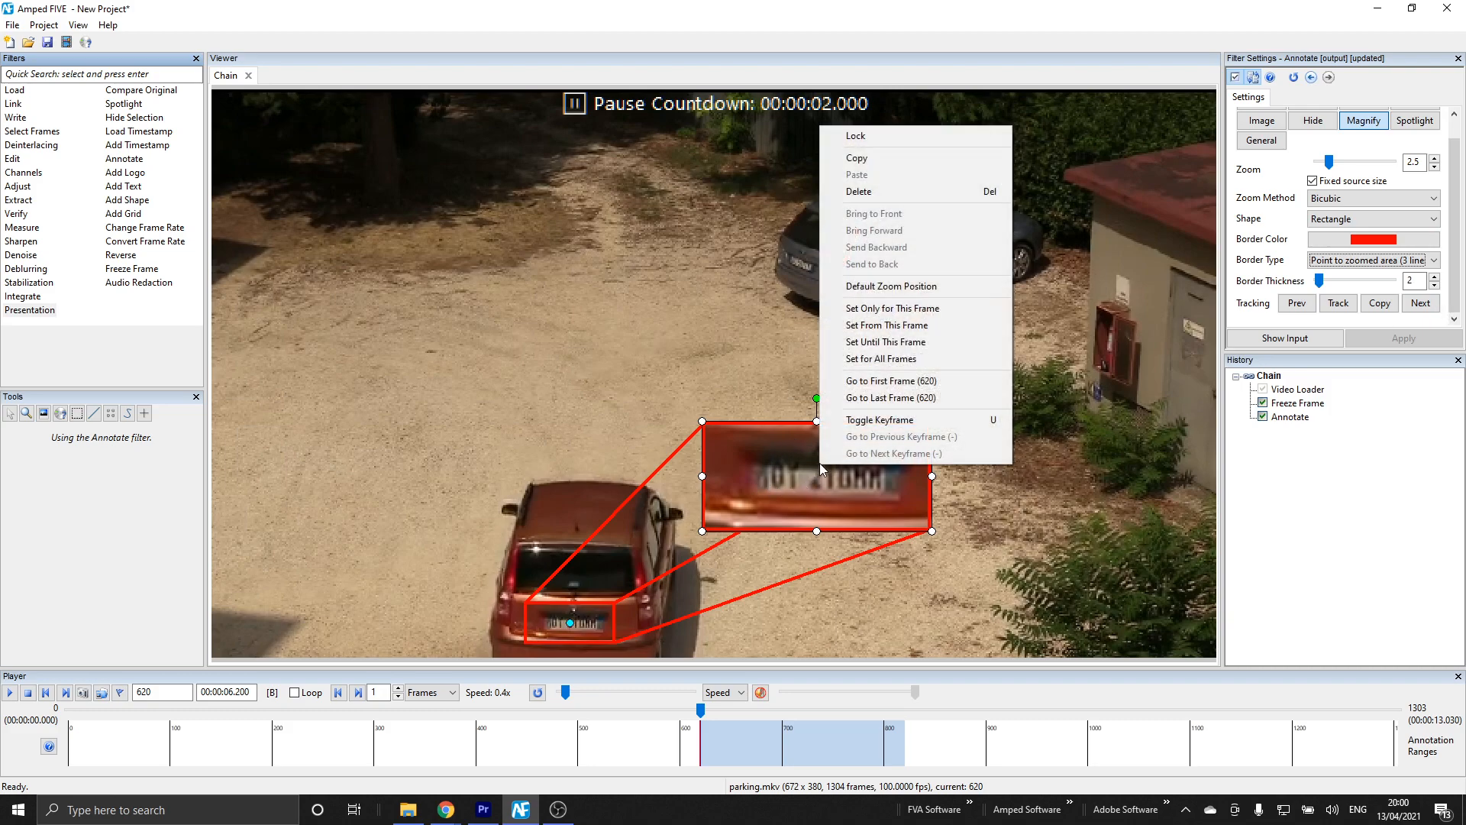
pyautogui.moveTo(886, 324)
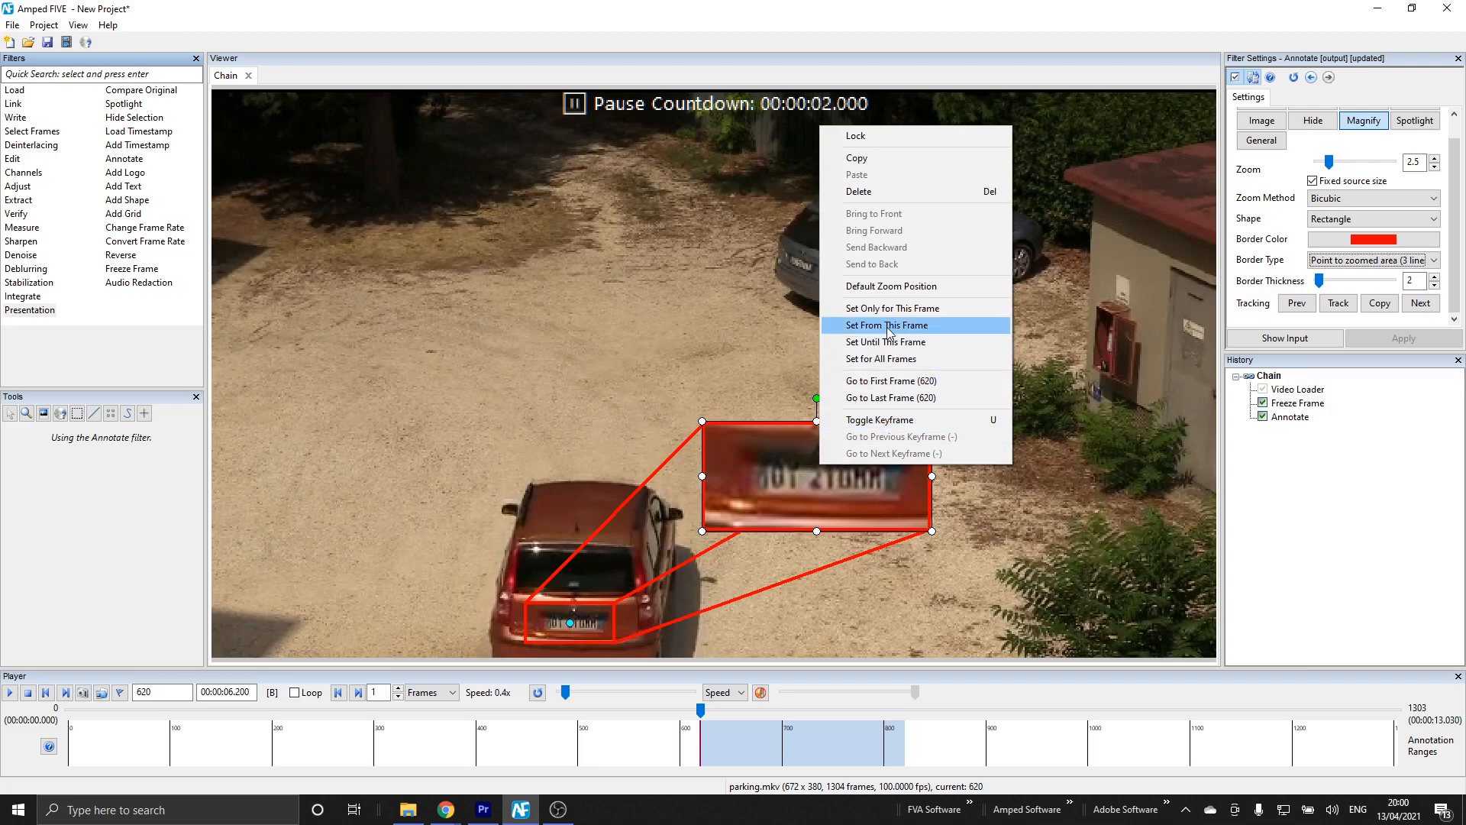
pyautogui.click(888, 324)
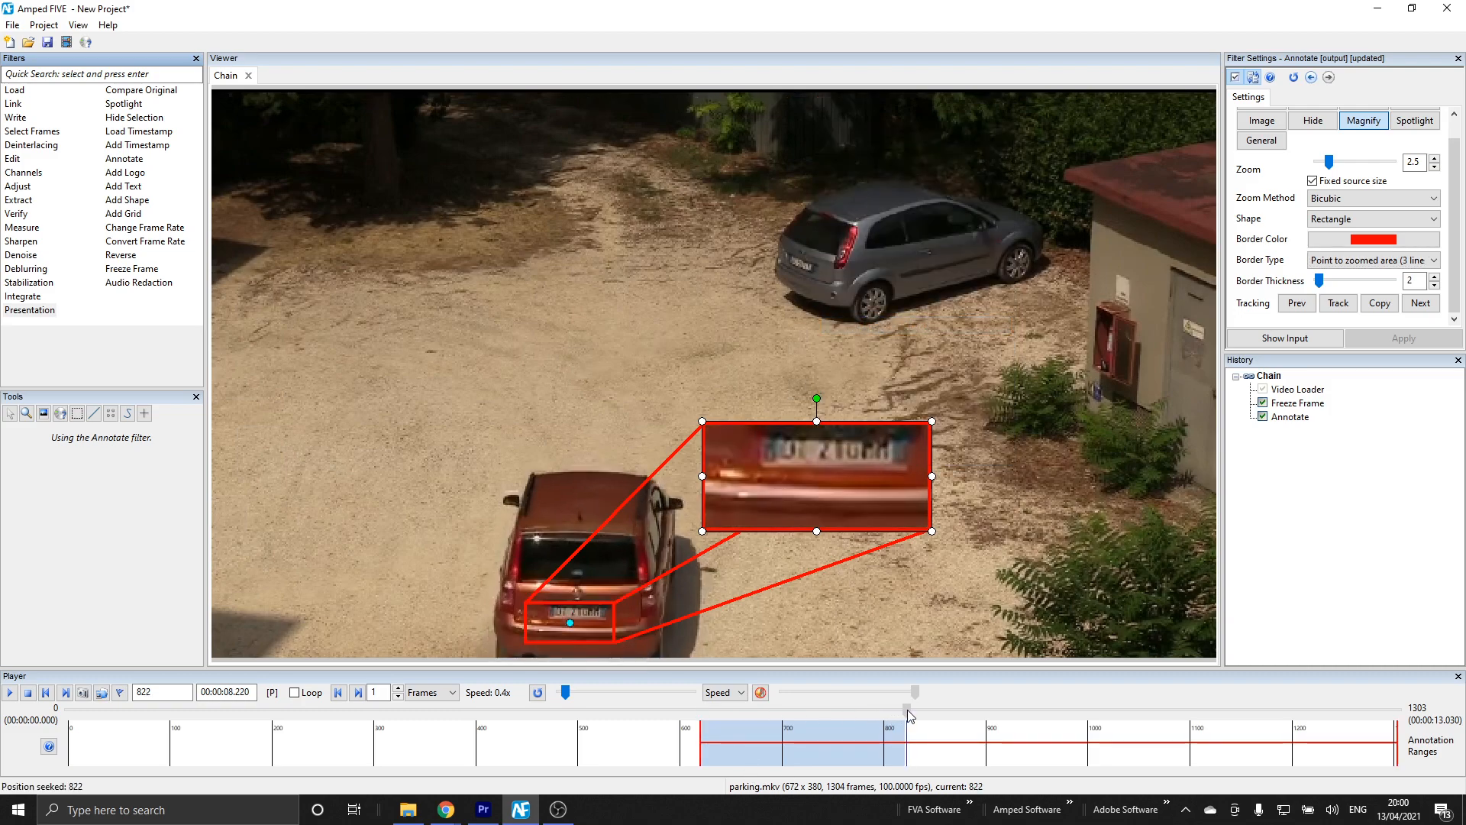
pyautogui.click(46, 692)
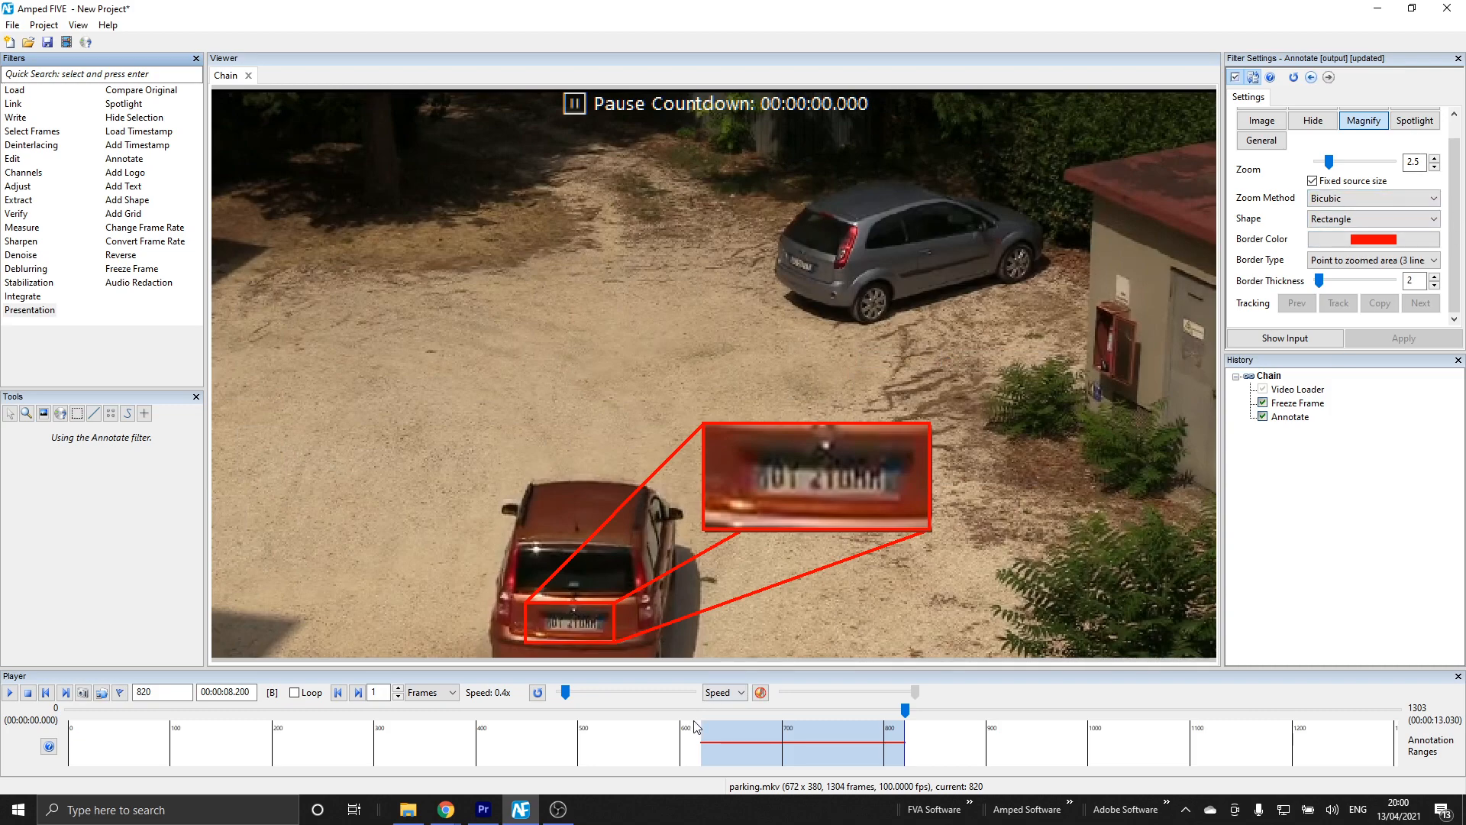
pyautogui.click(696, 710)
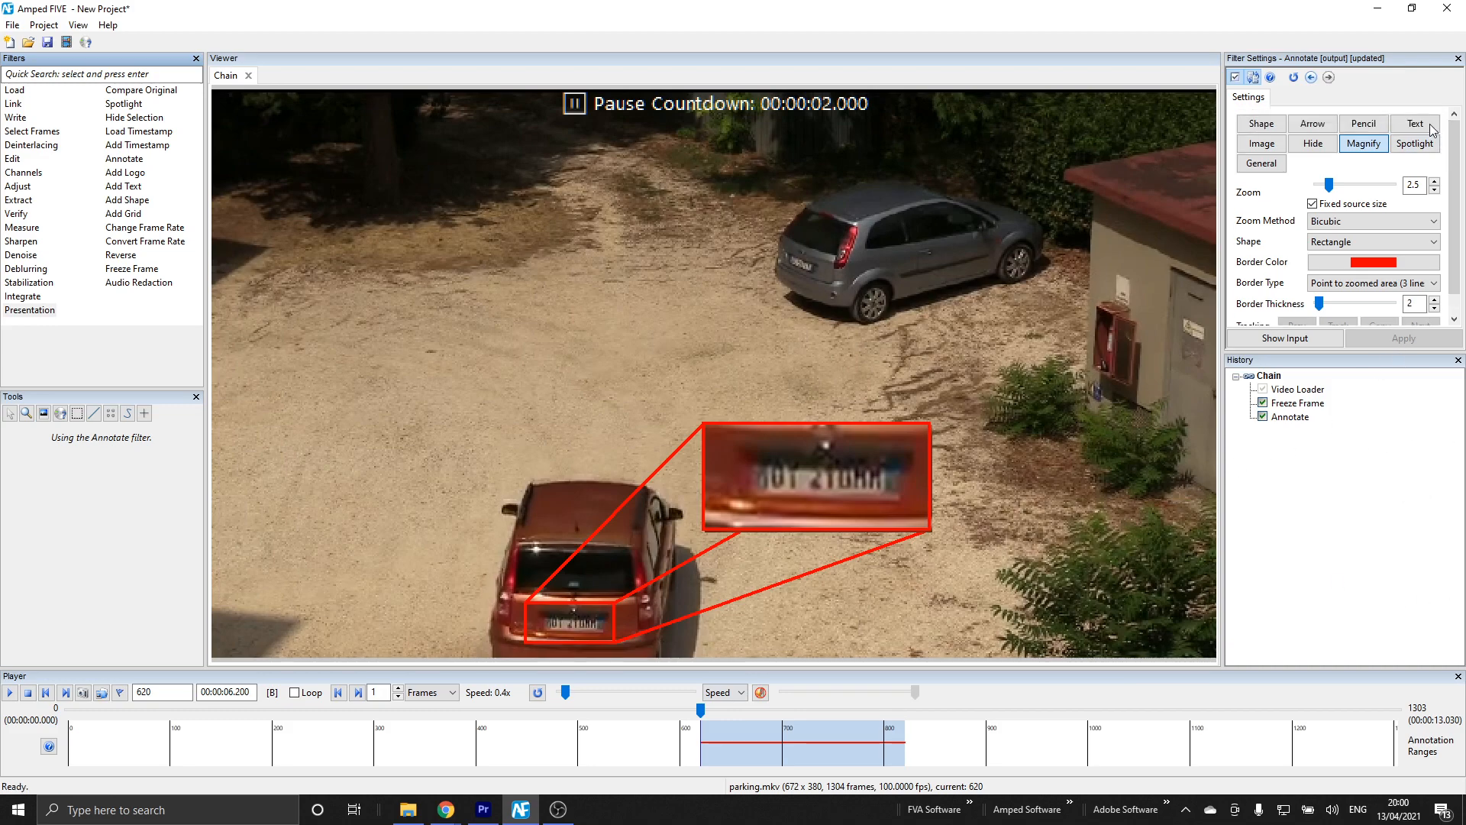
# Add a 'Suspect Vehicle' text label above the inset with a solid red border
pyautogui.click(1414, 124)
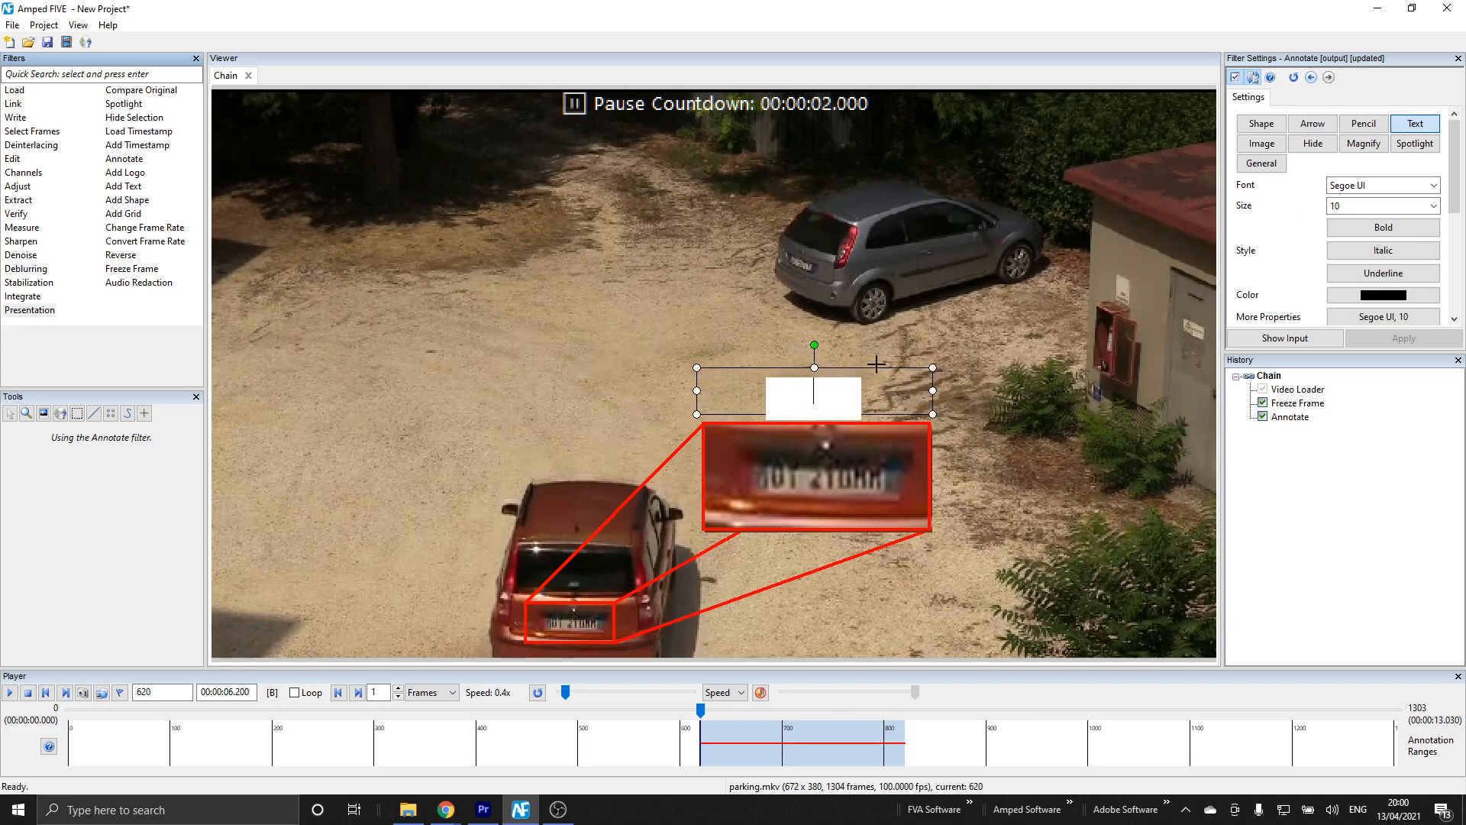
pyautogui.write('Sus')
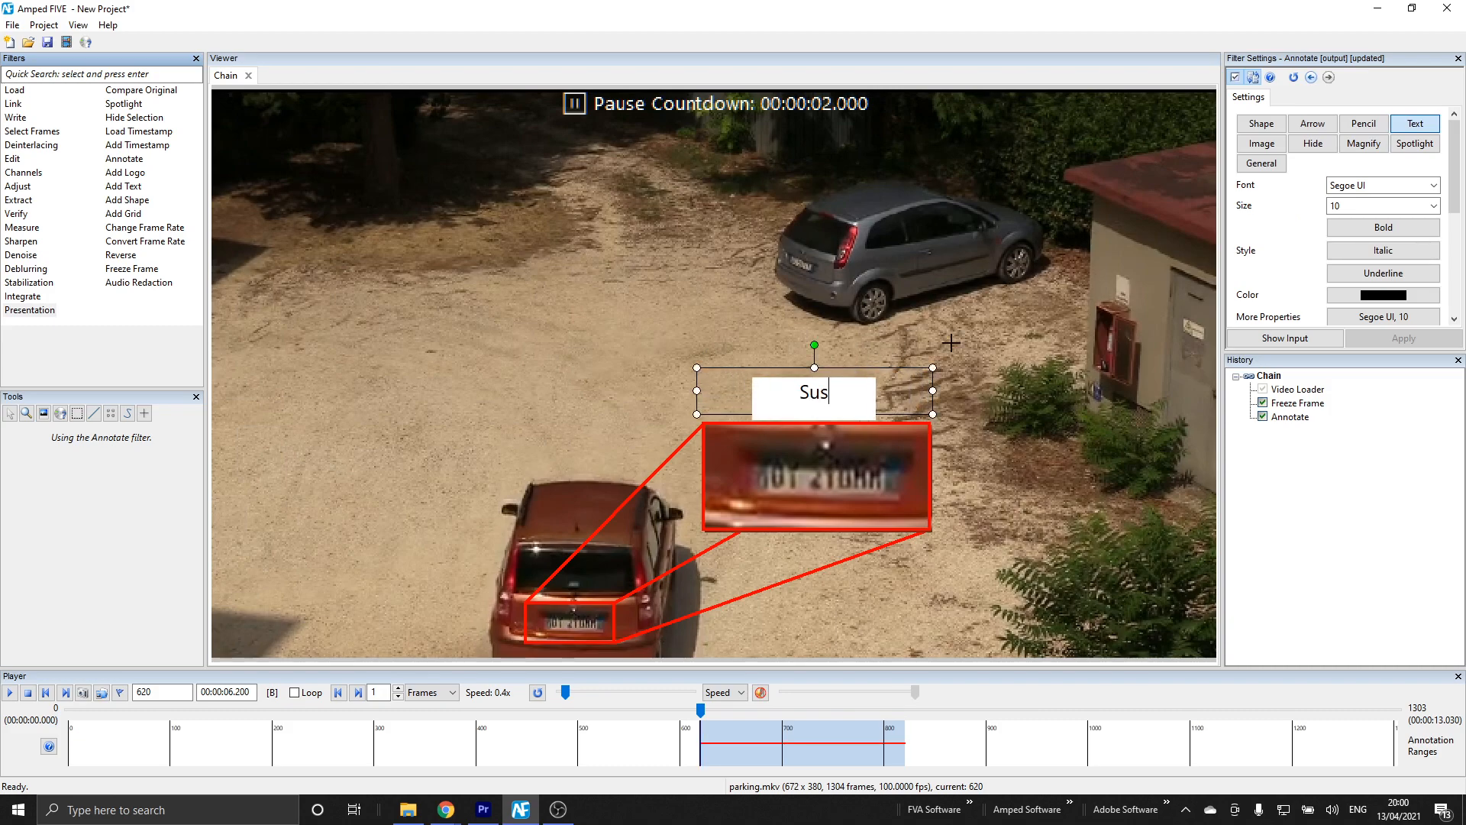
pyautogui.write('pect Vehicle')
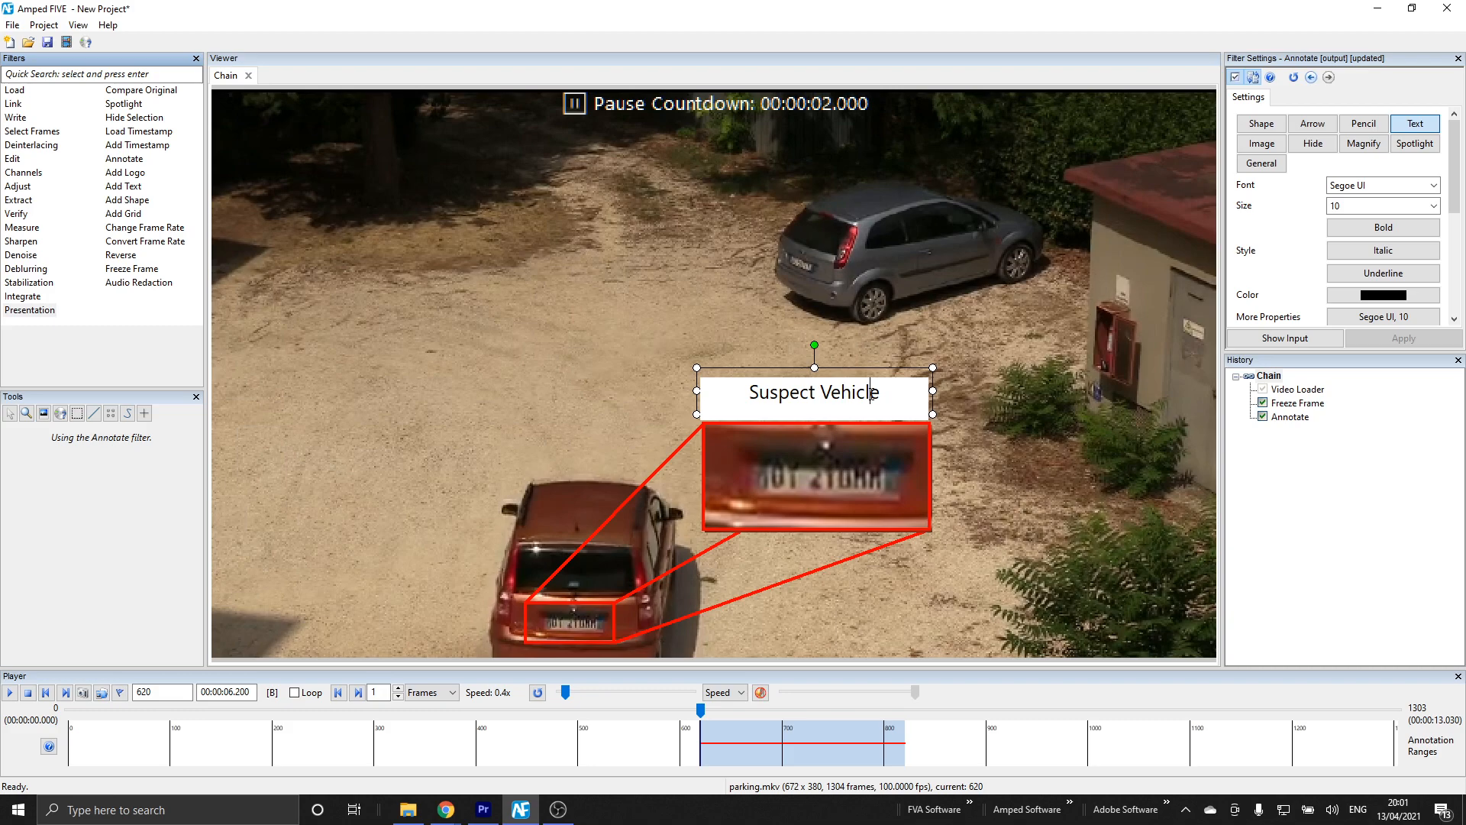
pyautogui.scroll(-3)
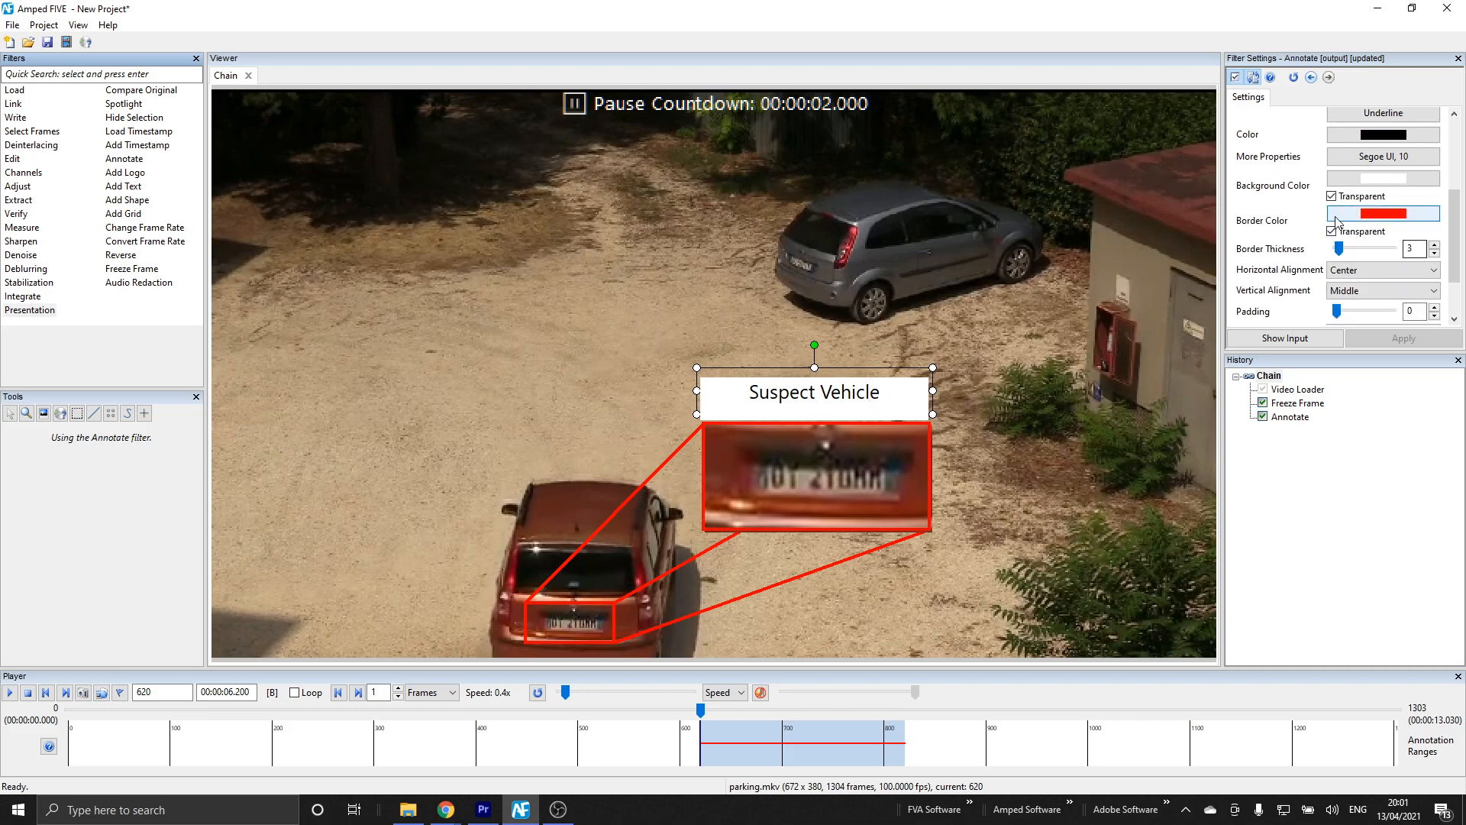
pyautogui.click(1330, 195)
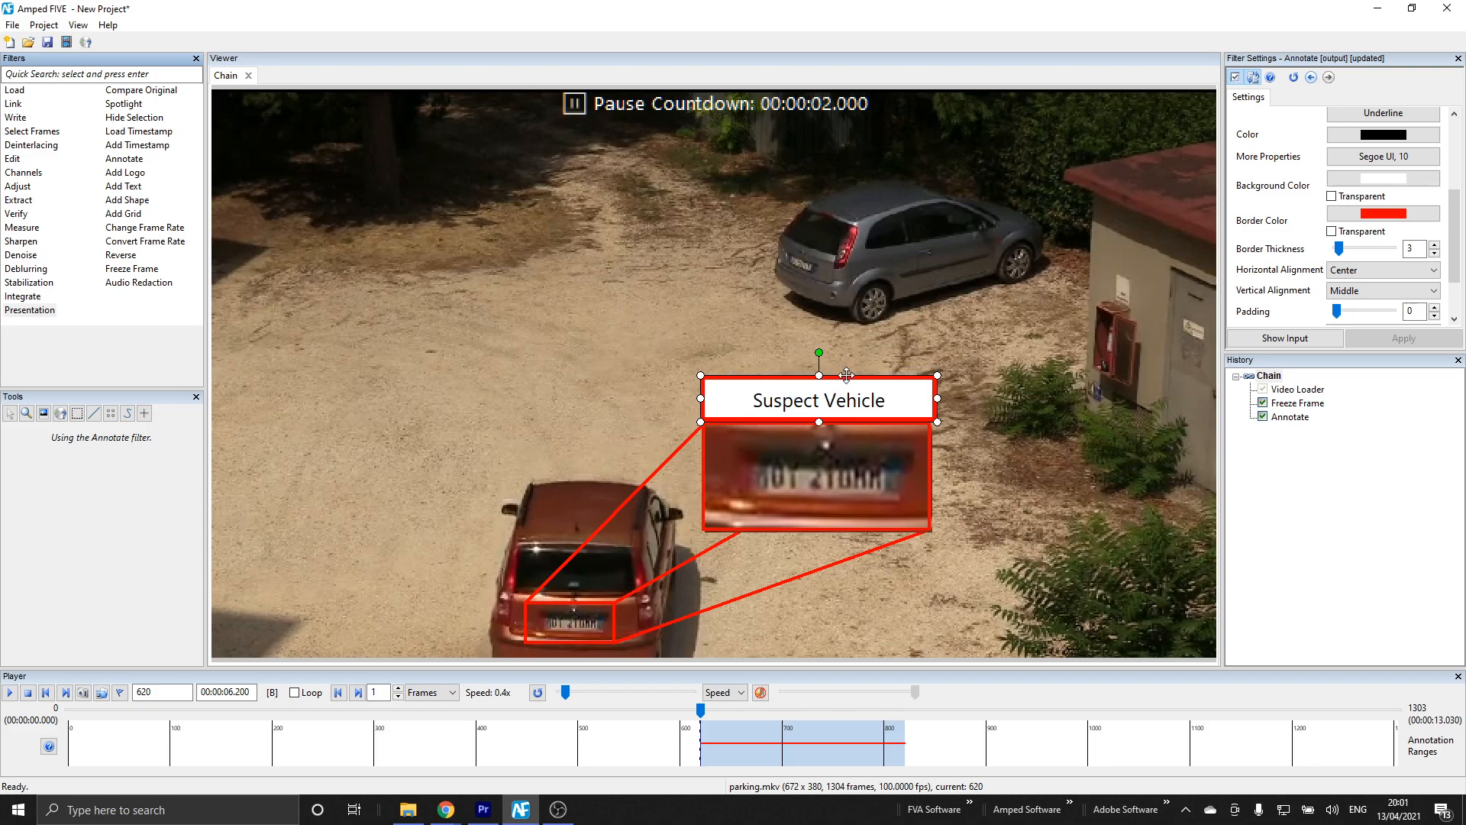
# Set the label to show only until frame 820
pyautogui.rightClick(846, 374)
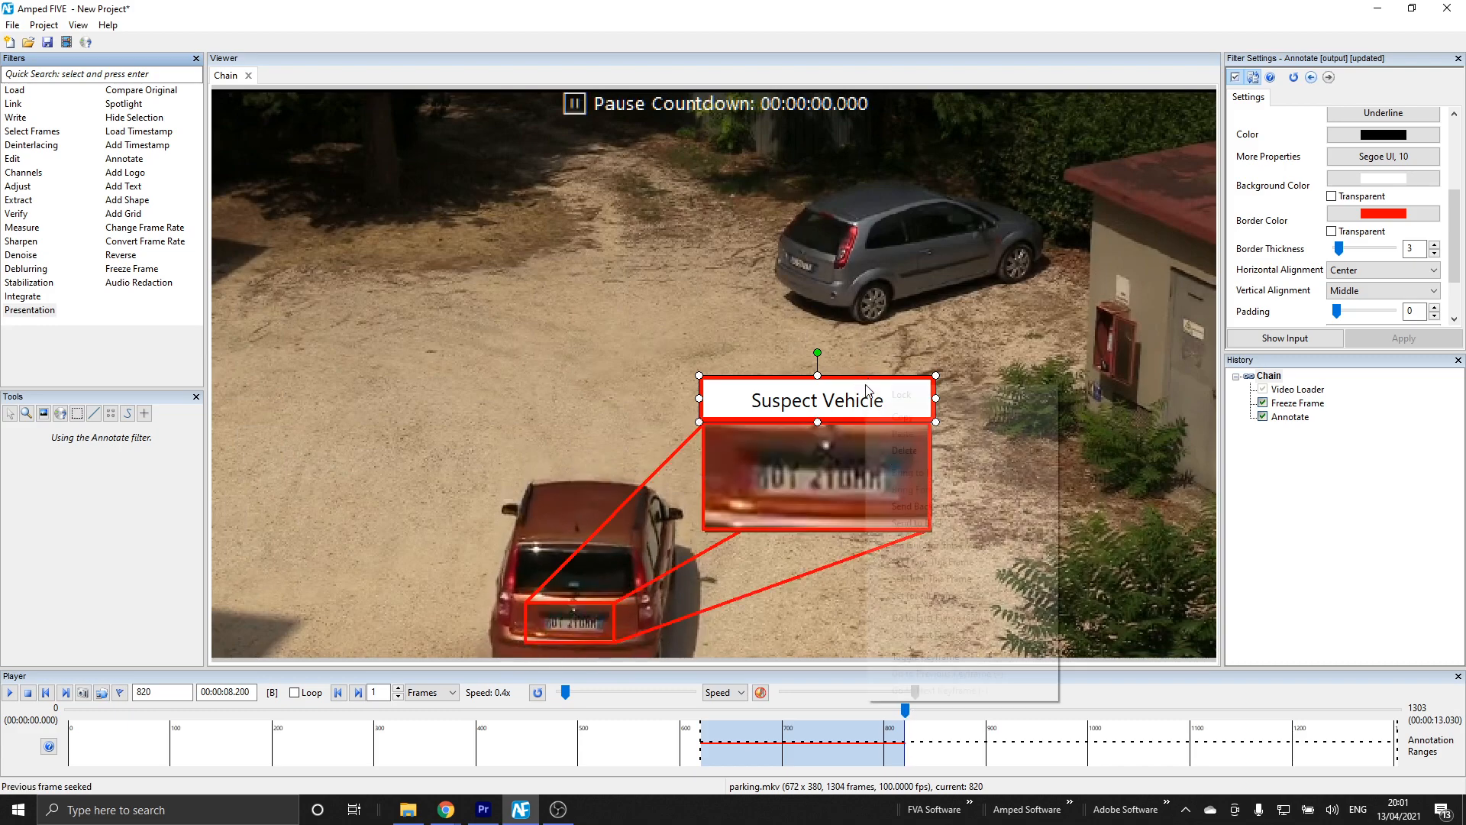
pyautogui.rightClick(818, 397)
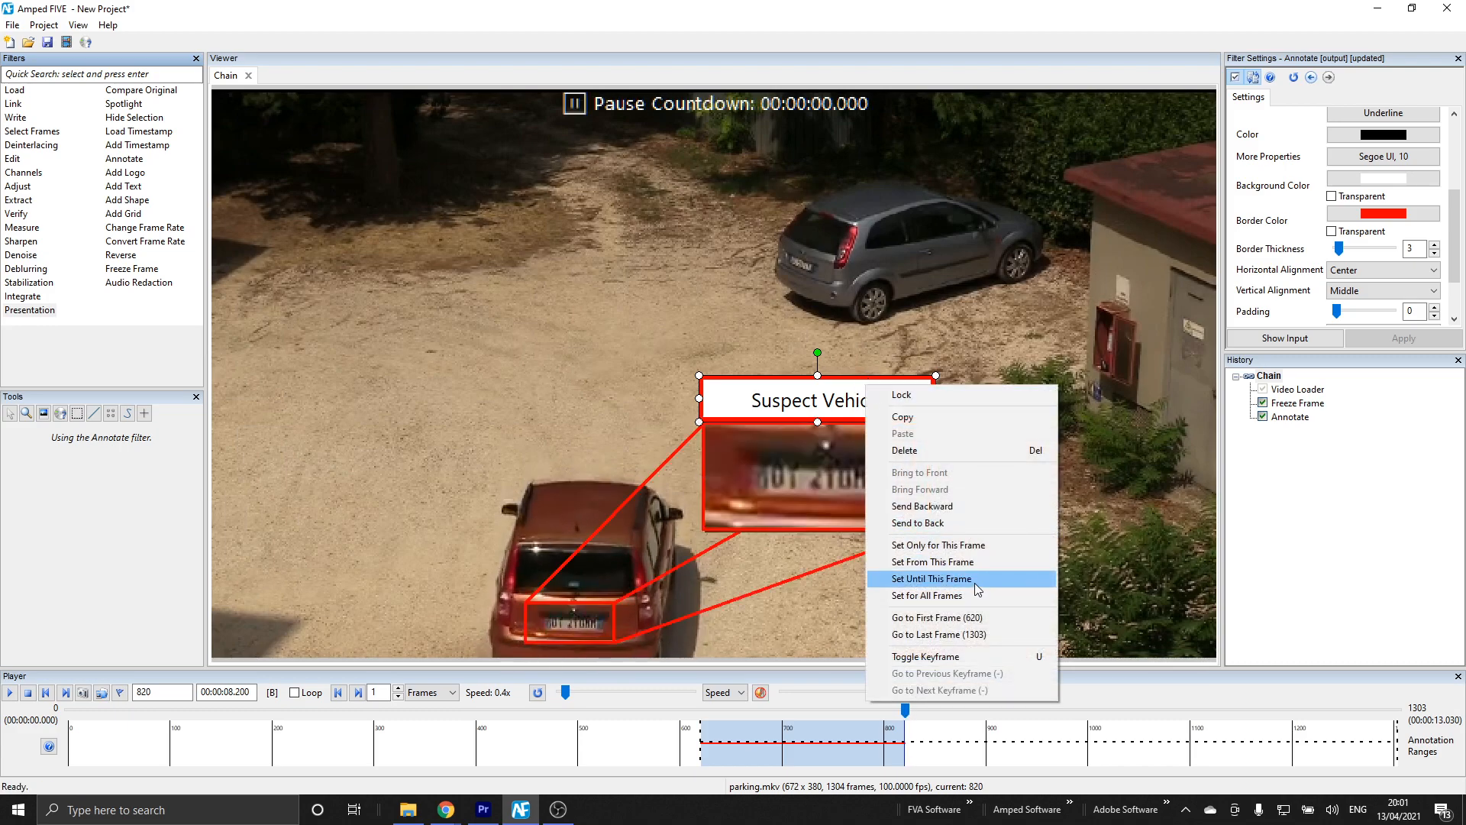
pyautogui.click(930, 579)
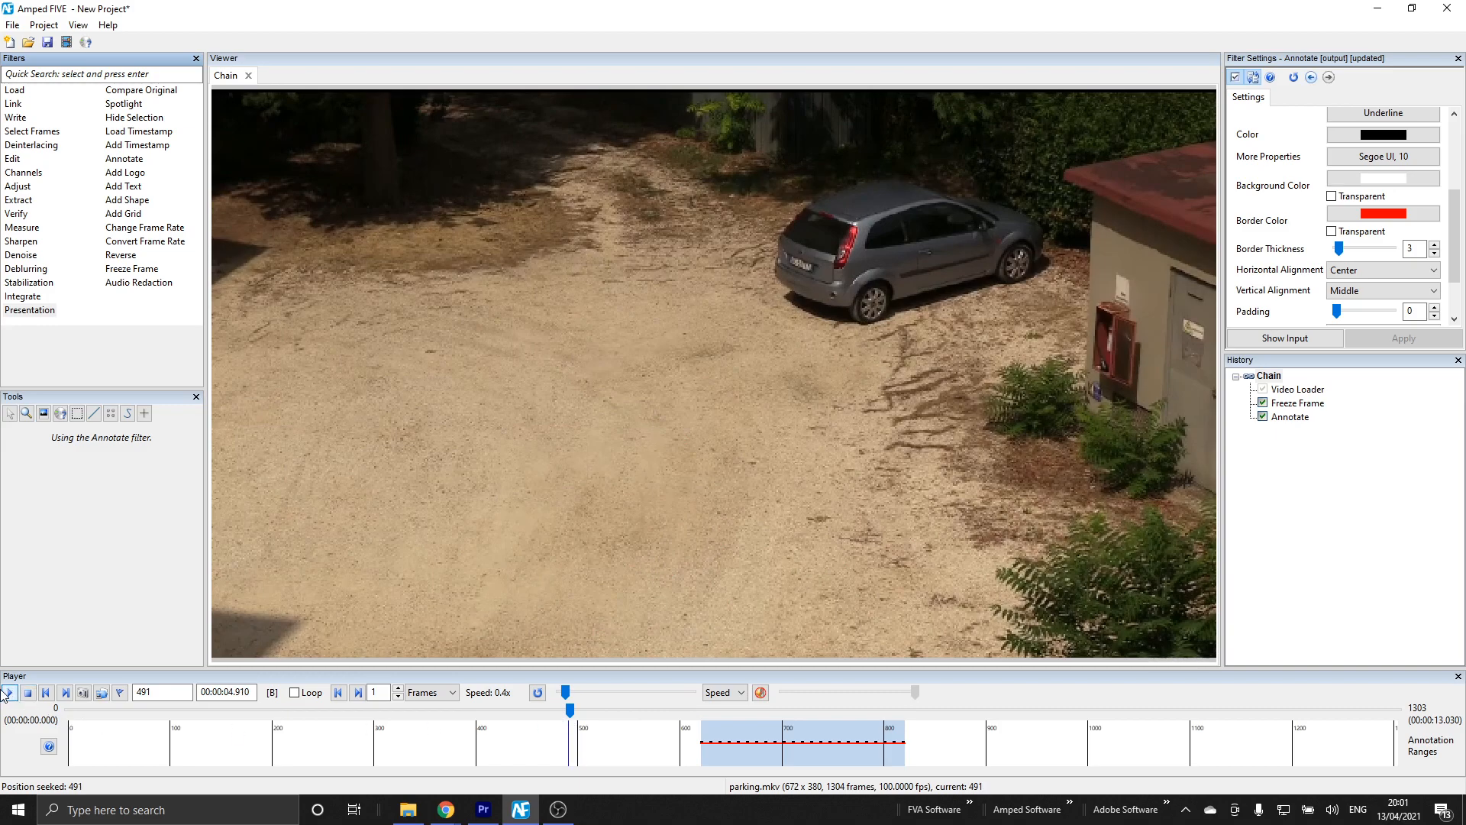
# Play through the frozen section to confirm the caption and magnifier appear, then vanish by frame 841
pyautogui.click(9, 692)
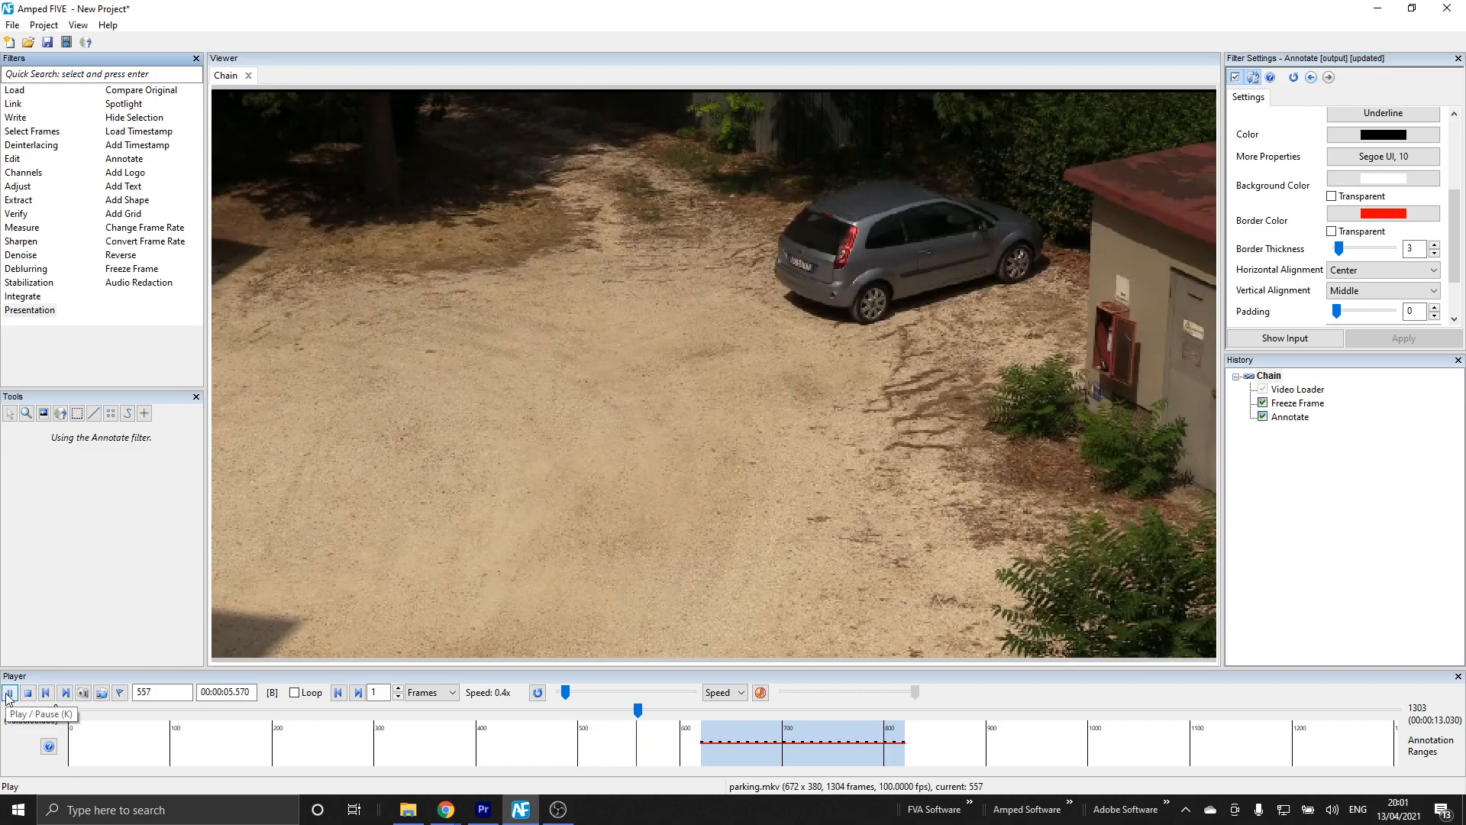
pyautogui.click(9, 692)
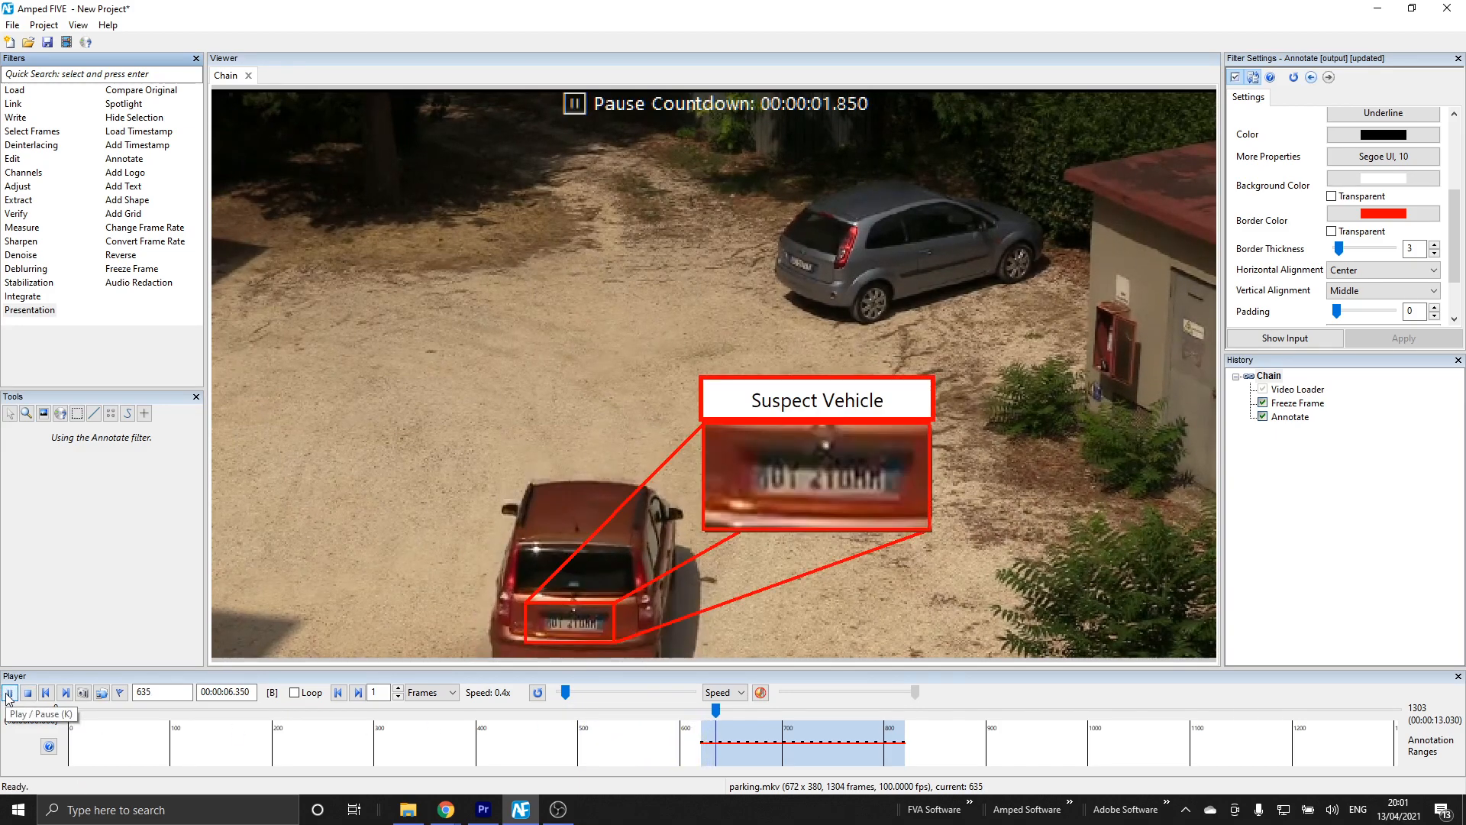
pyautogui.click(9, 692)
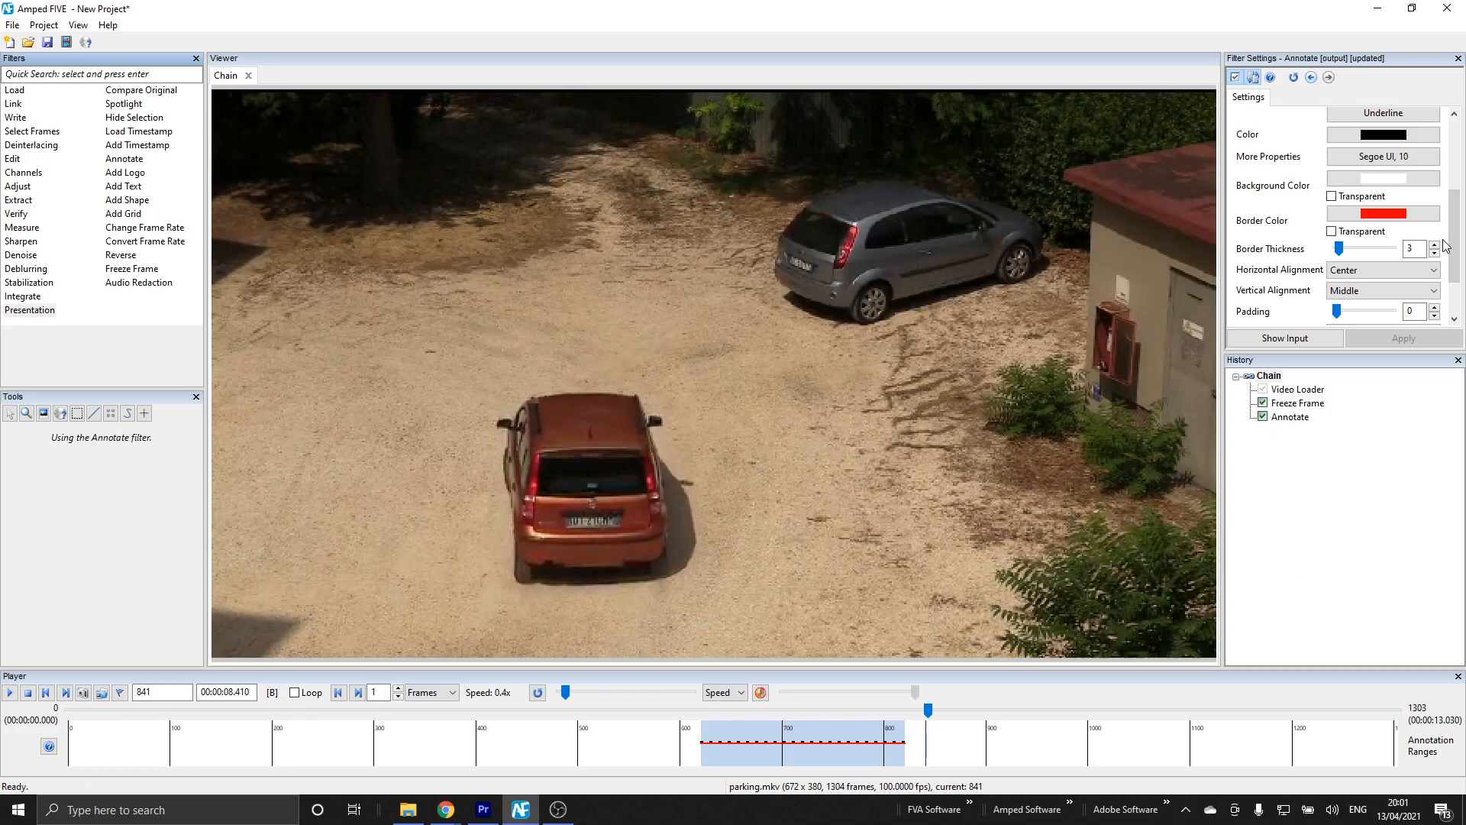
pyautogui.scroll(3)
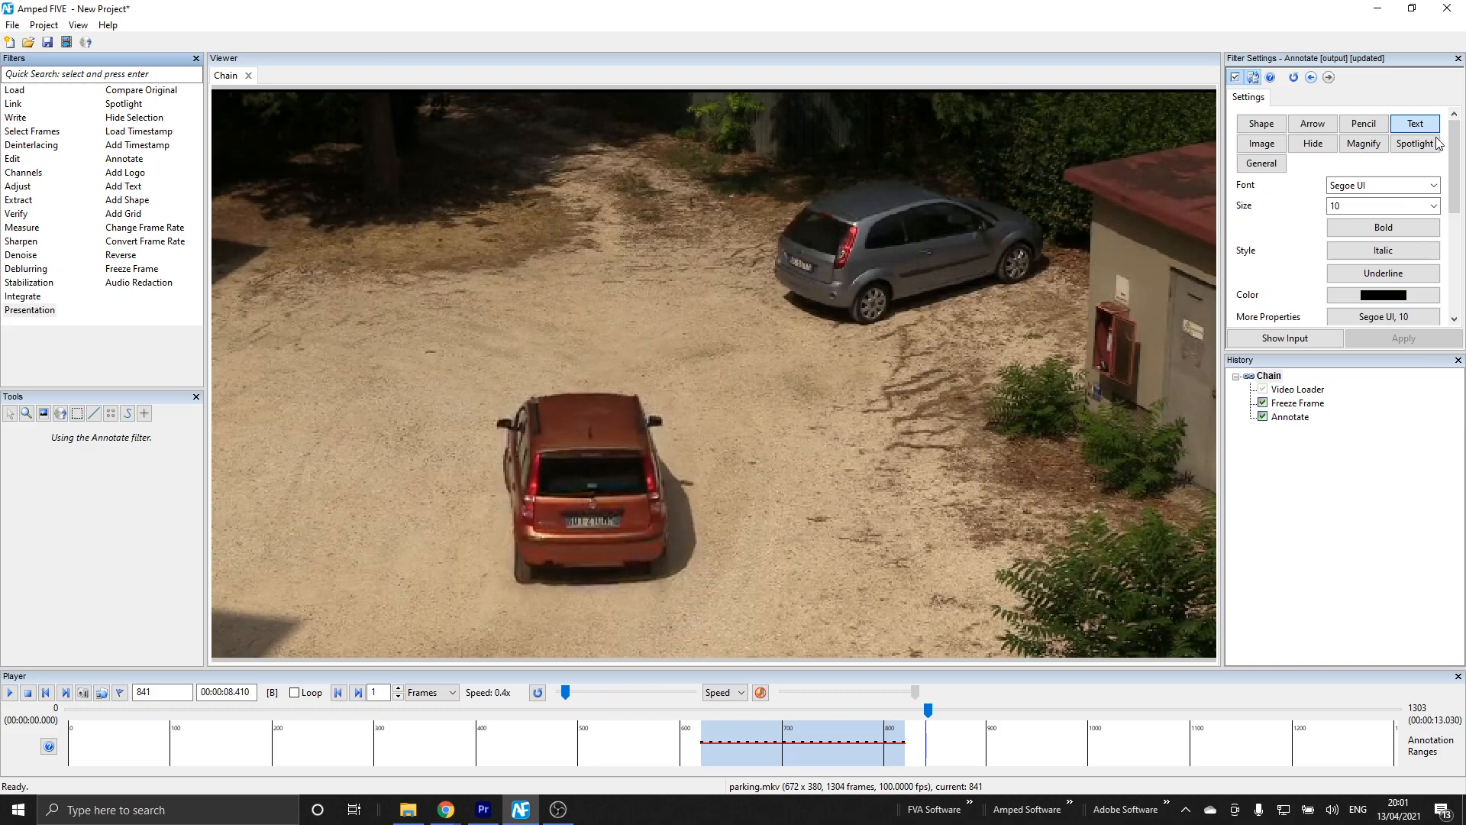
# Place a Spotlight ellipse around the red car with contrast 30, brightness 62 and a red outline
pyautogui.click(1414, 144)
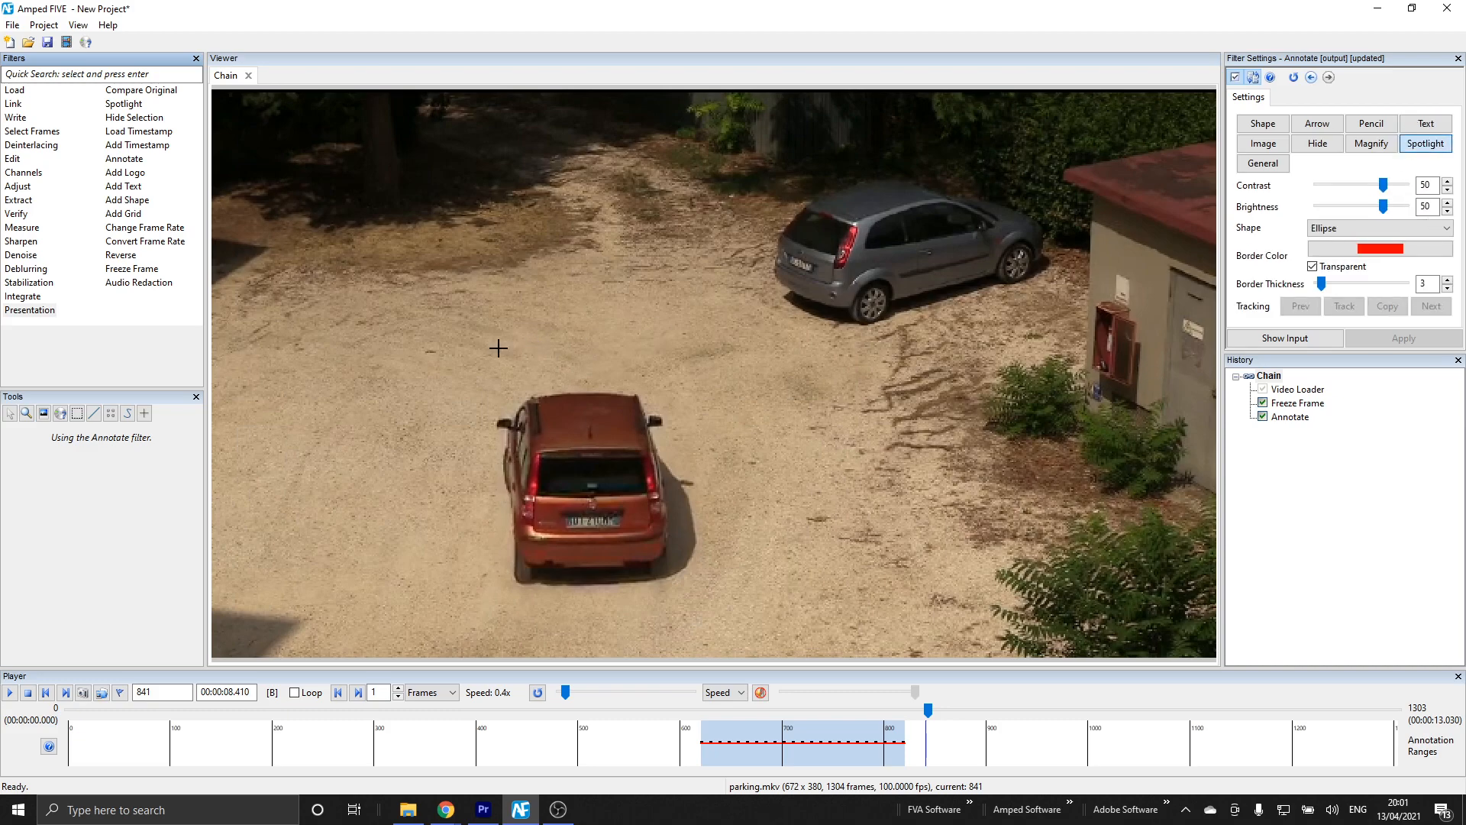
pyautogui.click(497, 368)
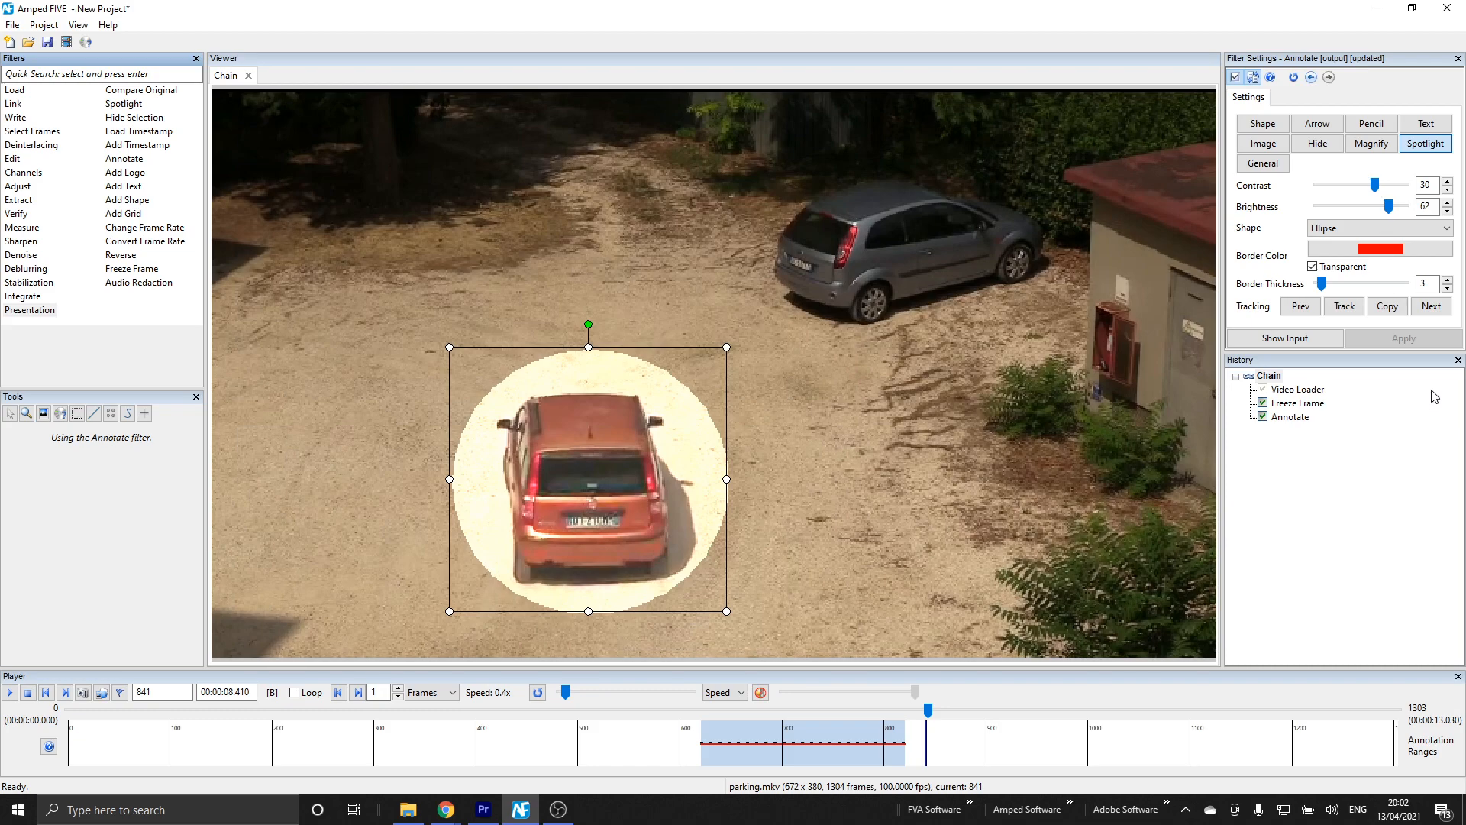
pyautogui.click(1311, 265)
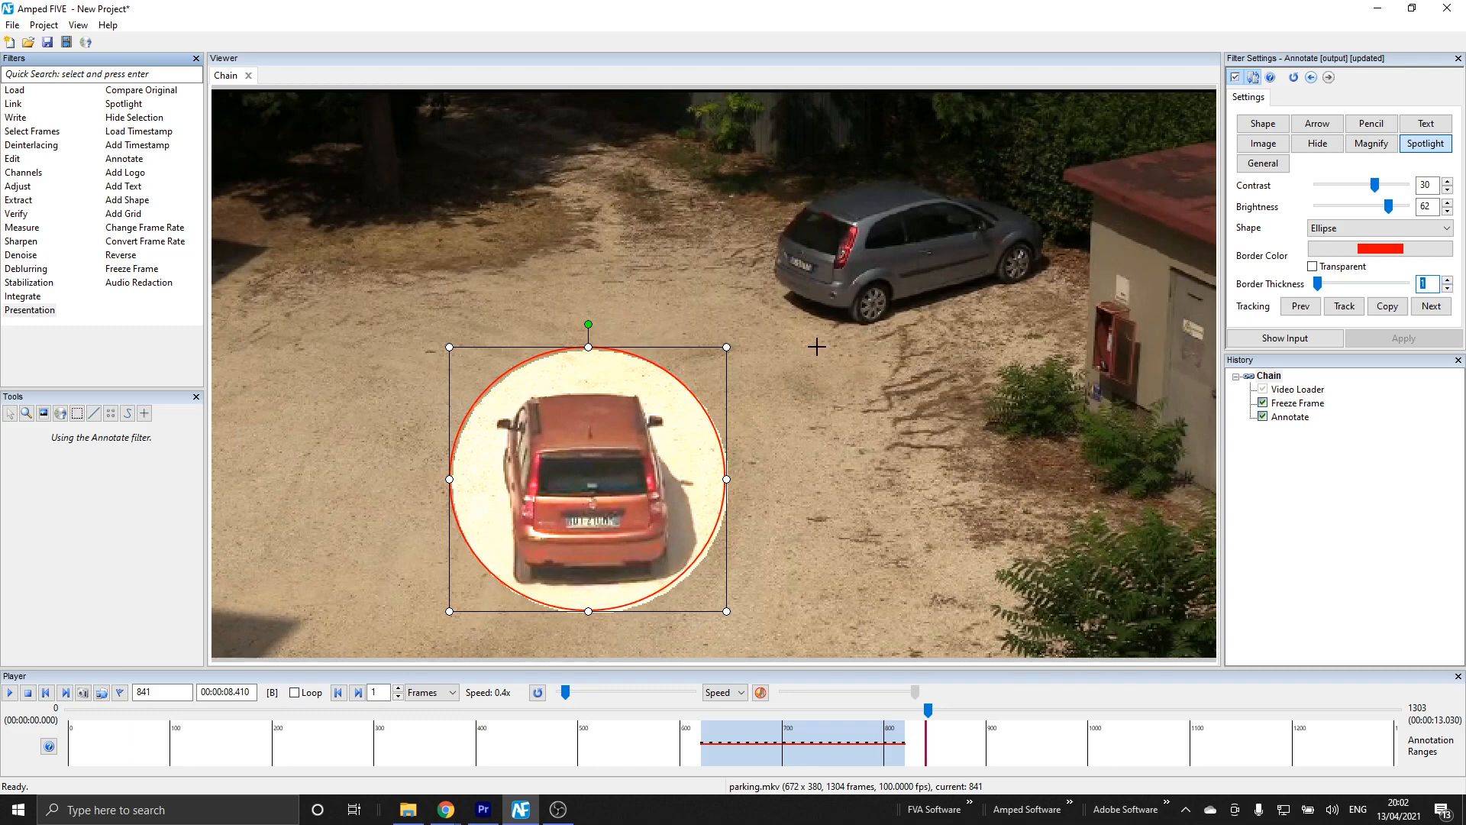
pyautogui.rightClick(663, 481)
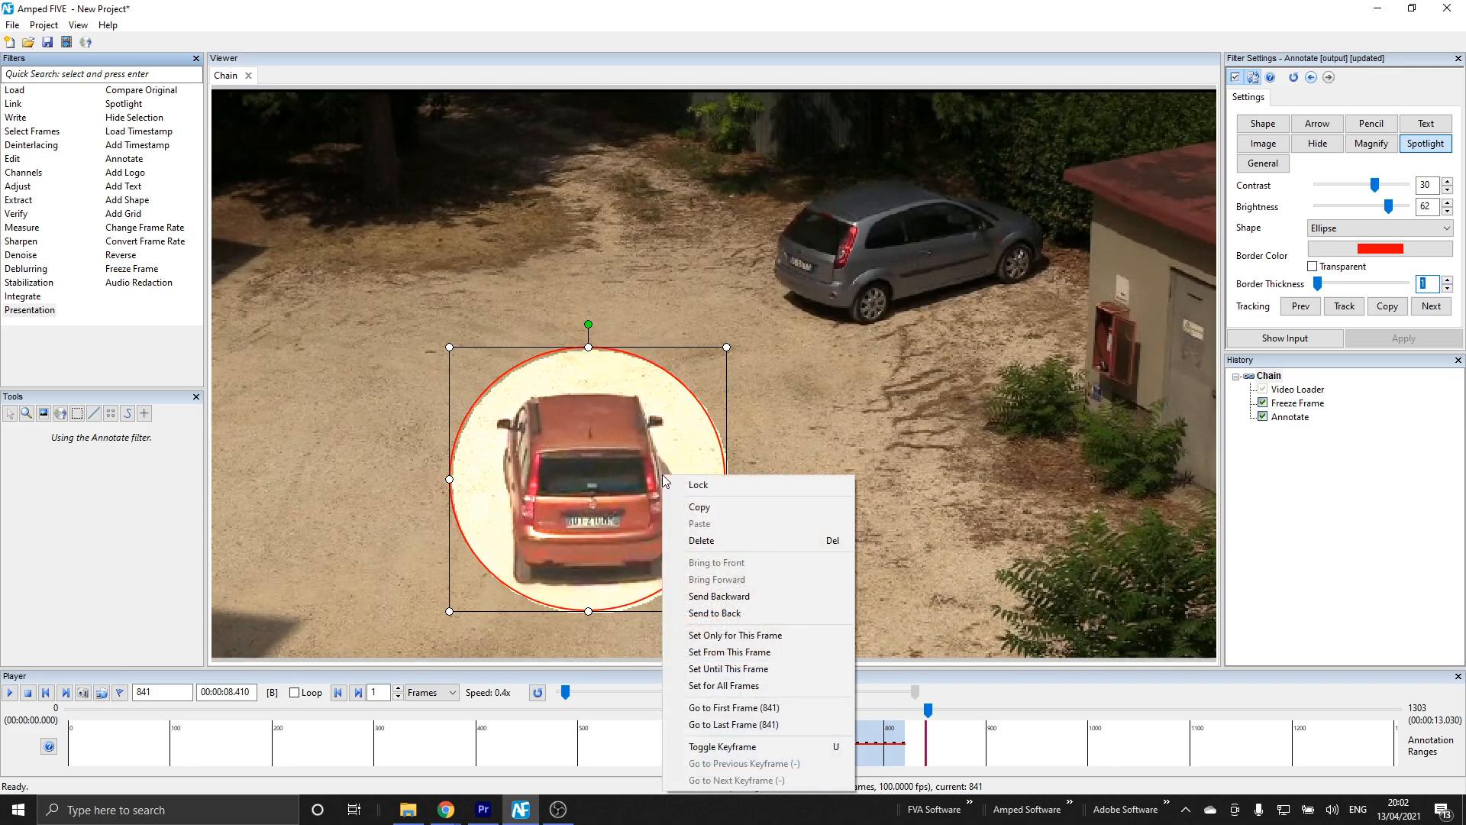
pyautogui.moveTo(735, 747)
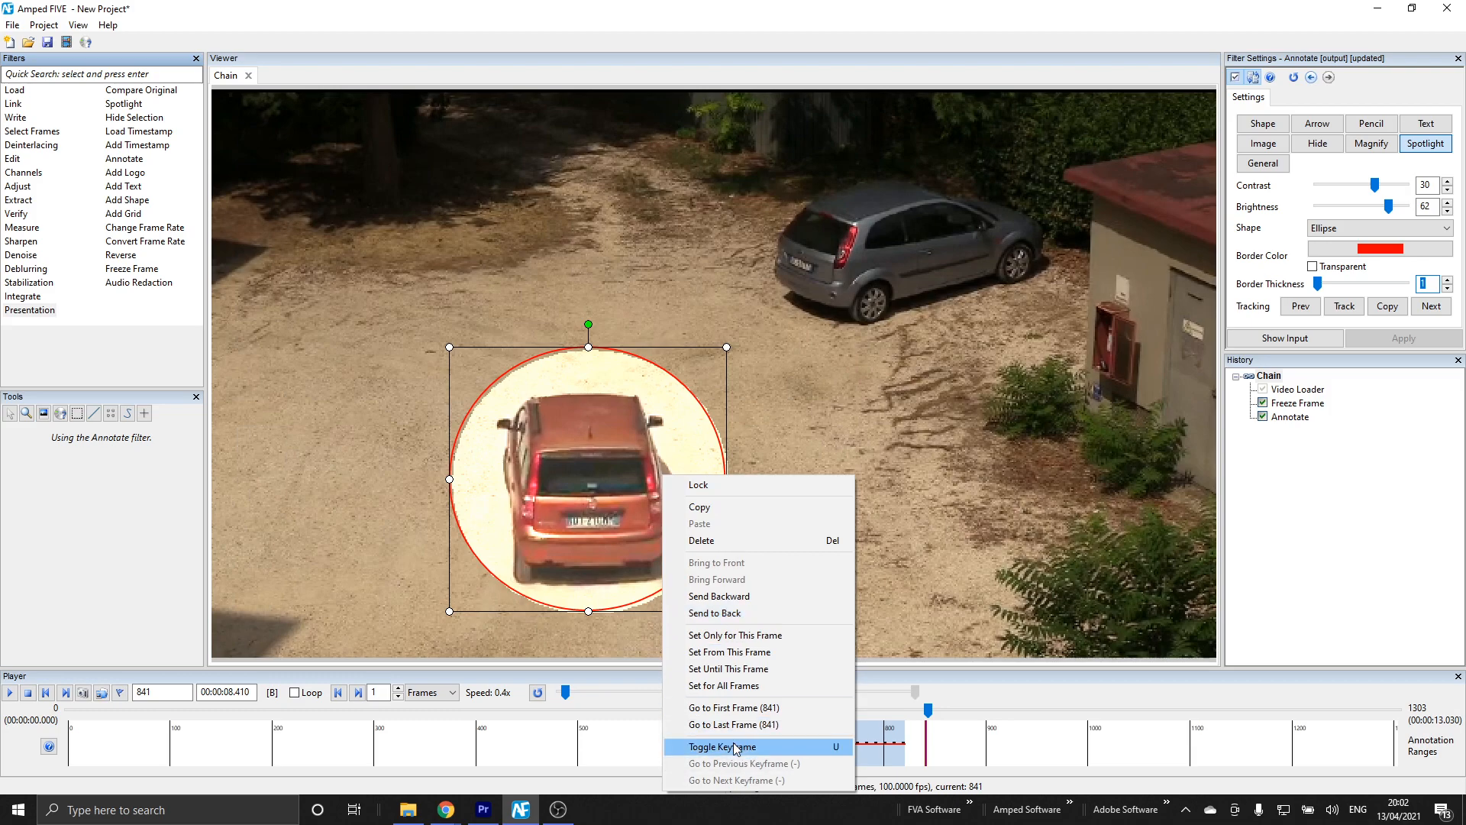
# Keyframe the spotlight, advance a few frames and reposition it onto the moving car via its timing options
pyautogui.click(722, 747)
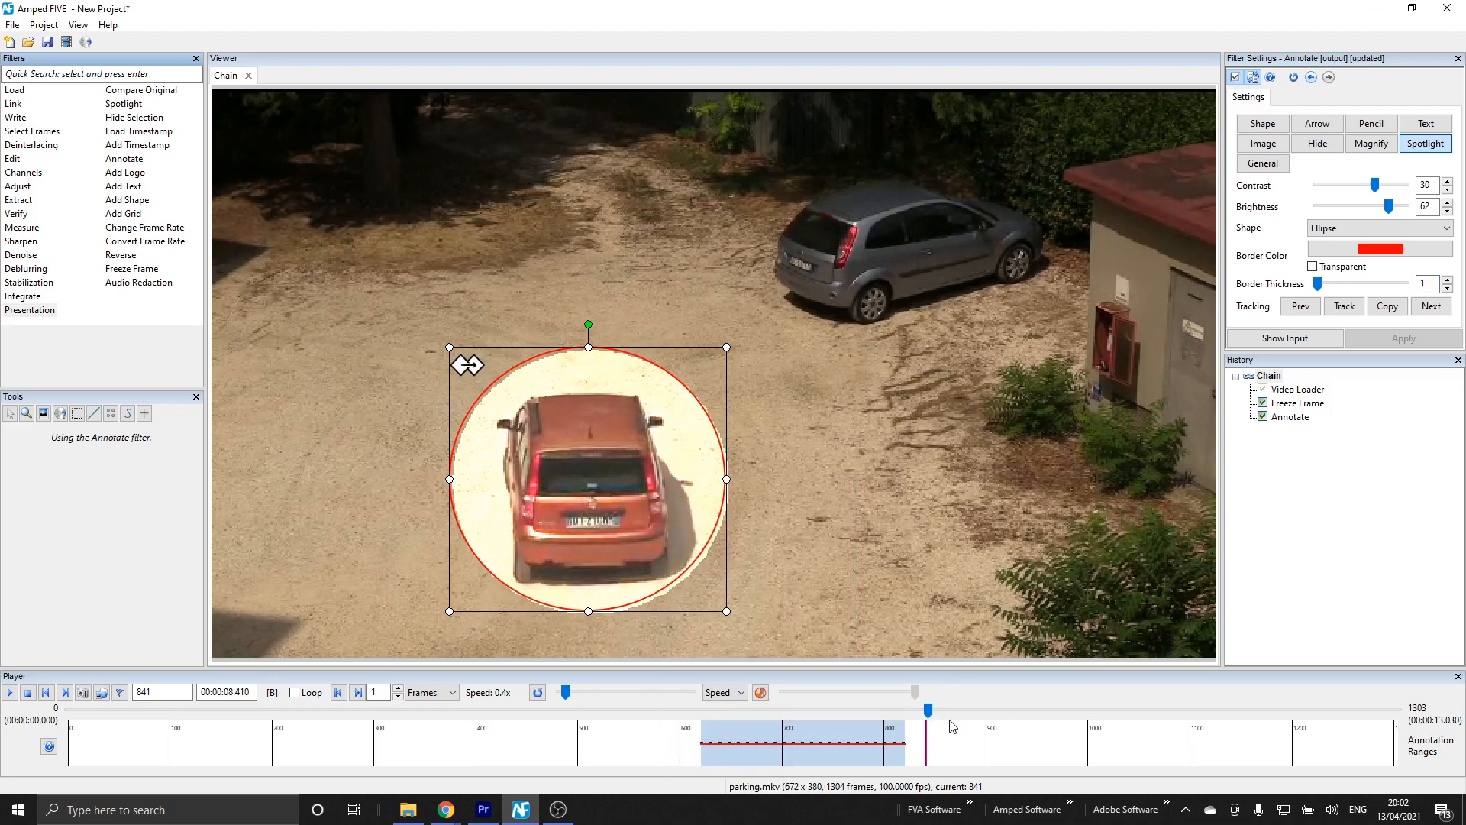
pyautogui.moveTo(1026, 774)
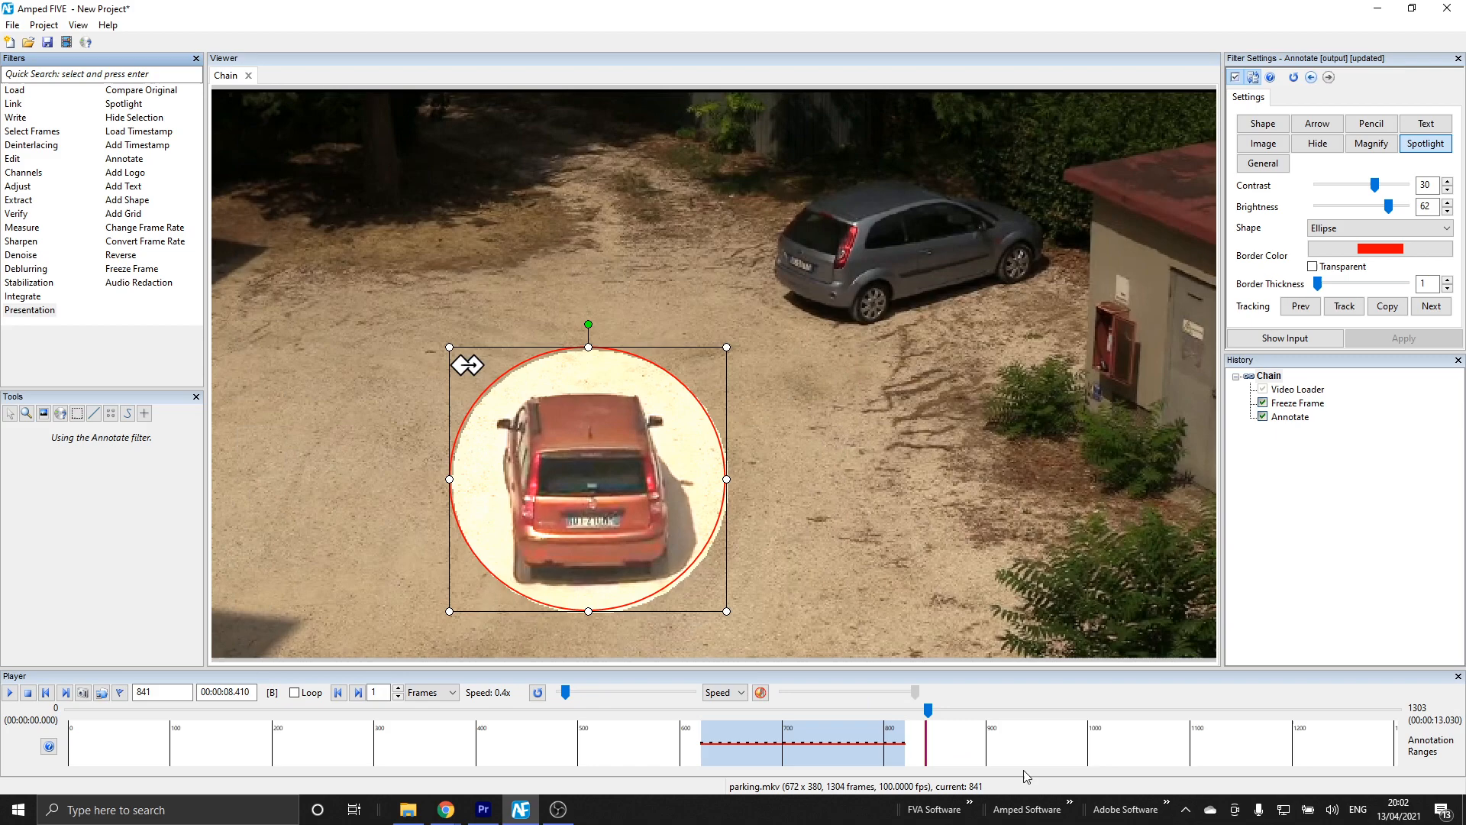
pyautogui.click(948, 707)
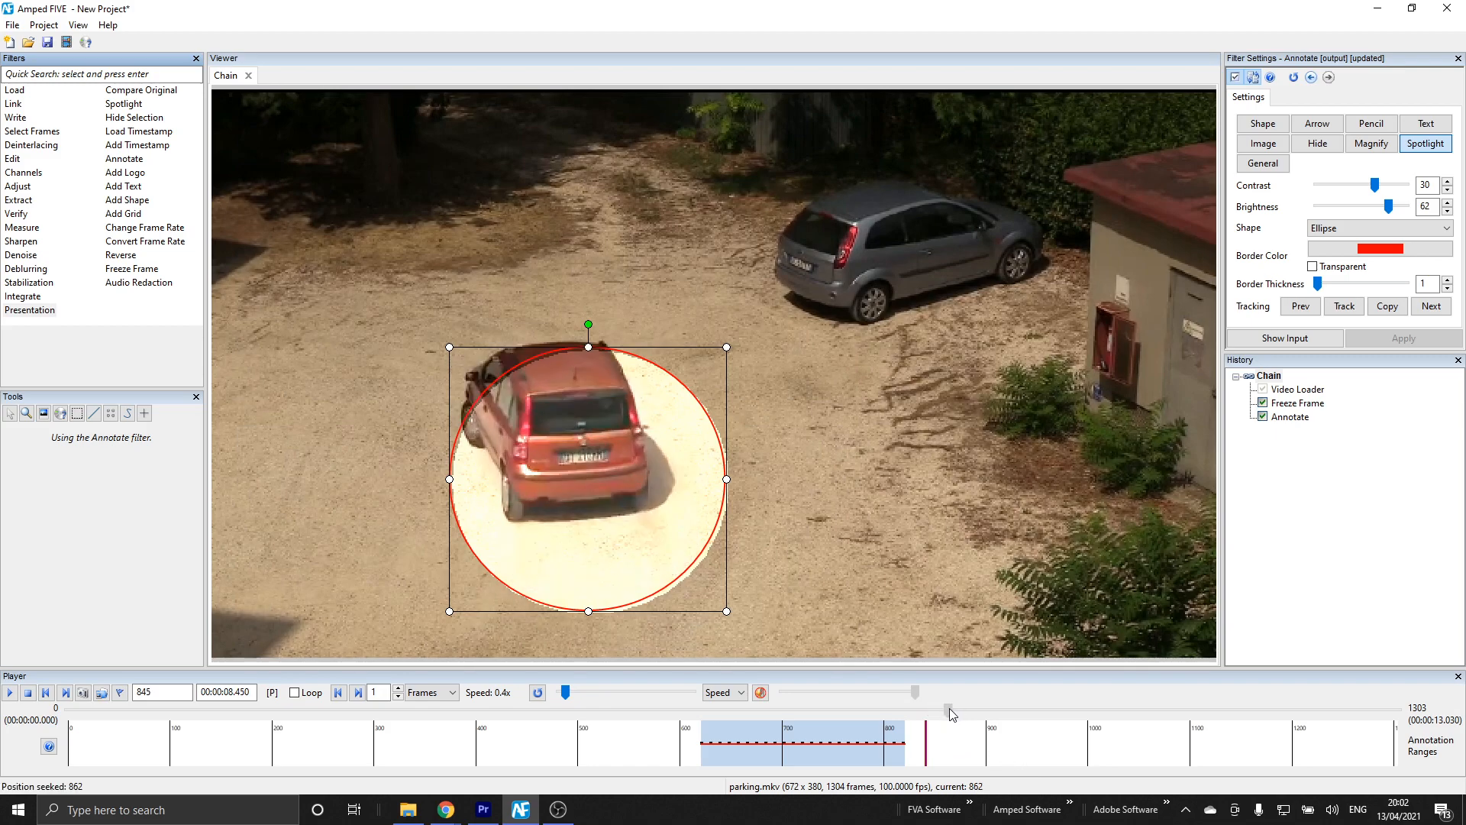
pyautogui.click(951, 709)
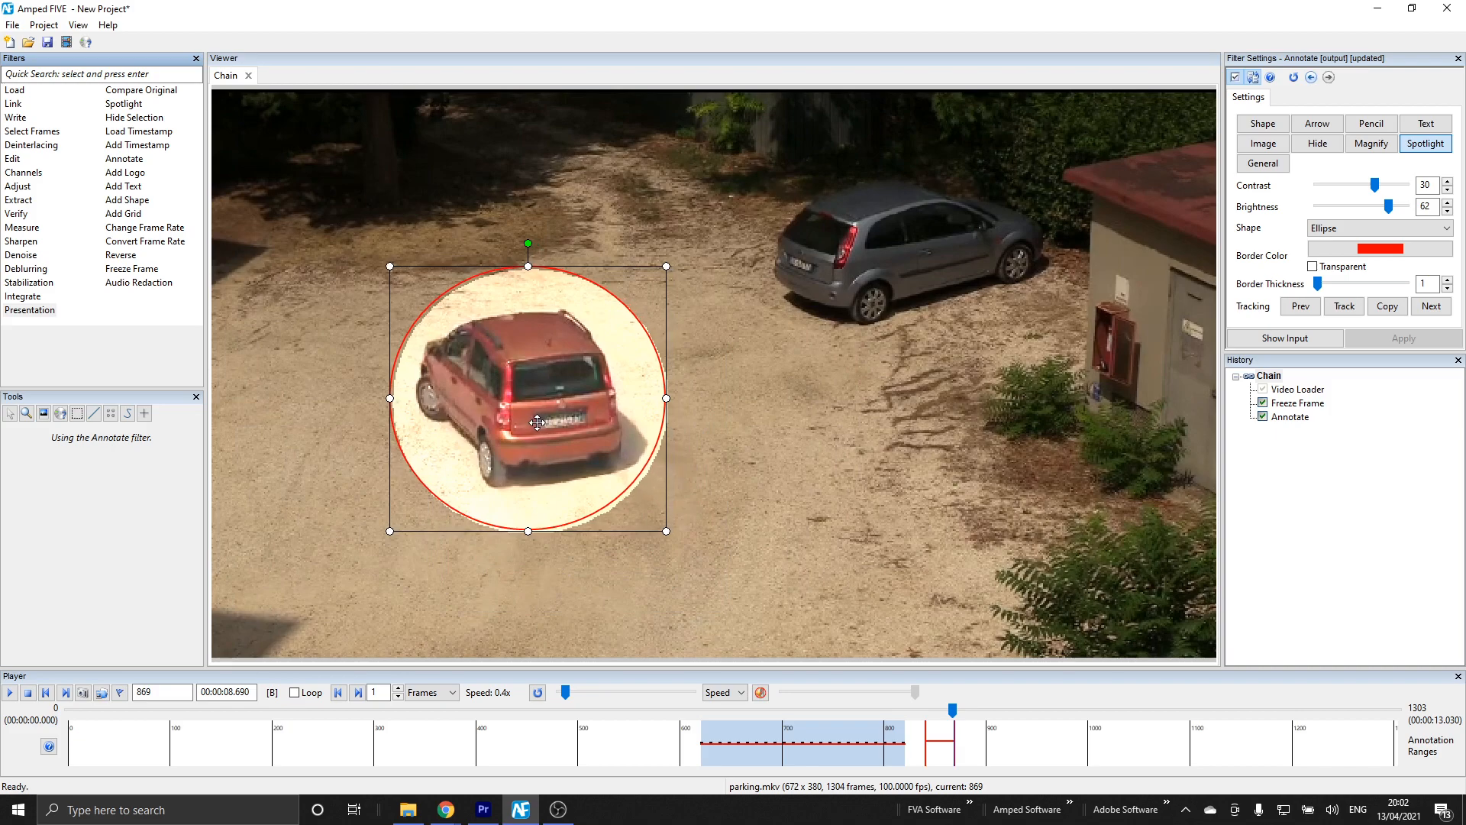
pyautogui.rightClick(534, 421)
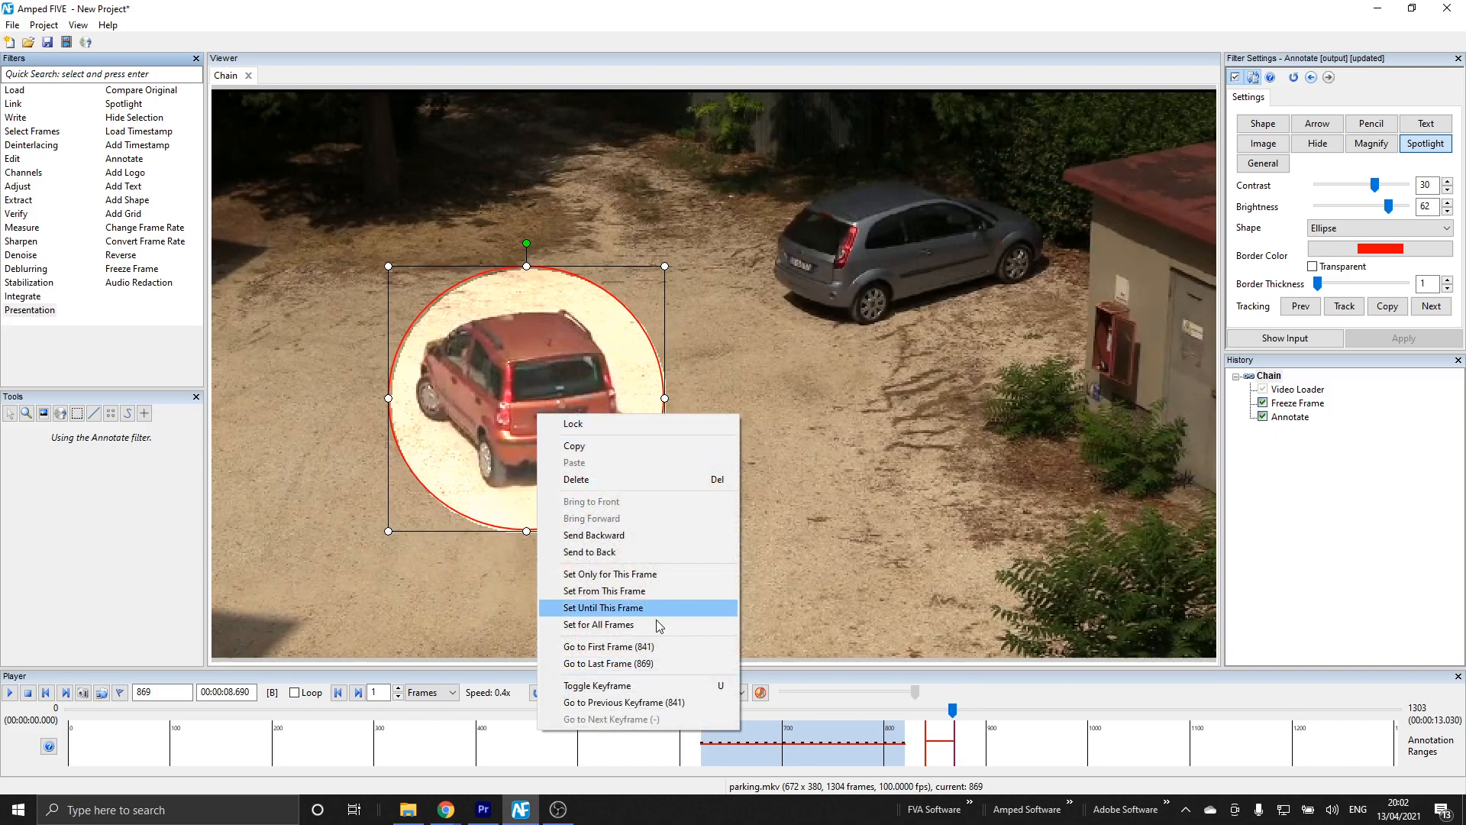
pyautogui.click(602, 606)
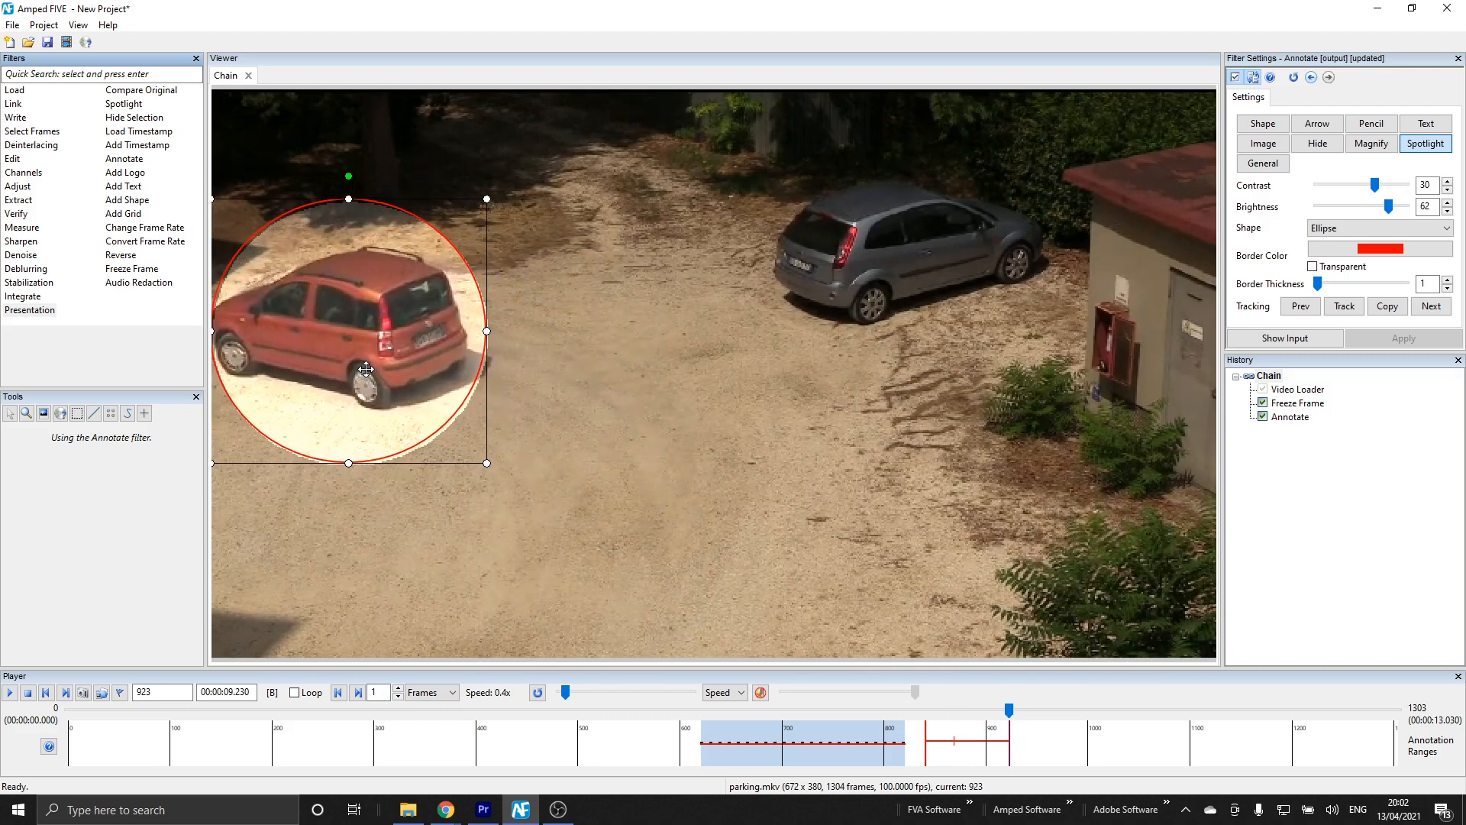
pyautogui.rightClick(366, 368)
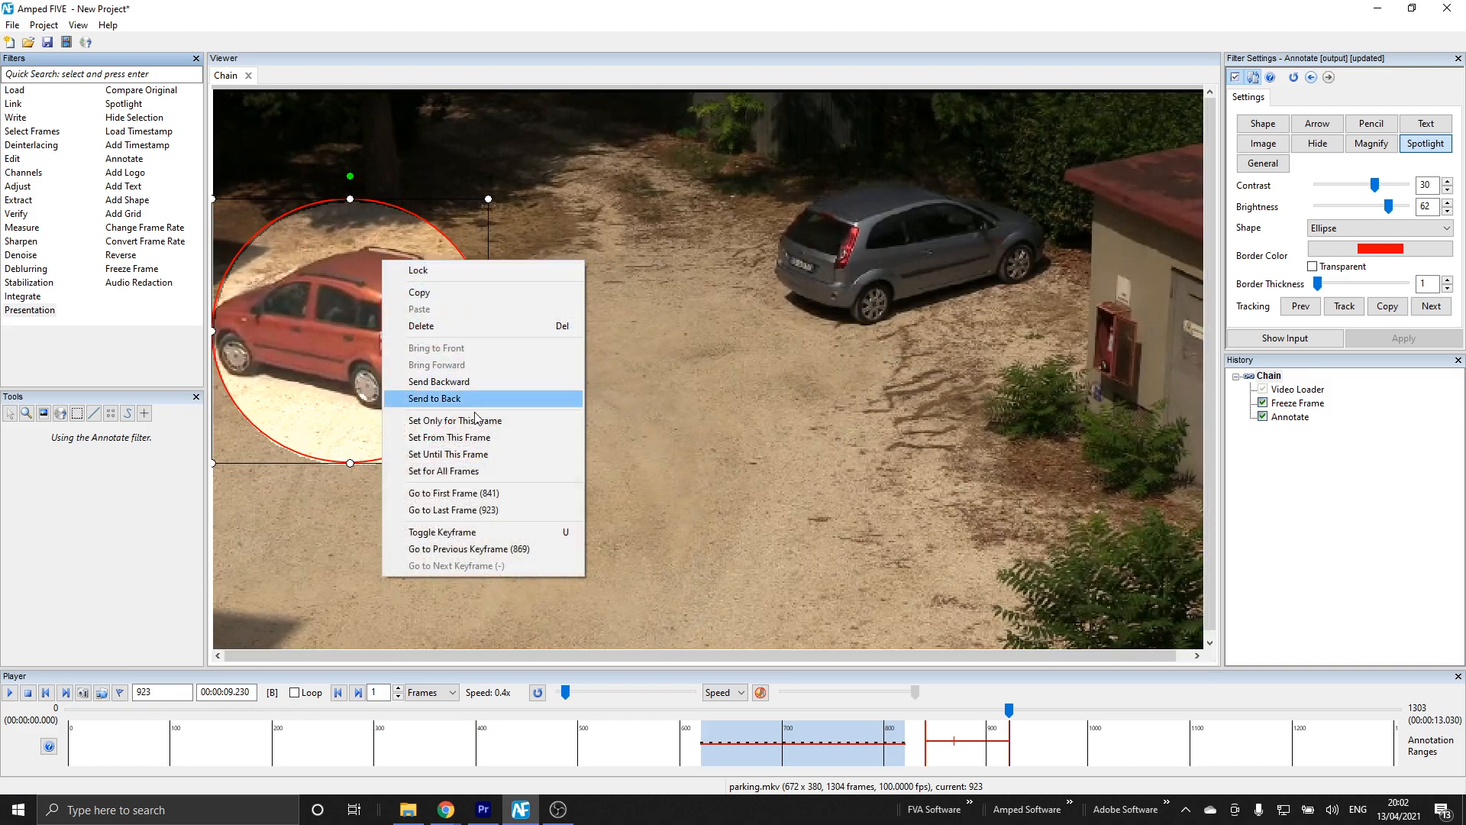
pyautogui.click(433, 399)
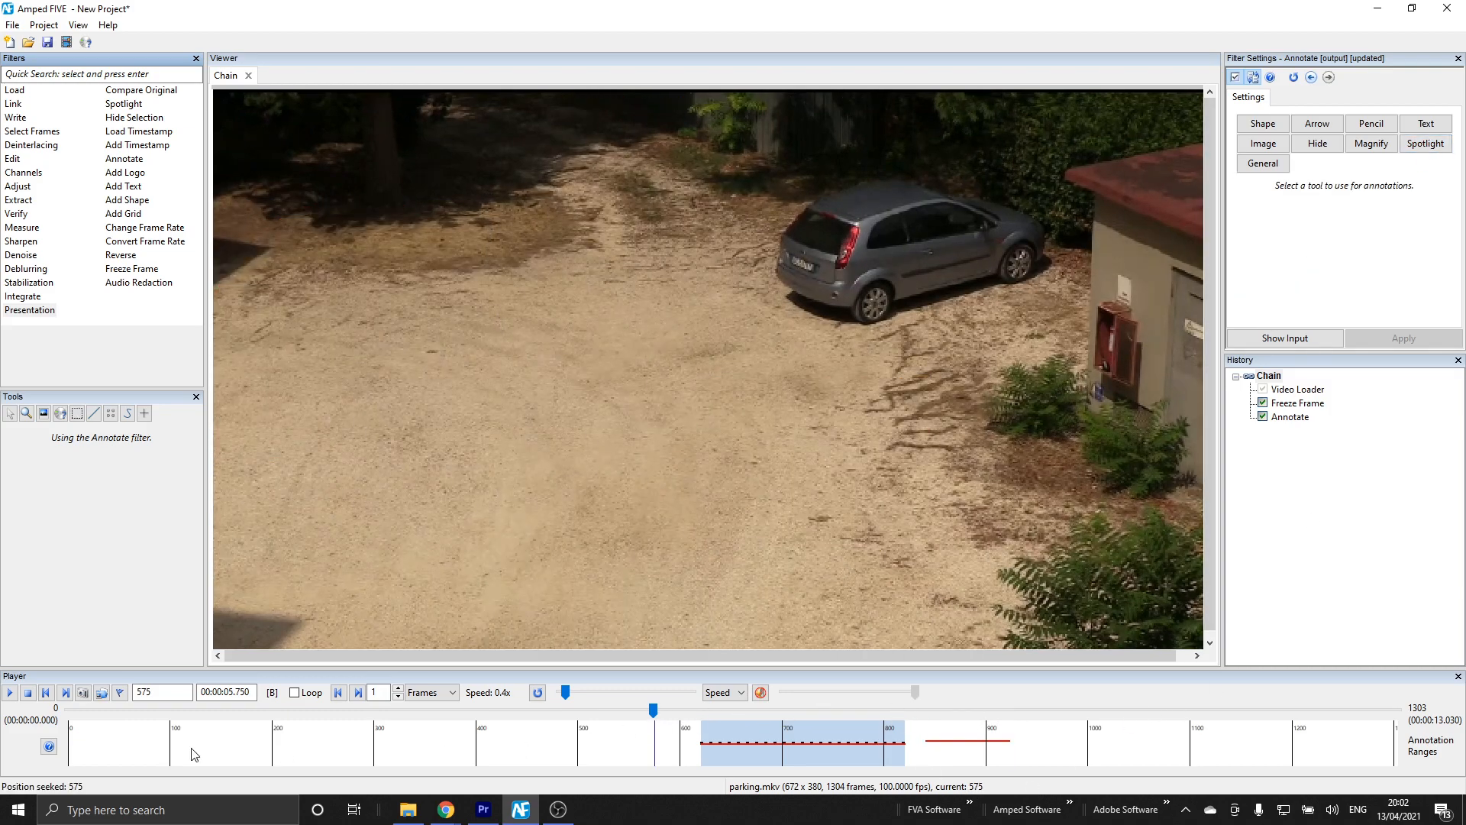
# Play the annotated clip so the spotlight follows the car past the freeze frame
pyautogui.click(9, 692)
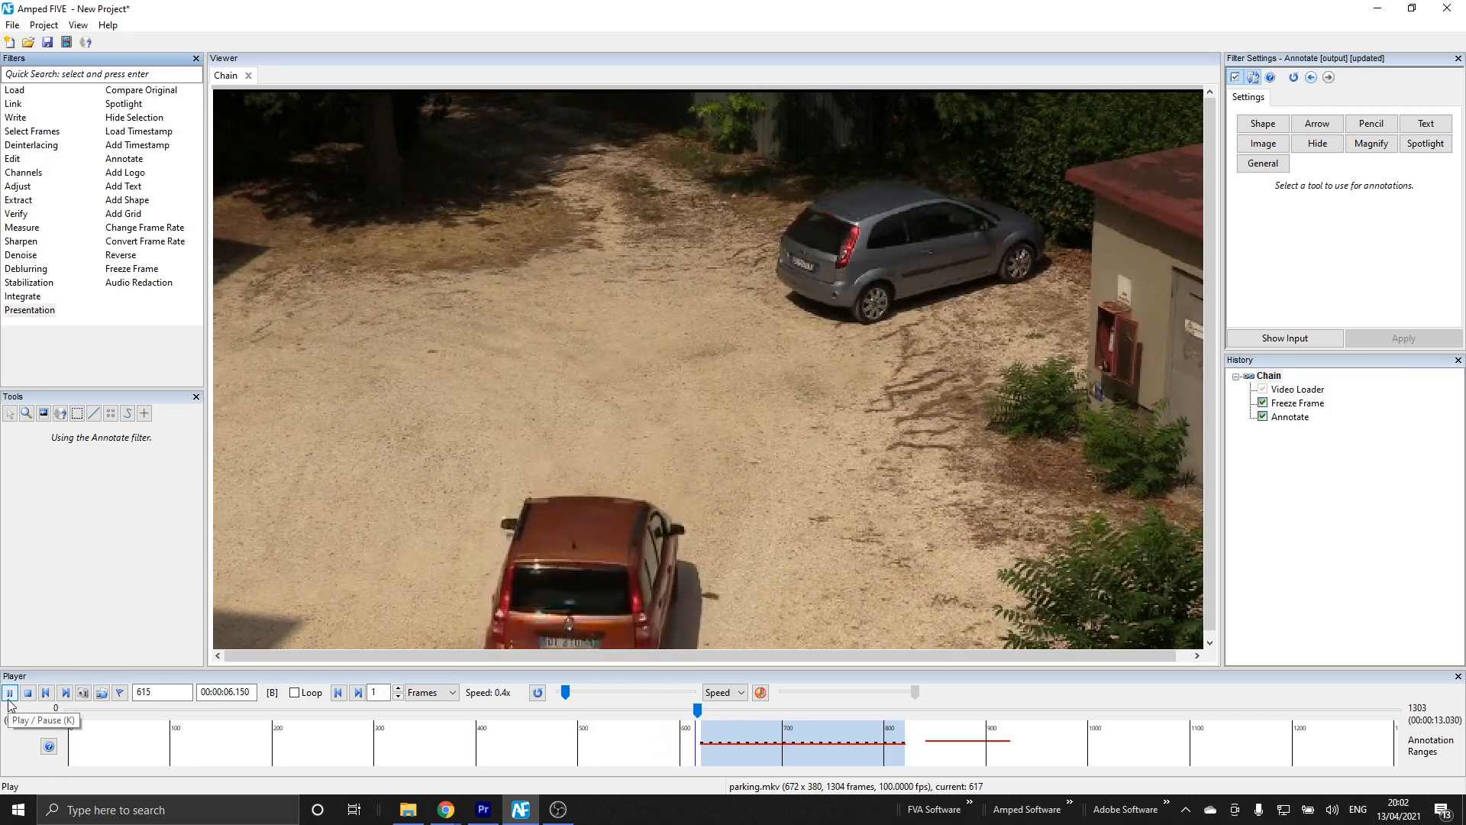
pyautogui.click(9, 691)
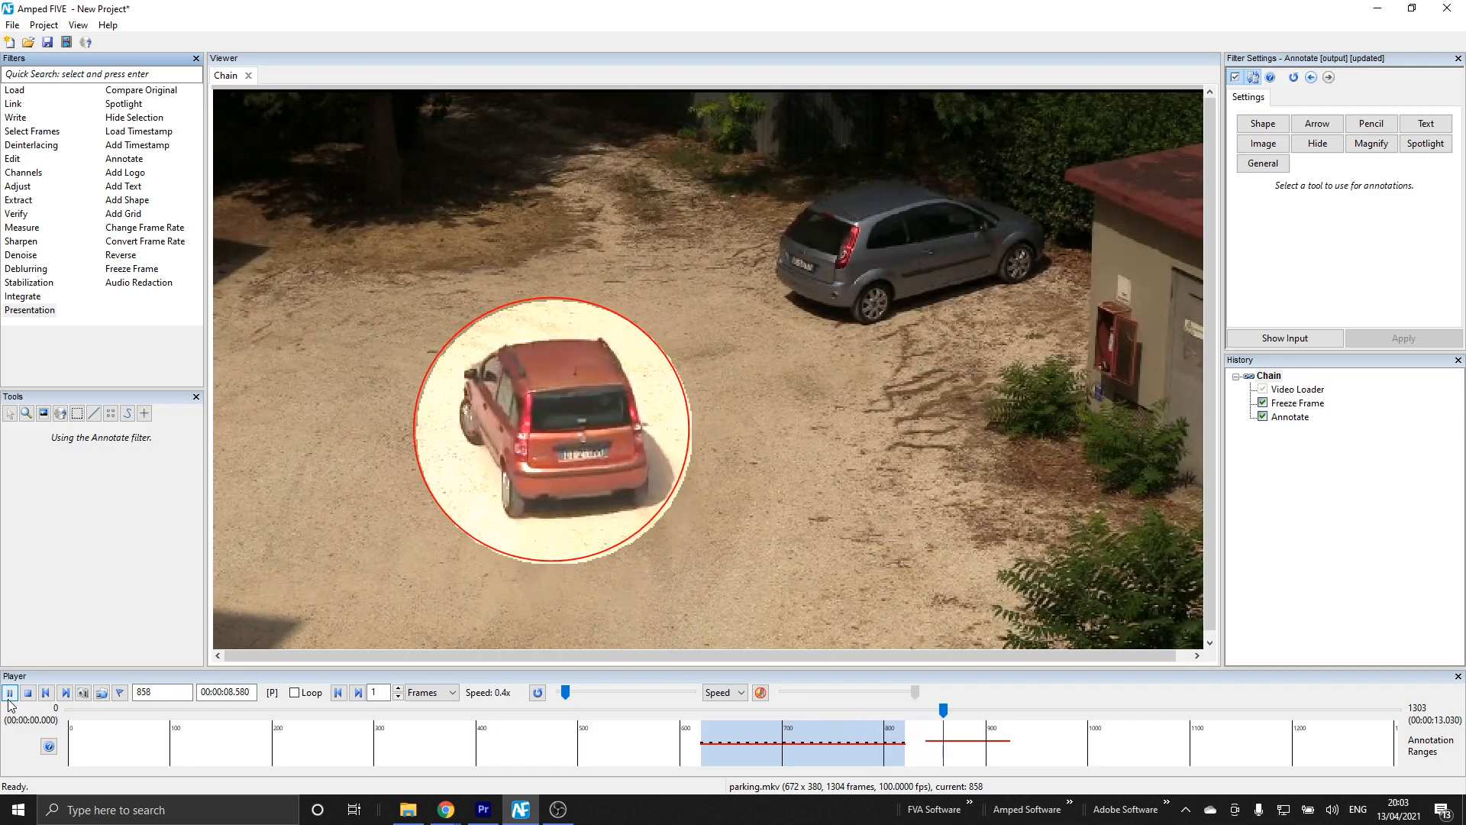
pyautogui.click(9, 692)
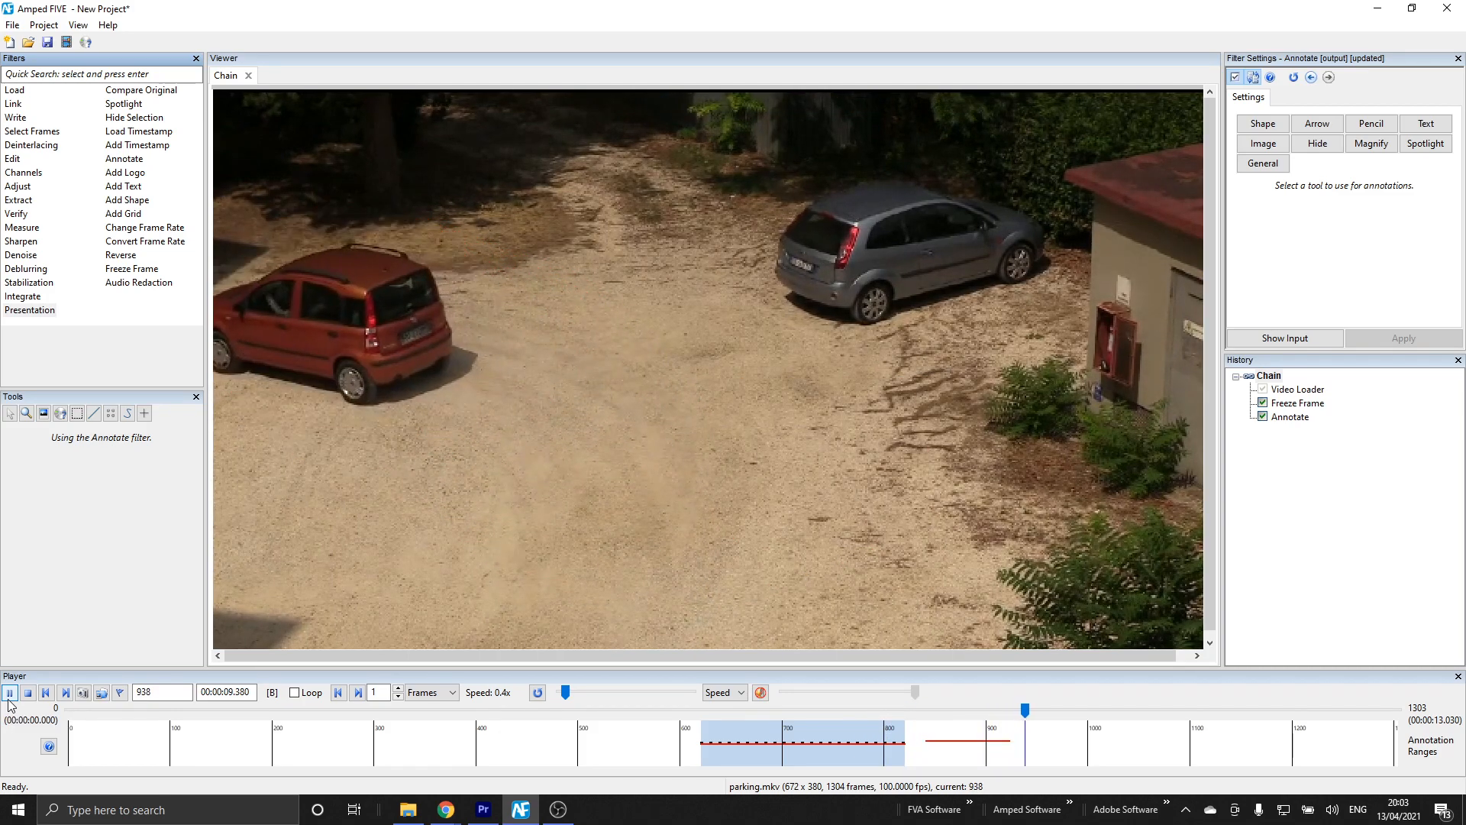
pyautogui.click(11, 691)
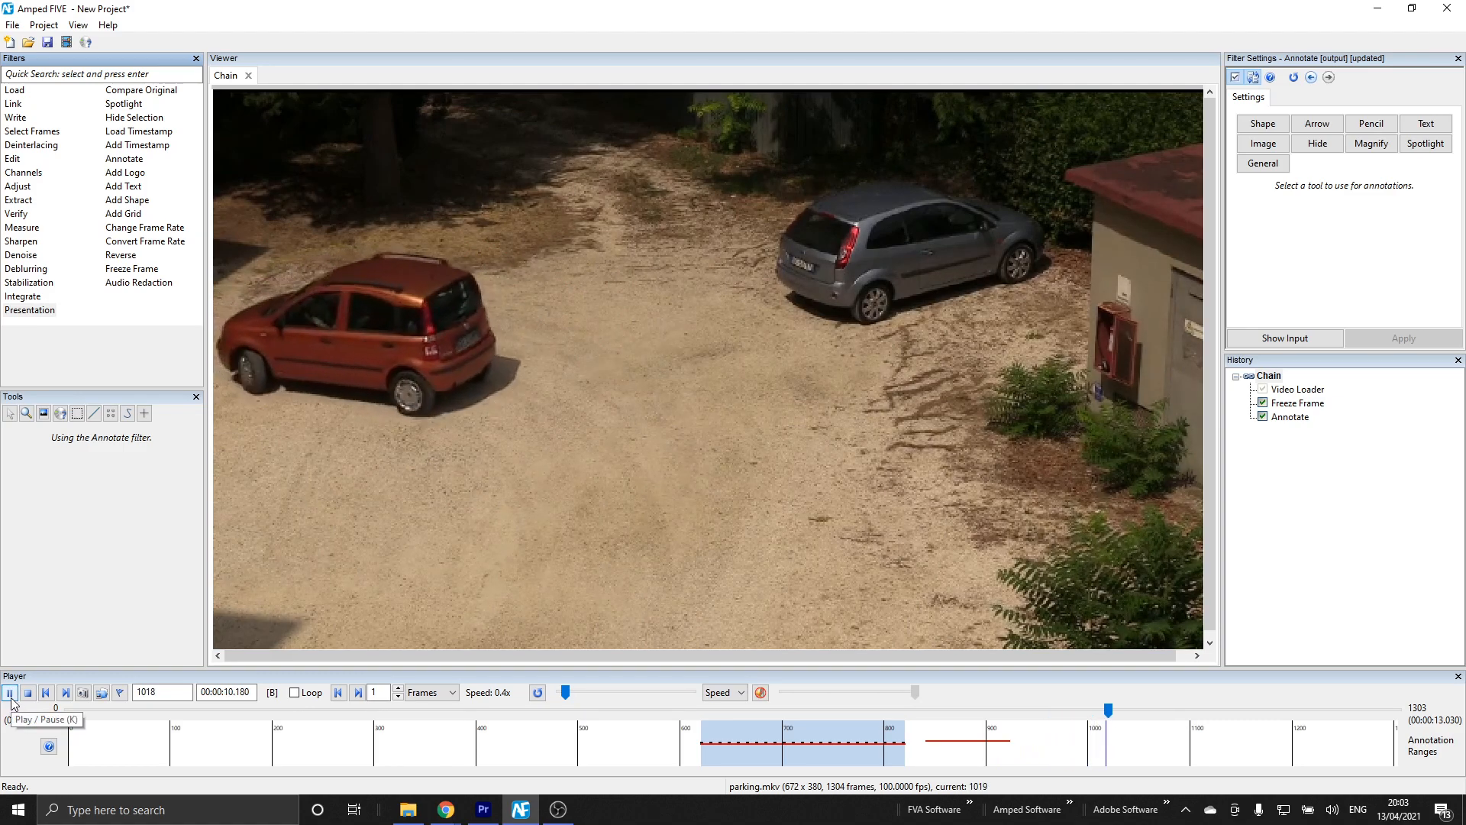
pyautogui.click(11, 692)
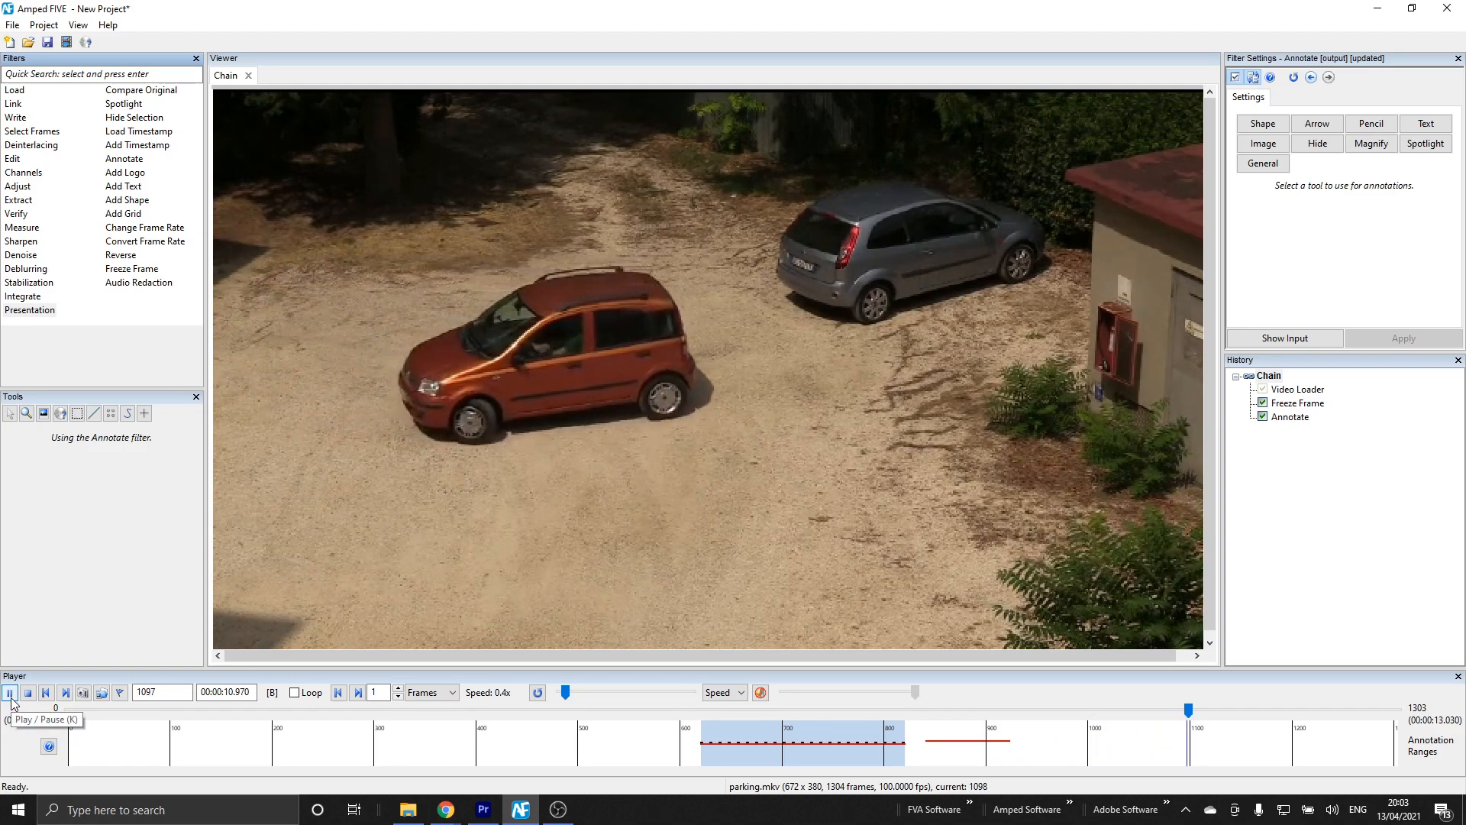
pyautogui.click(11, 693)
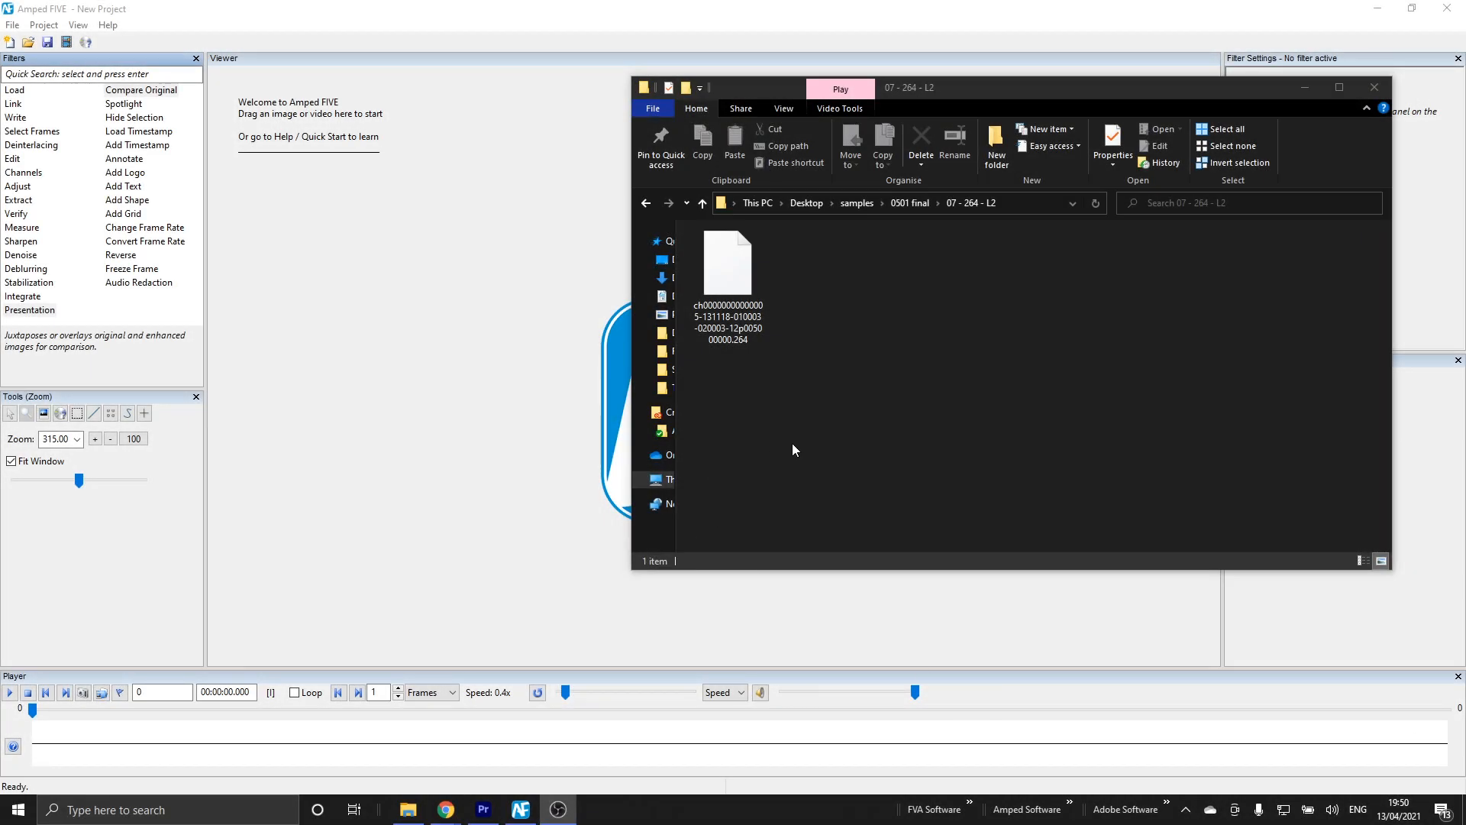
pyautogui.moveTo(753, 401)
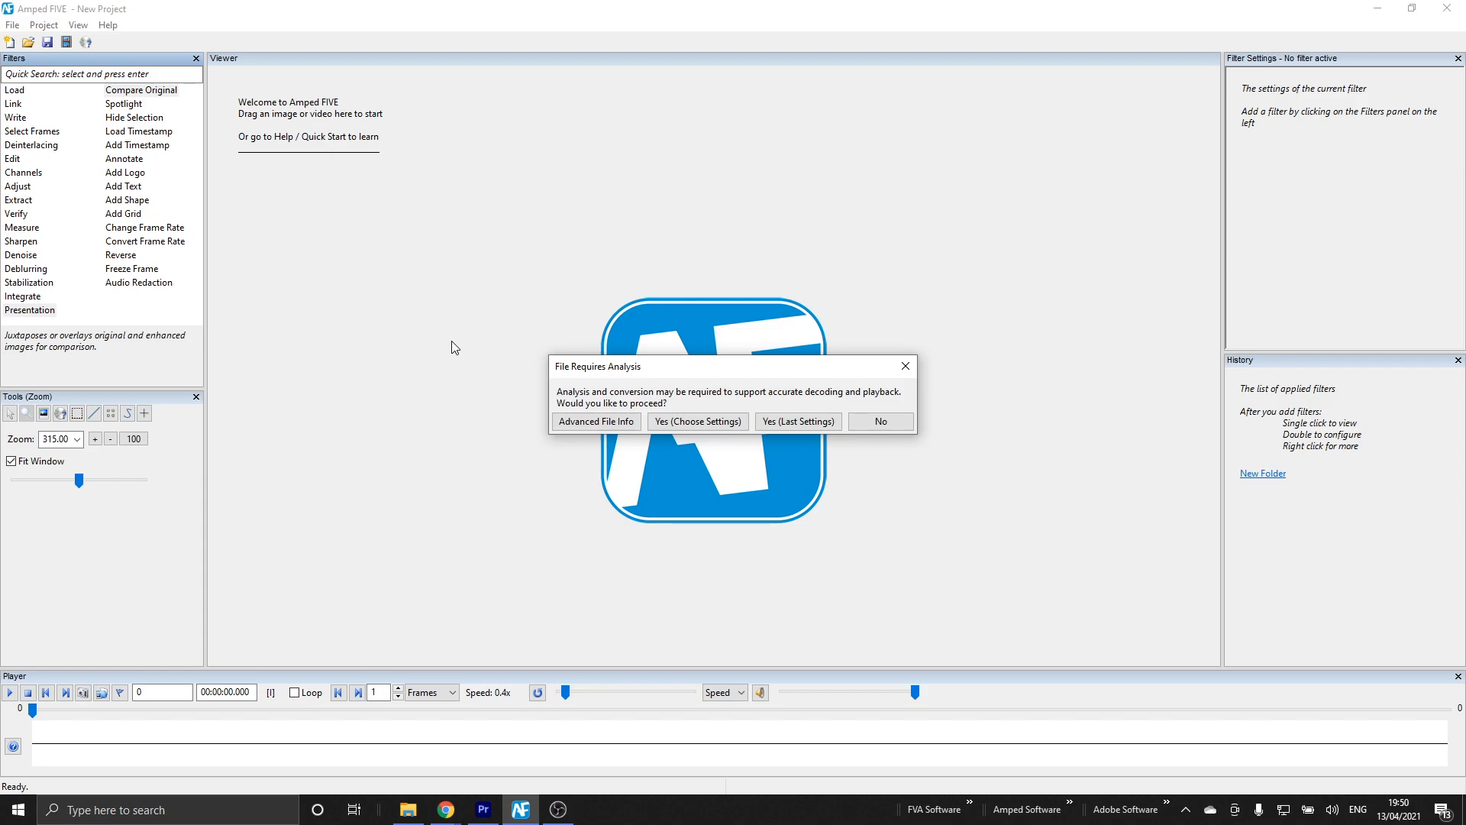
pyautogui.moveTo(472, 347)
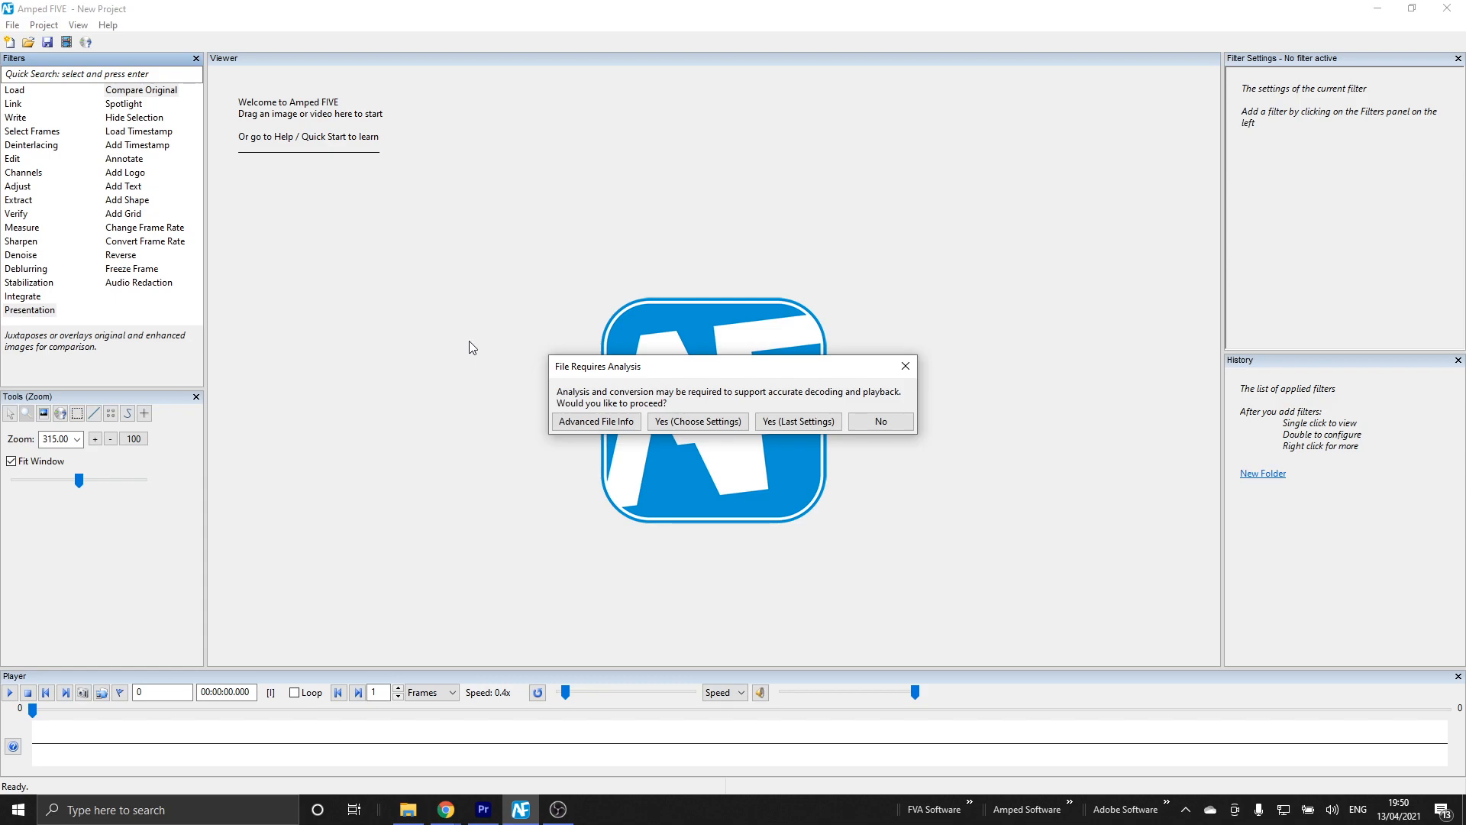
pyautogui.moveTo(485, 327)
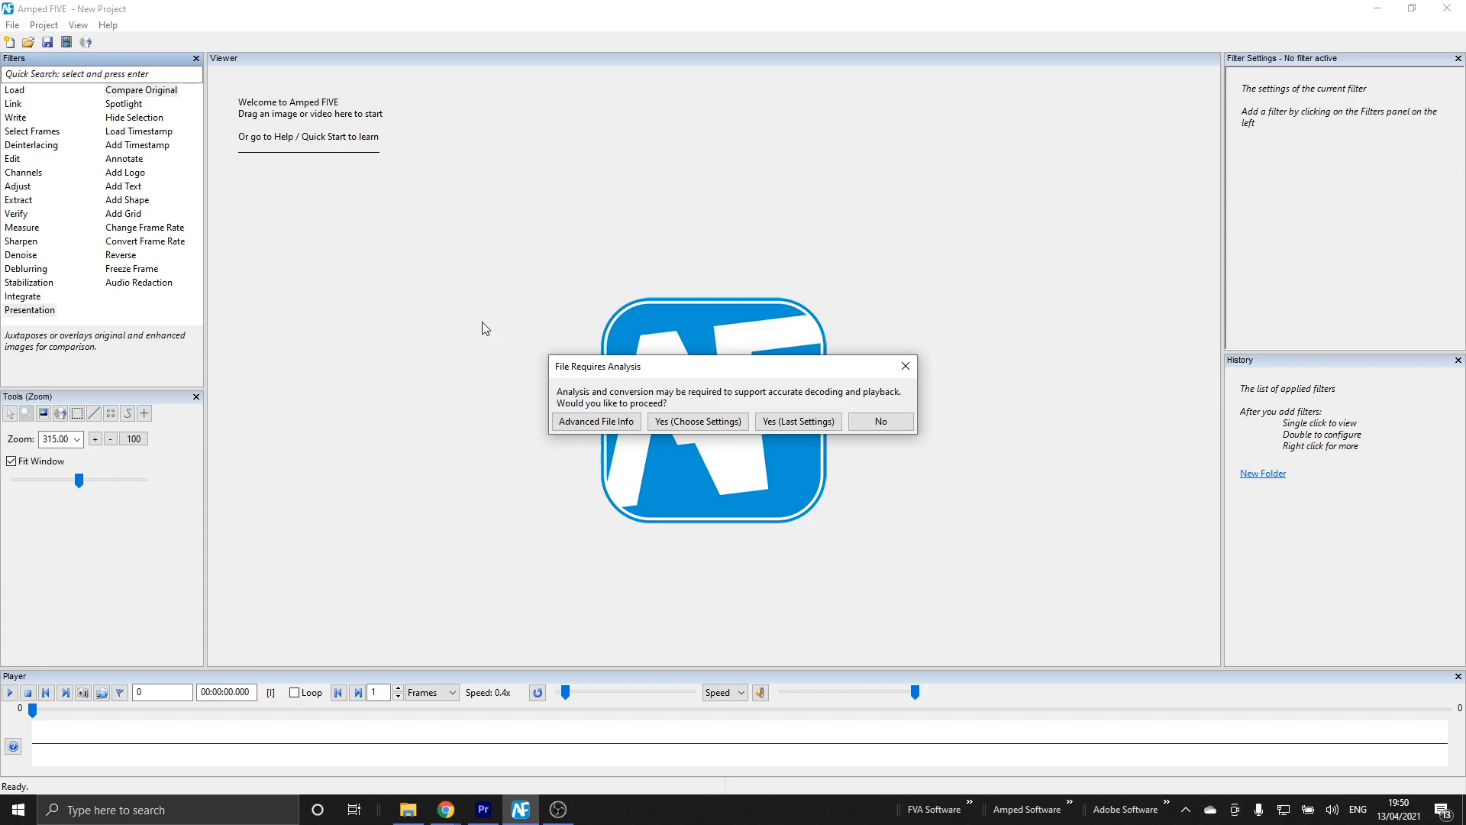
pyautogui.moveTo(515, 398)
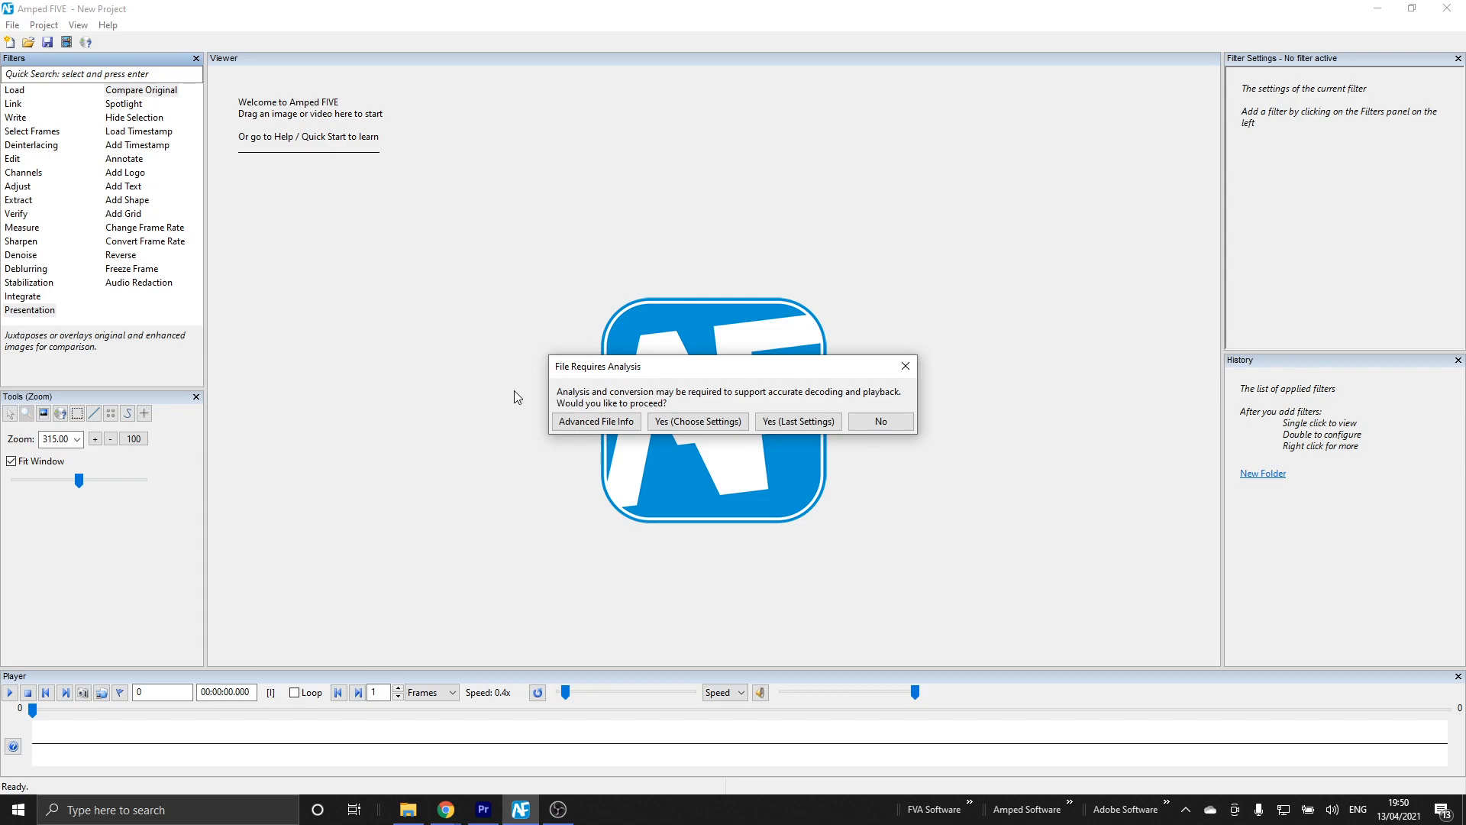
pyautogui.moveTo(594, 422)
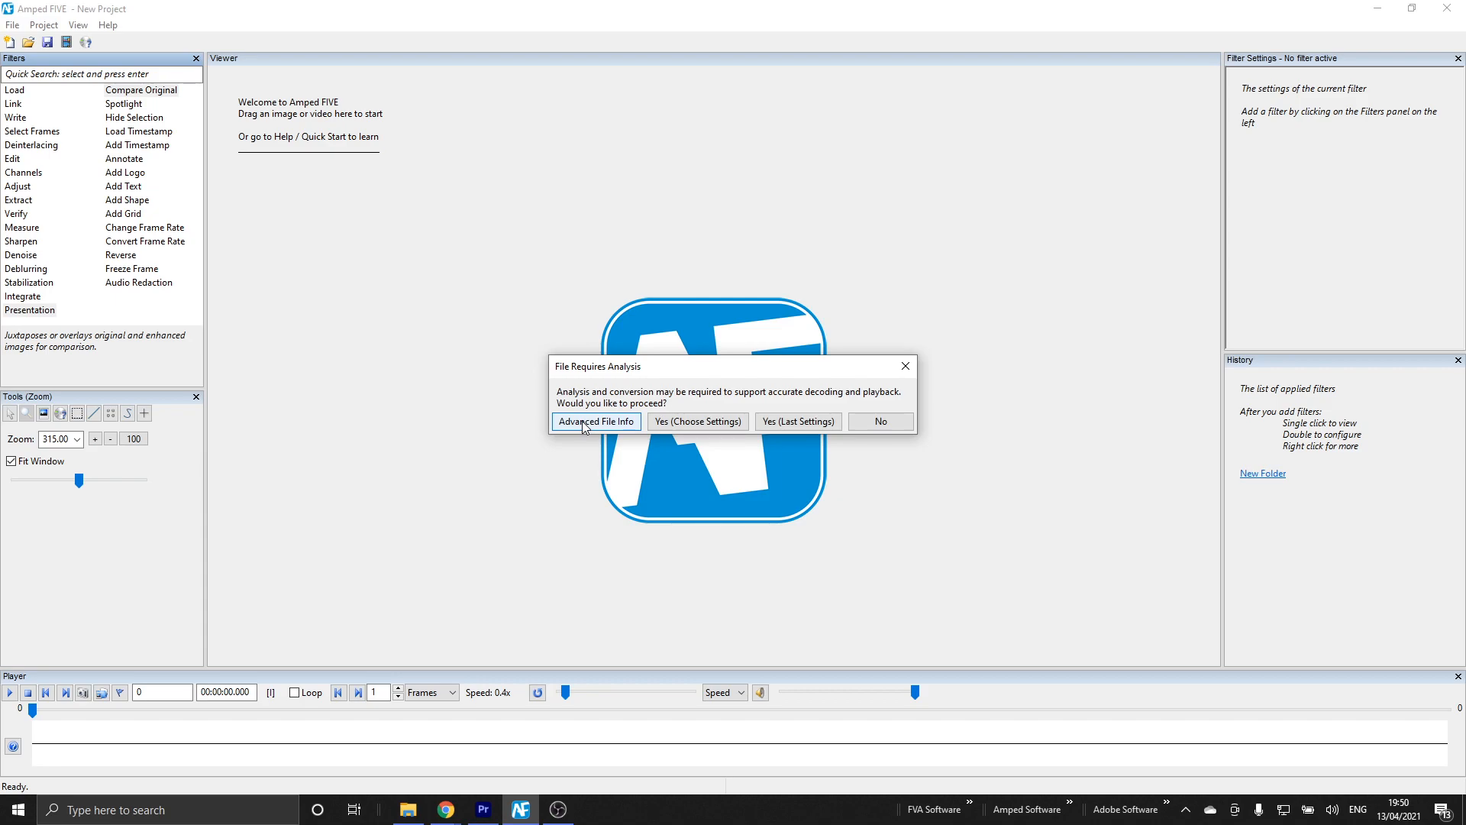
# Bring up the .264 file's Advanced File Info summary and highlight its h264 Codec row
pyautogui.click(594, 421)
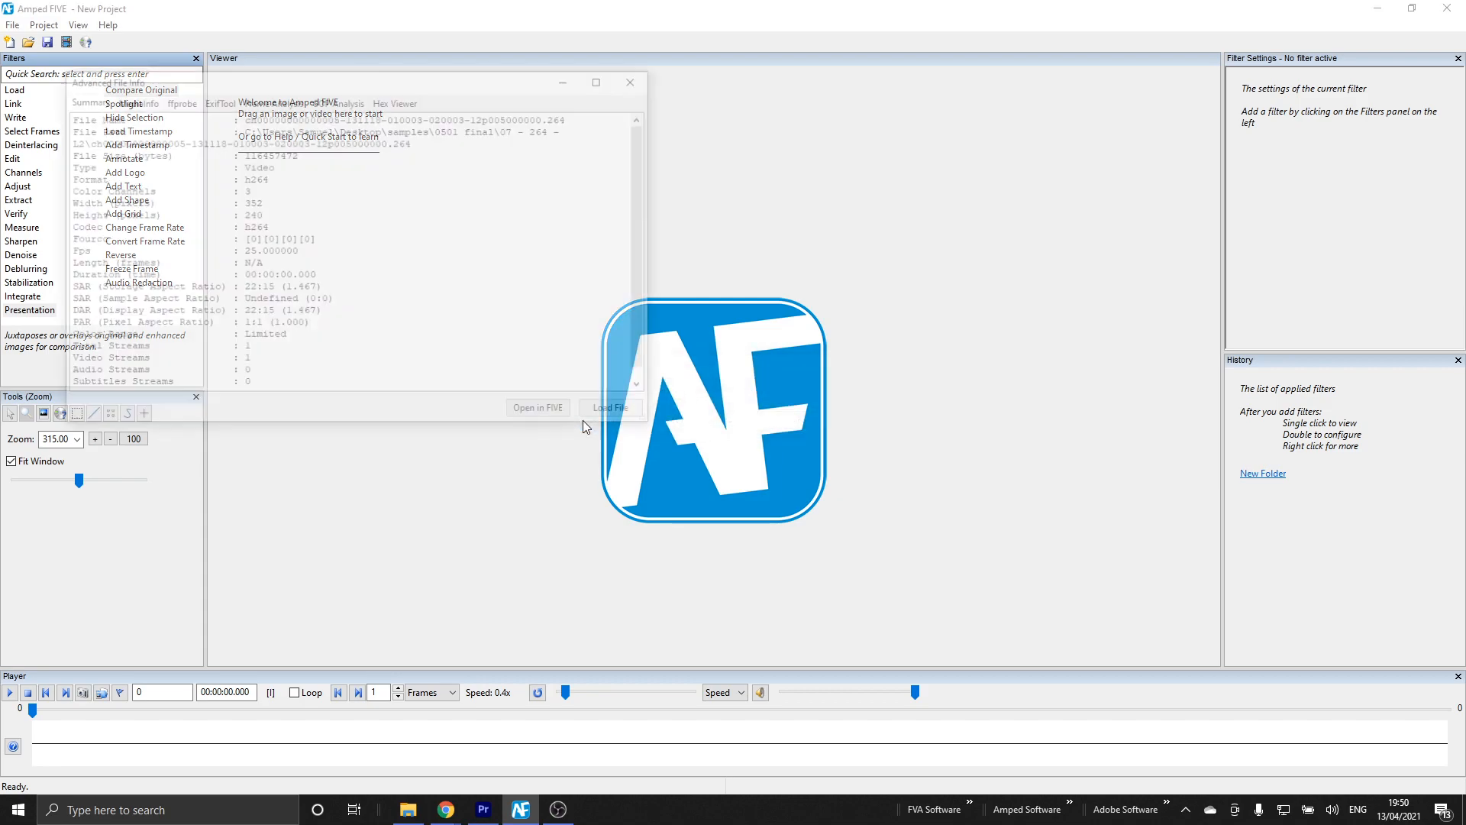
pyautogui.click(582, 426)
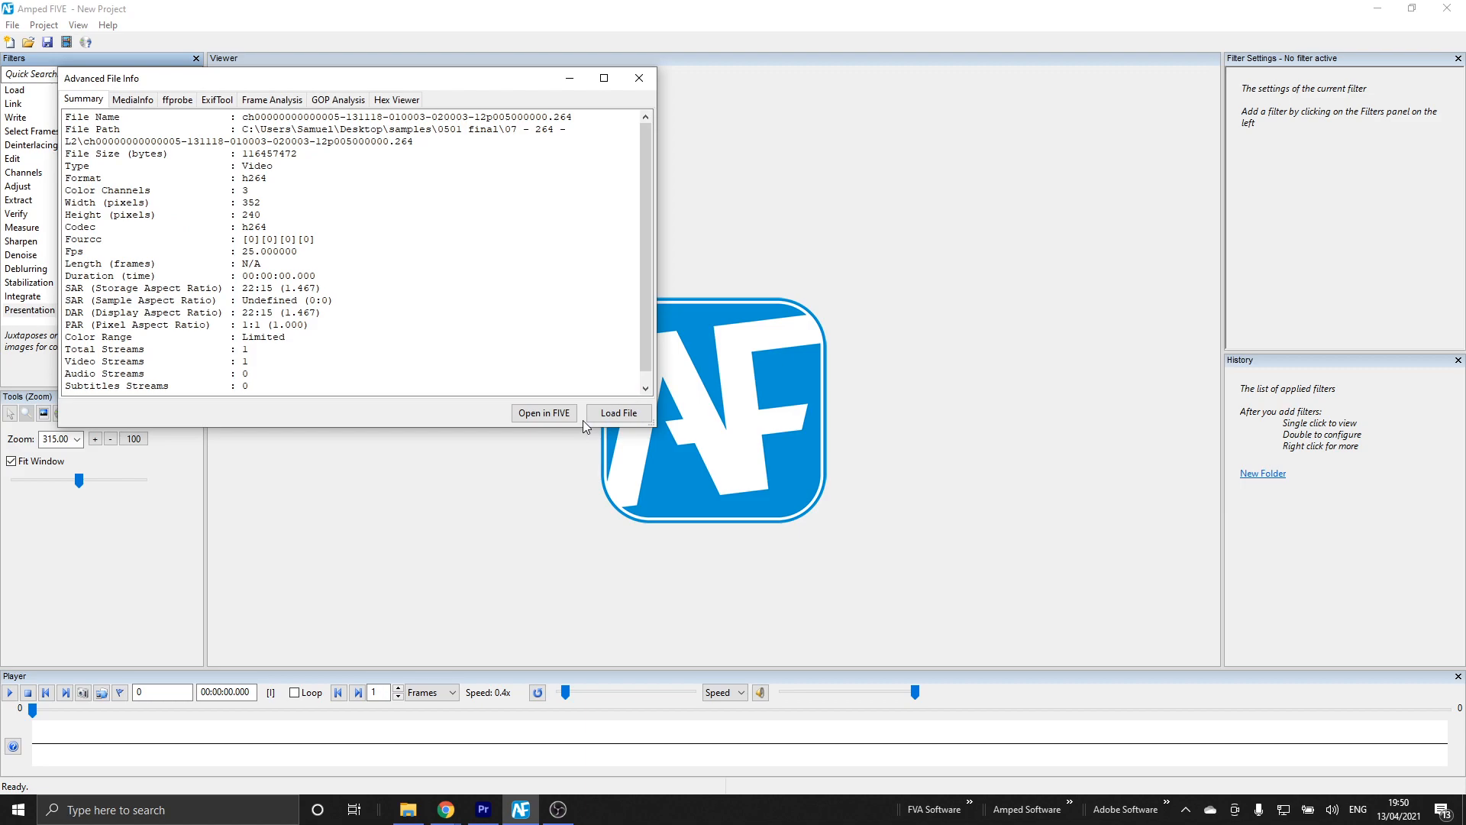
pyautogui.moveTo(194, 278)
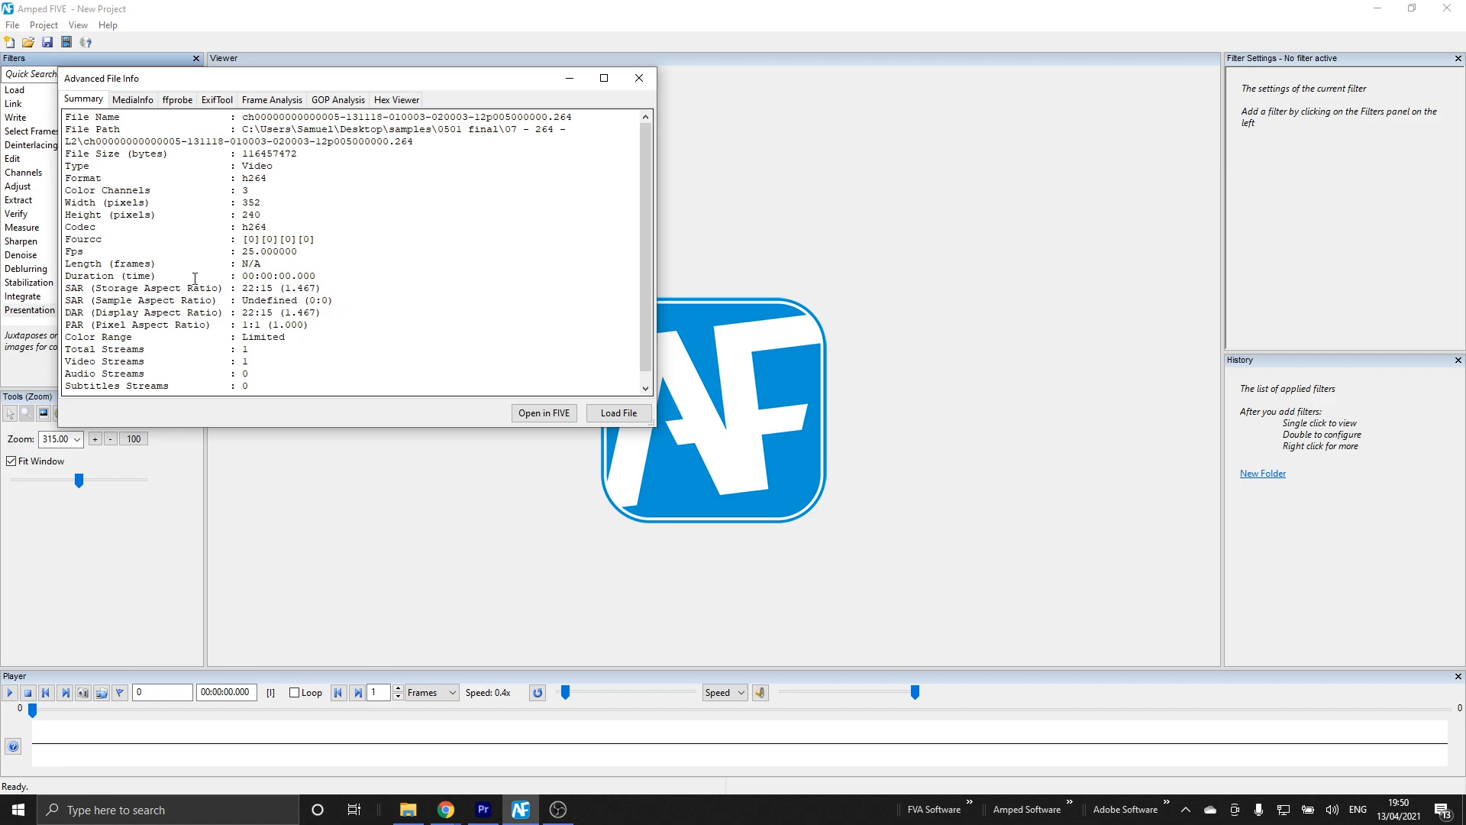
pyautogui.moveTo(377, 229)
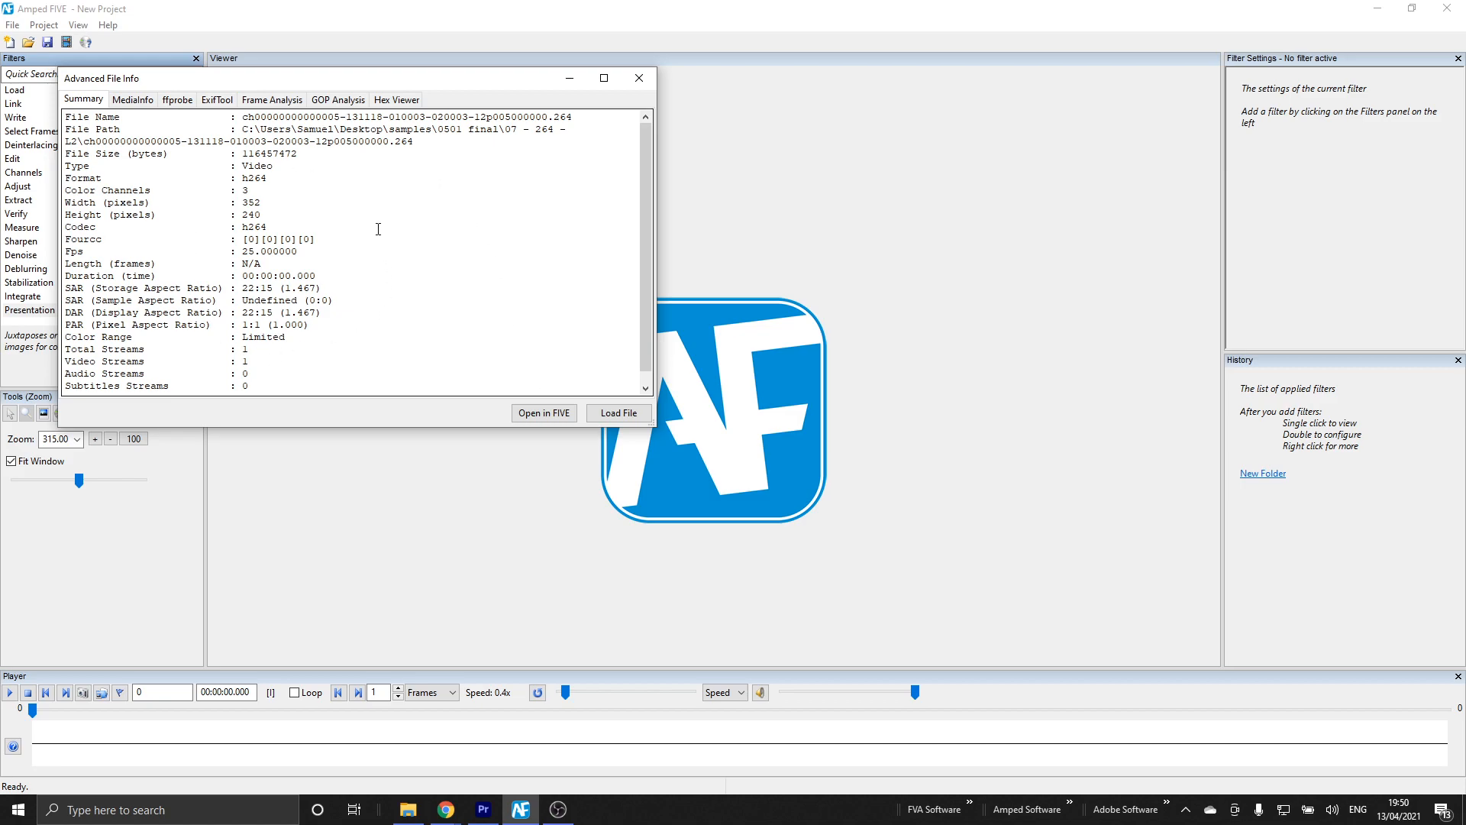
pyautogui.moveTo(344, 203)
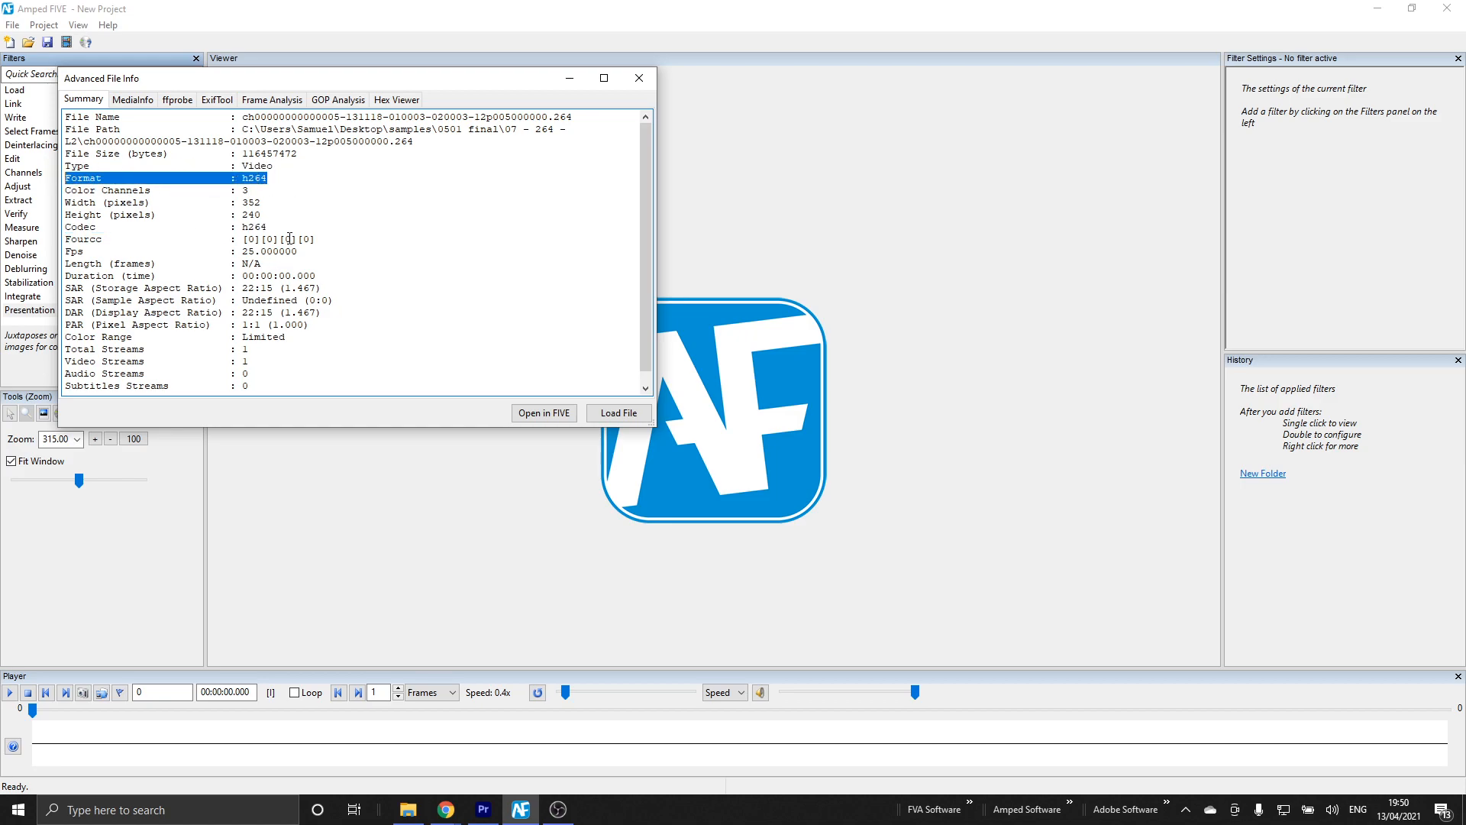
pyautogui.click(168, 226)
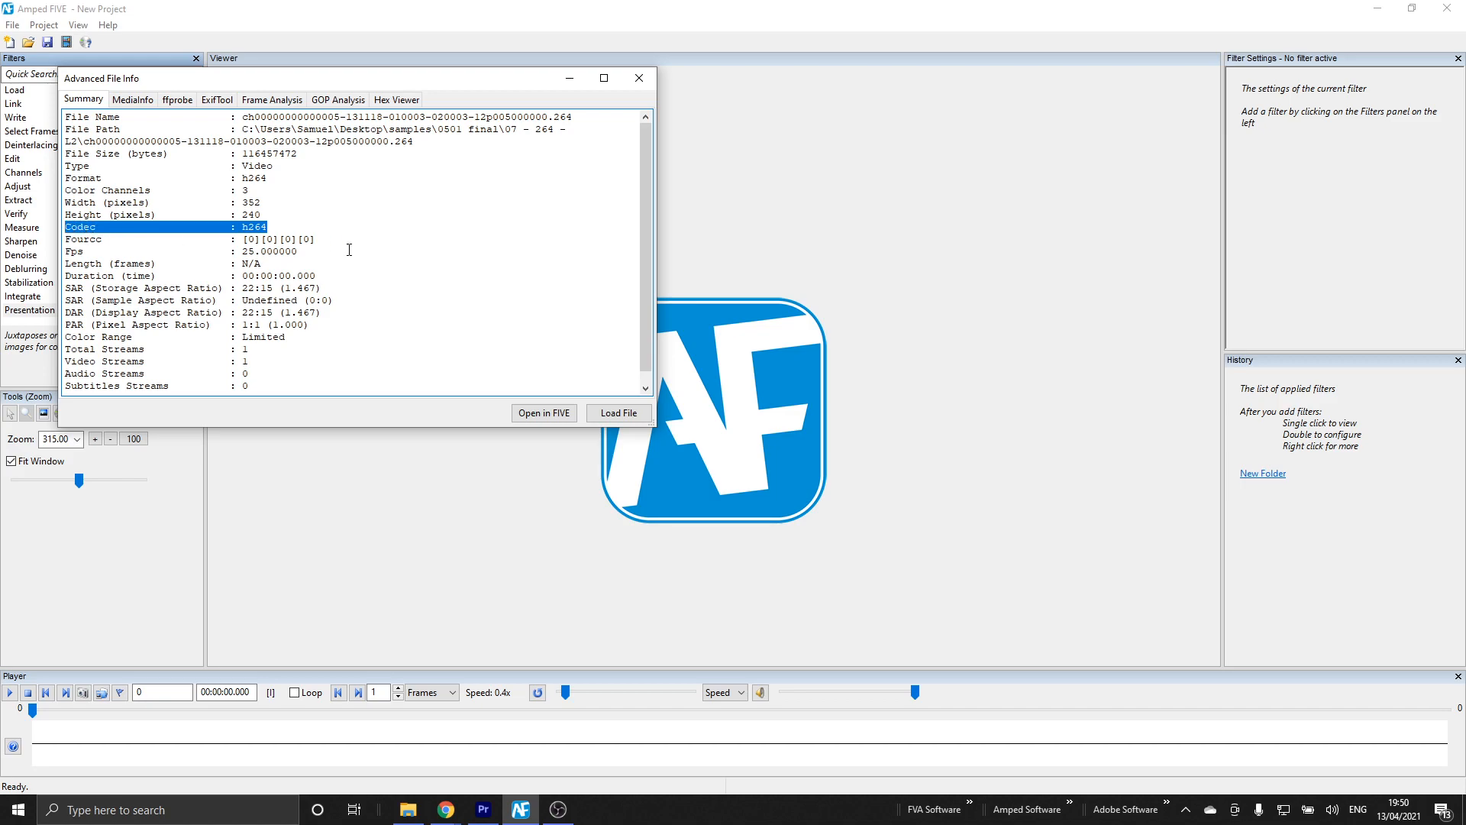
pyautogui.moveTo(374, 253)
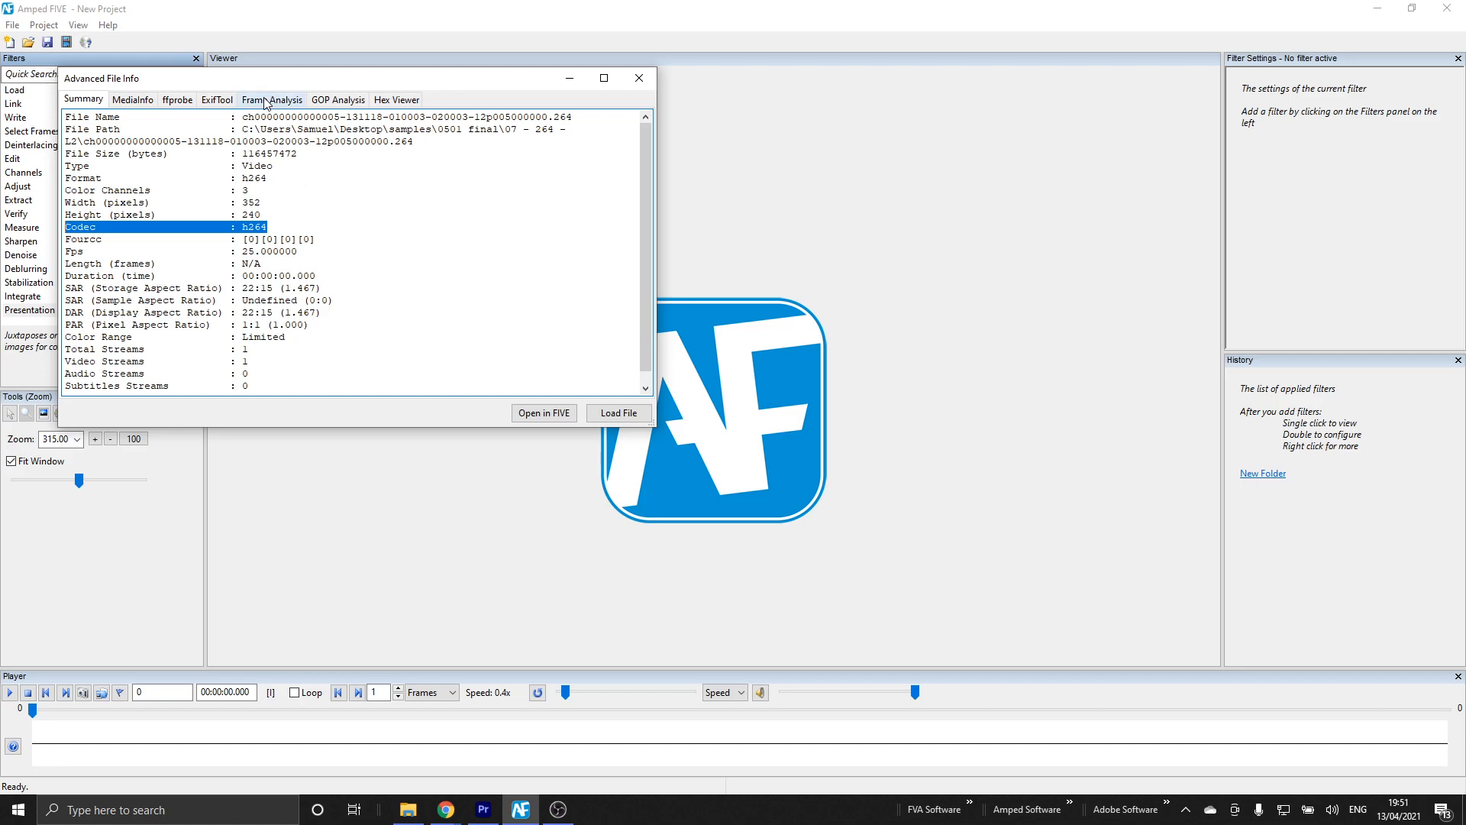
pyautogui.moveTo(303, 114)
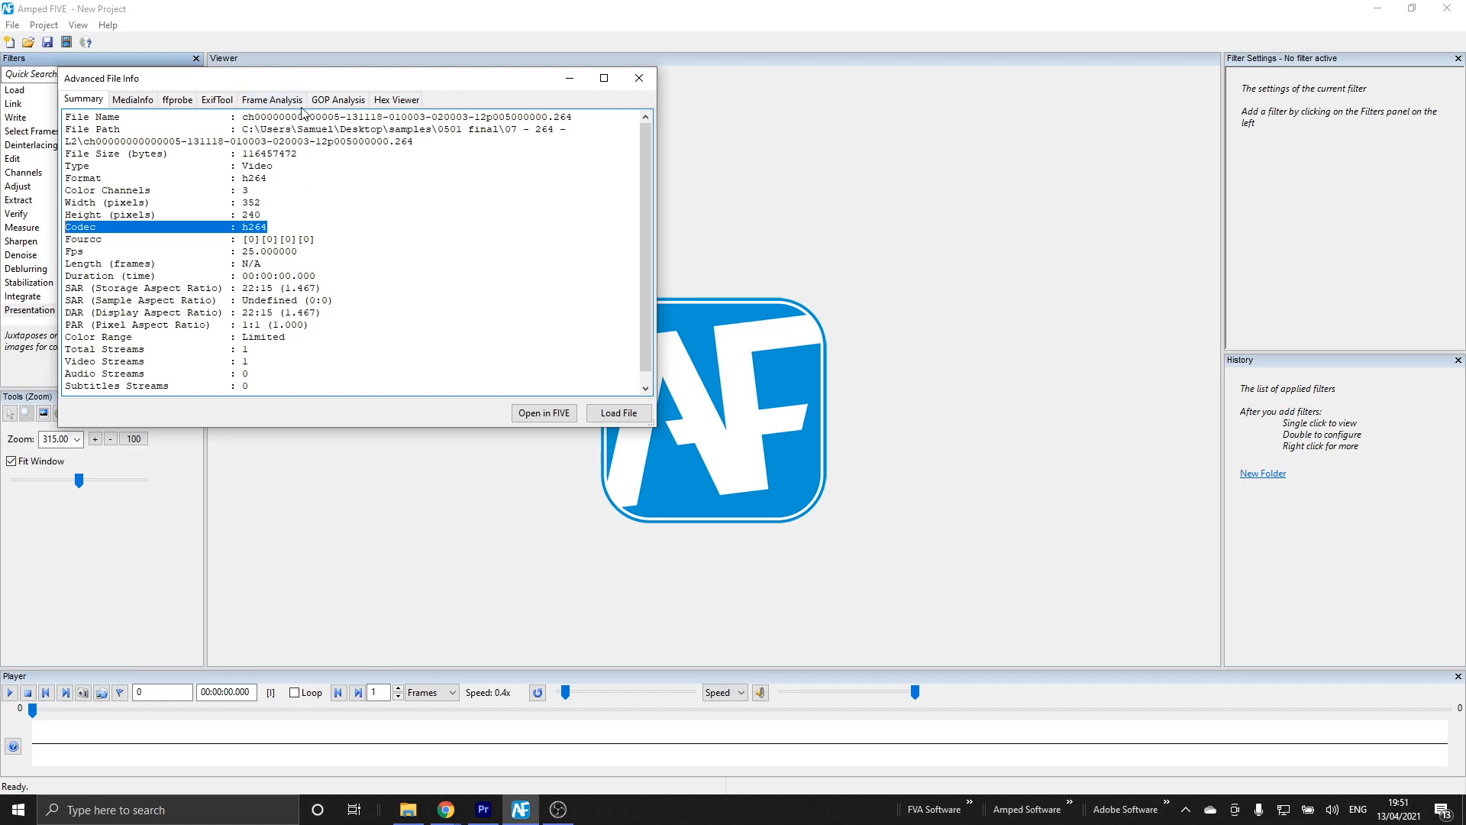
# Start the Frame/GOP analysis of the .264 file and scroll the per-frame table
pyautogui.click(272, 99)
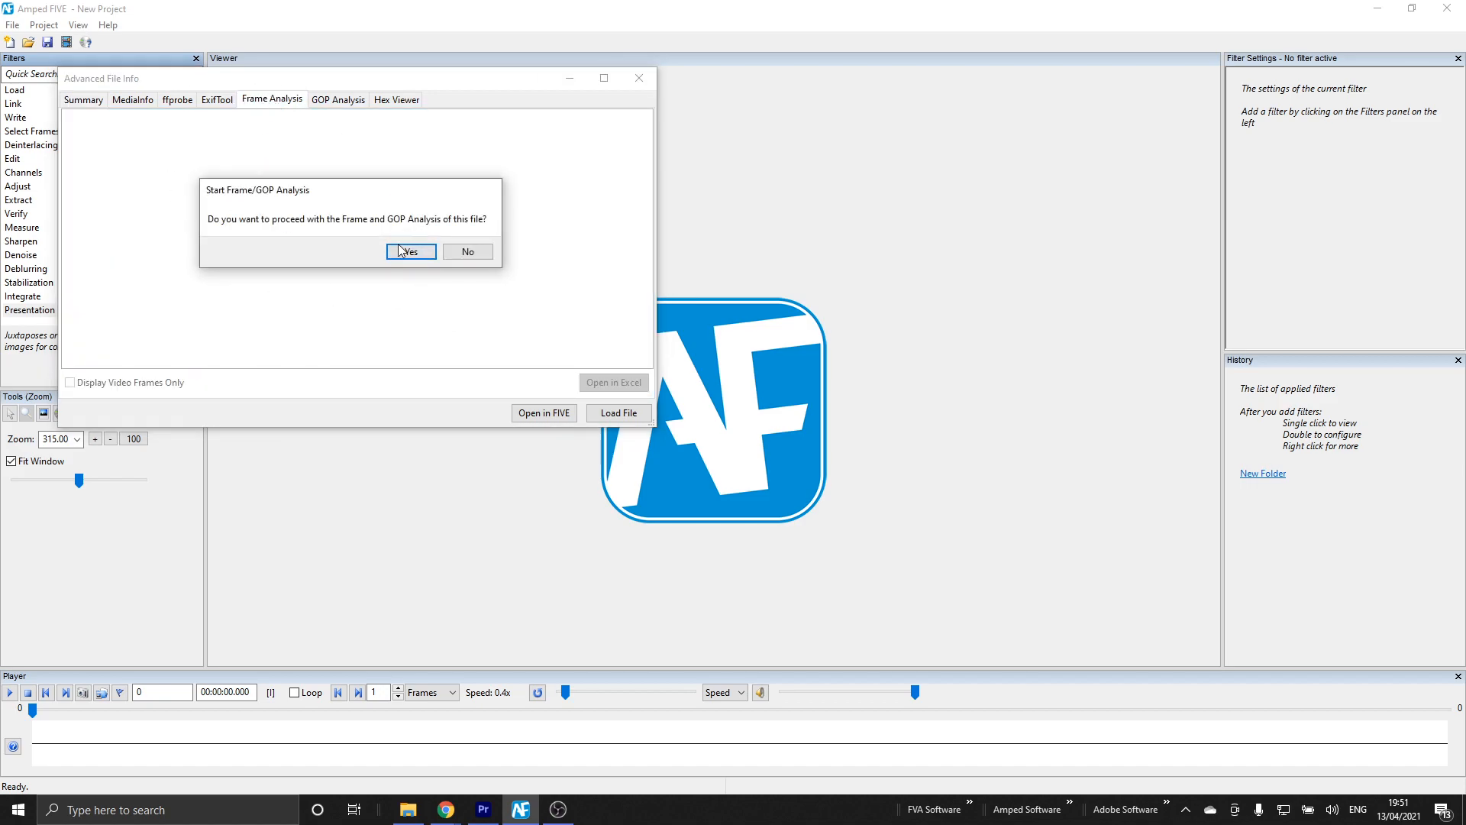
pyautogui.click(410, 250)
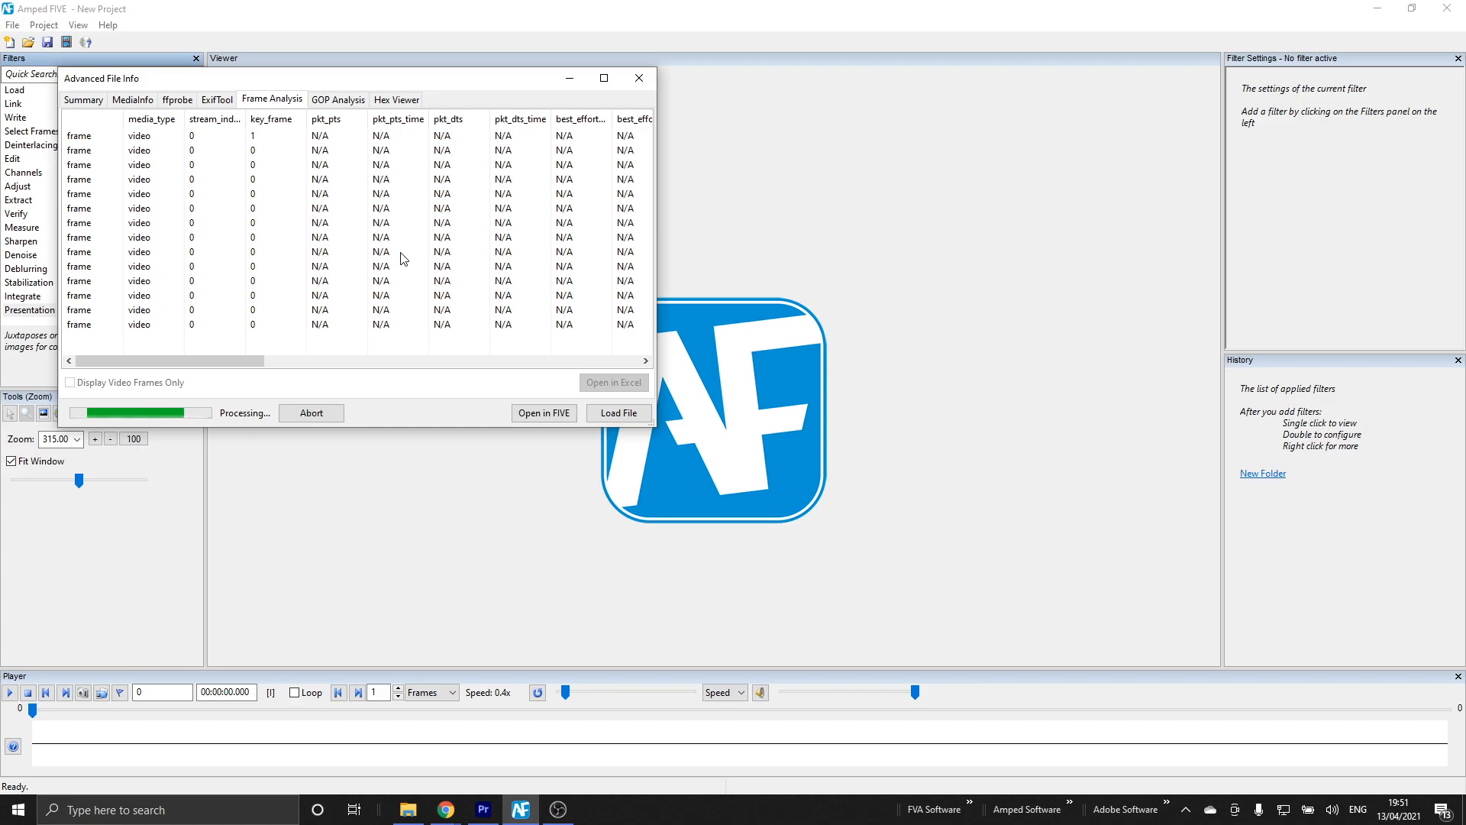
pyautogui.scroll(-3)
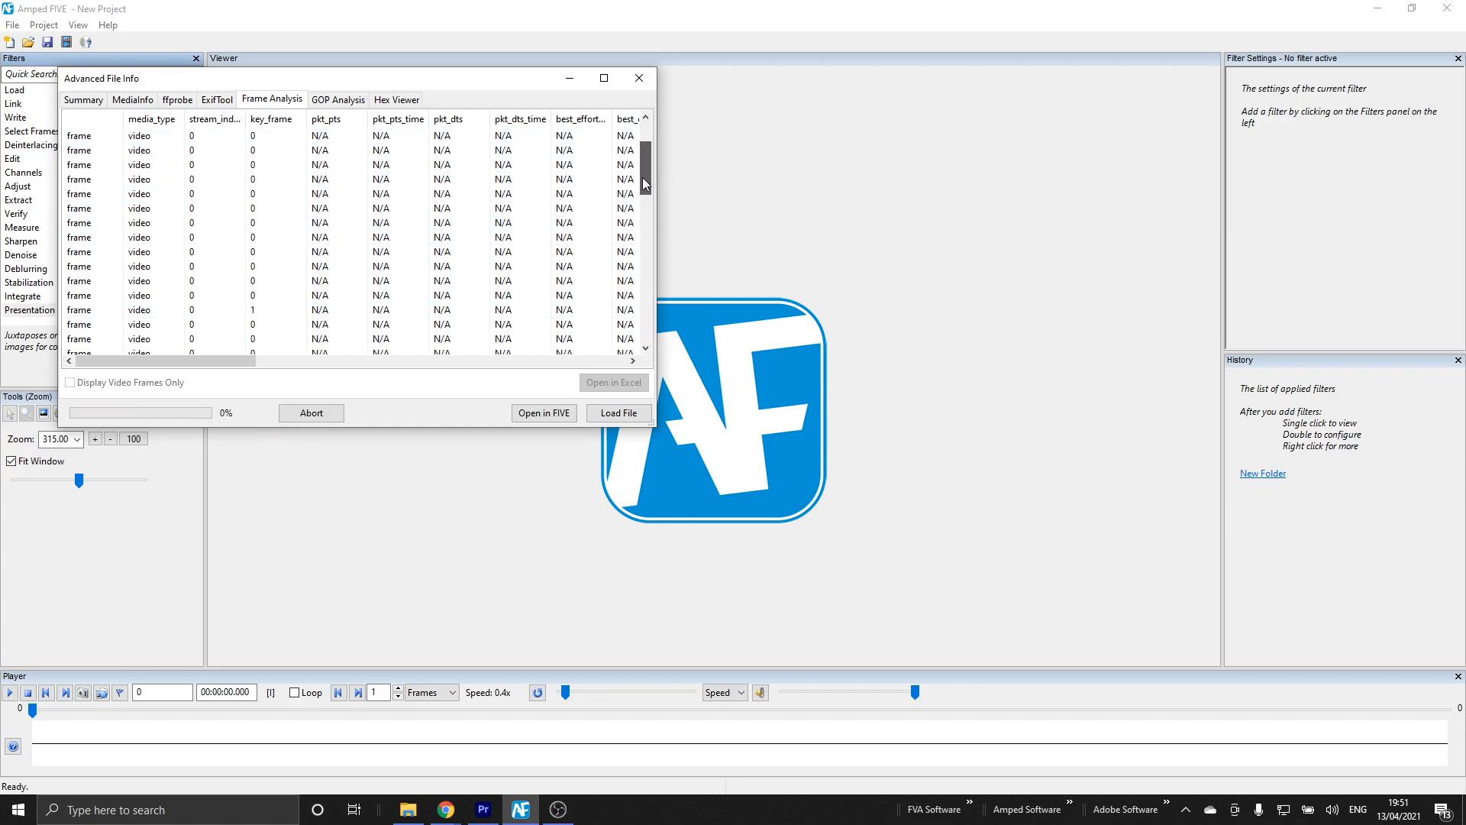
pyautogui.scroll(3)
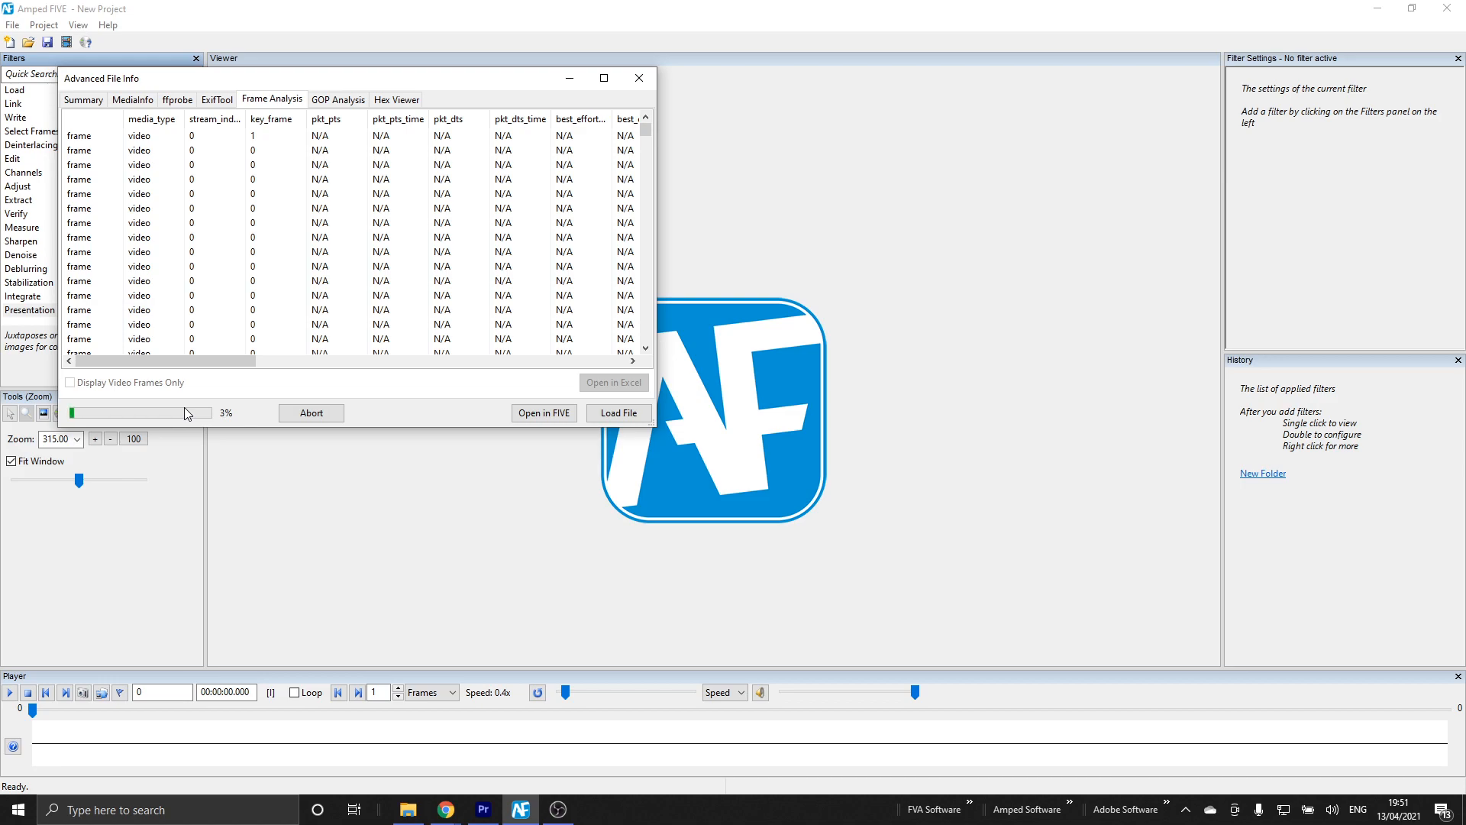
# Check the GOP Analysis progress, then abort the running analysis at about 6%
pyautogui.click(337, 99)
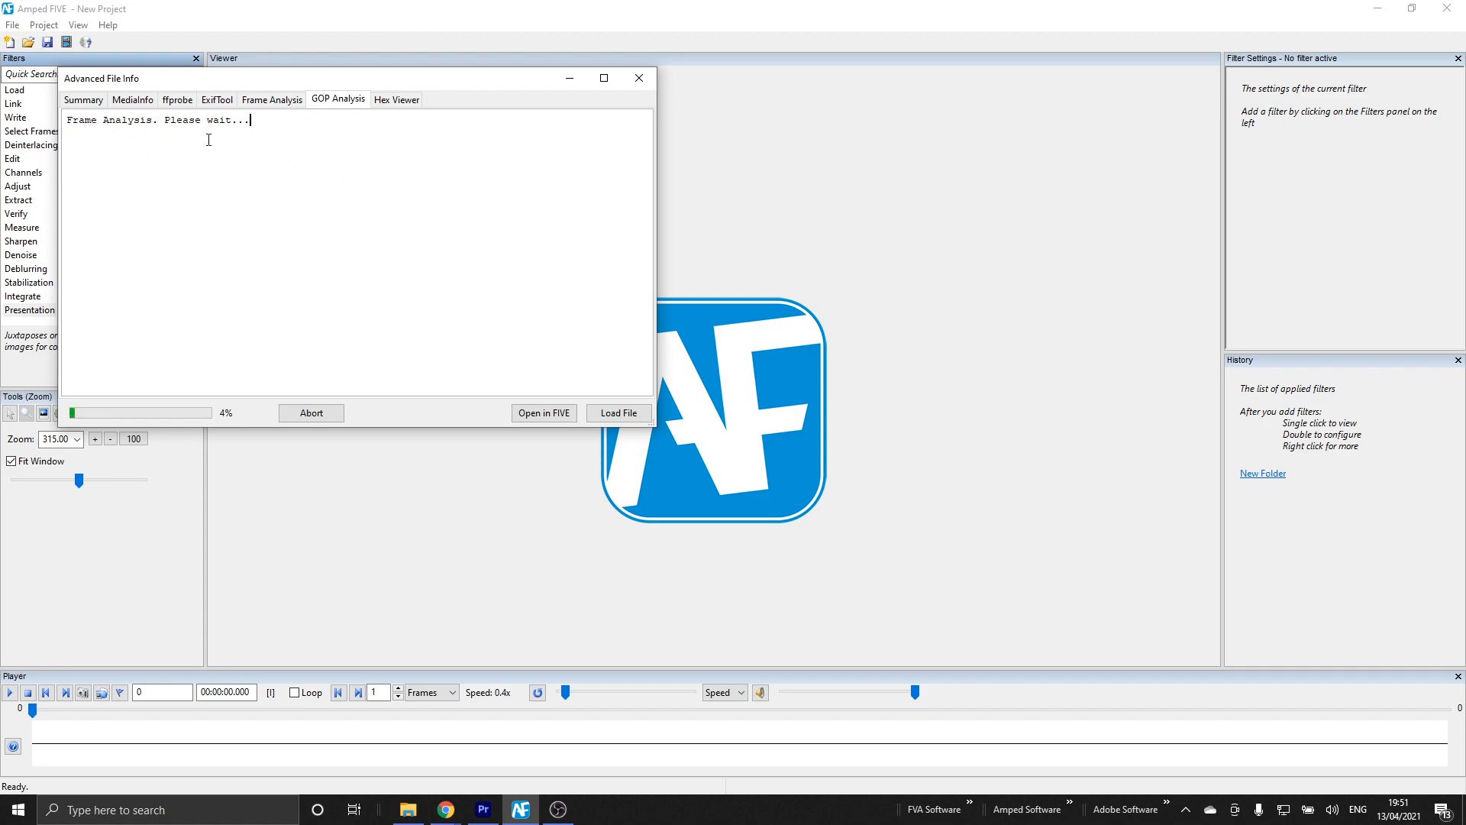
pyautogui.moveTo(275, 115)
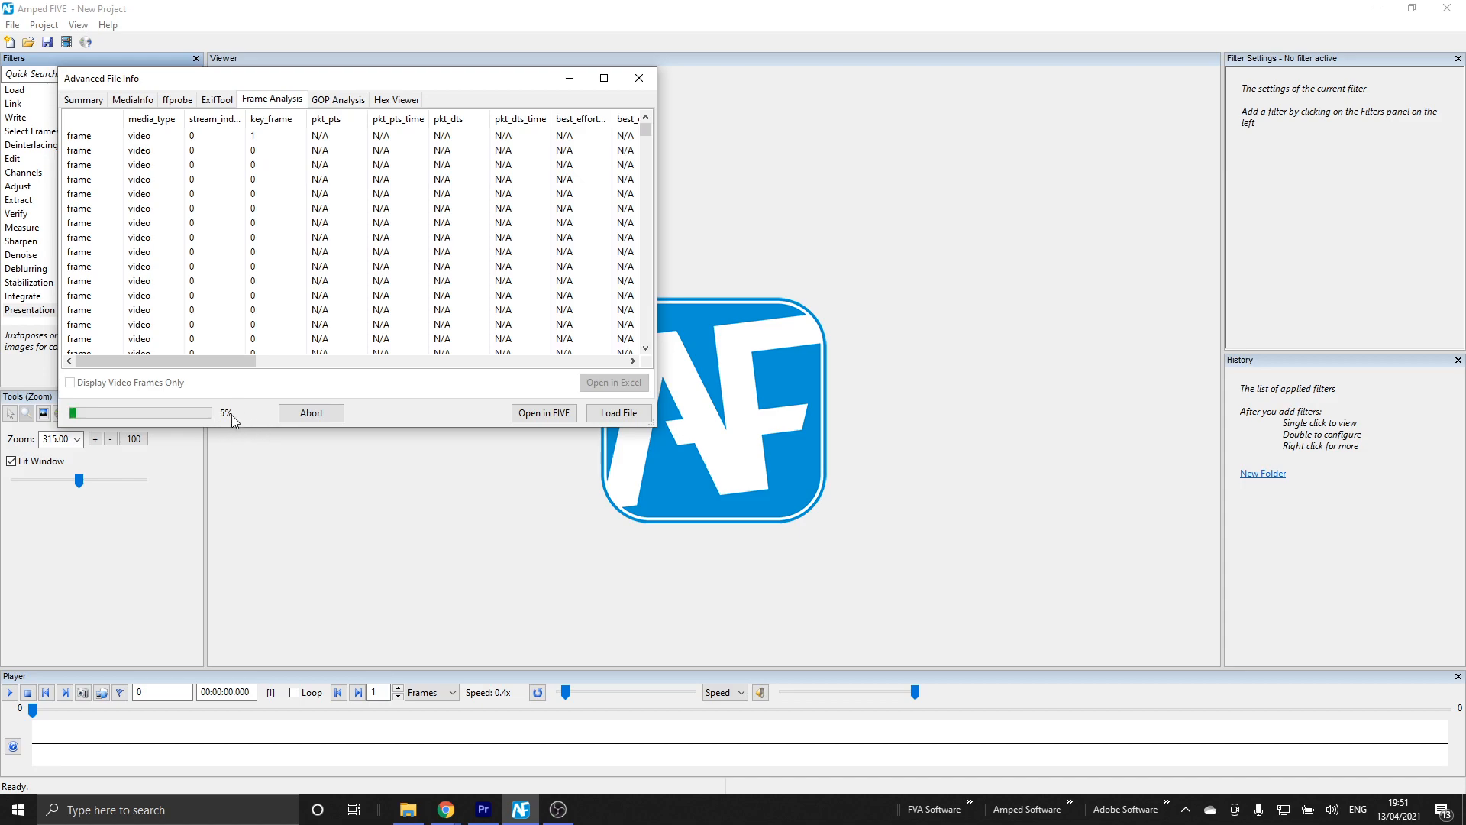
pyautogui.moveTo(185, 381)
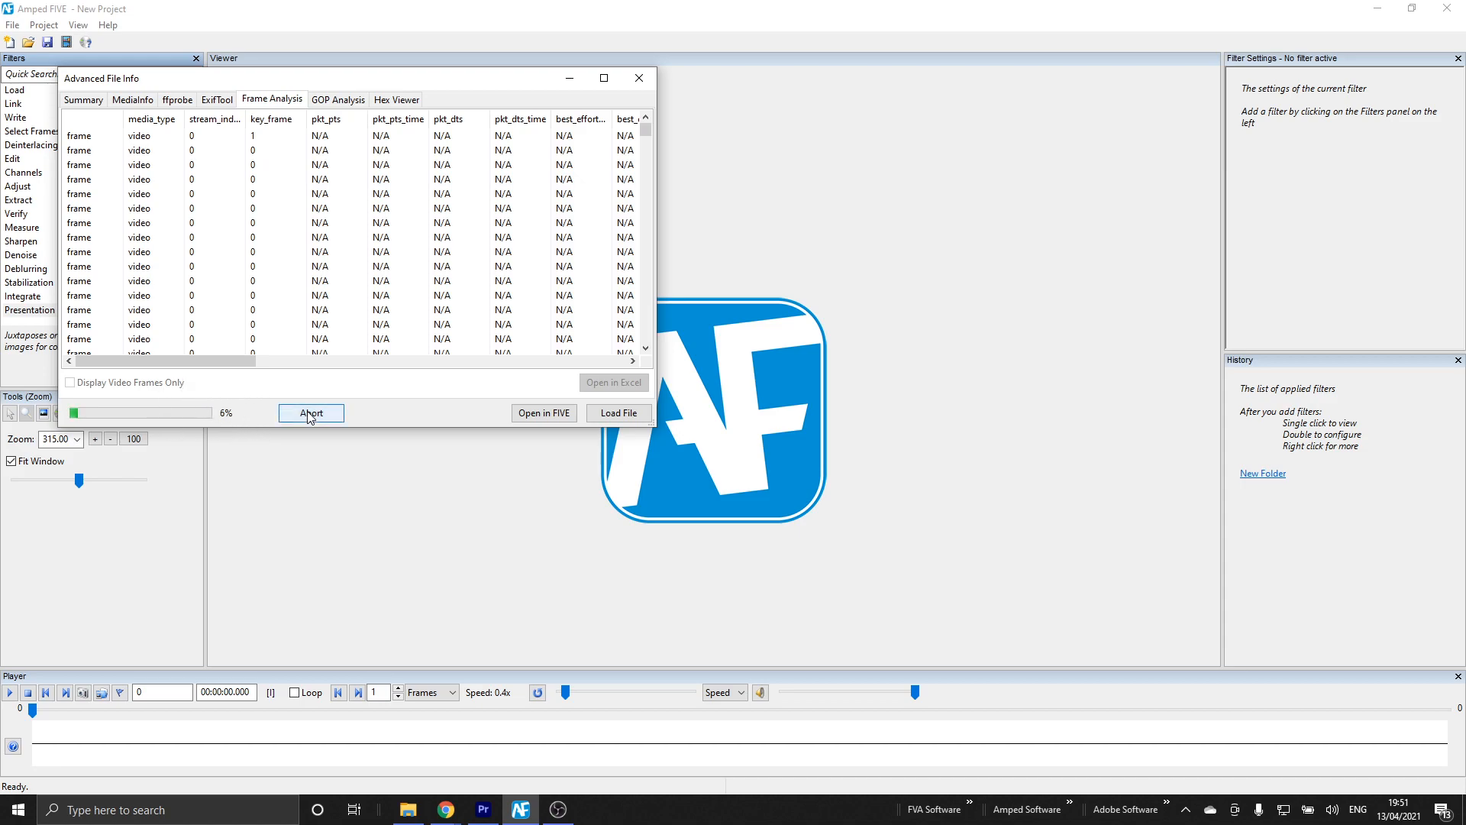
pyautogui.click(310, 412)
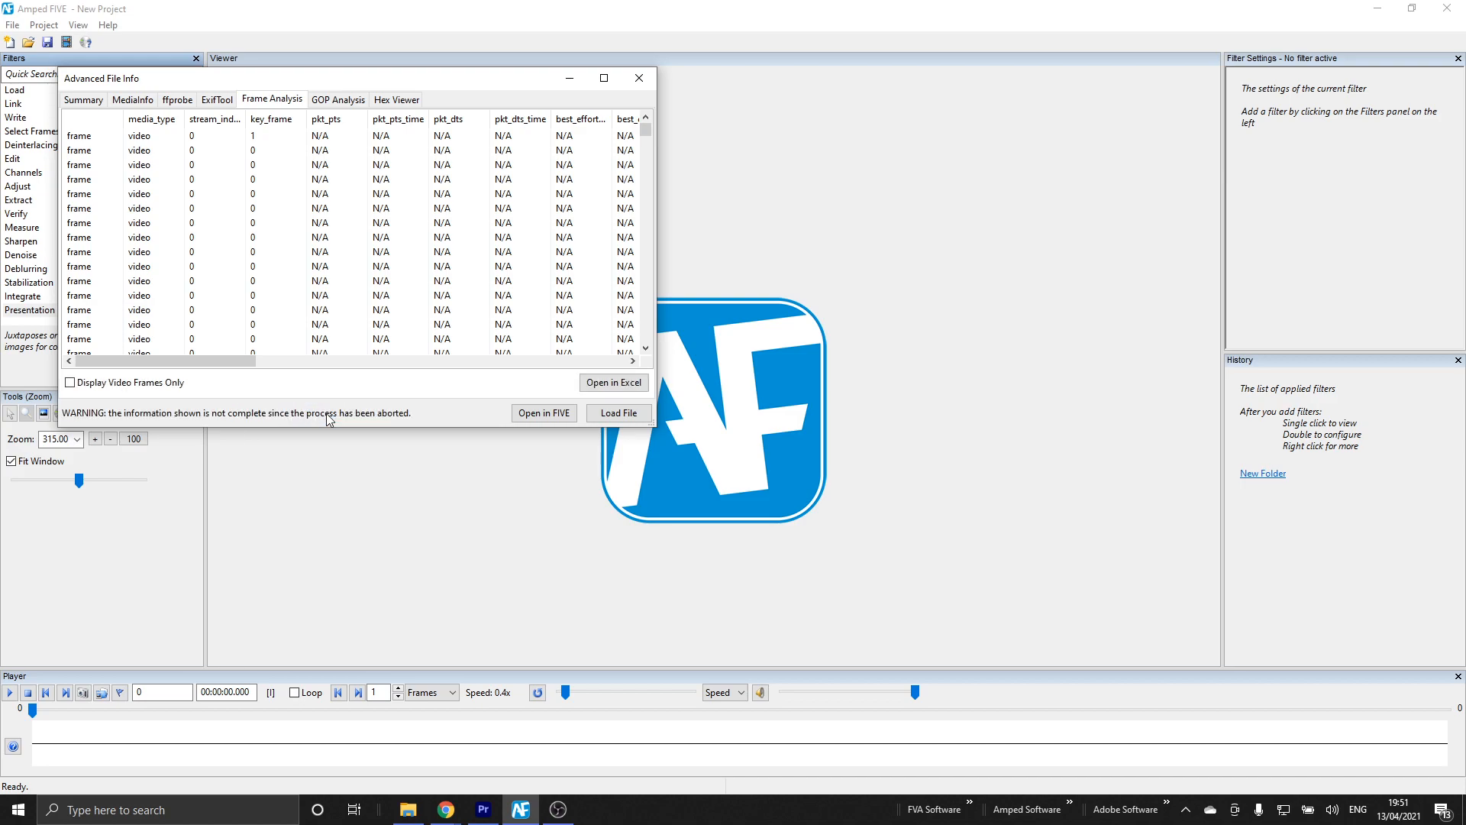
# Answer No to the File Requires Analysis prompt, keeping the aborted frame table on screen
pyautogui.click(618, 412)
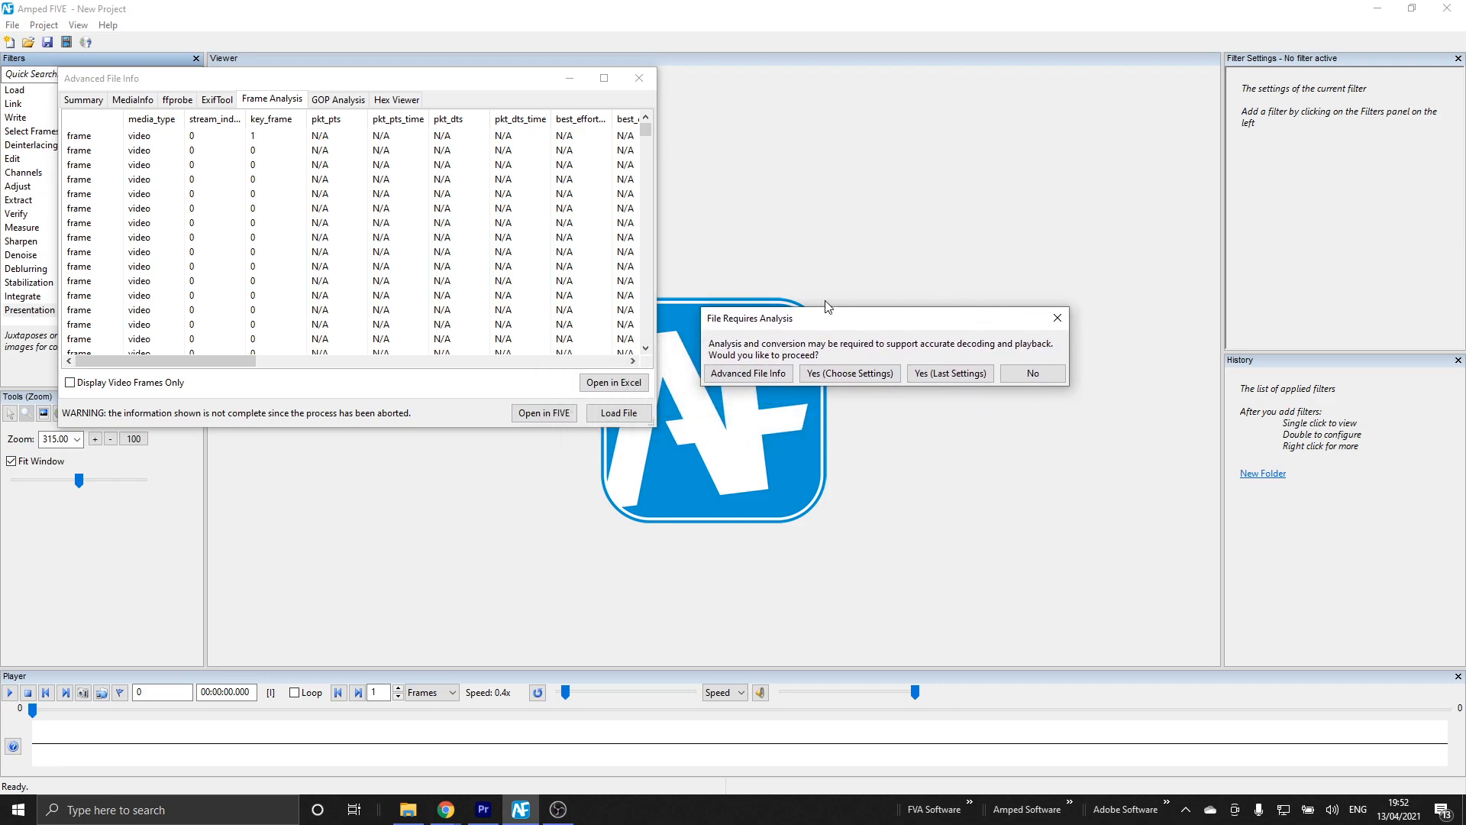
pyautogui.click(847, 373)
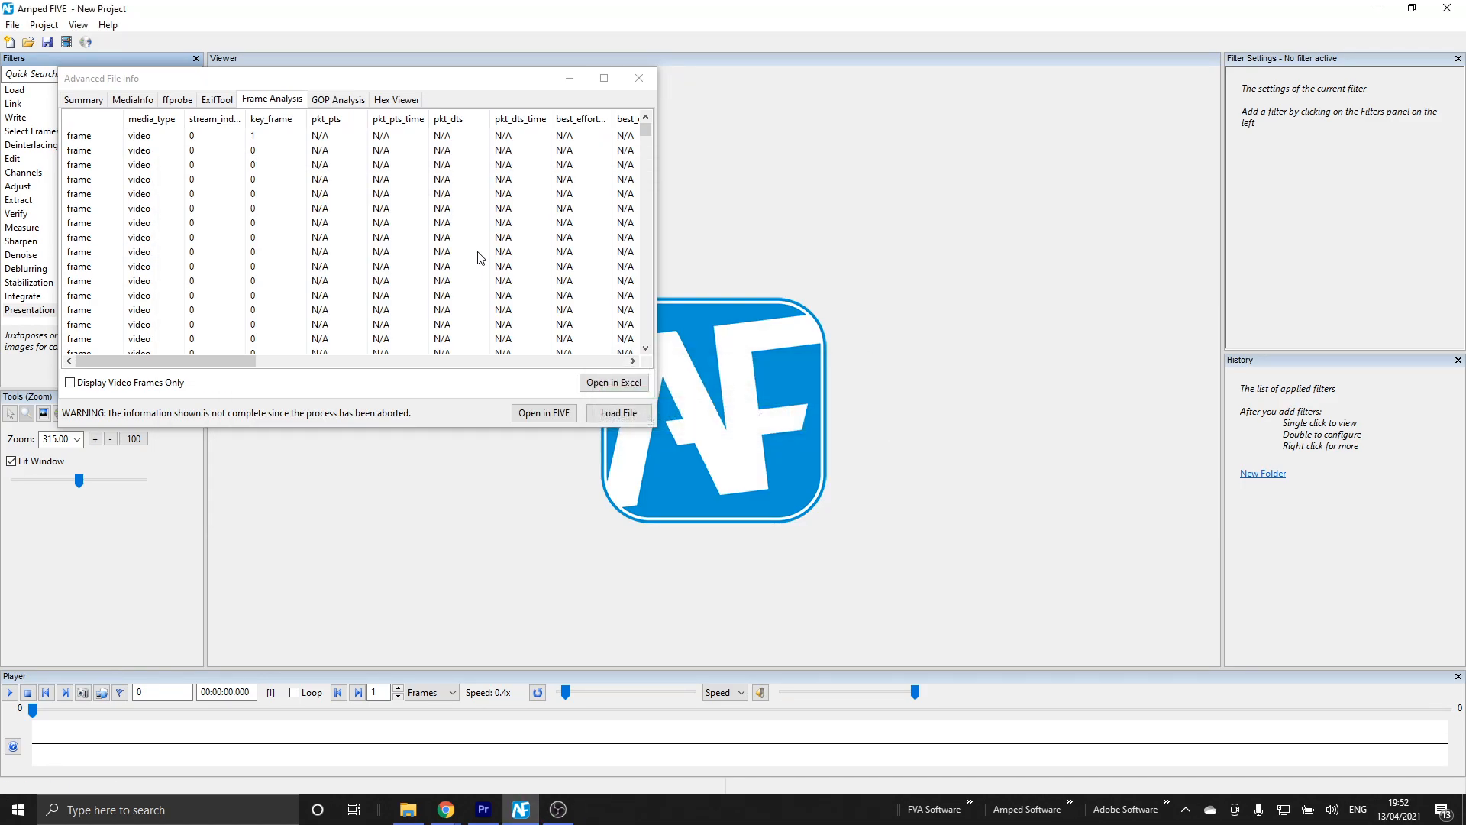
# Close the Advanced File Info report and select Load Timestamp on the restaurant CCTV chain
pyautogui.click(618, 412)
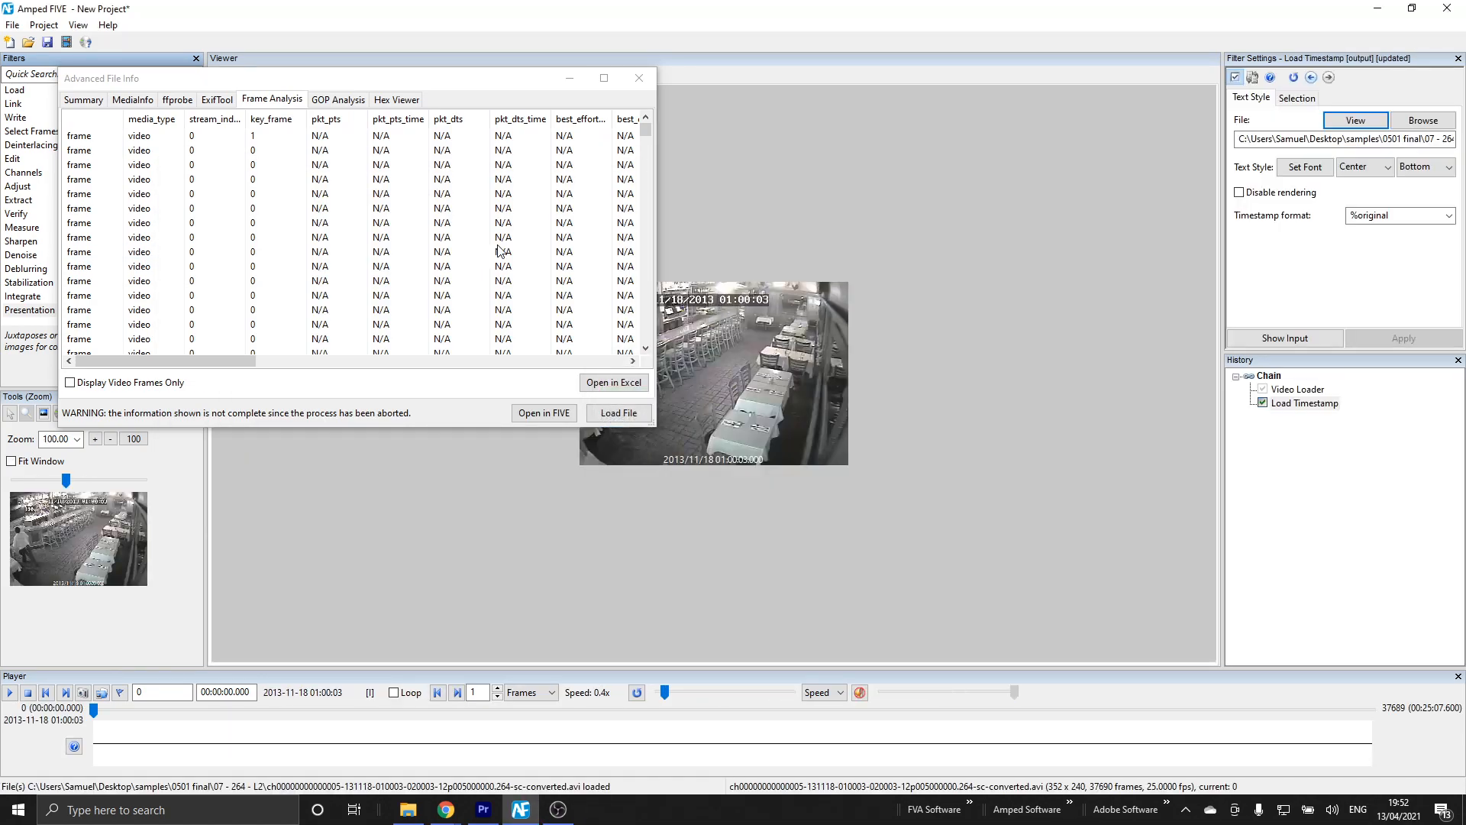
pyautogui.click(639, 78)
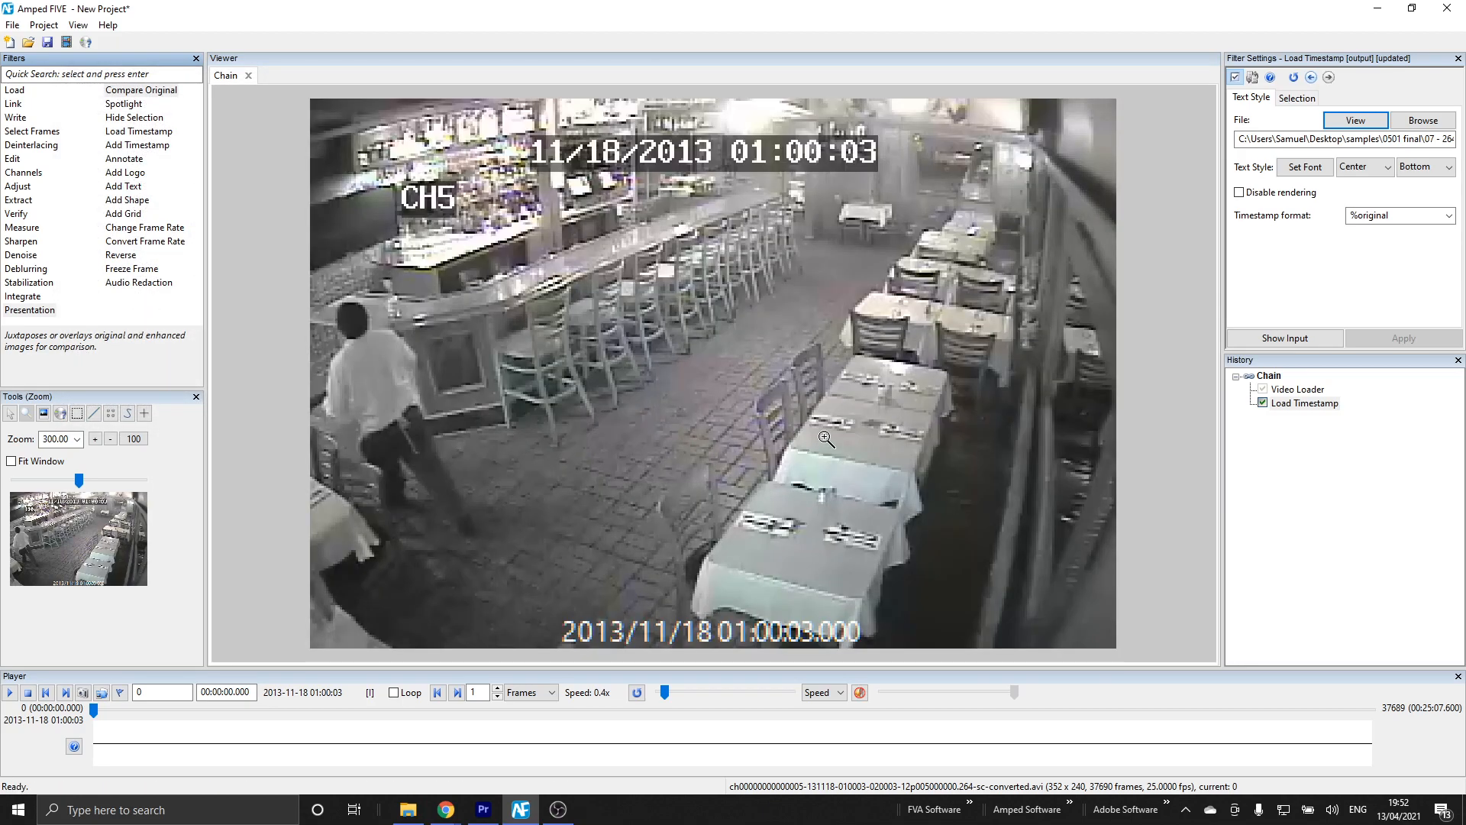
pyautogui.moveTo(860, 427)
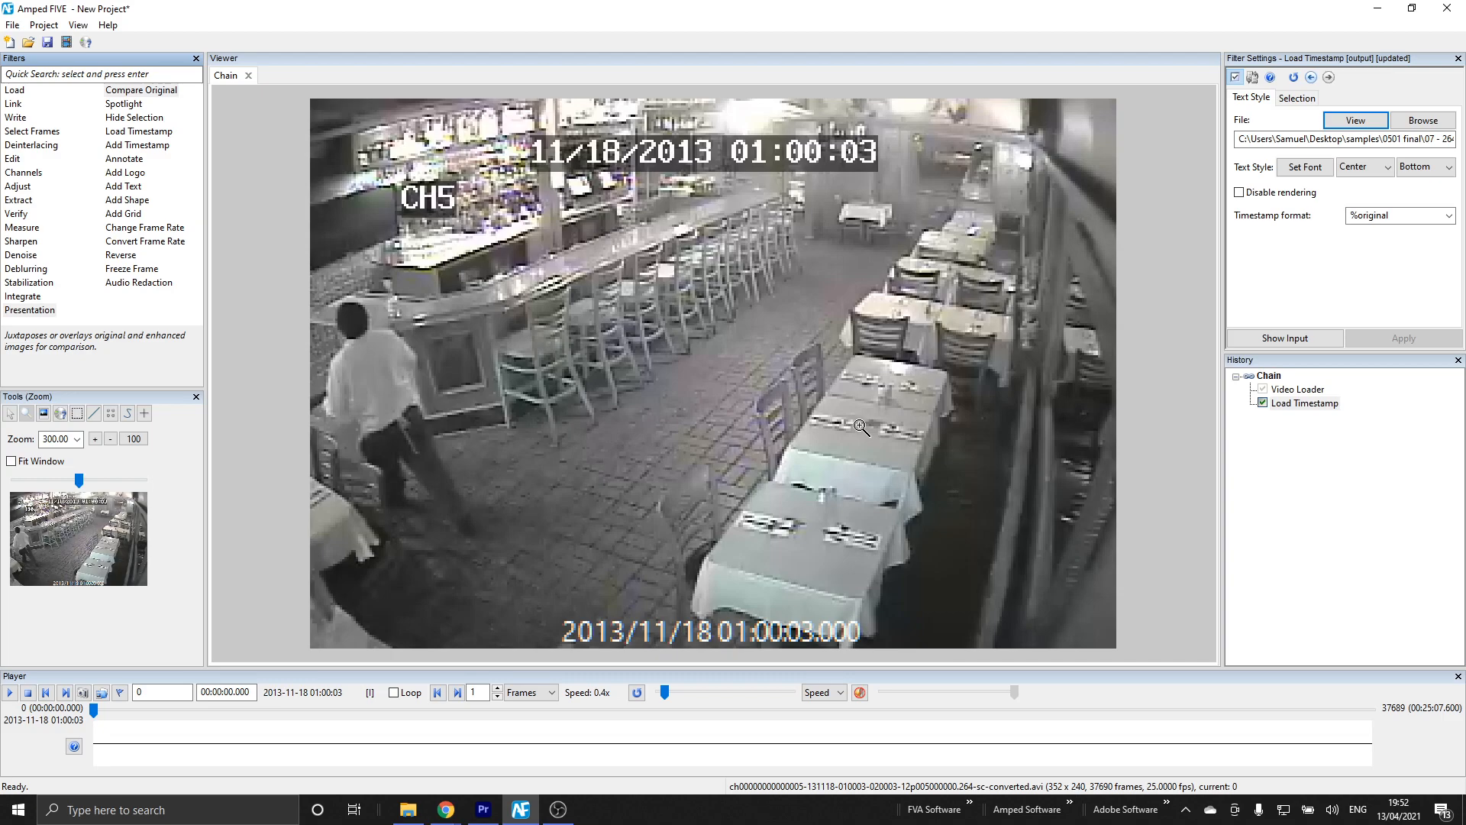
pyautogui.moveTo(856, 483)
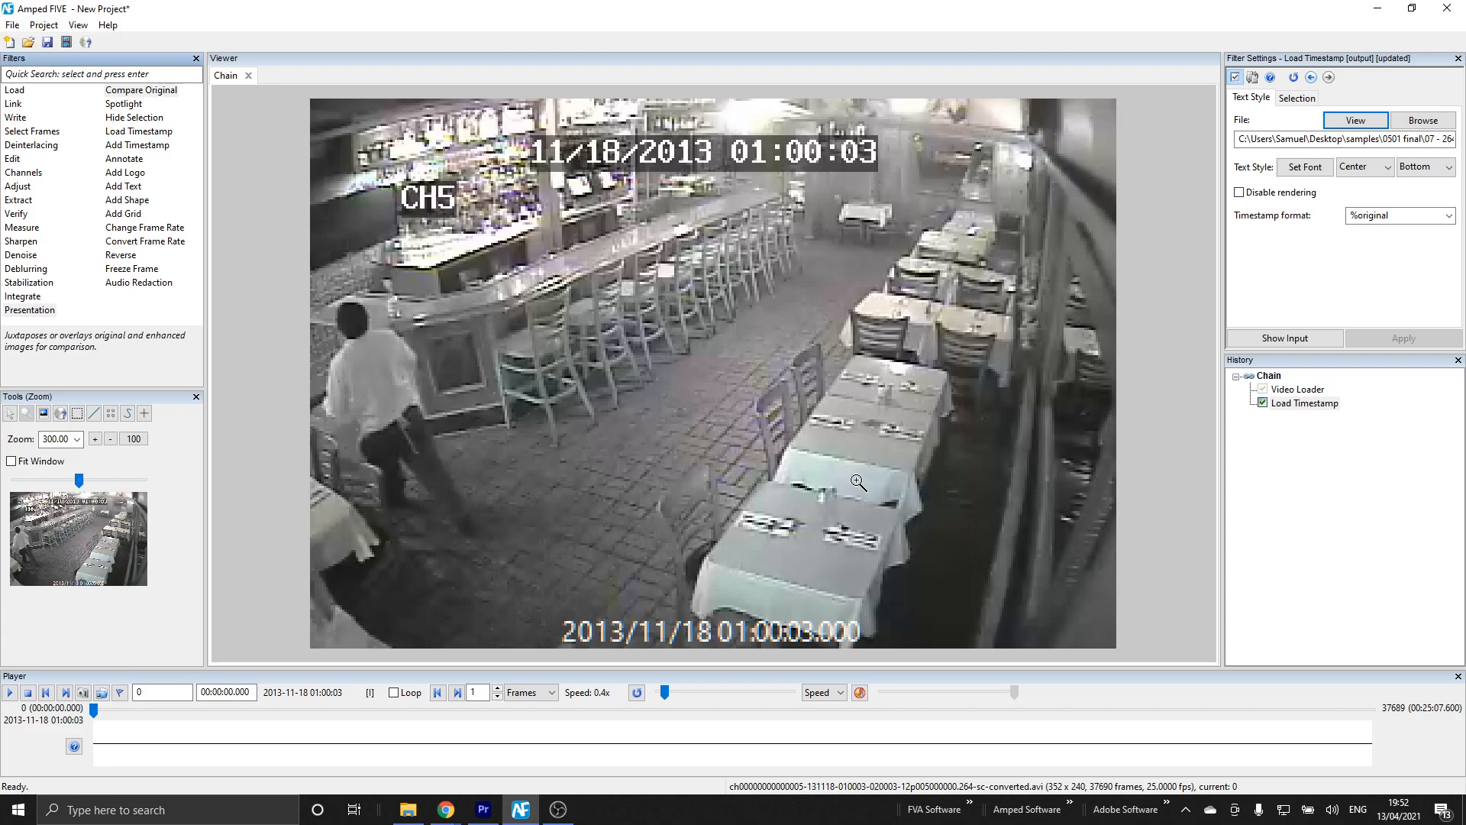
pyautogui.click(1304, 401)
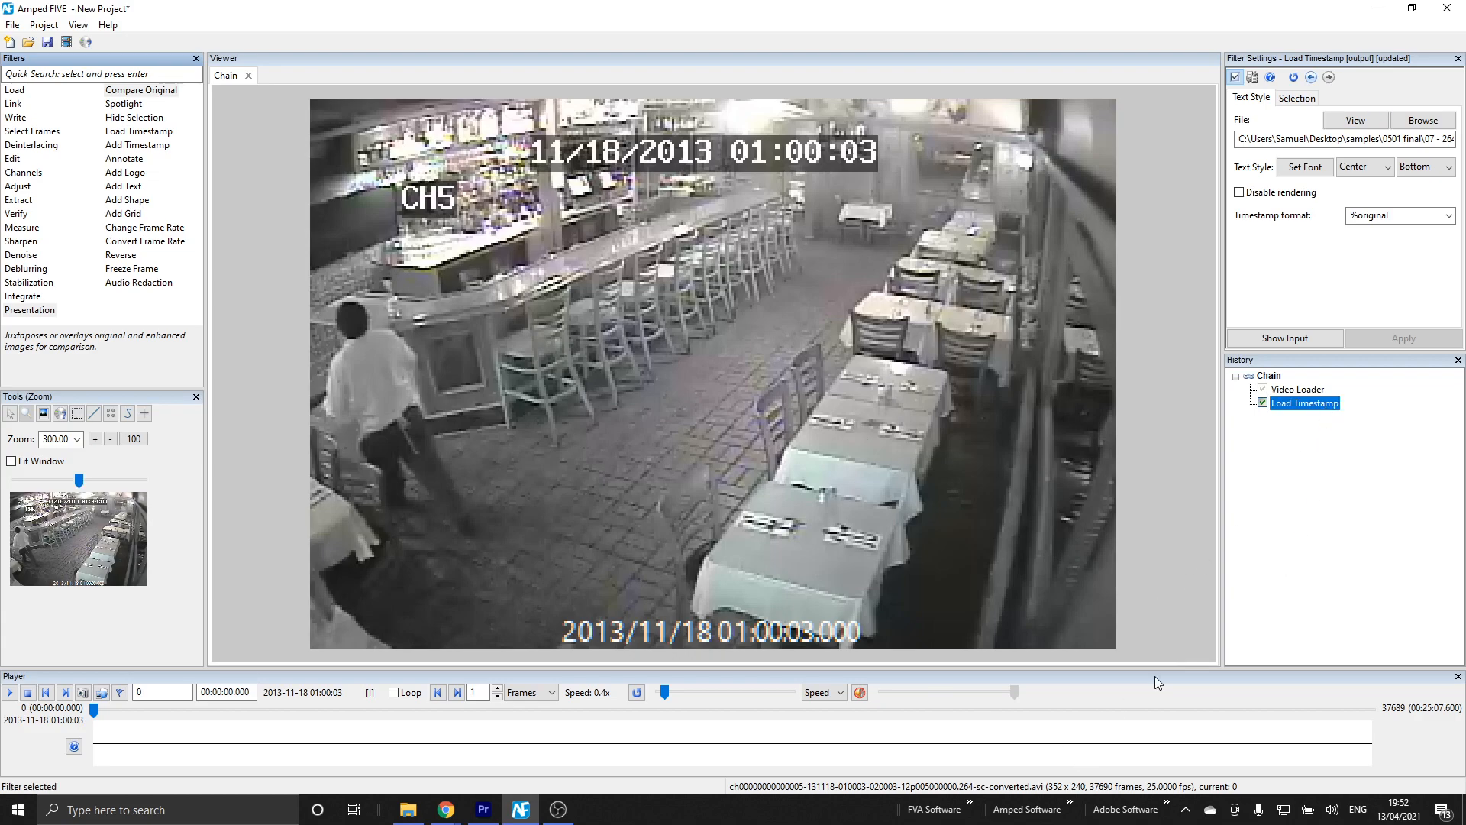
pyautogui.moveTo(1122, 631)
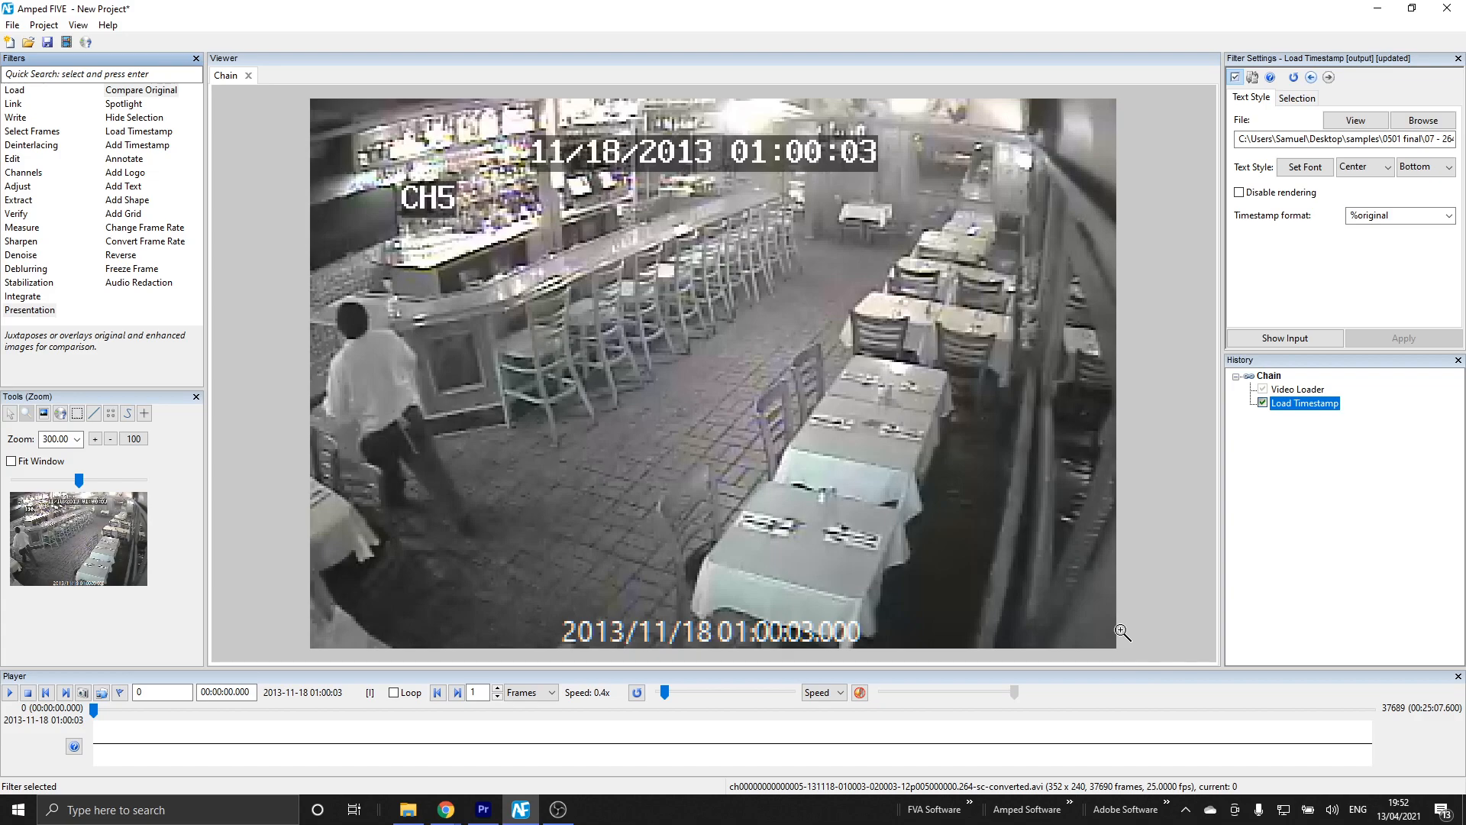
pyautogui.moveTo(874, 639)
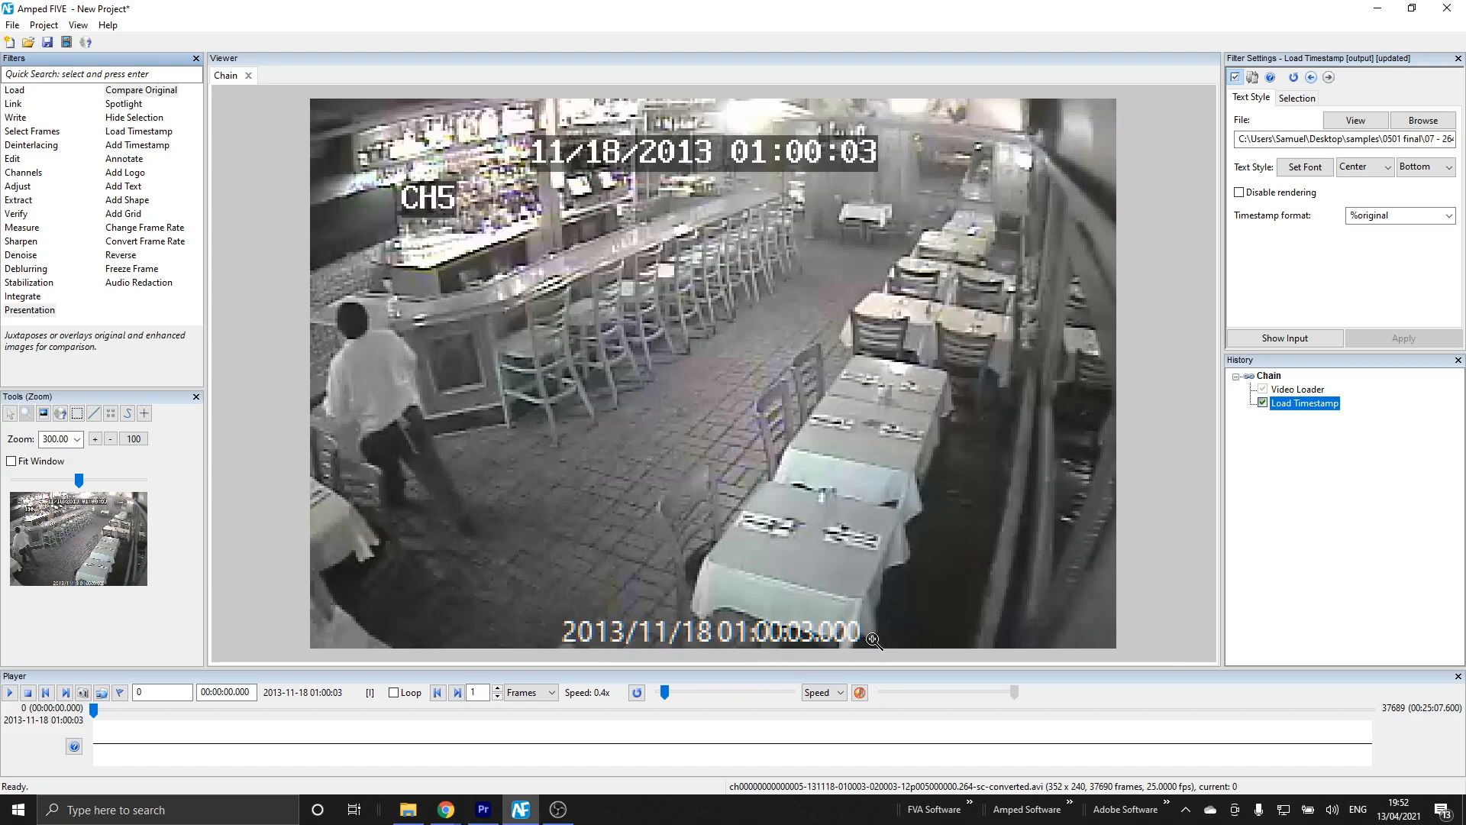
pyautogui.moveTo(730, 617)
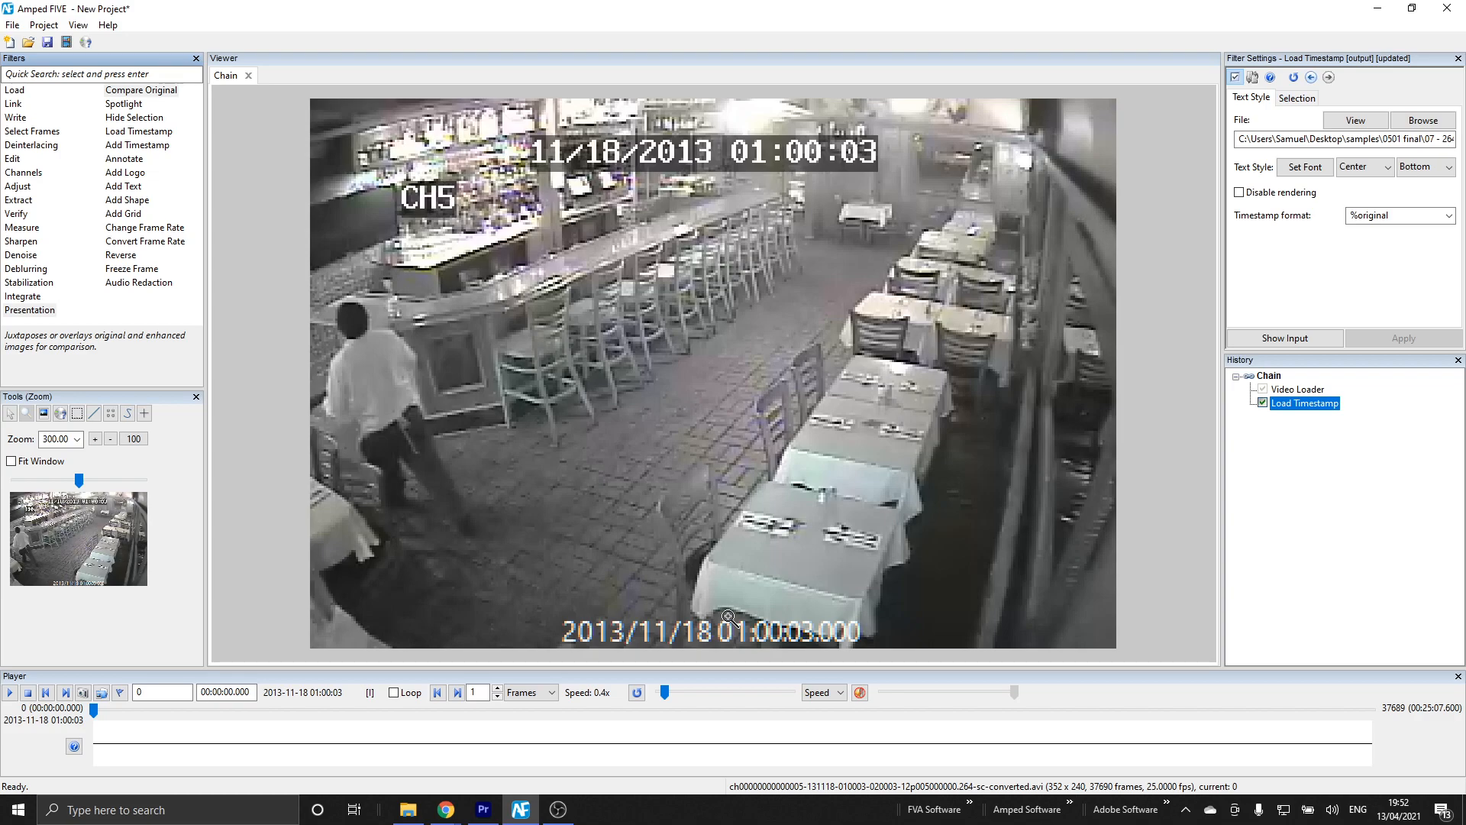
pyautogui.moveTo(629, 352)
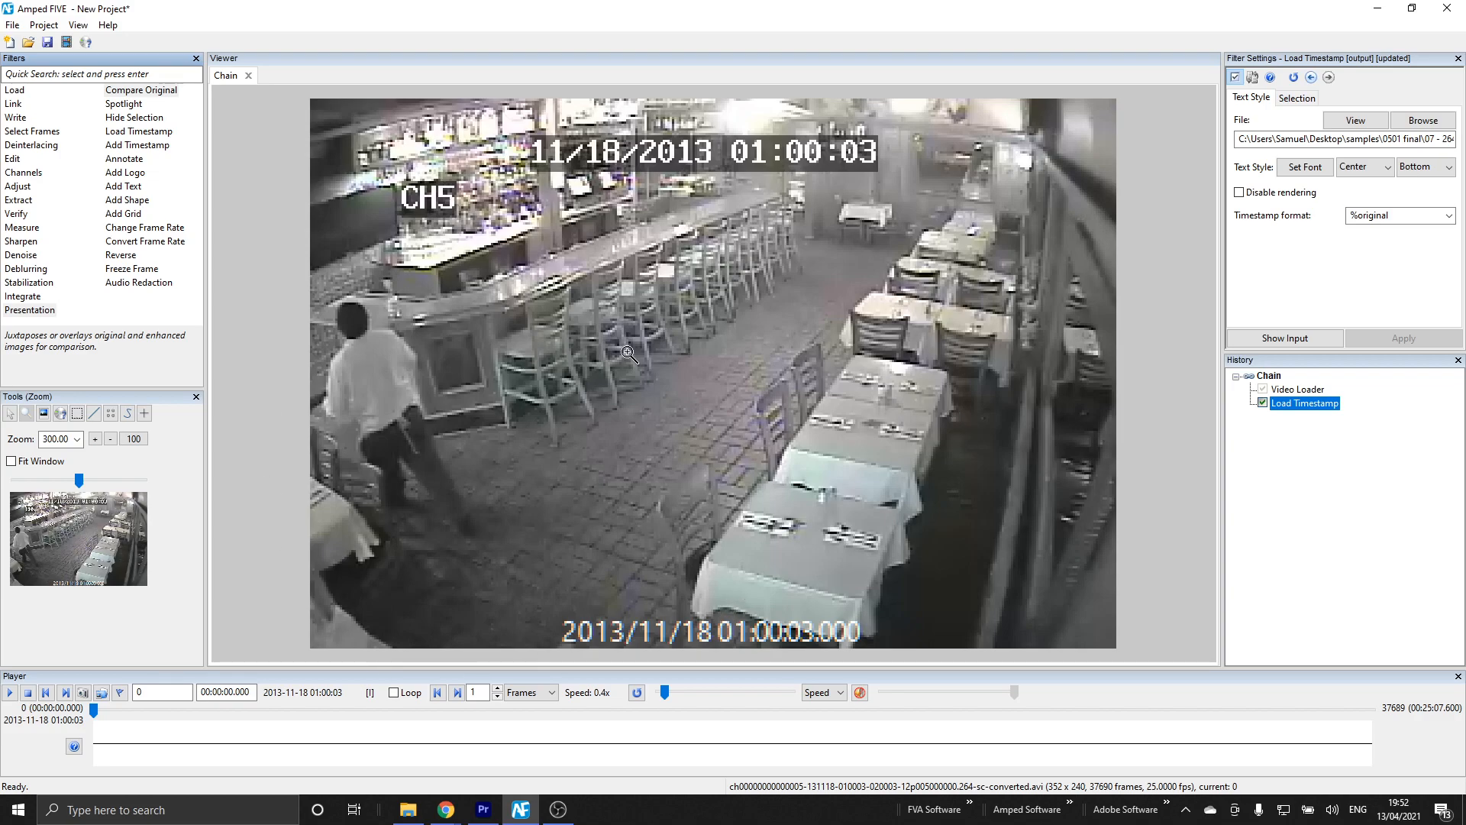
pyautogui.moveTo(690, 691)
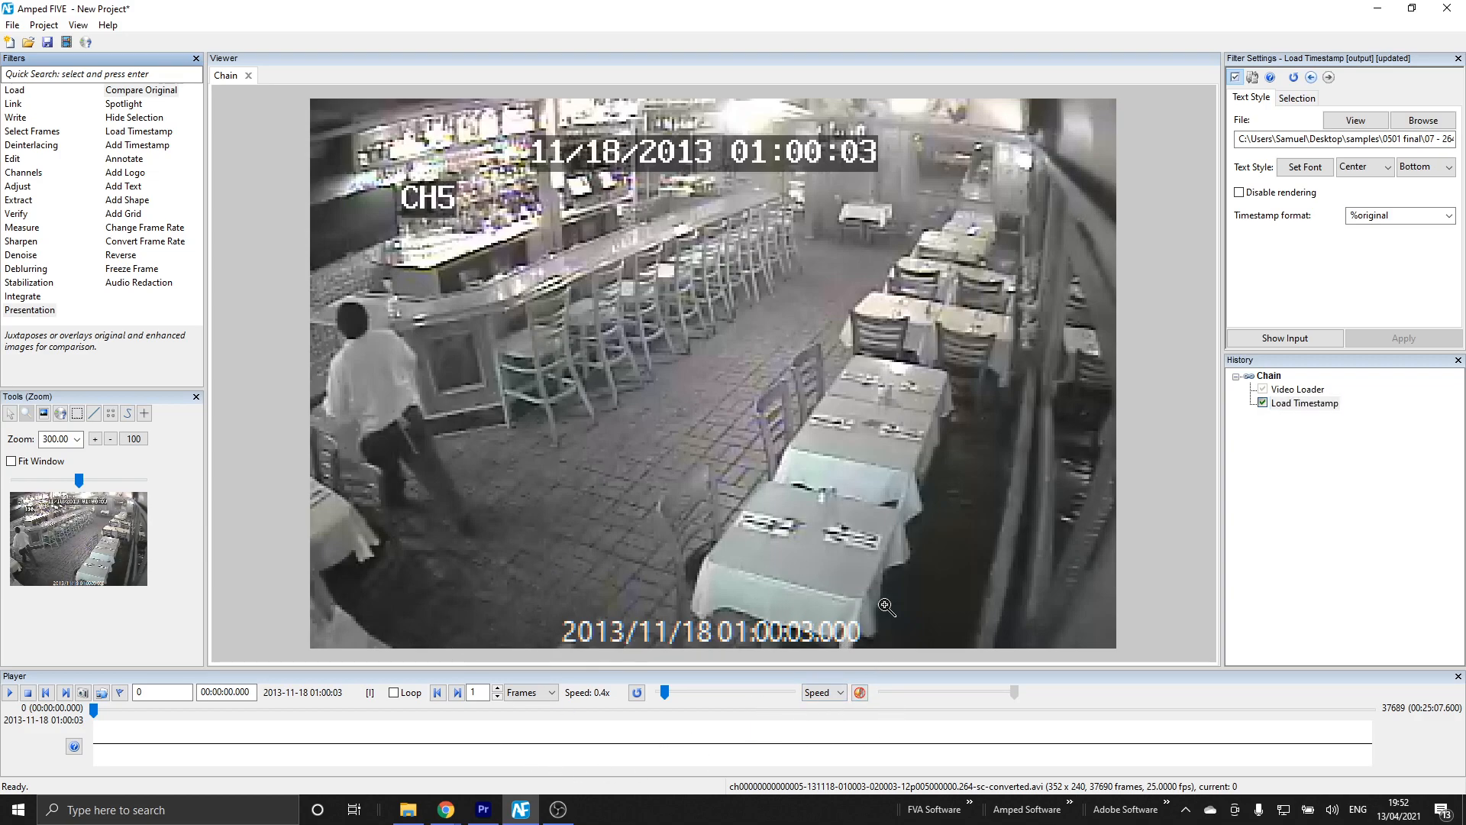
pyautogui.moveTo(327, 540)
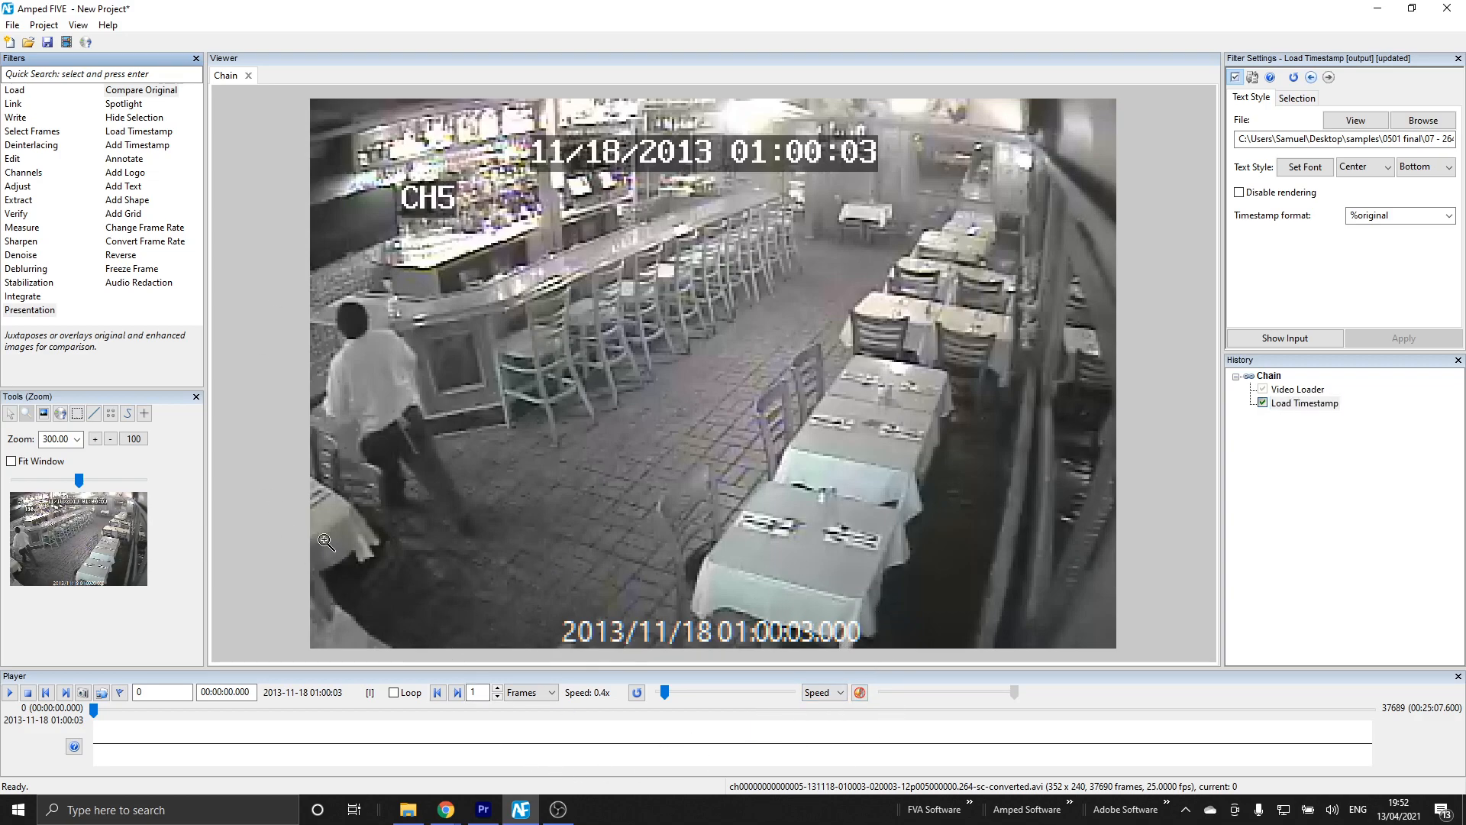
pyautogui.moveTo(123, 199)
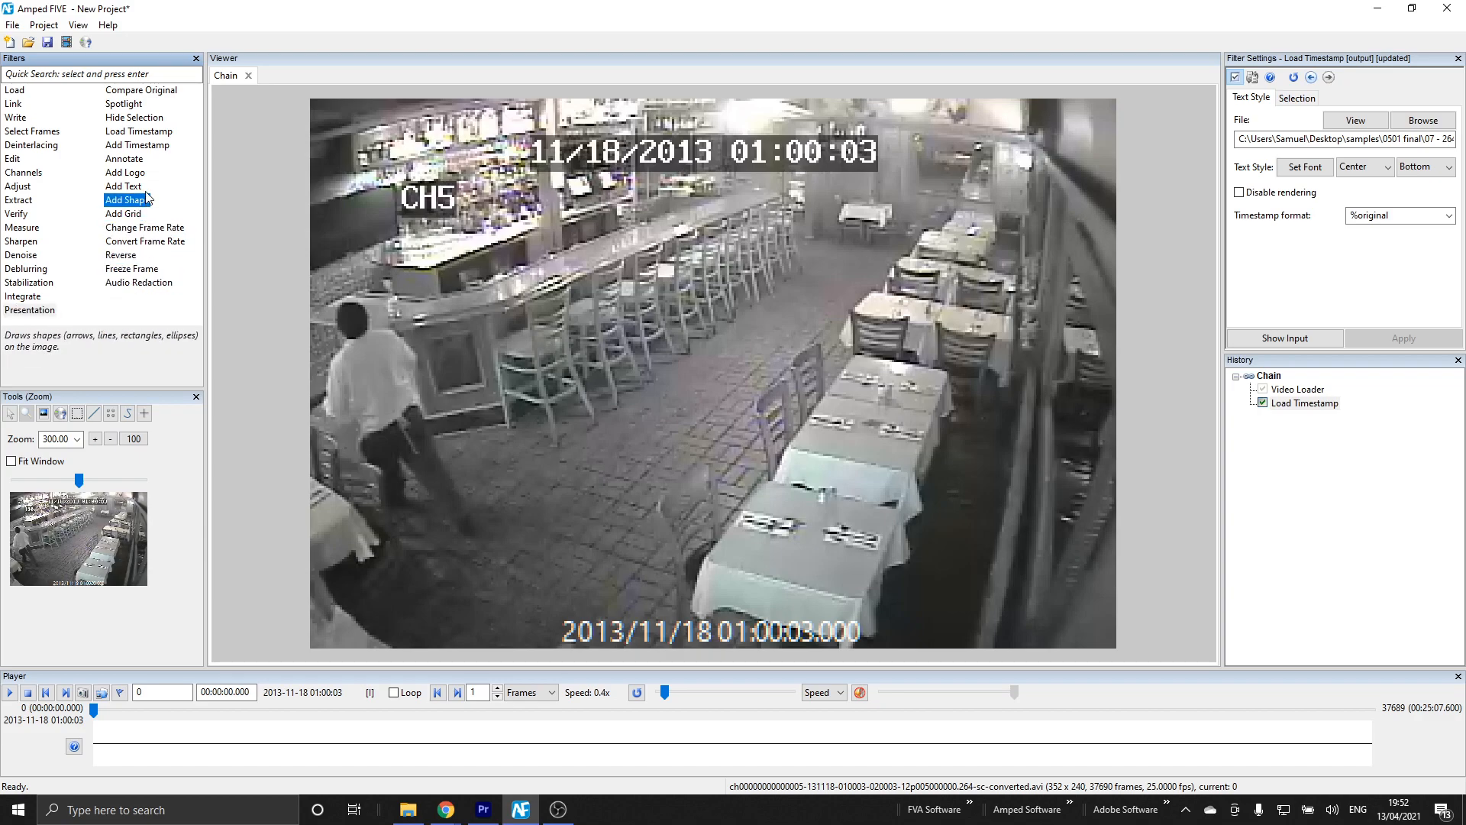
# Add an Add Text filter reading 'Testing Update Video', vertically centred on the frame
pyautogui.click(122, 186)
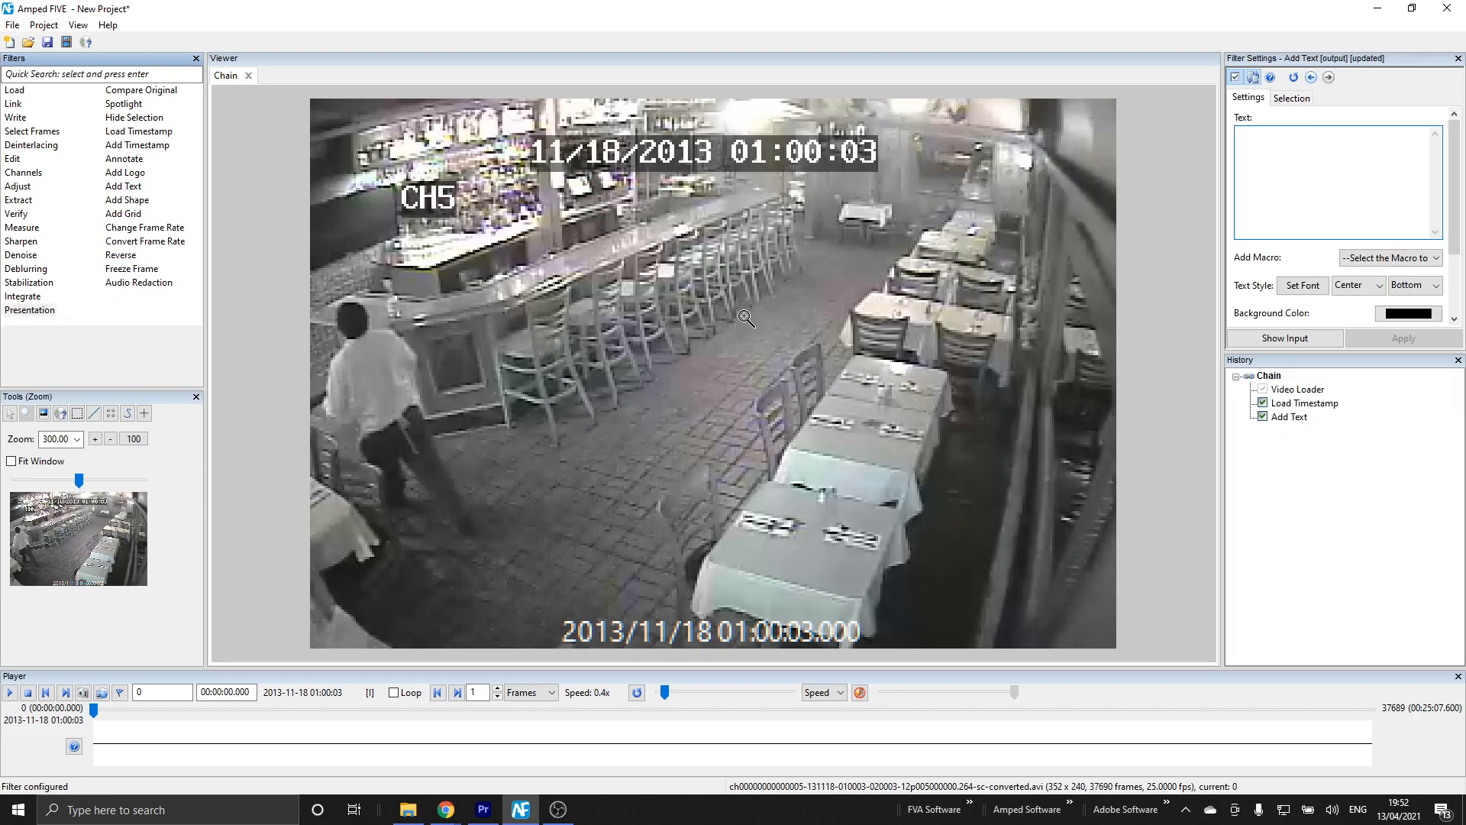
pyautogui.moveTo(894, 300)
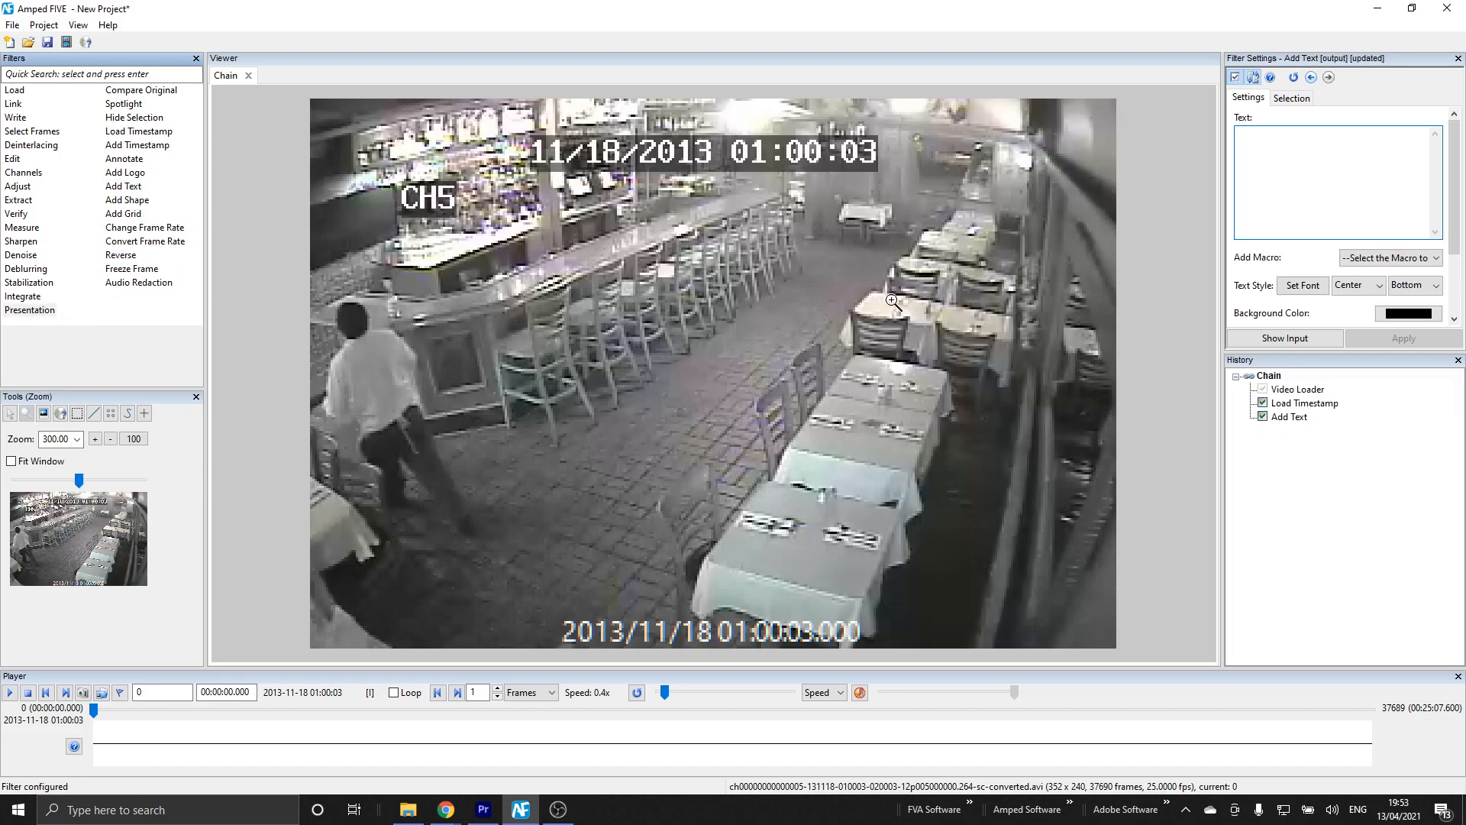
pyautogui.write('Testing')
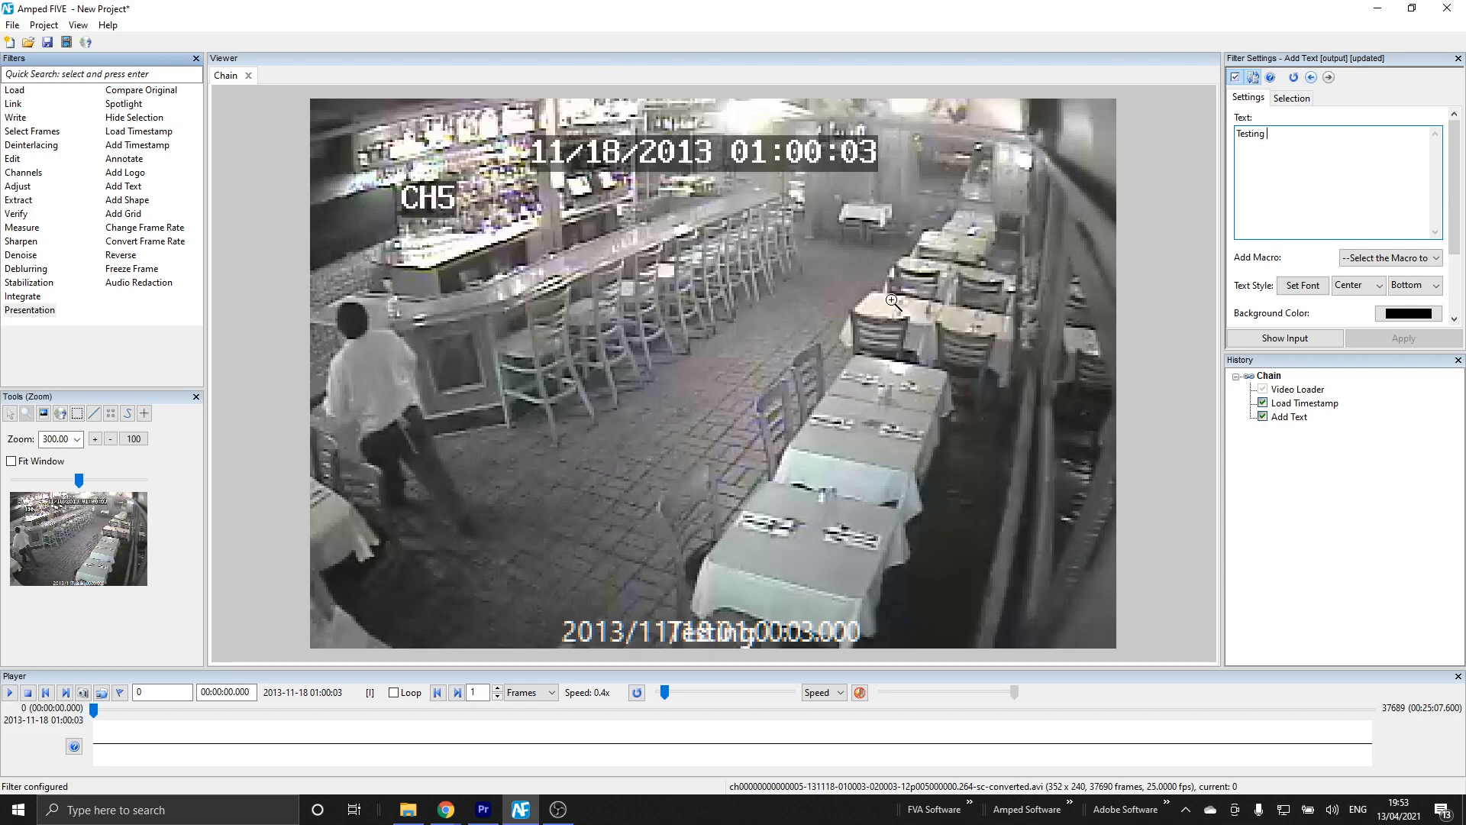
pyautogui.write('Update Vide')
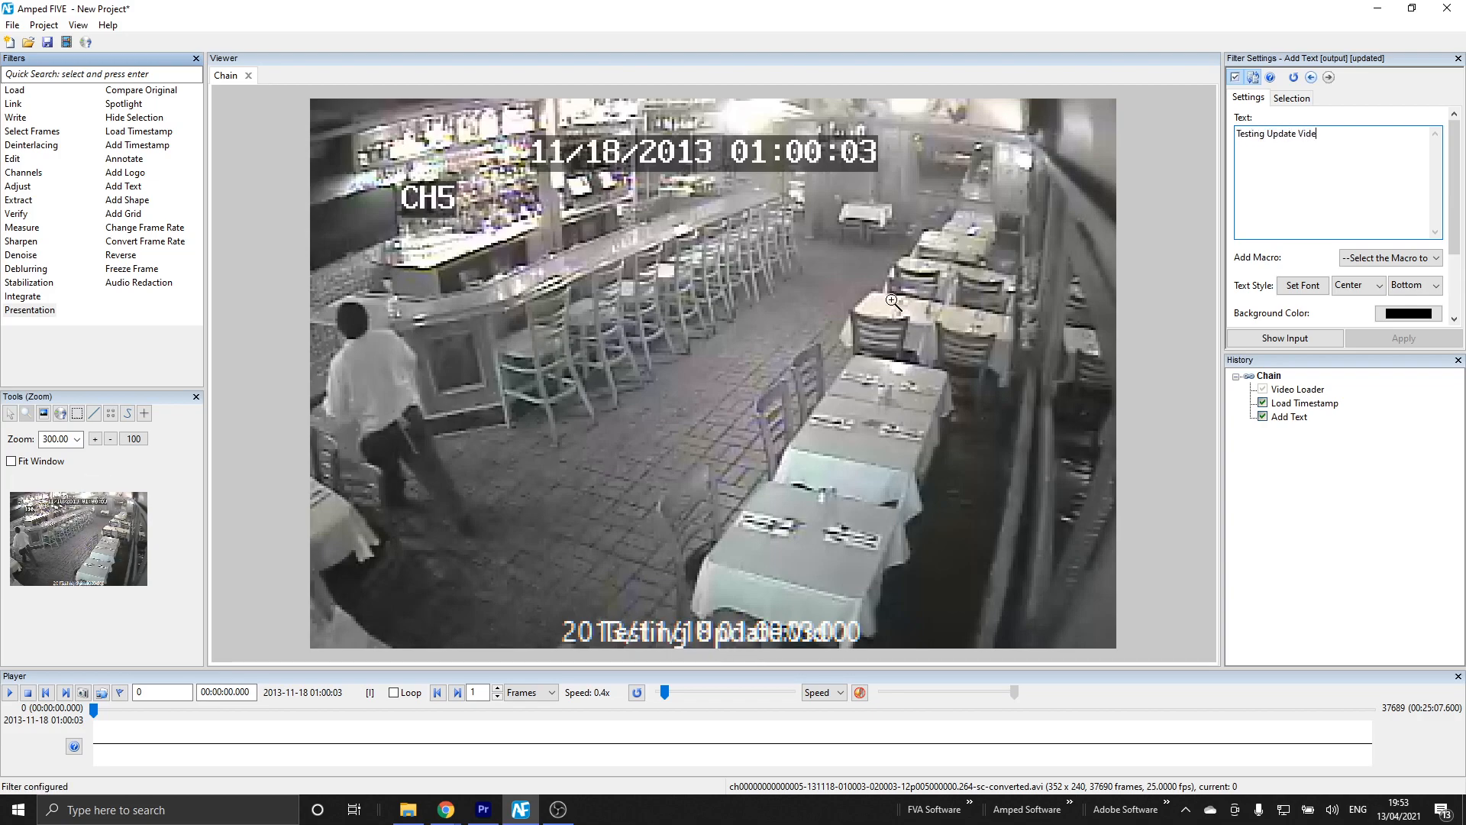
pyautogui.click(1354, 286)
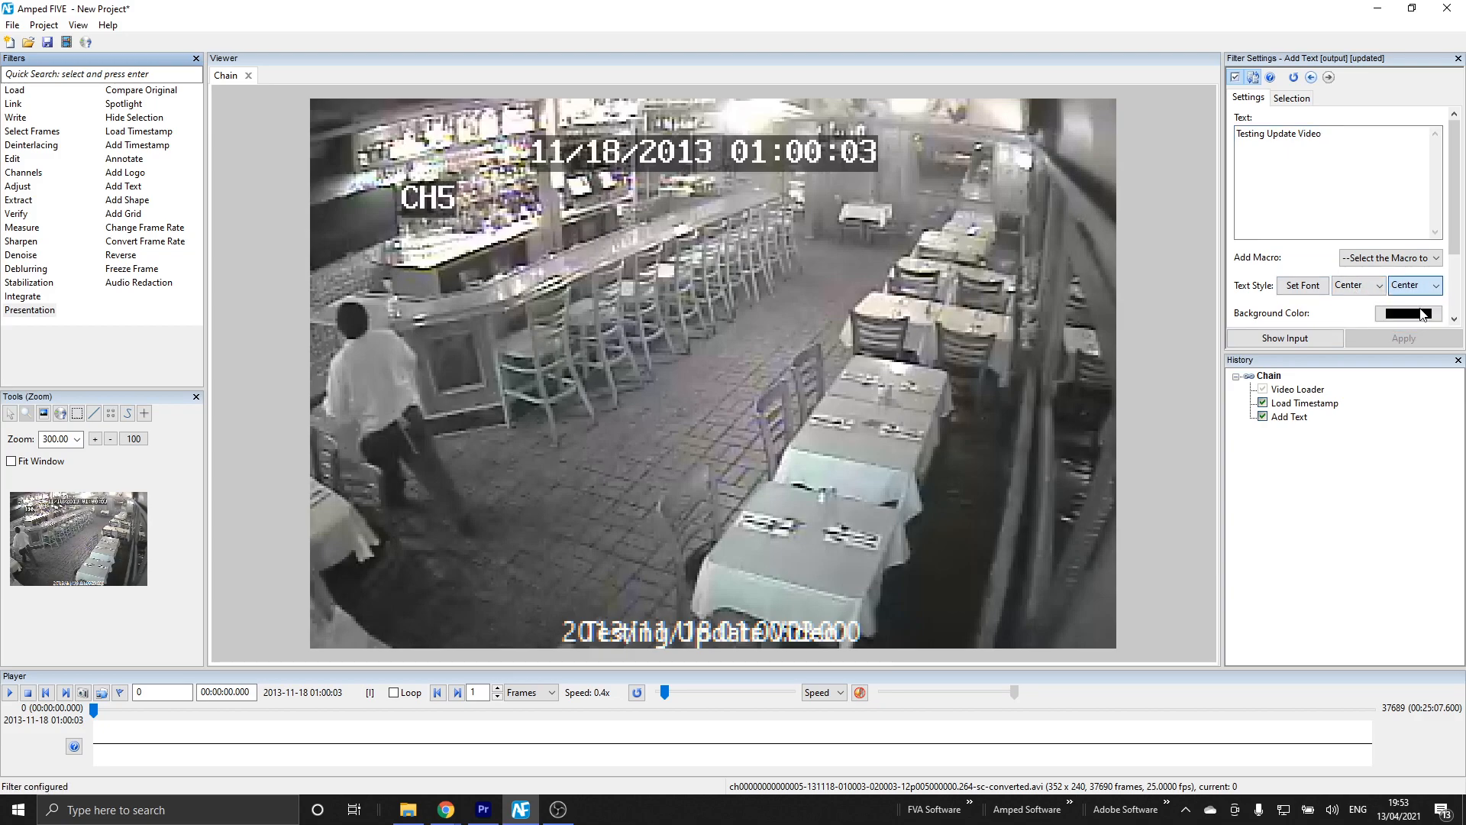
pyautogui.click(1407, 313)
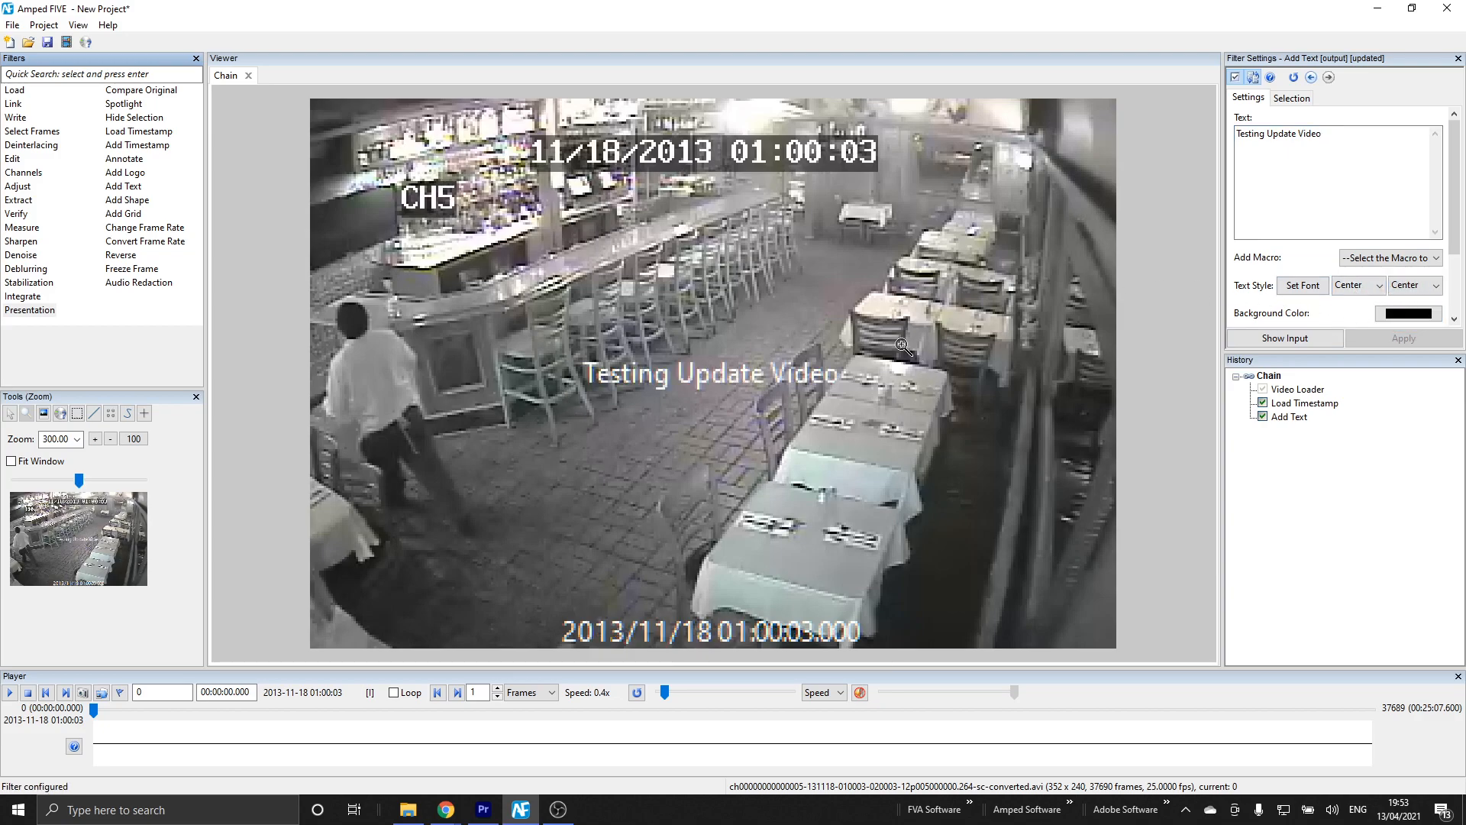
pyautogui.moveTo(811, 437)
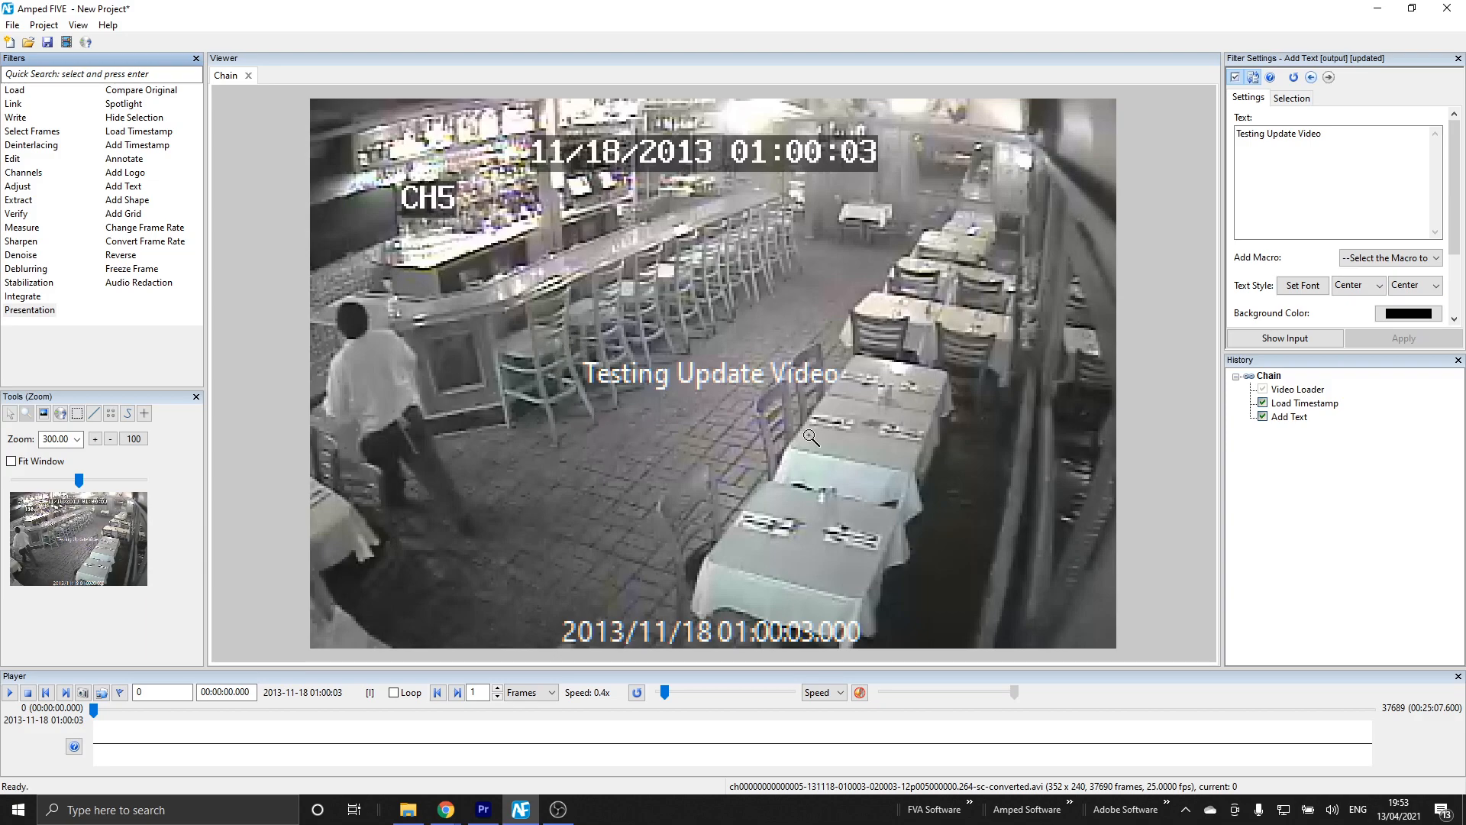
pyautogui.moveTo(913, 501)
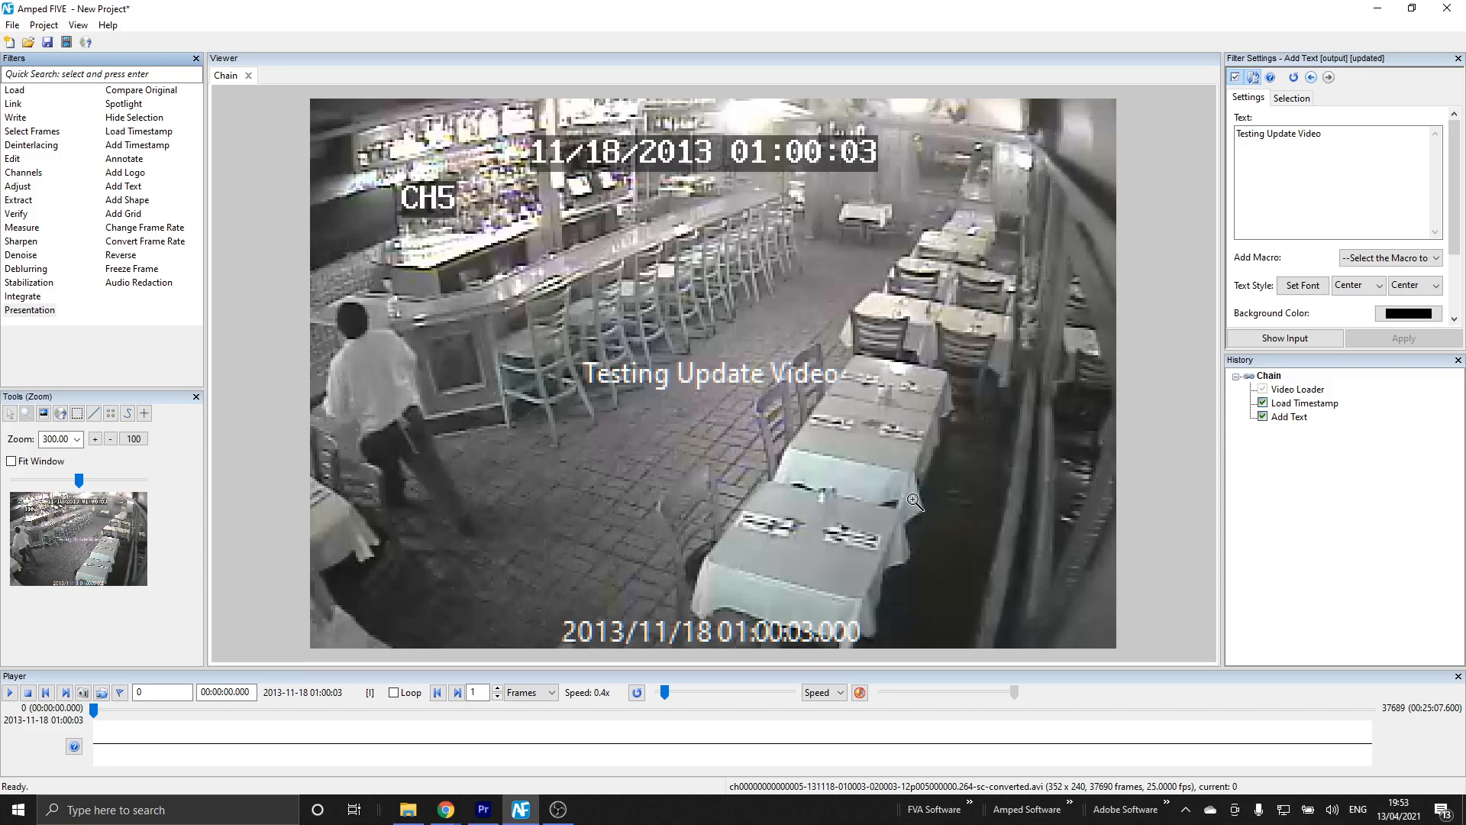
pyautogui.moveTo(950, 501)
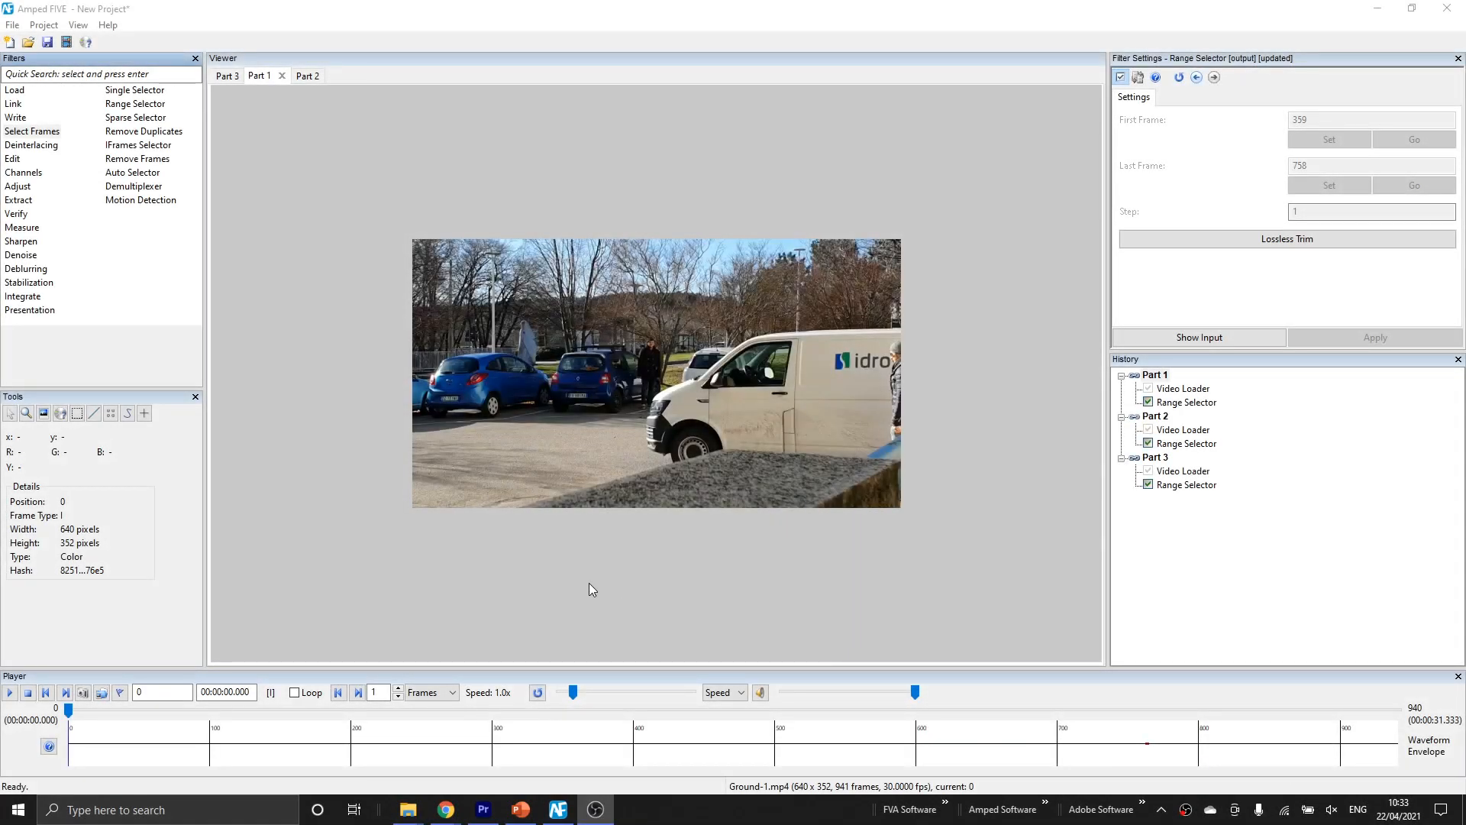
# Review the Range Selector trims of Parts 1, 2 and 3 and view the Part 2 and Part 3 clips
pyautogui.click(1185, 401)
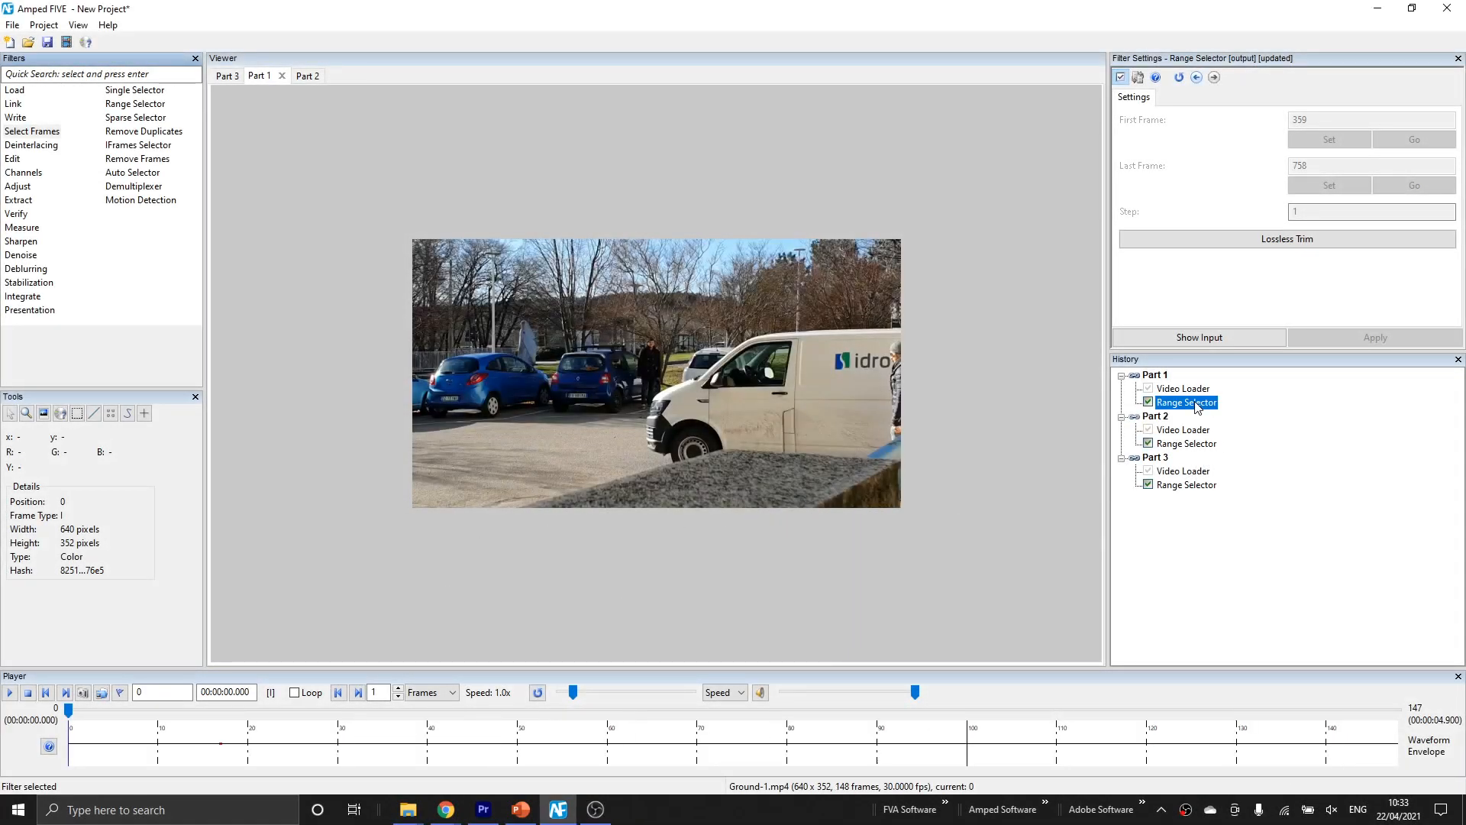
pyautogui.click(1185, 443)
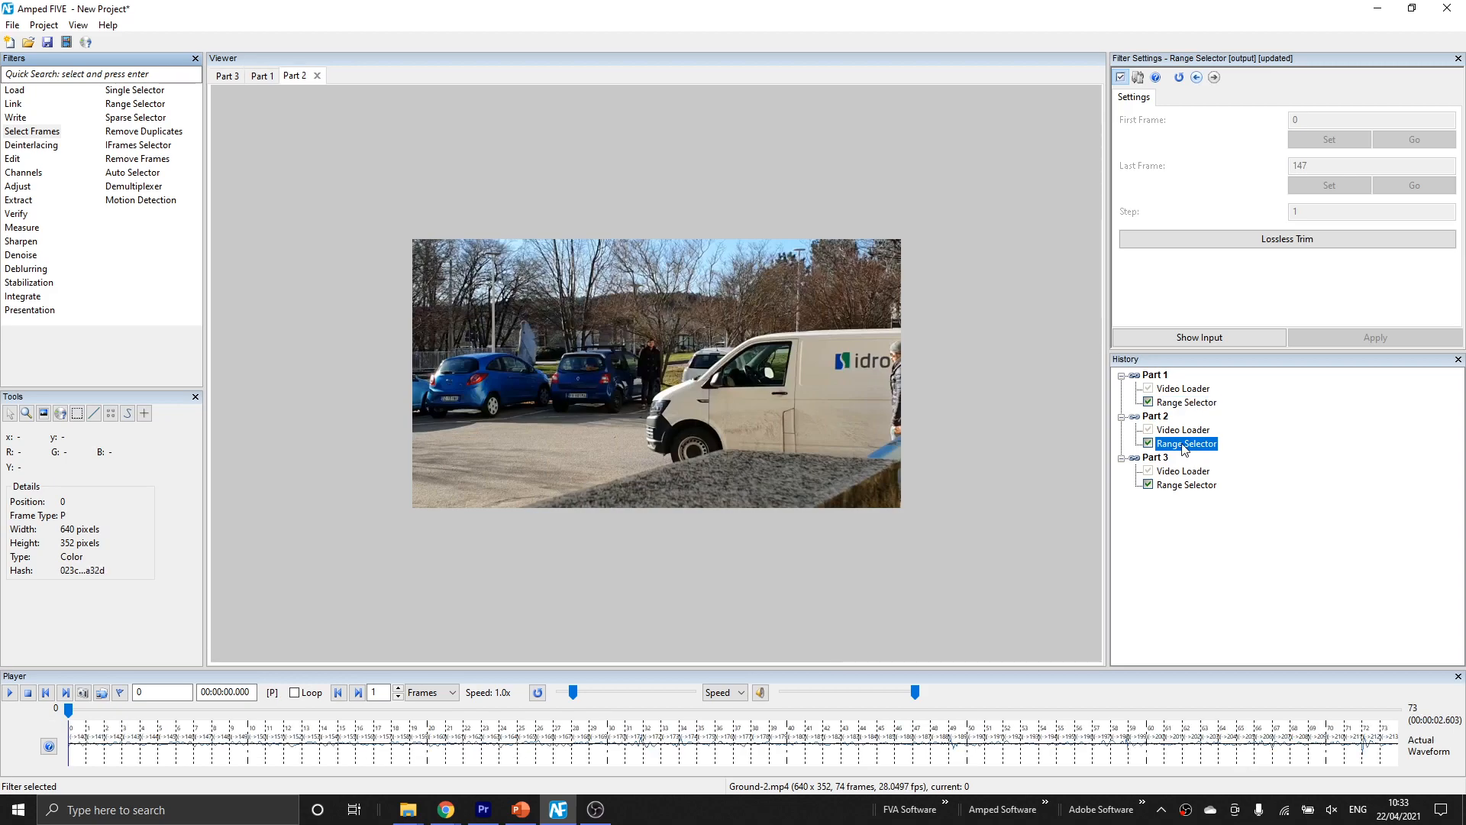
pyautogui.click(1187, 484)
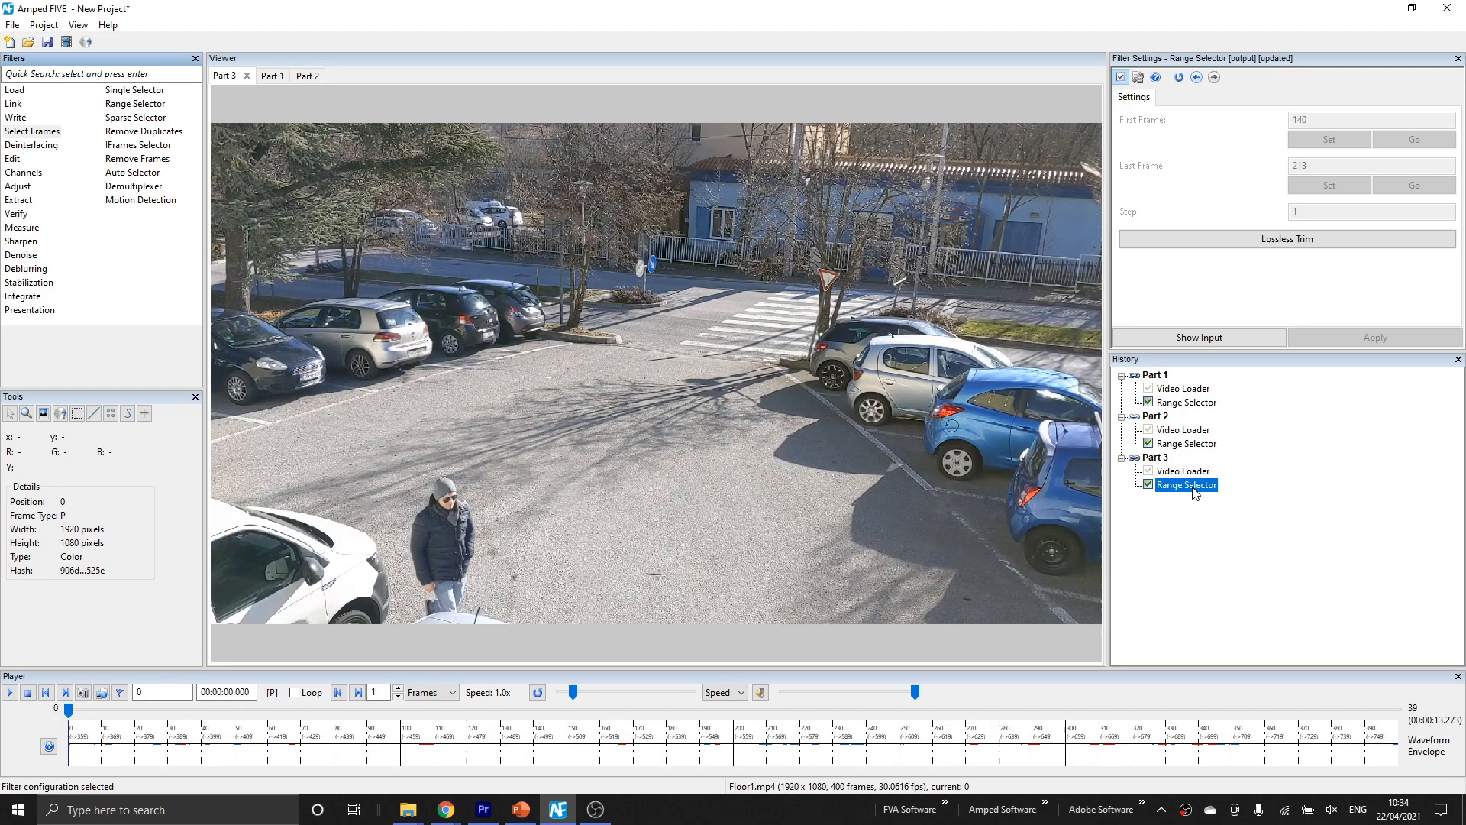
pyautogui.click(1188, 402)
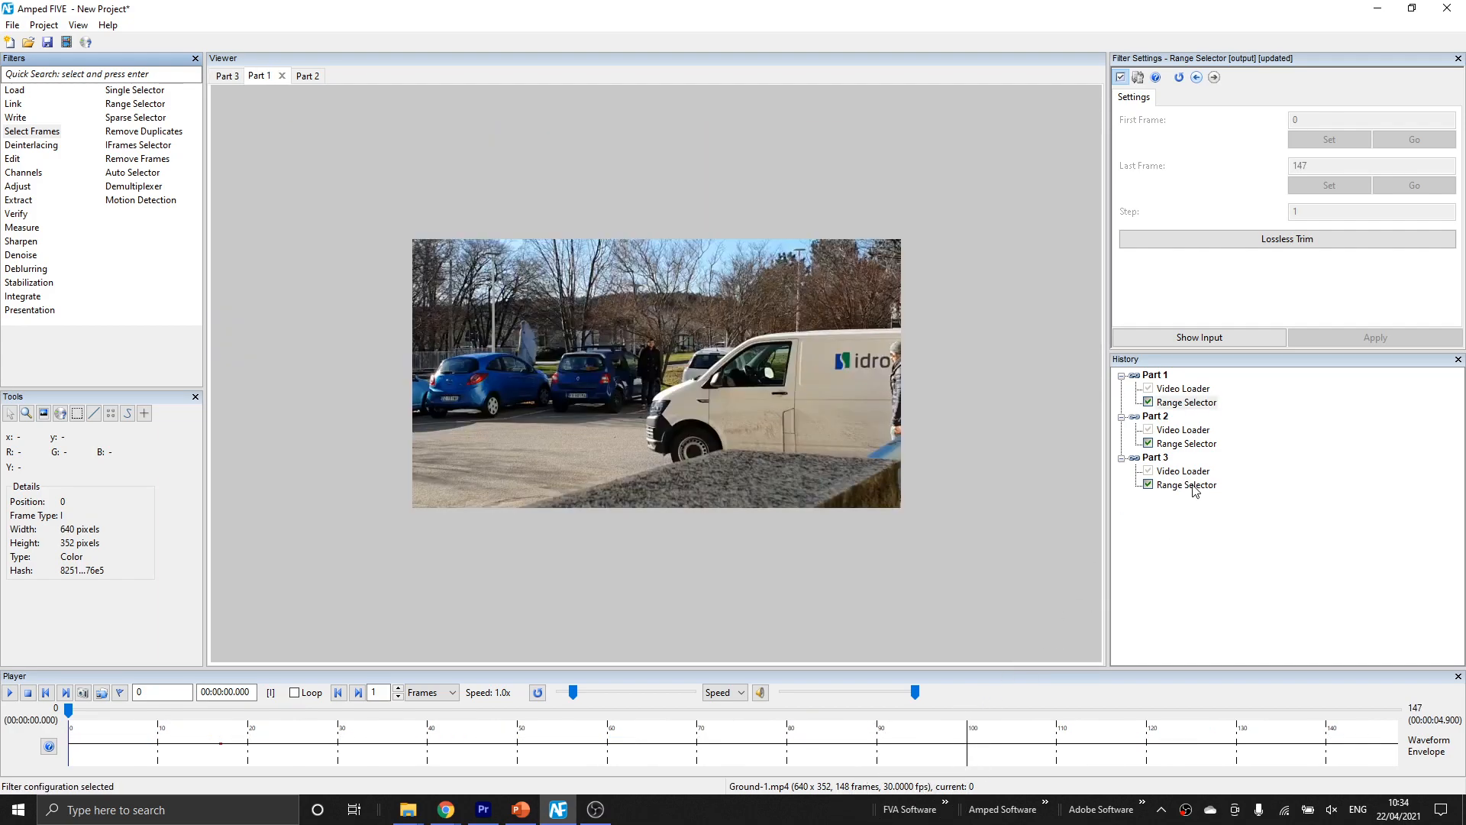
pyautogui.click(295, 75)
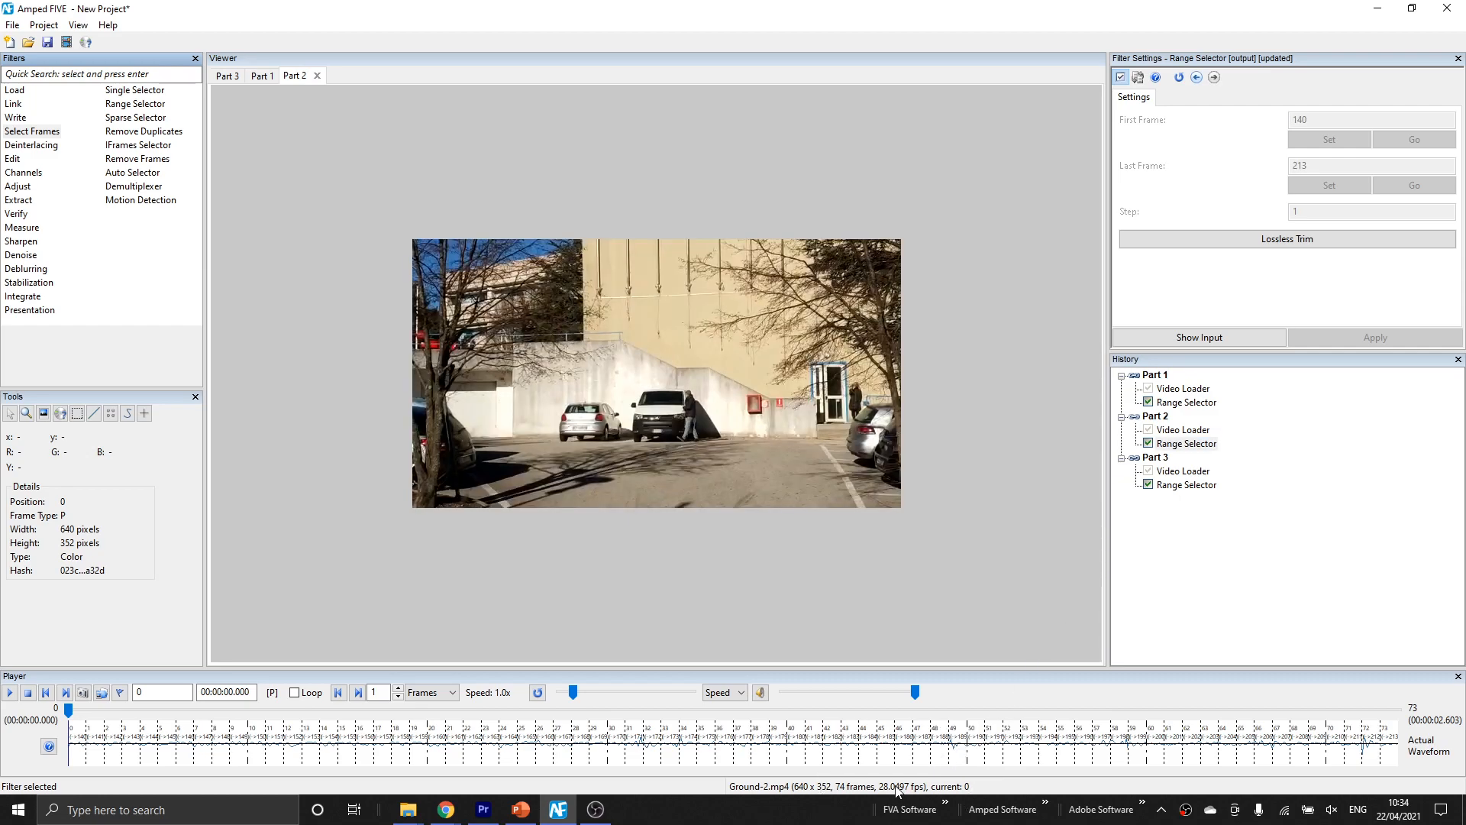
pyautogui.click(226, 76)
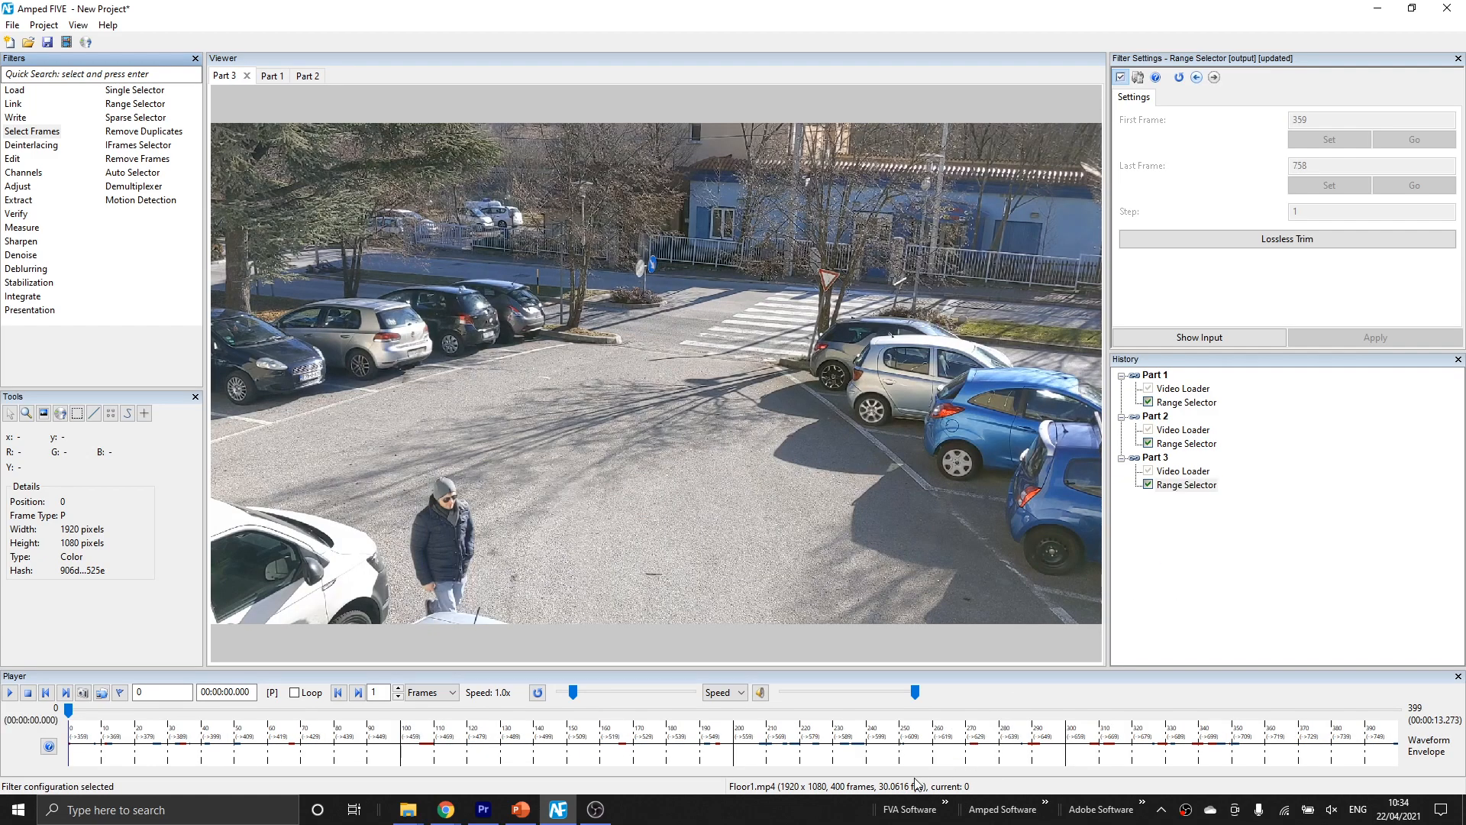
# Recheck the trims, note Part 3's ~30.06 fps in the status bar and list the Link filters
pyautogui.click(1188, 401)
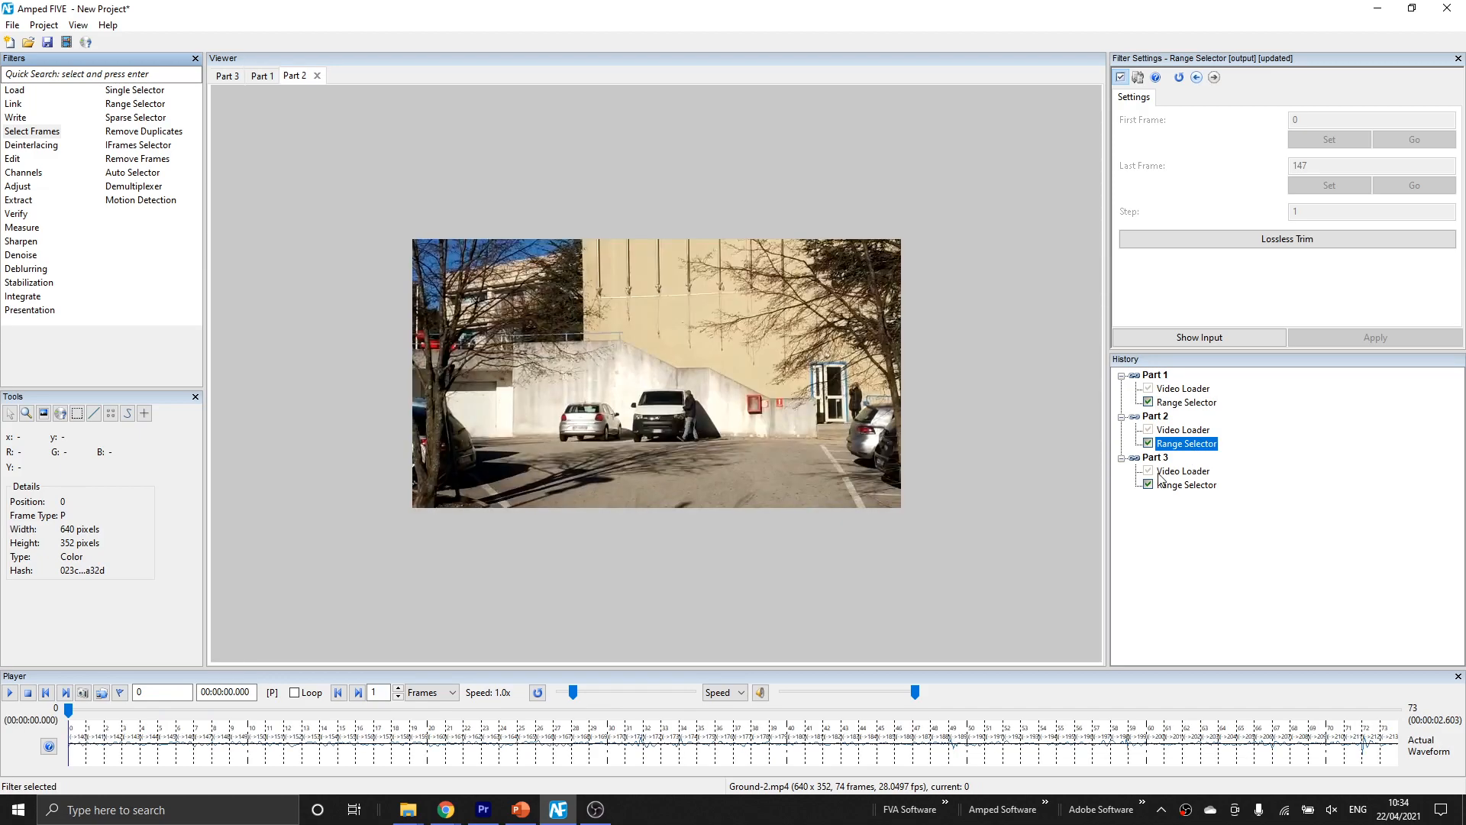
pyautogui.click(1186, 484)
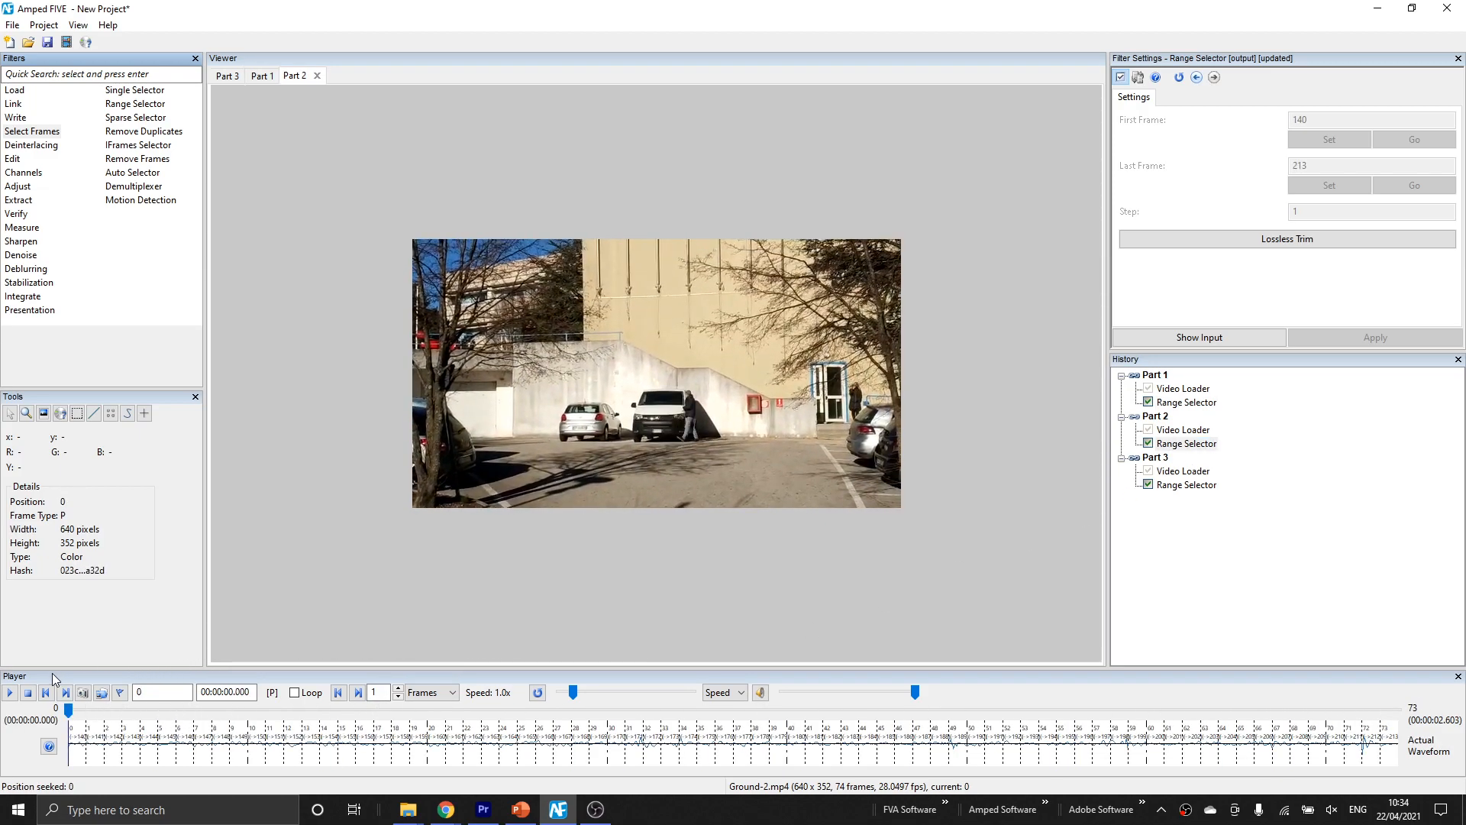
pyautogui.click(226, 75)
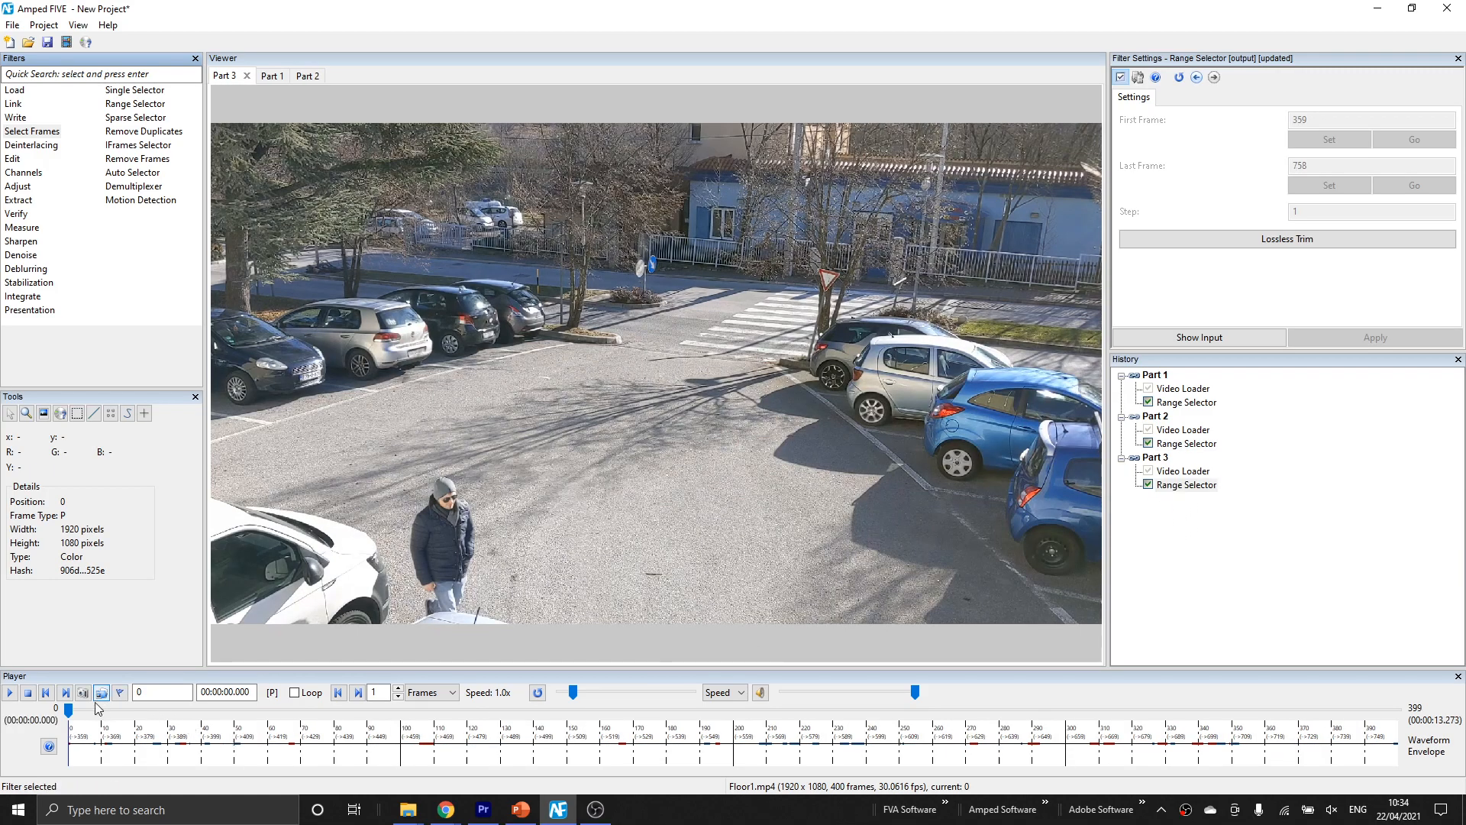
pyautogui.click(1117, 707)
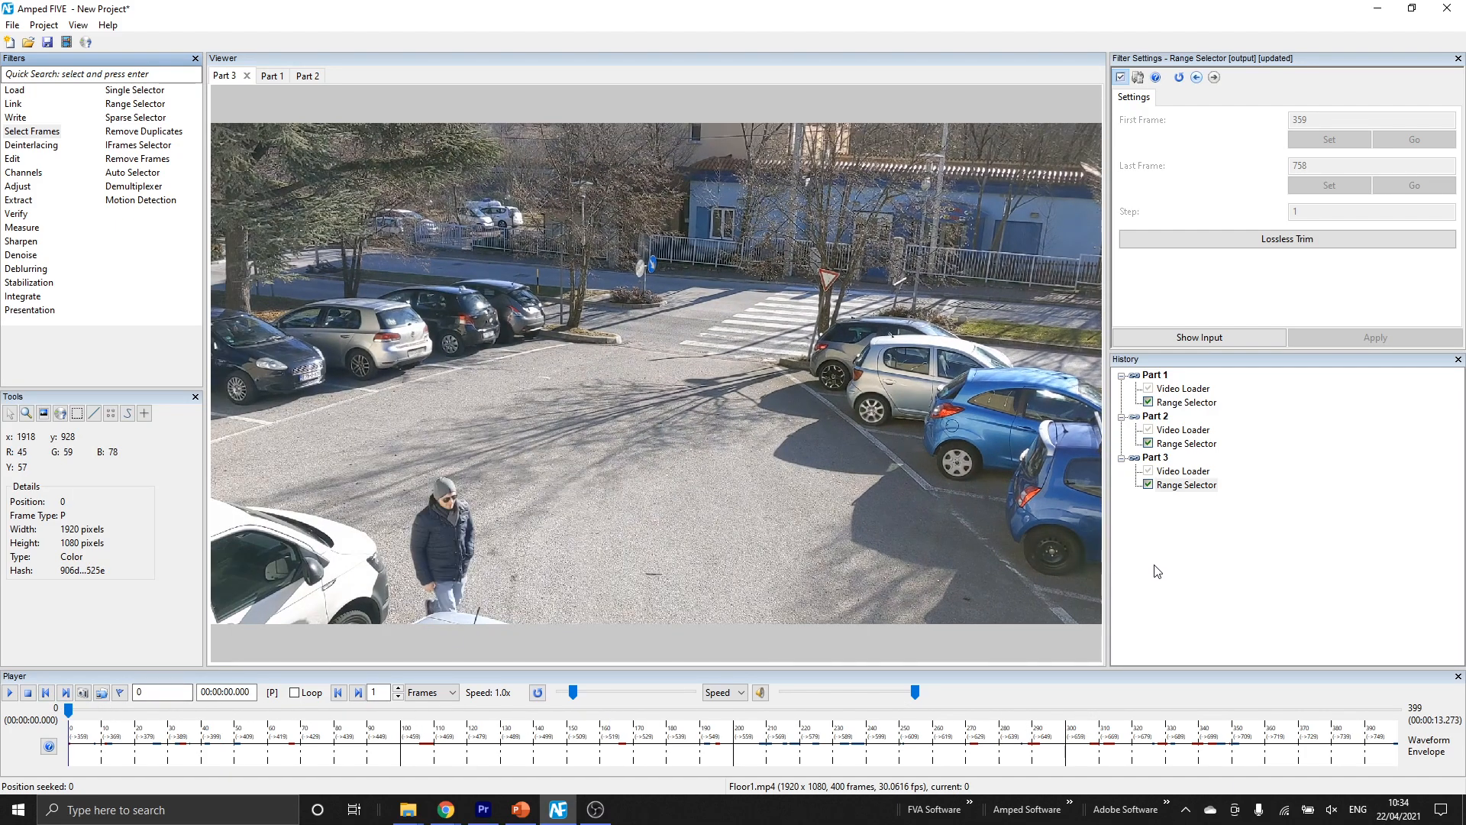
pyautogui.click(14, 103)
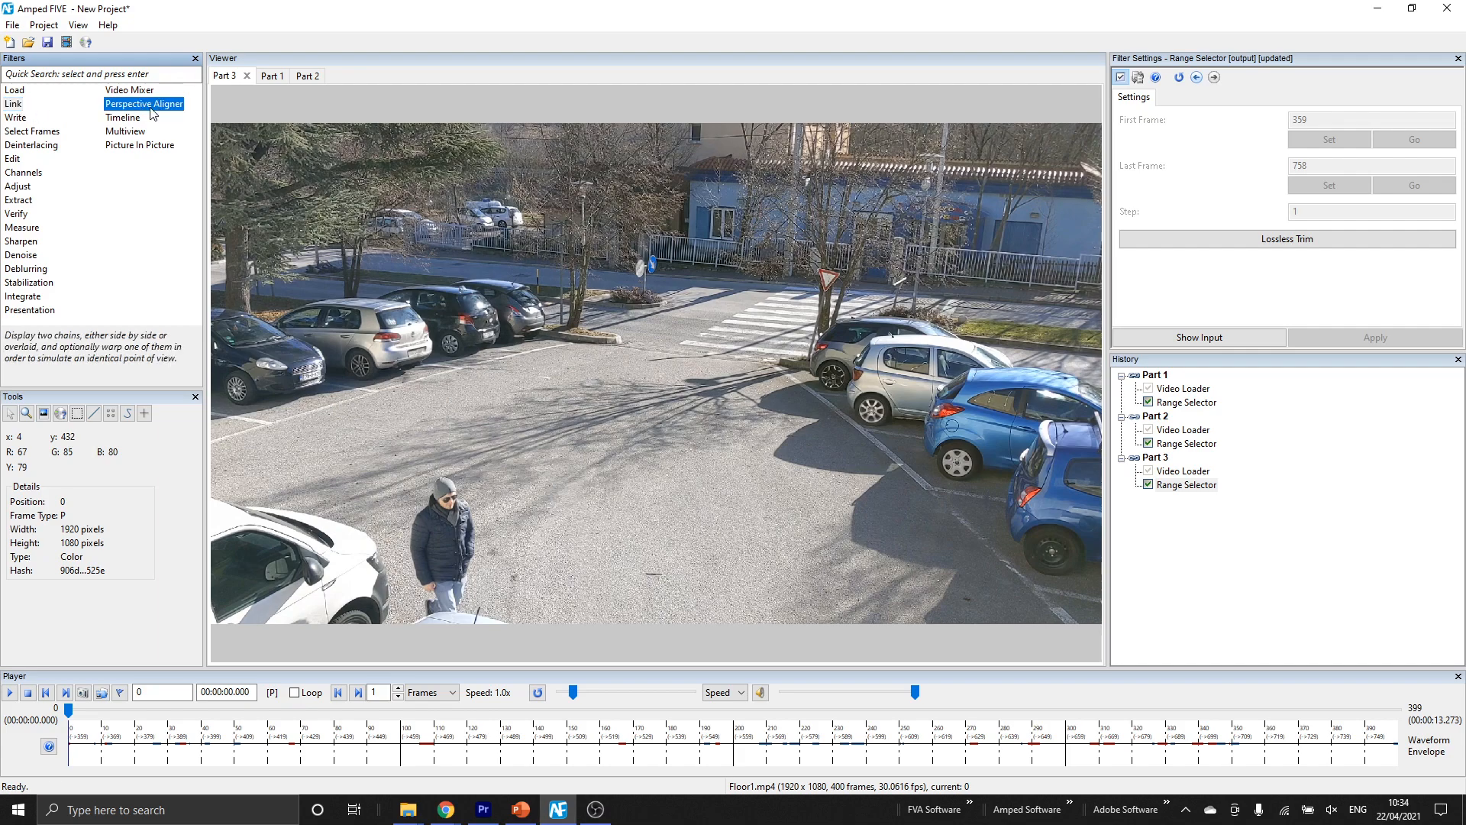
# Add a Timeline link chain with Part 1's then Part 2's trimmed clips as inputs
pyautogui.click(122, 117)
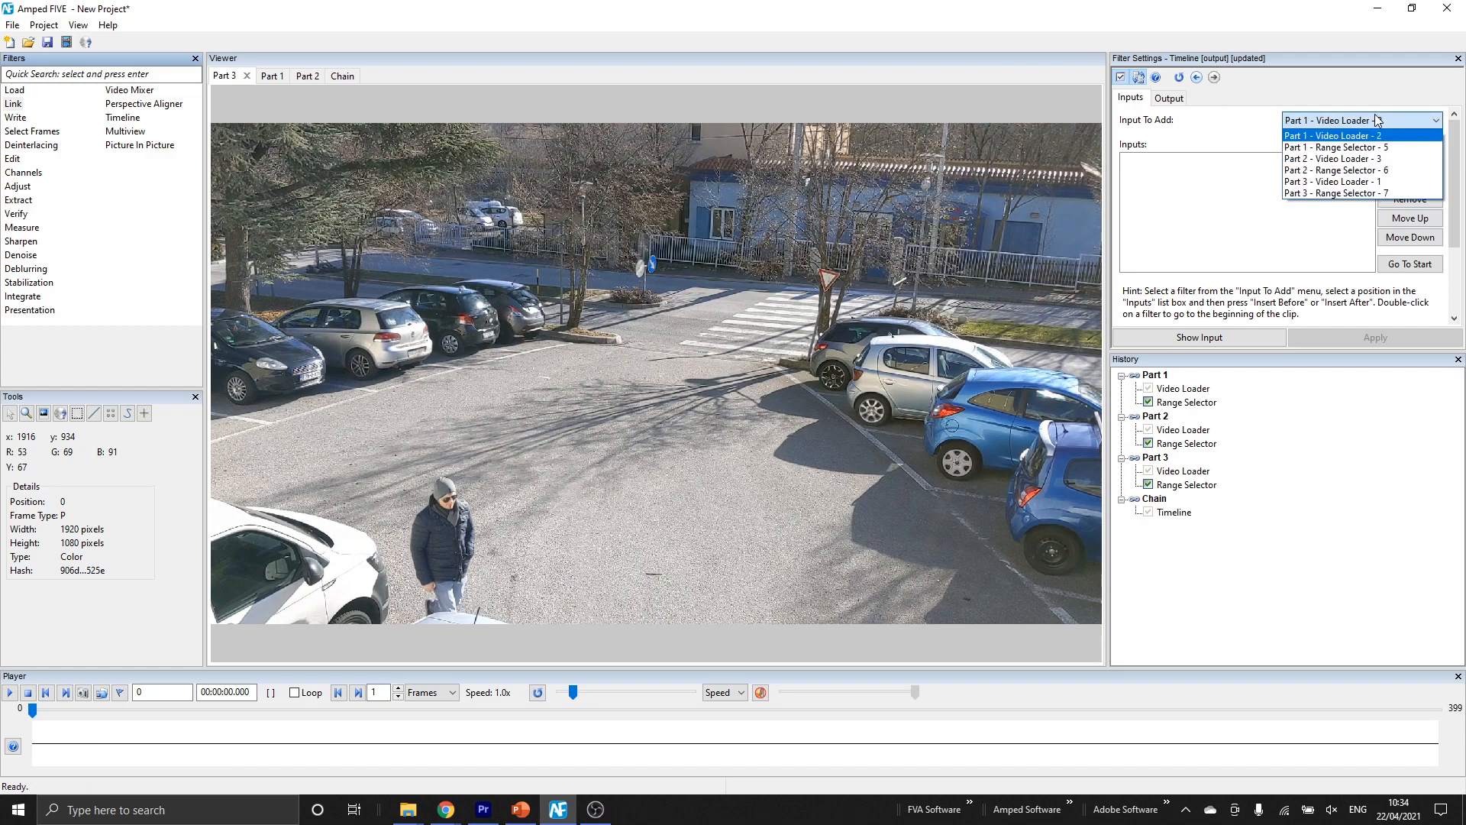
pyautogui.click(1330, 148)
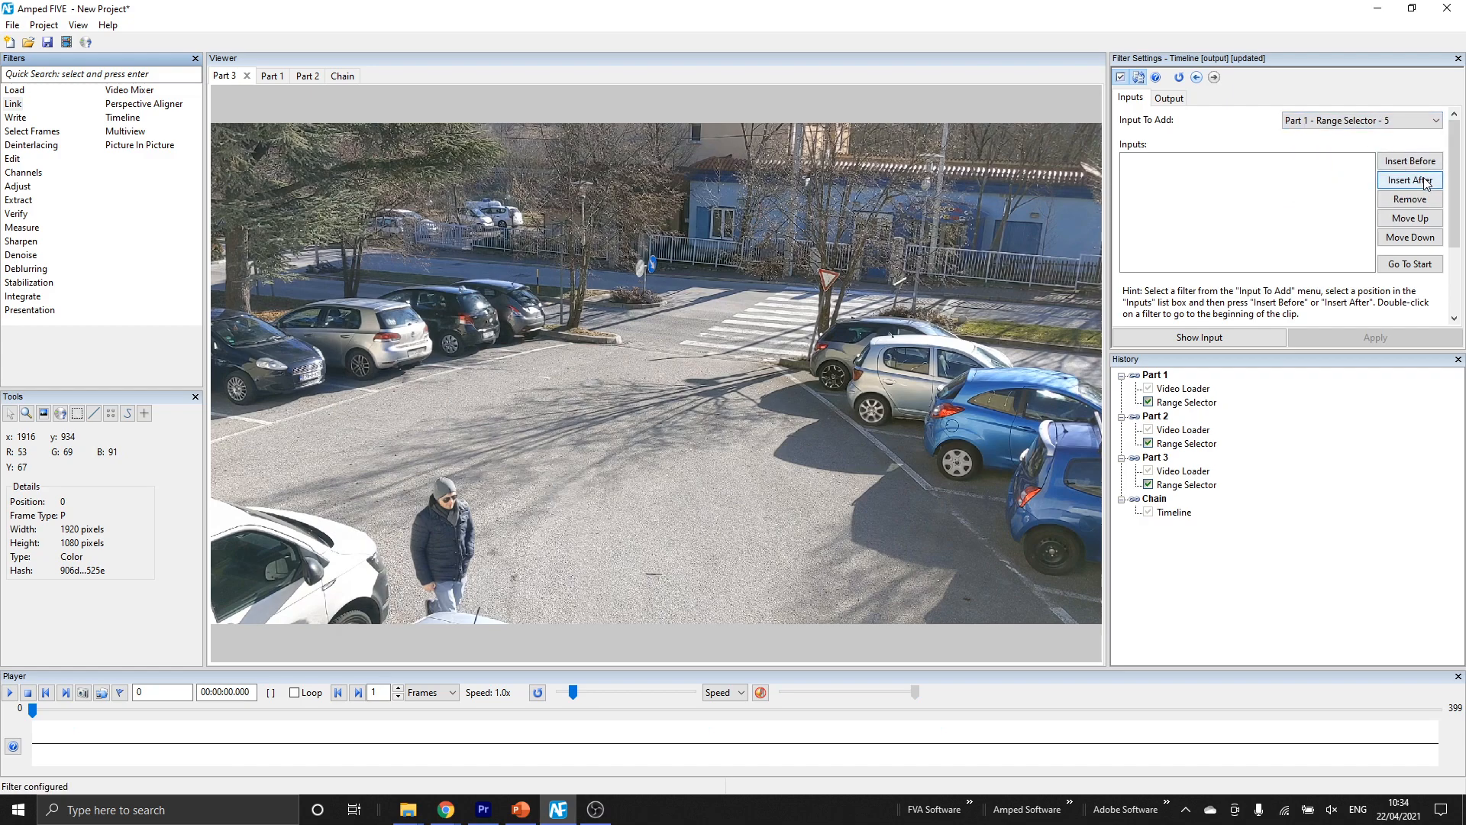
pyautogui.click(1410, 180)
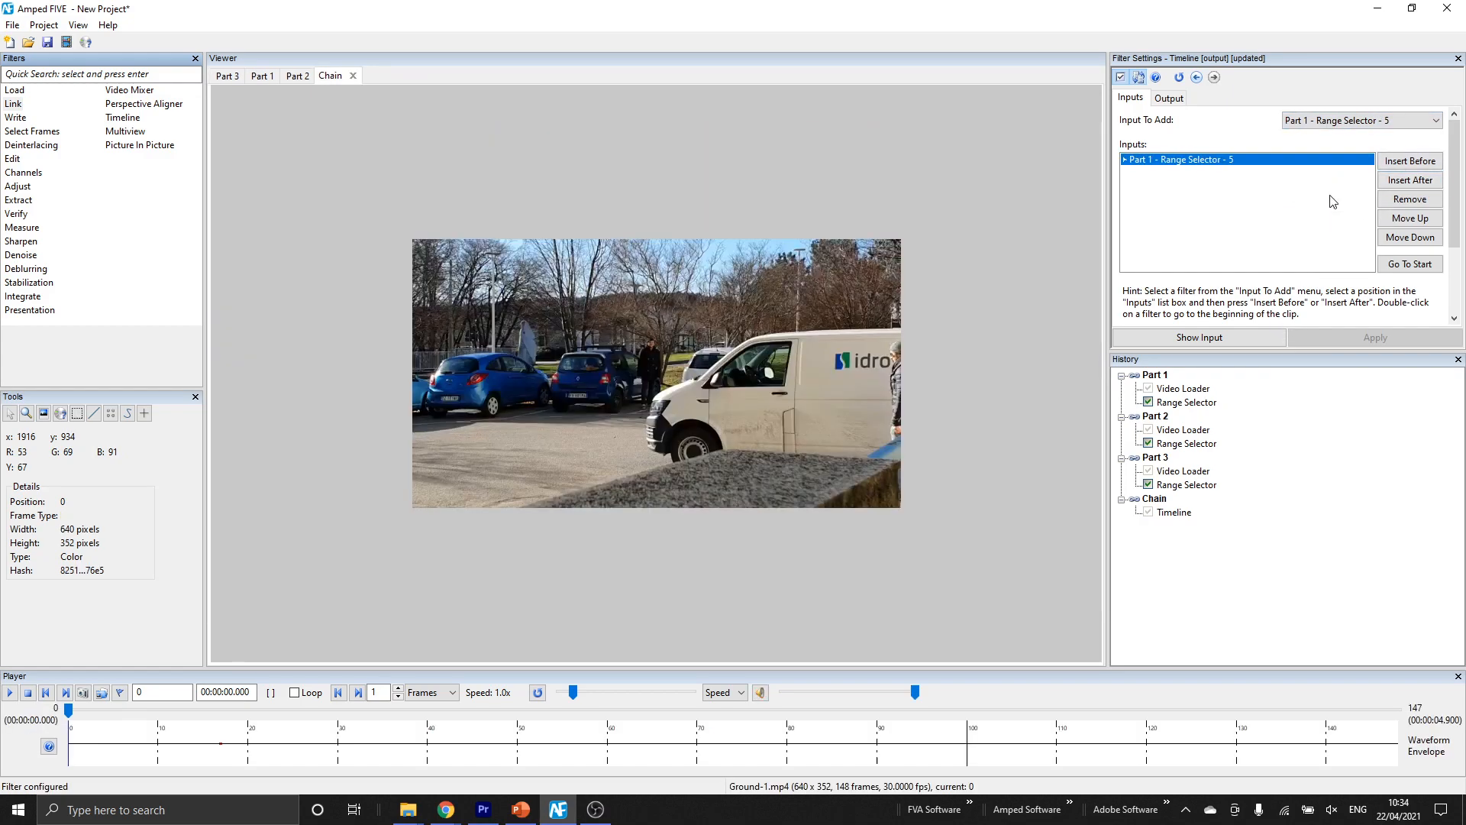
pyautogui.click(1361, 119)
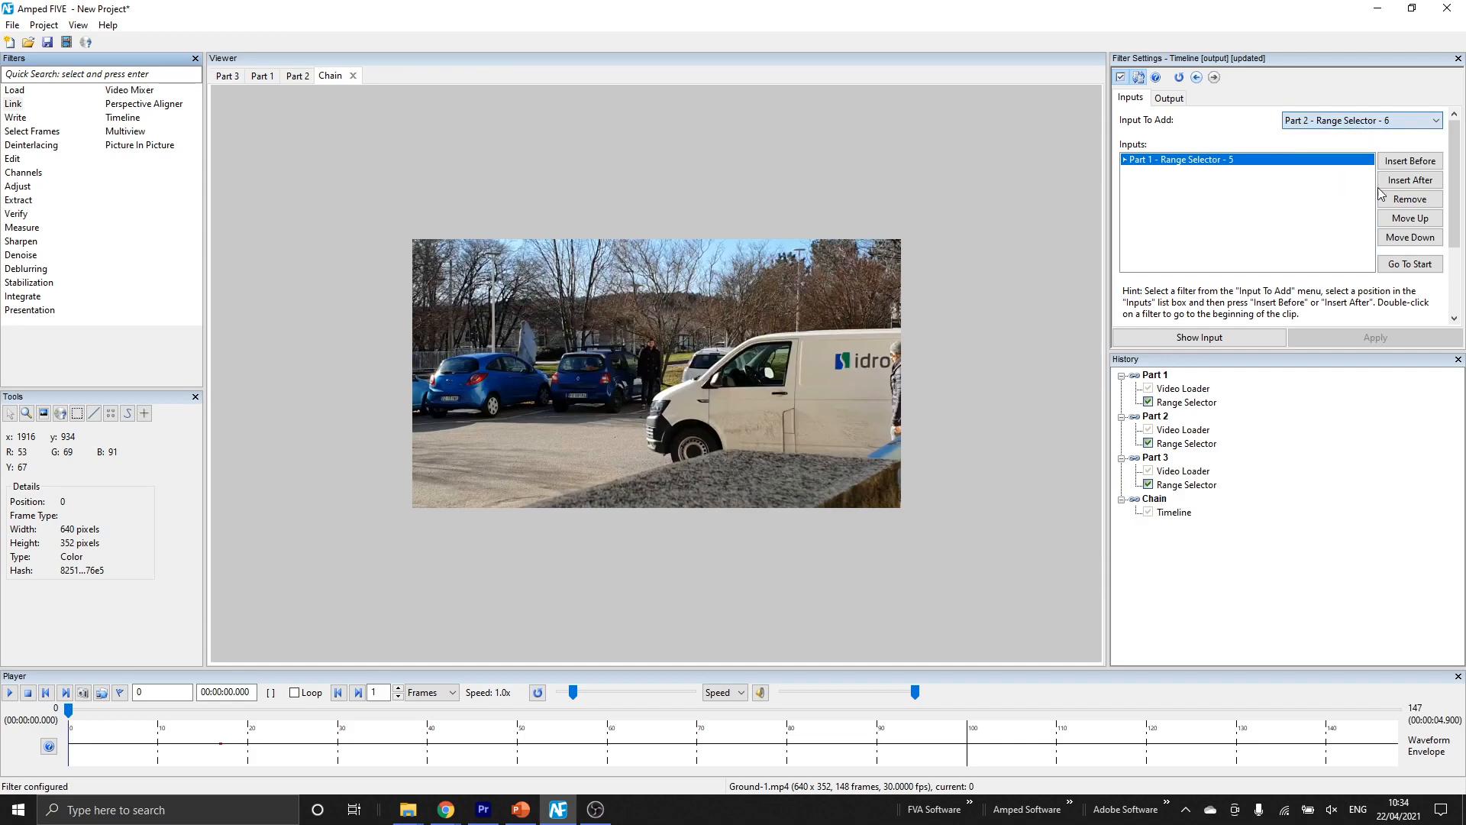
pyautogui.click(1408, 180)
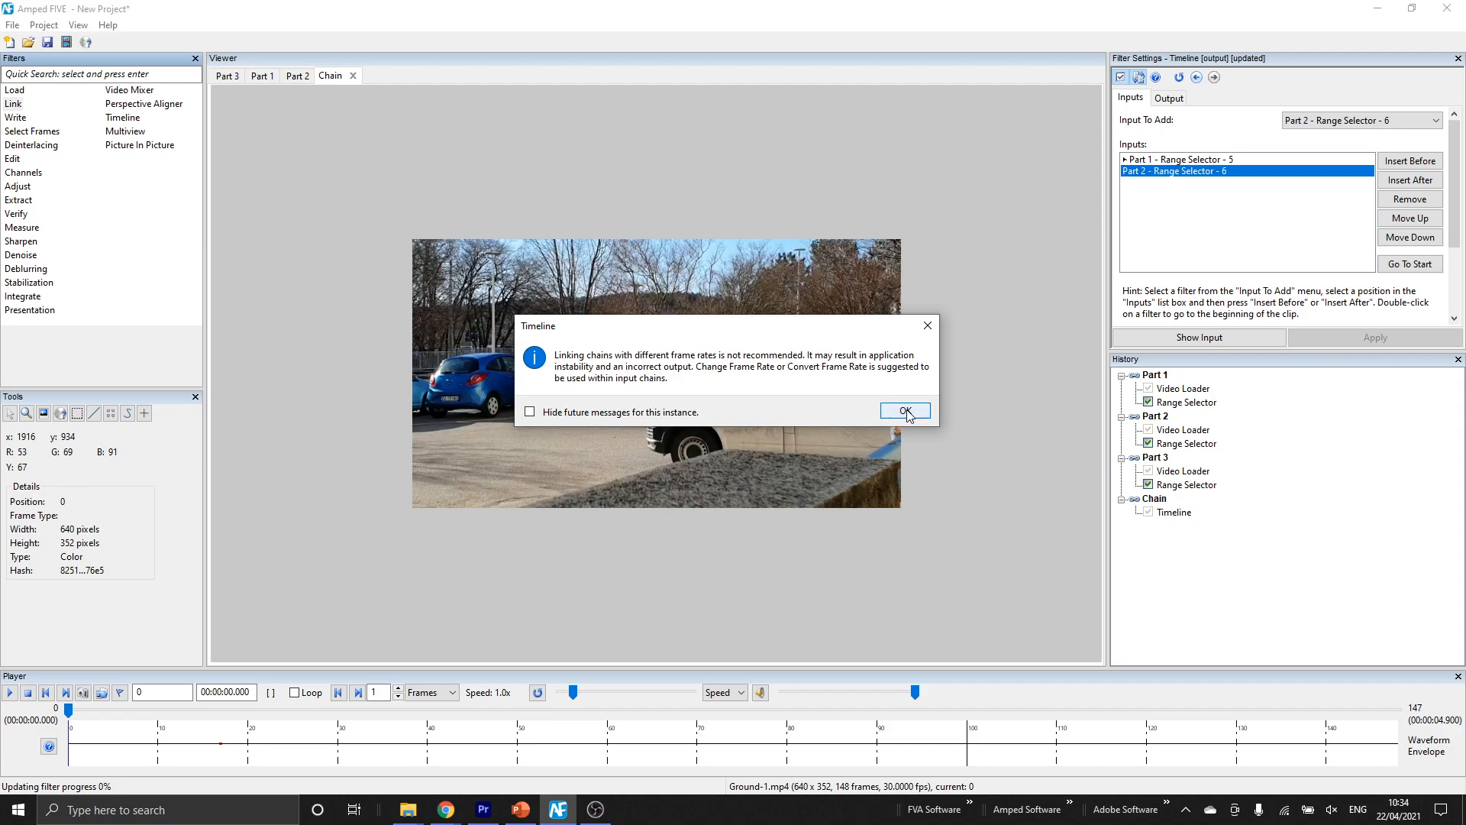
# Acknowledge the frame-rate mismatch warning, remove Part 2 from the timeline and select its Range Selector
pyautogui.click(902, 410)
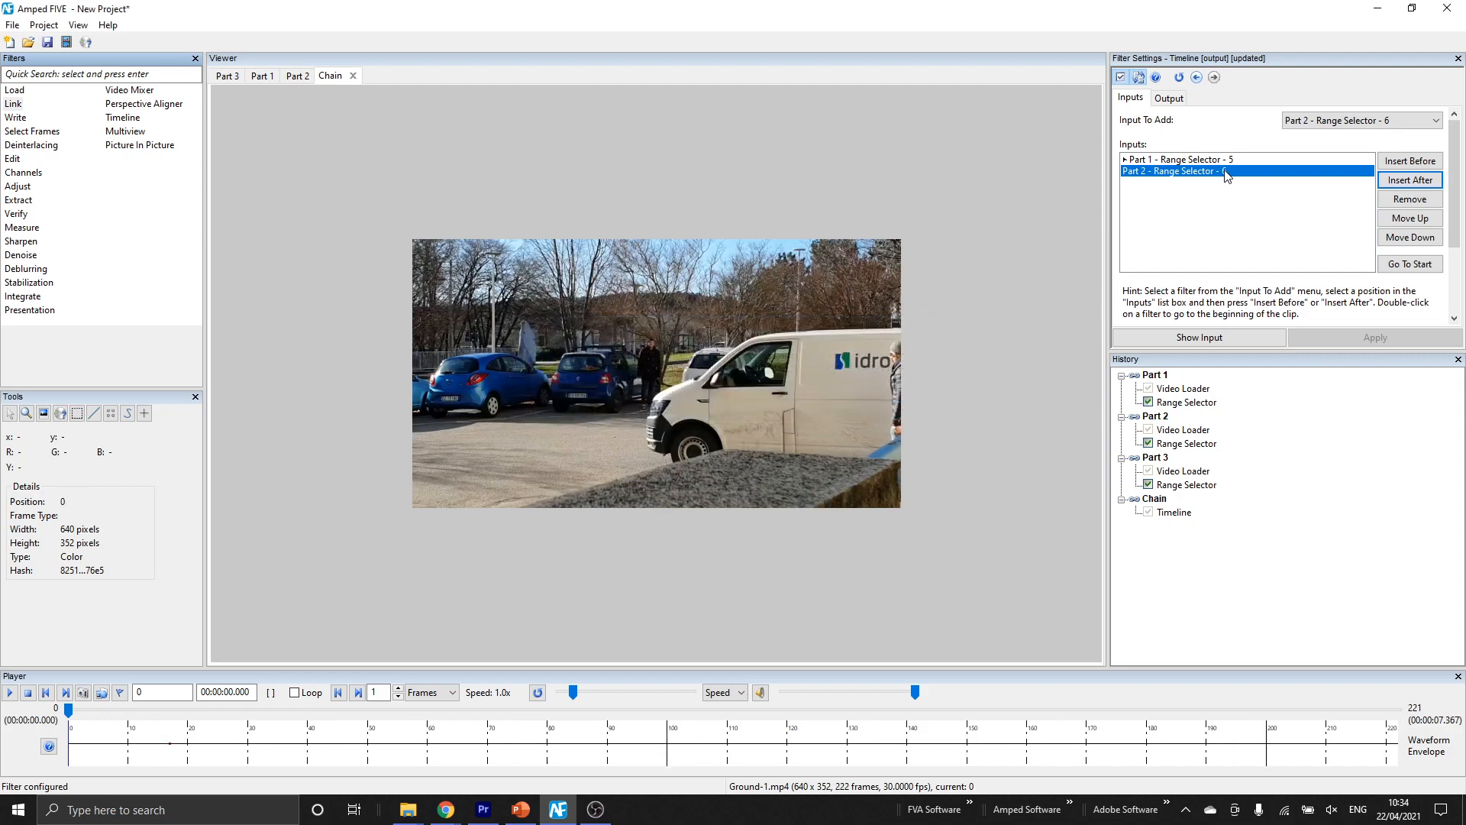
pyautogui.click(1409, 198)
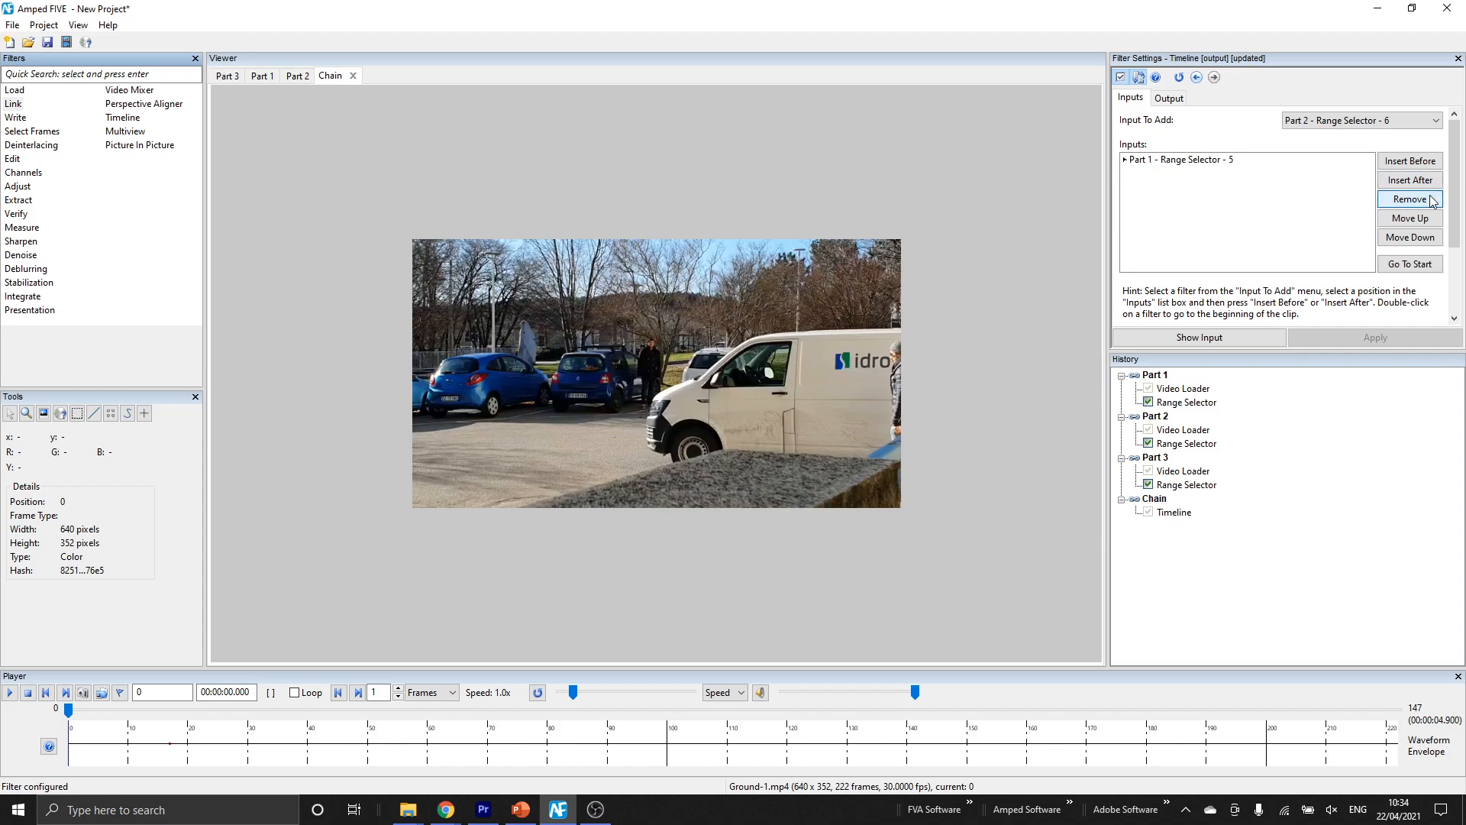
pyautogui.click(1188, 443)
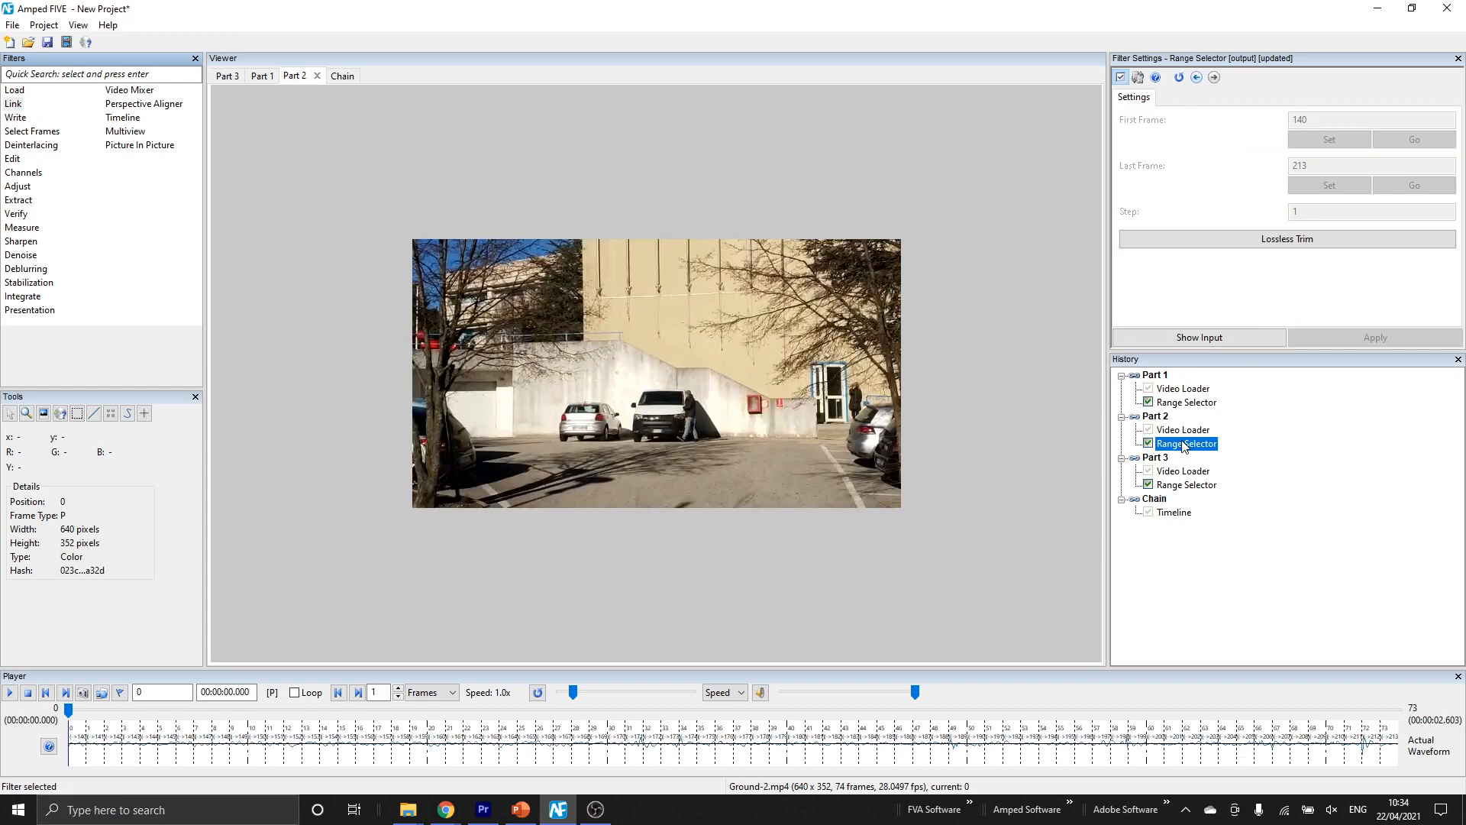
# Append a Change Frame Rate filter of 30 fps to Part 2
pyautogui.click(29, 310)
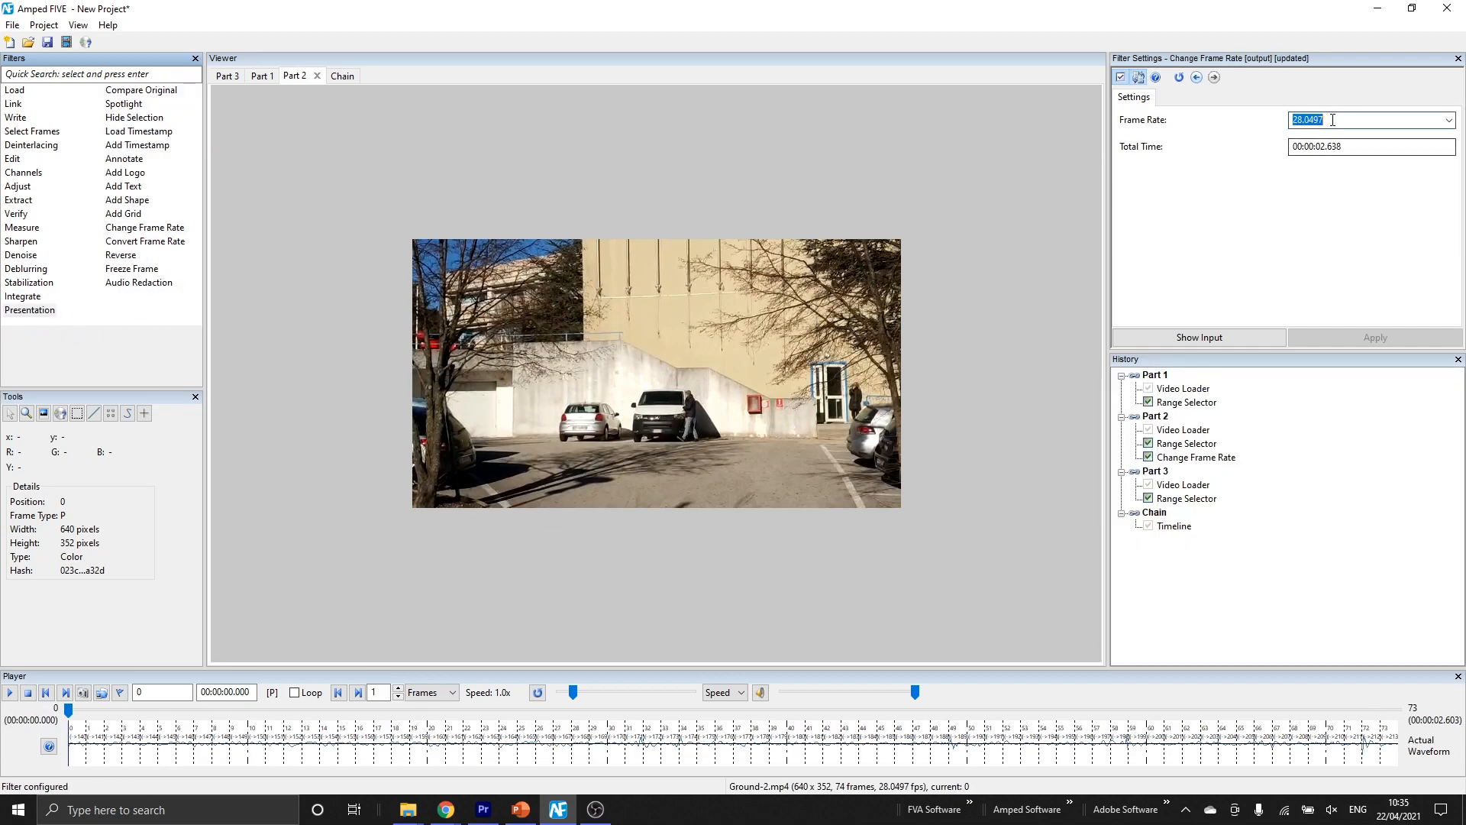
pyautogui.write('30')
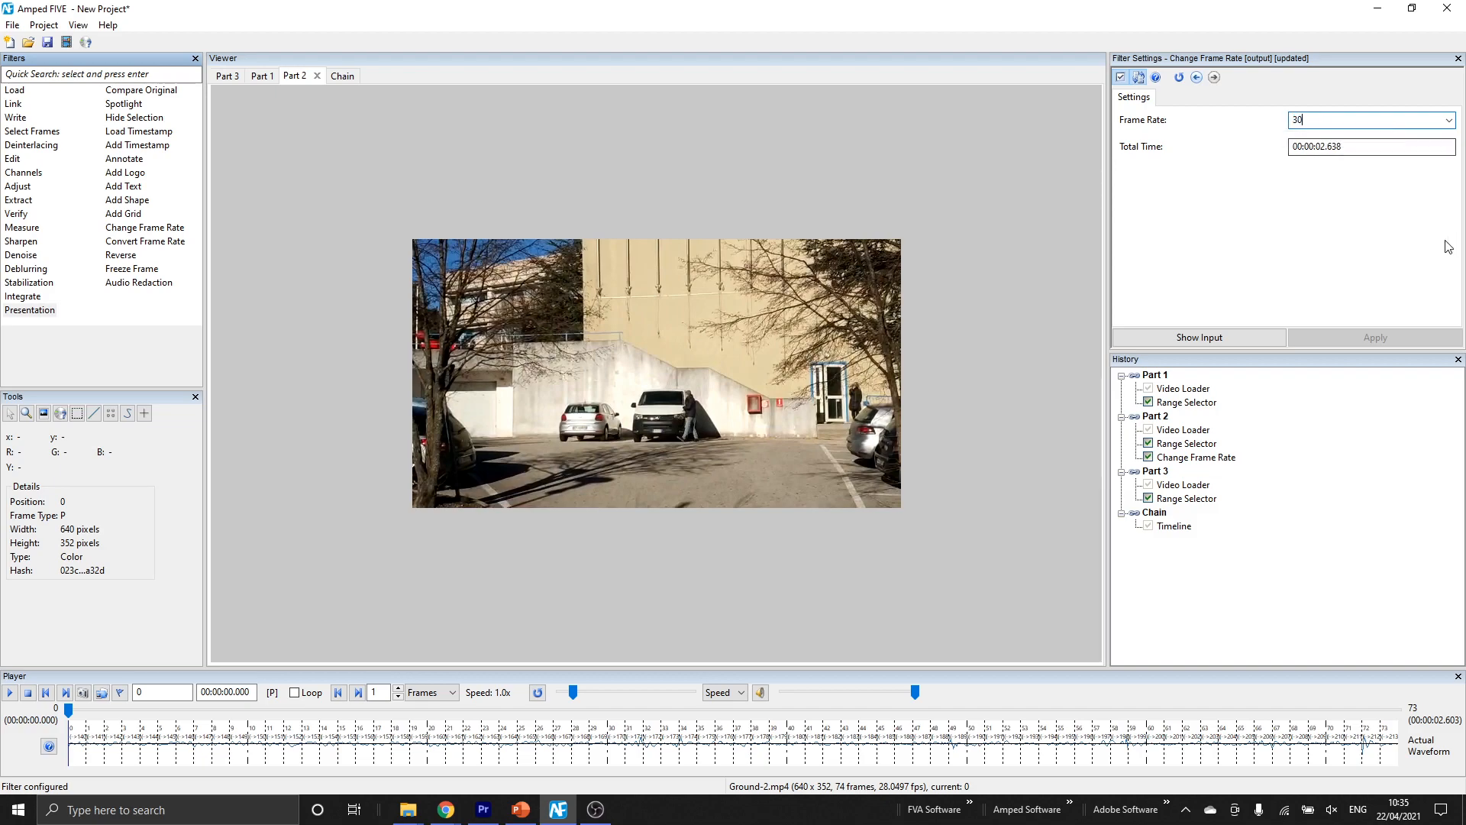
pyautogui.click(1195, 457)
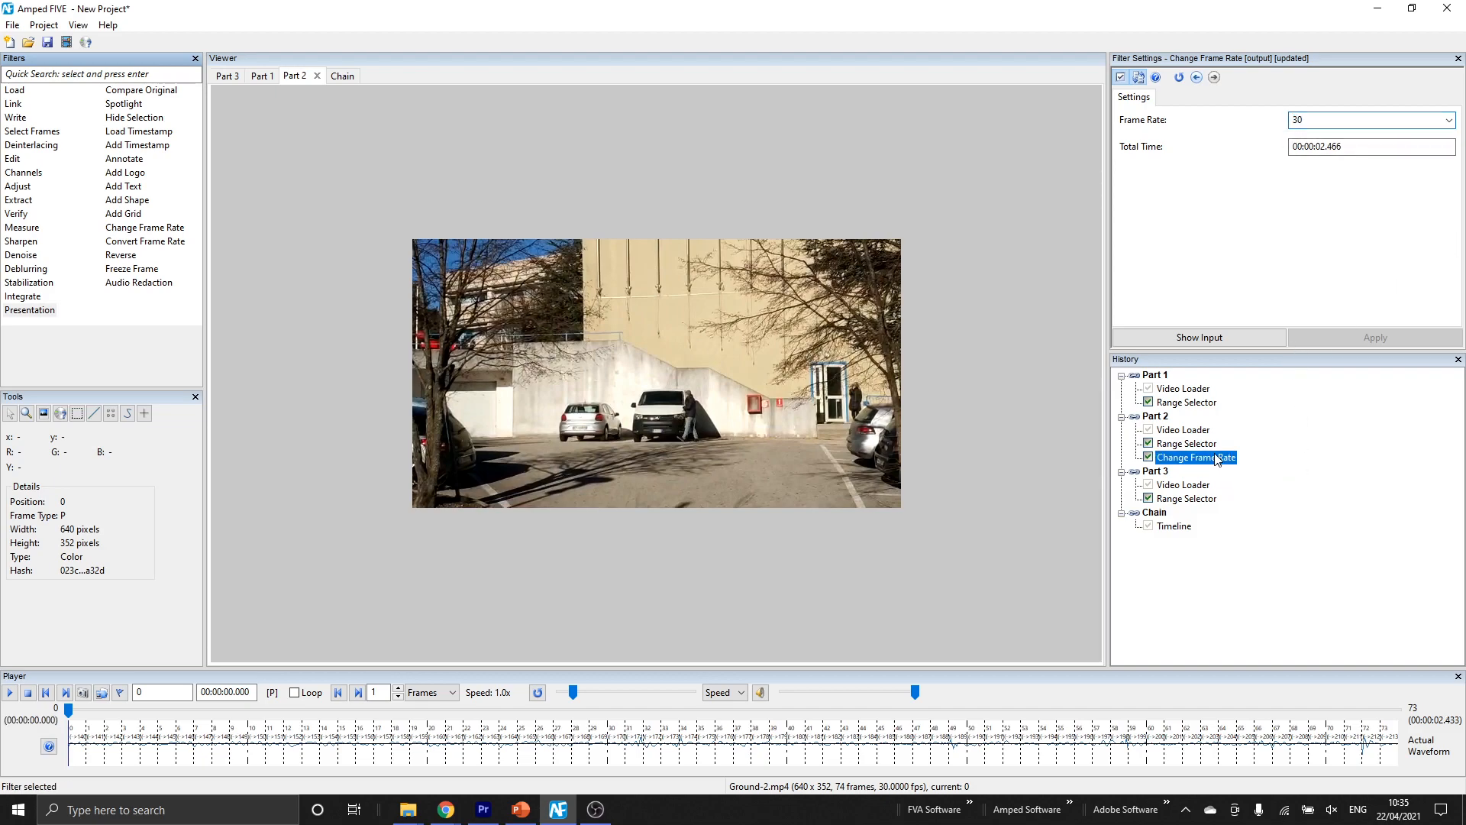
# Paste the same 30 fps Change Frame Rate after Part 3's Range Selector and select the Timeline step
pyautogui.rightClick(1185, 497)
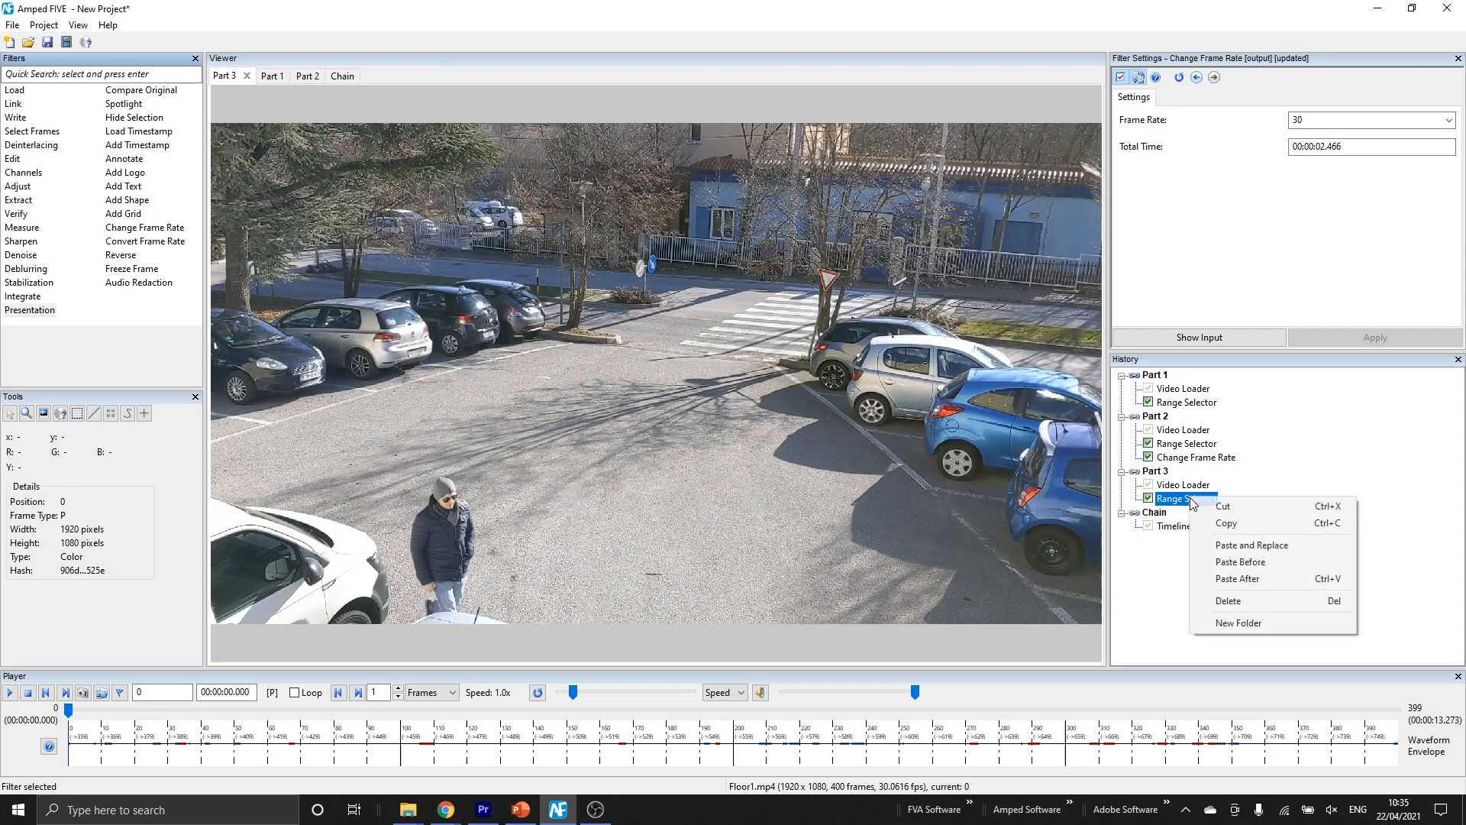
pyautogui.click(1235, 577)
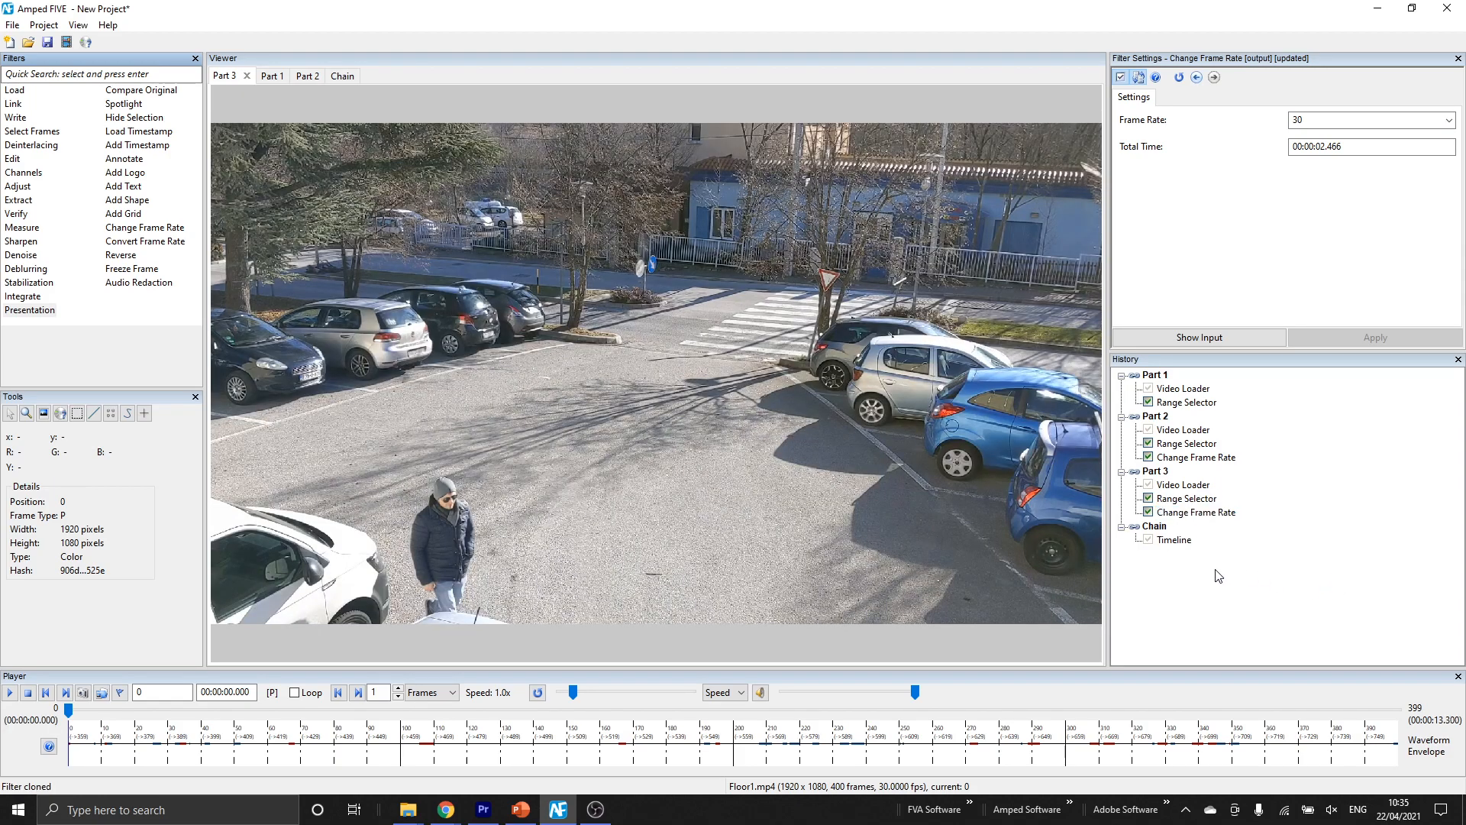
pyautogui.click(1174, 539)
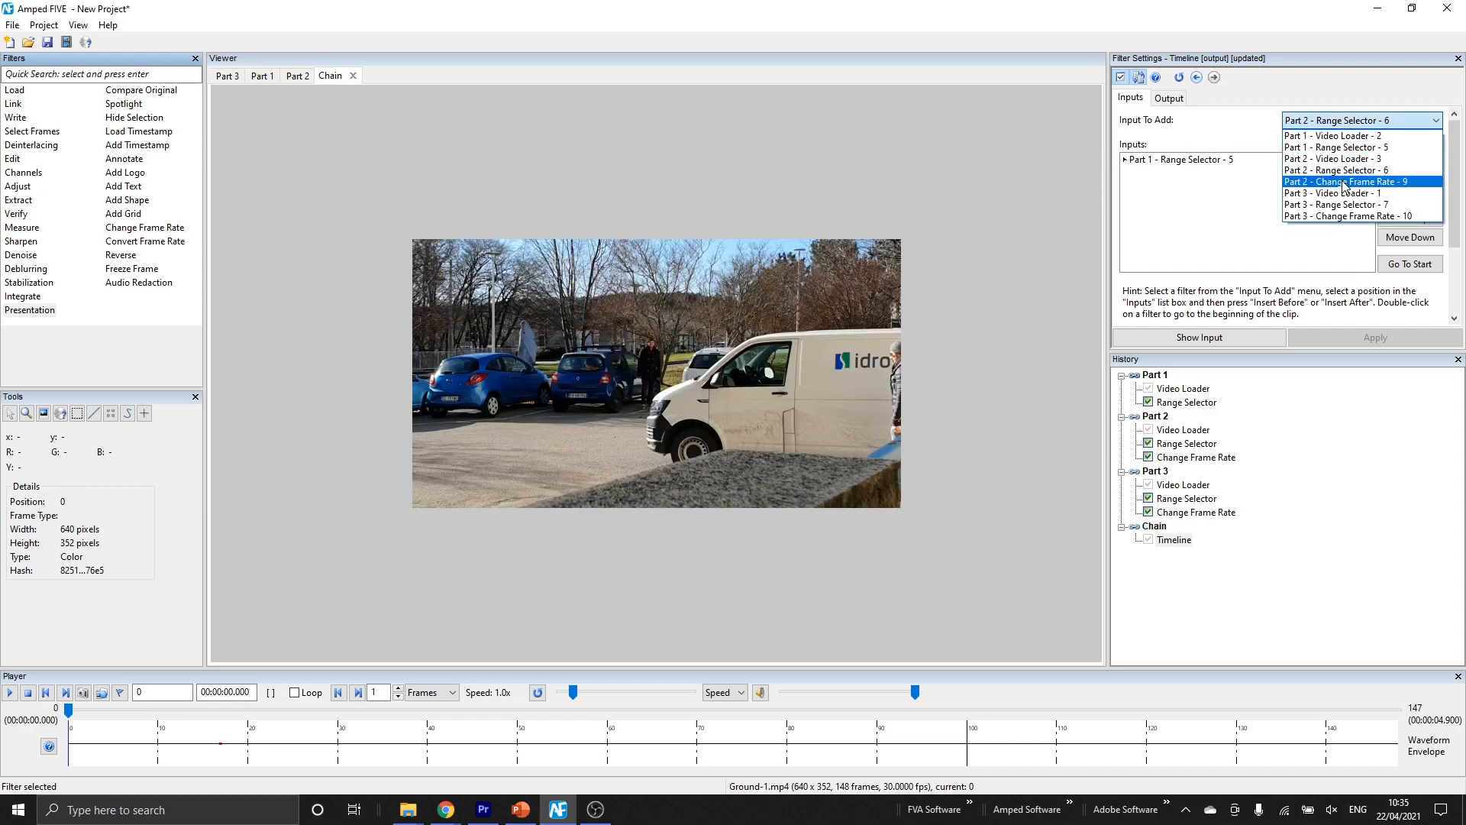
# Insert the 30 fps clips Part 2 (Change Frame Rate - 9) and Part 3 (- 10) after Part 1
pyautogui.click(1344, 182)
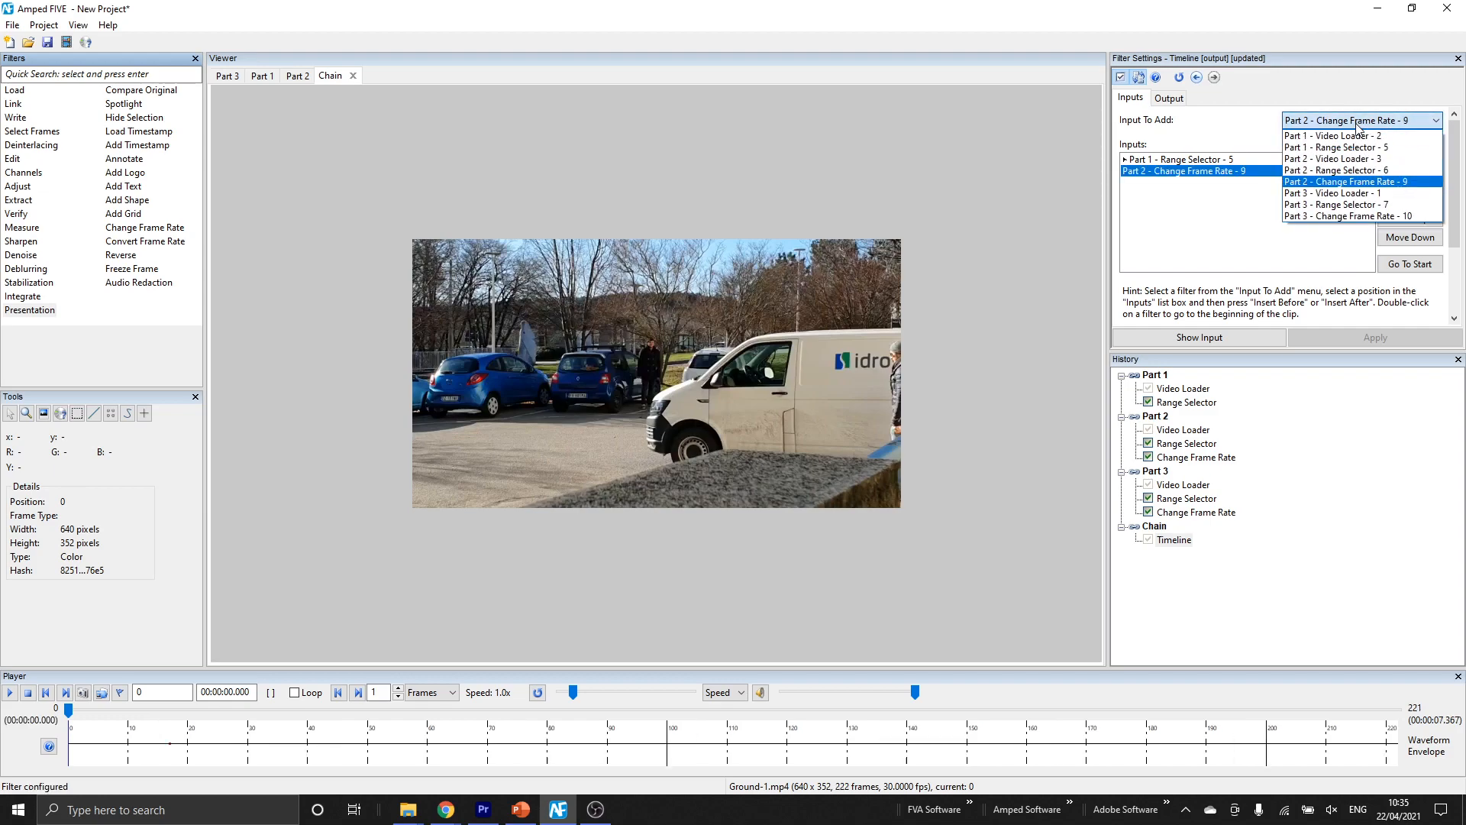
pyautogui.click(1356, 215)
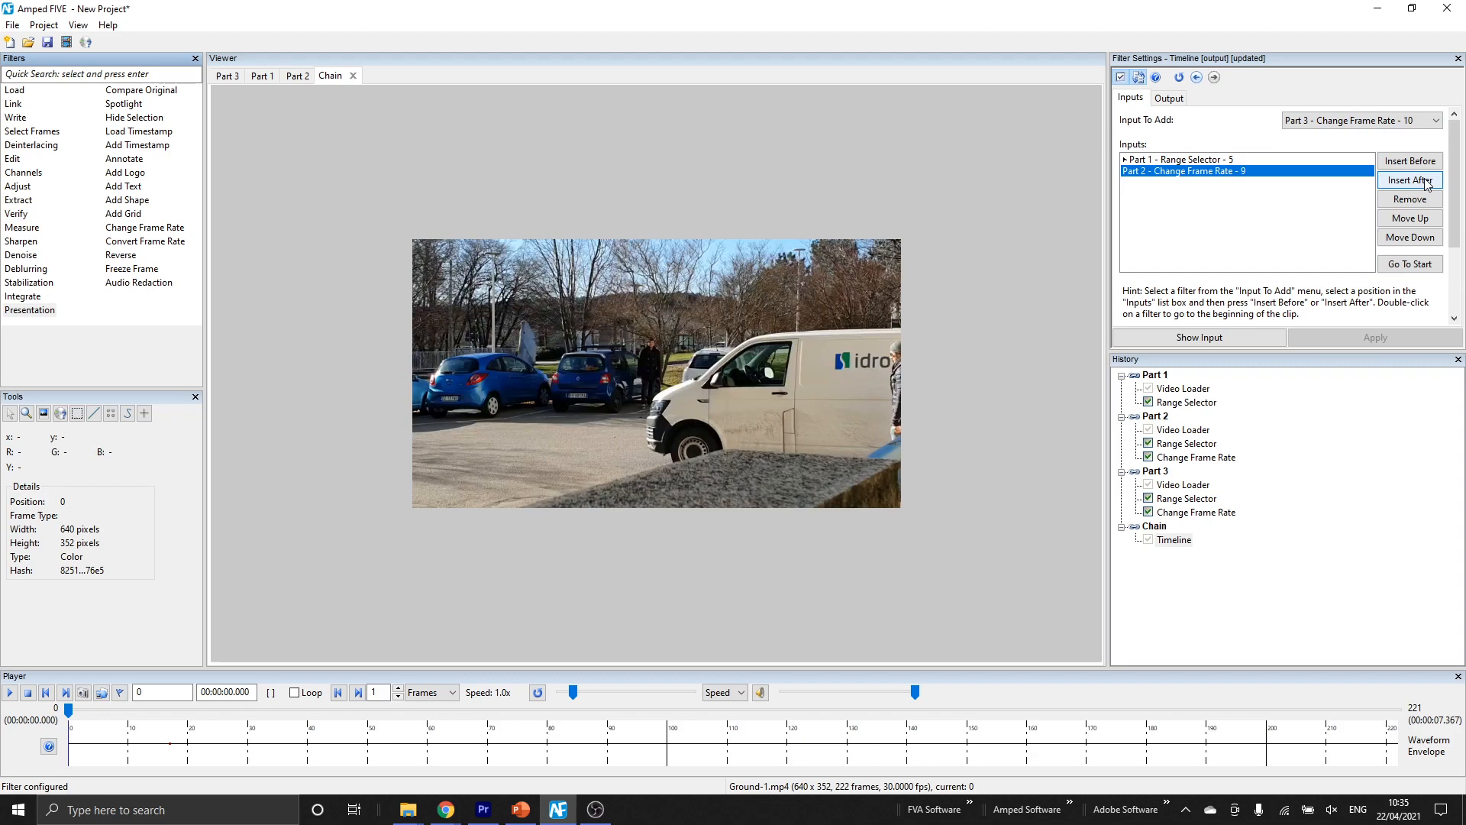
pyautogui.click(1410, 180)
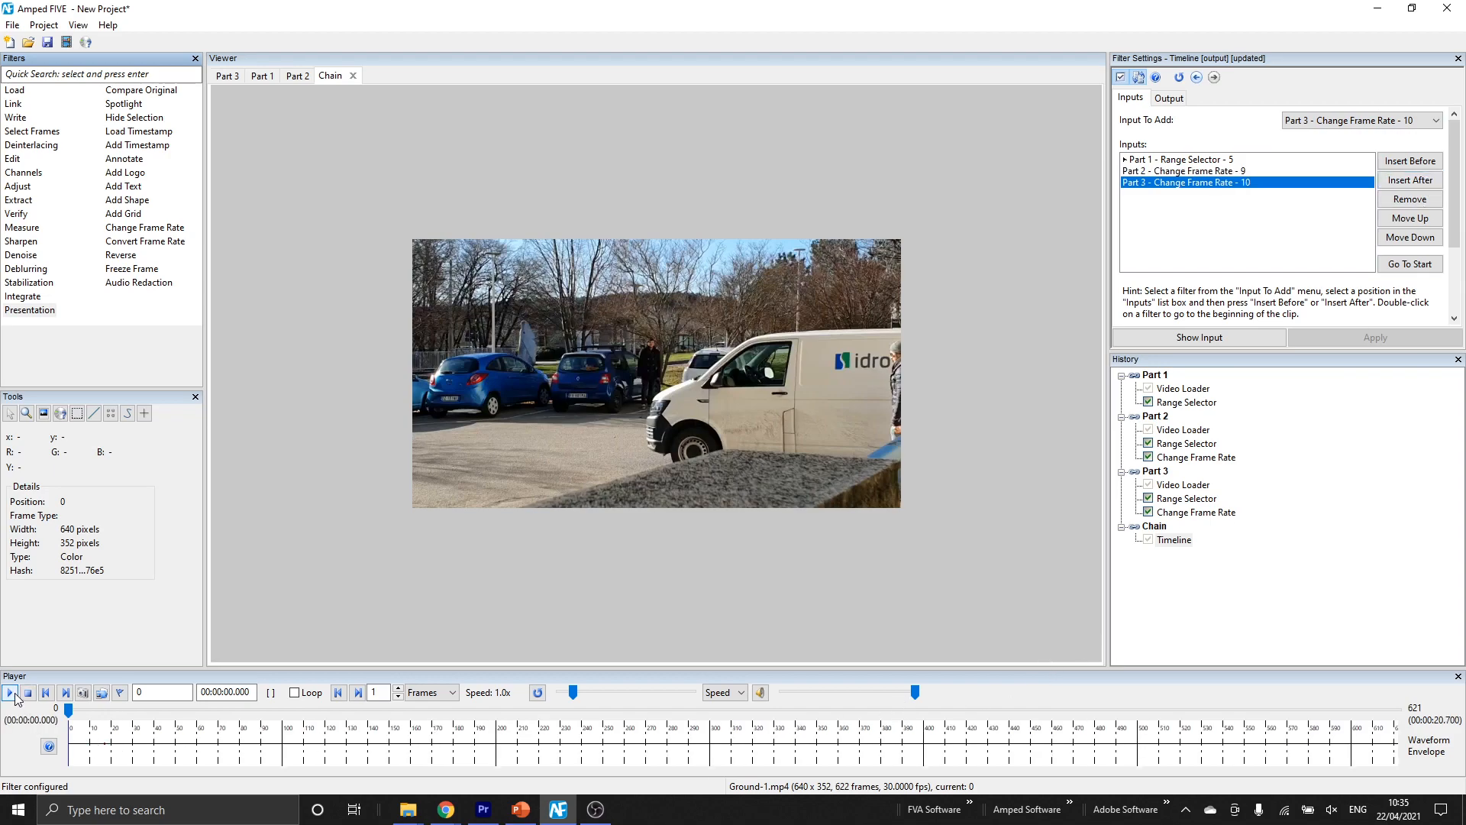
# Play back the joined 622-frame video, then pause it
pyautogui.click(10, 691)
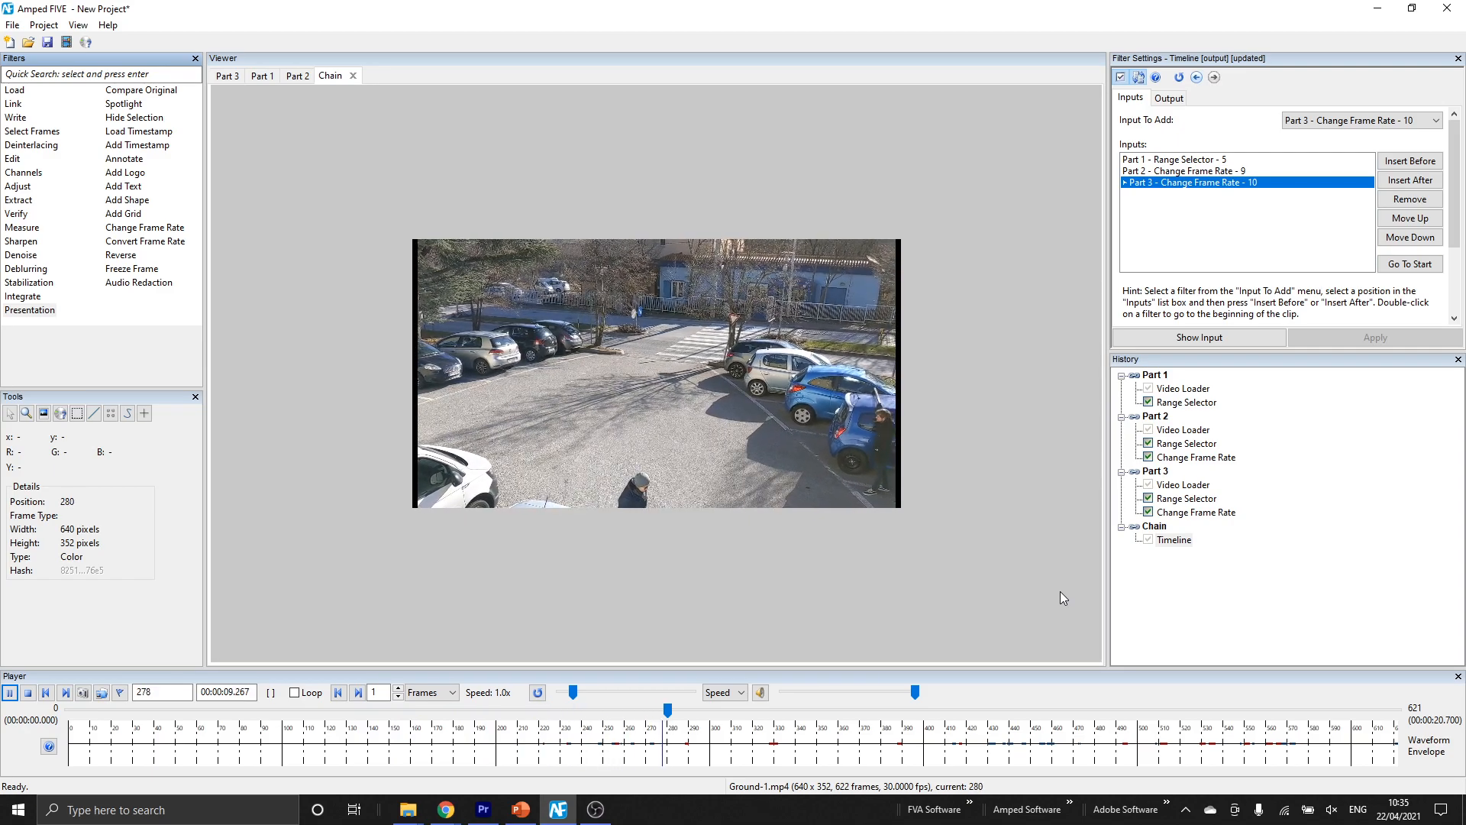
pyautogui.click(11, 692)
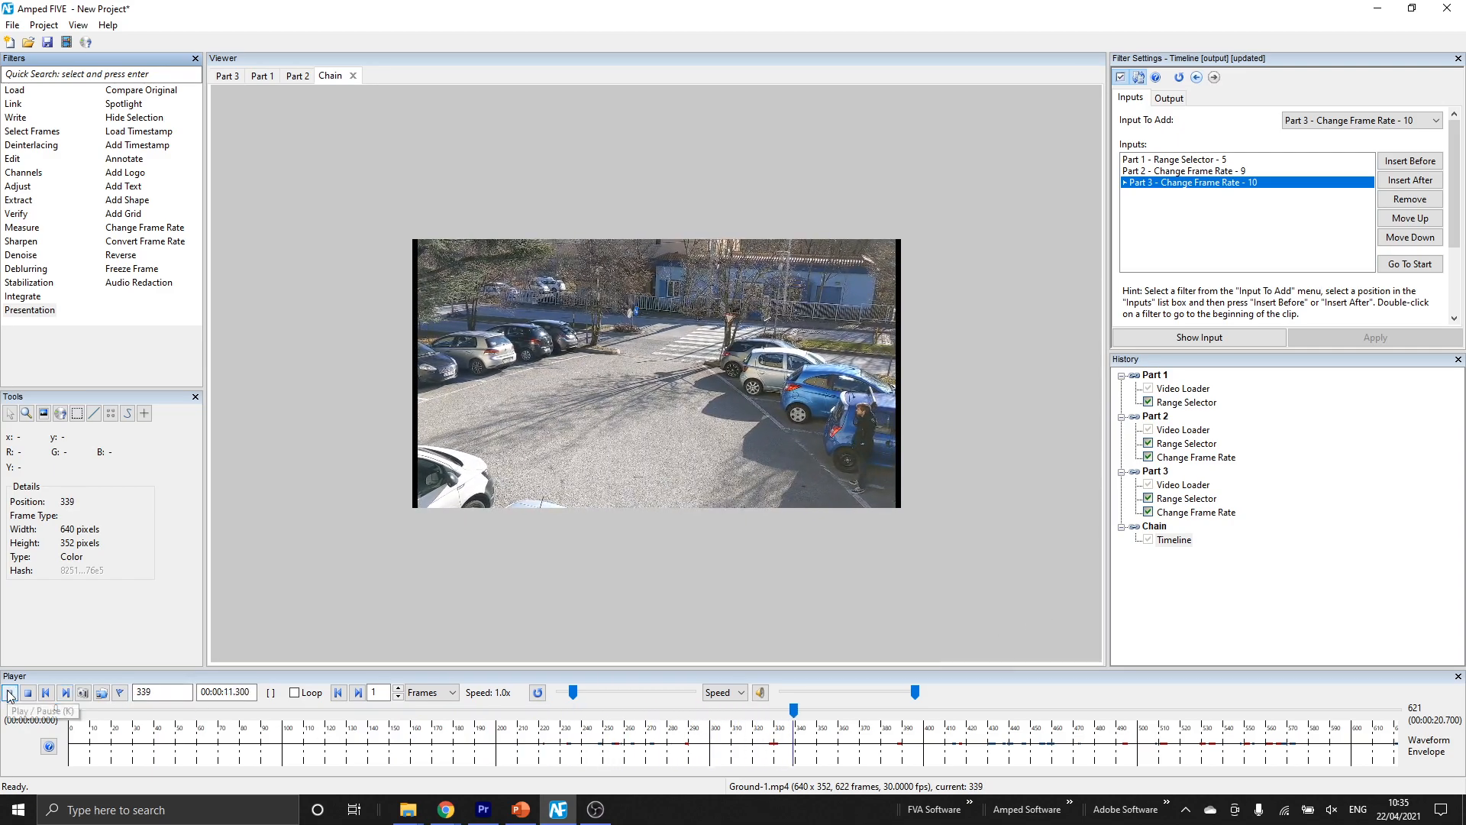
pyautogui.click(10, 692)
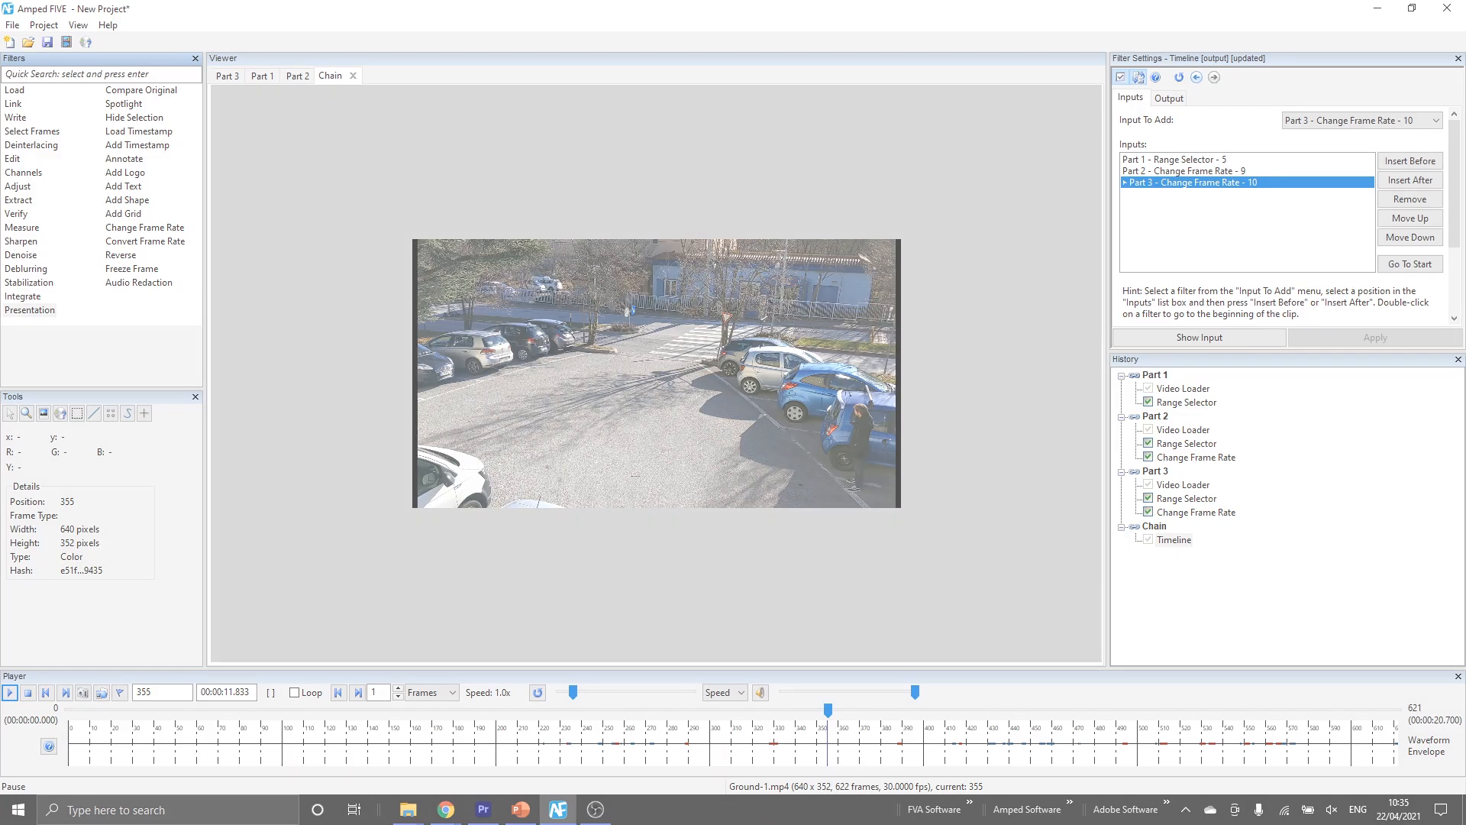